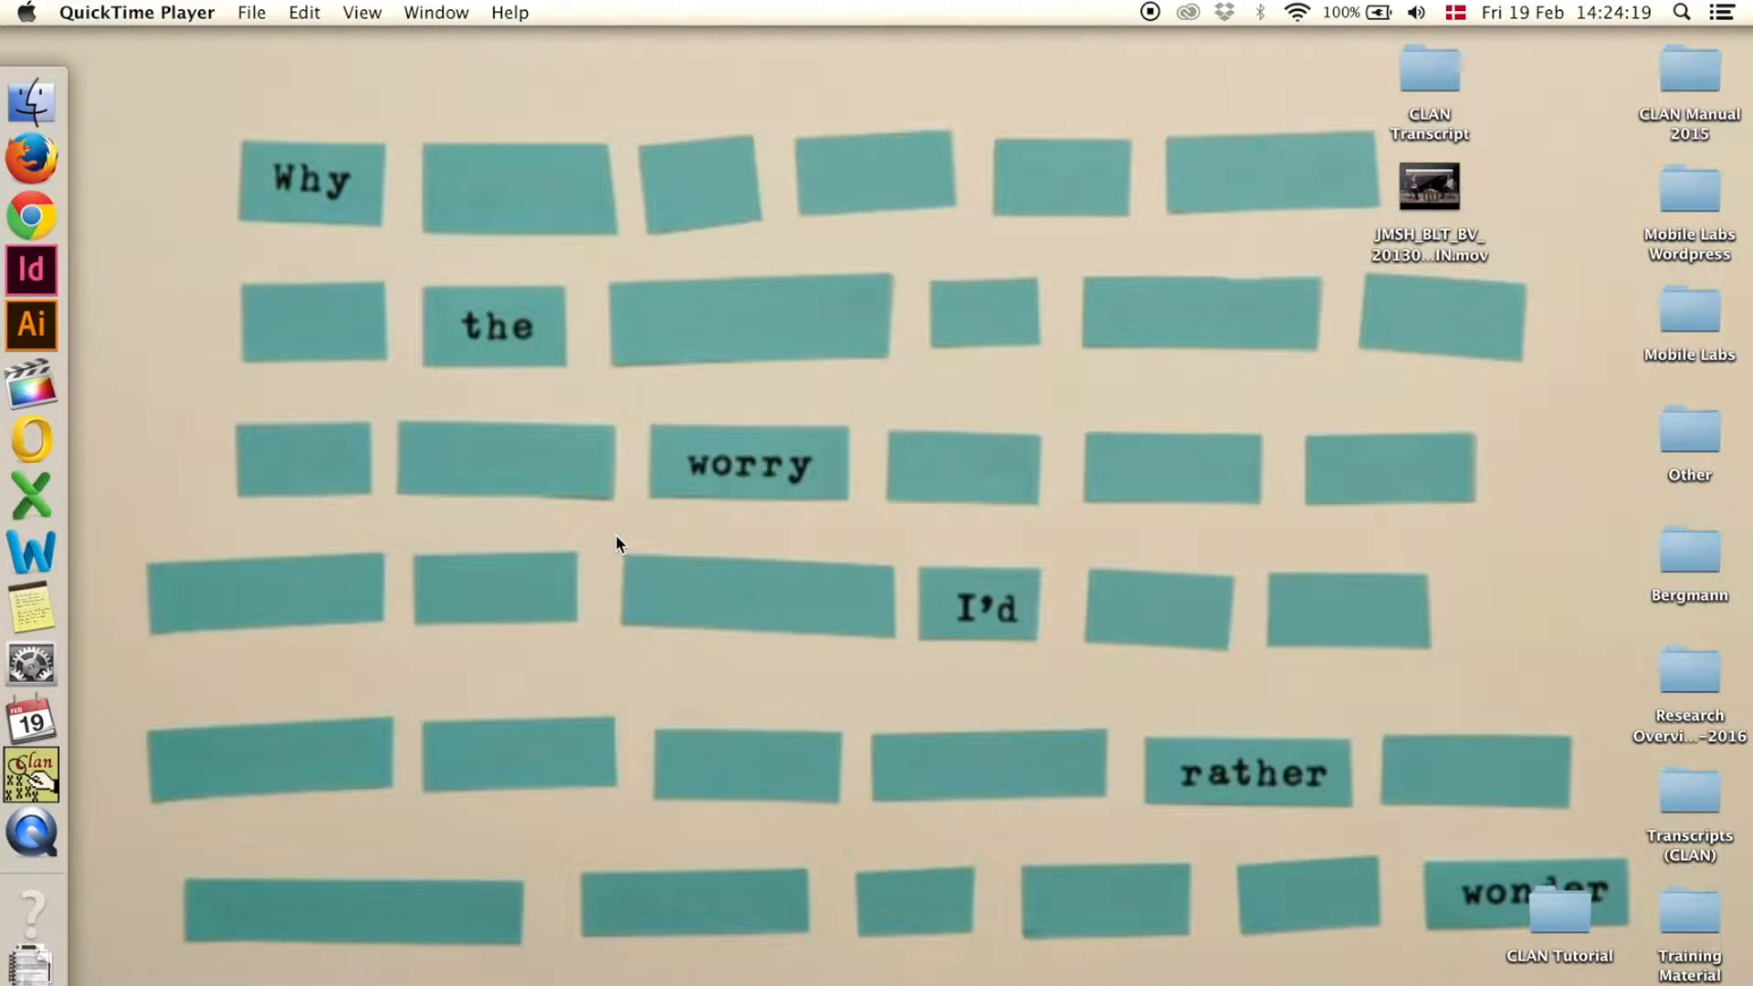
Check the CLAN Transcript folder on the desktop and launch CLAN with a new blank transcript.
click(1428, 68)
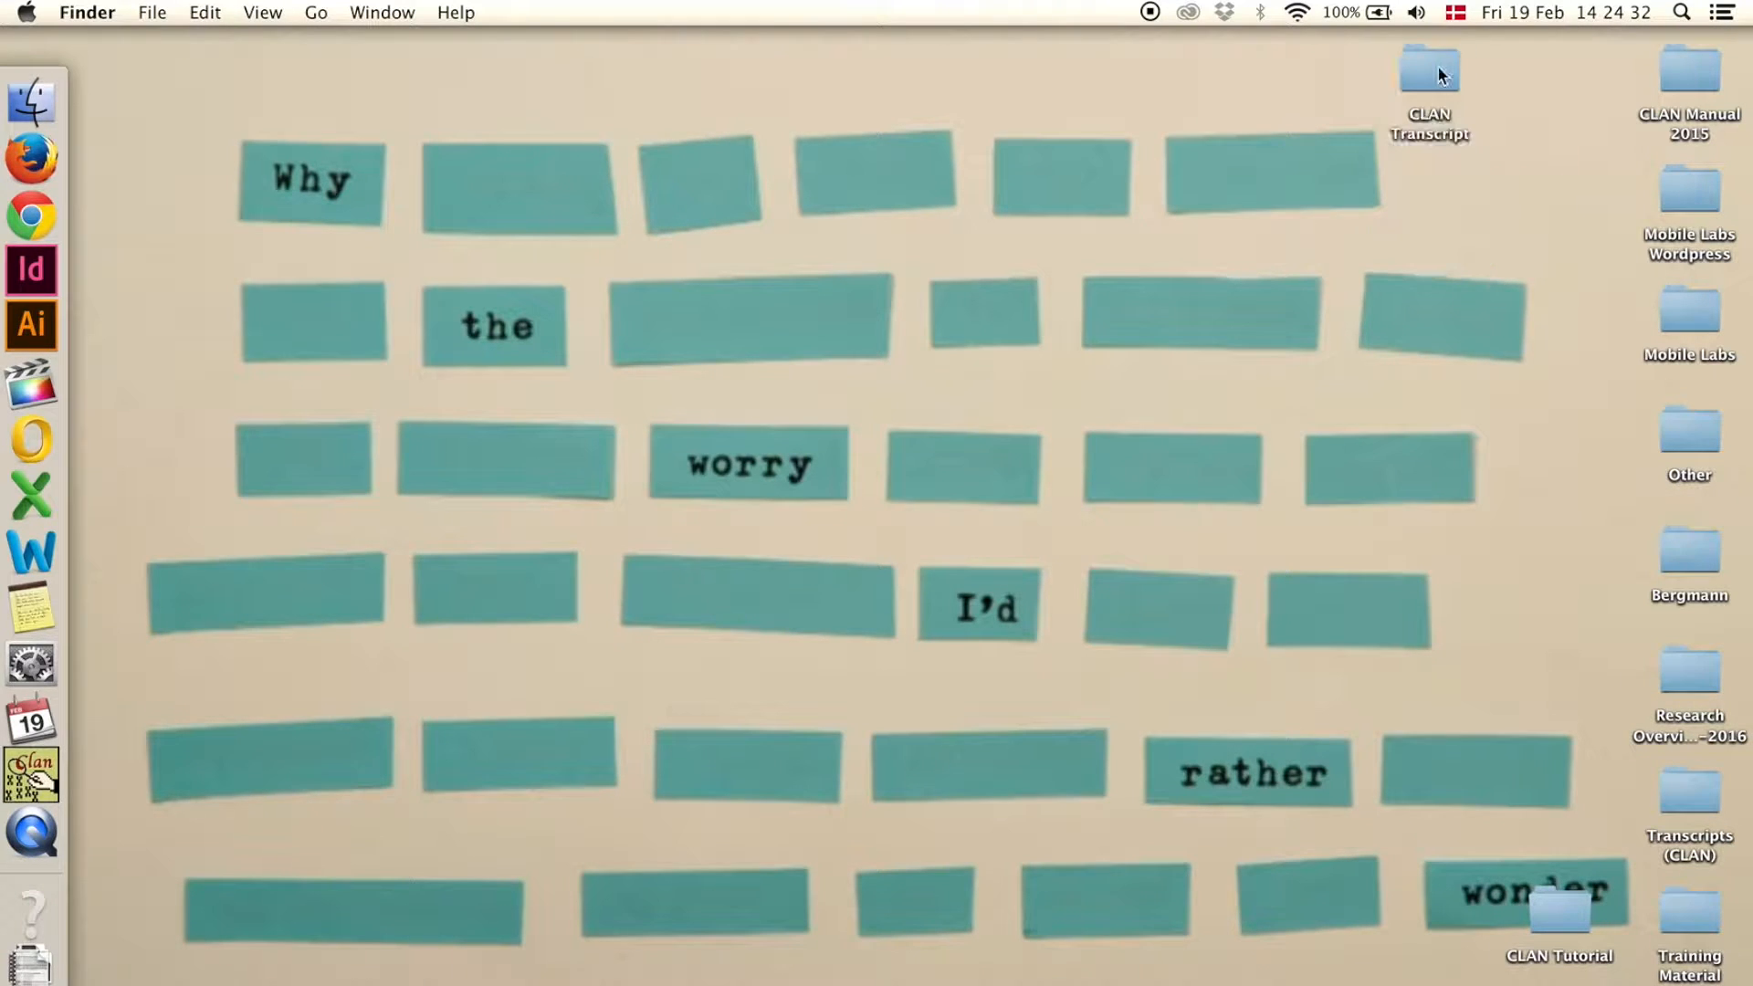
double_click(1430, 67)
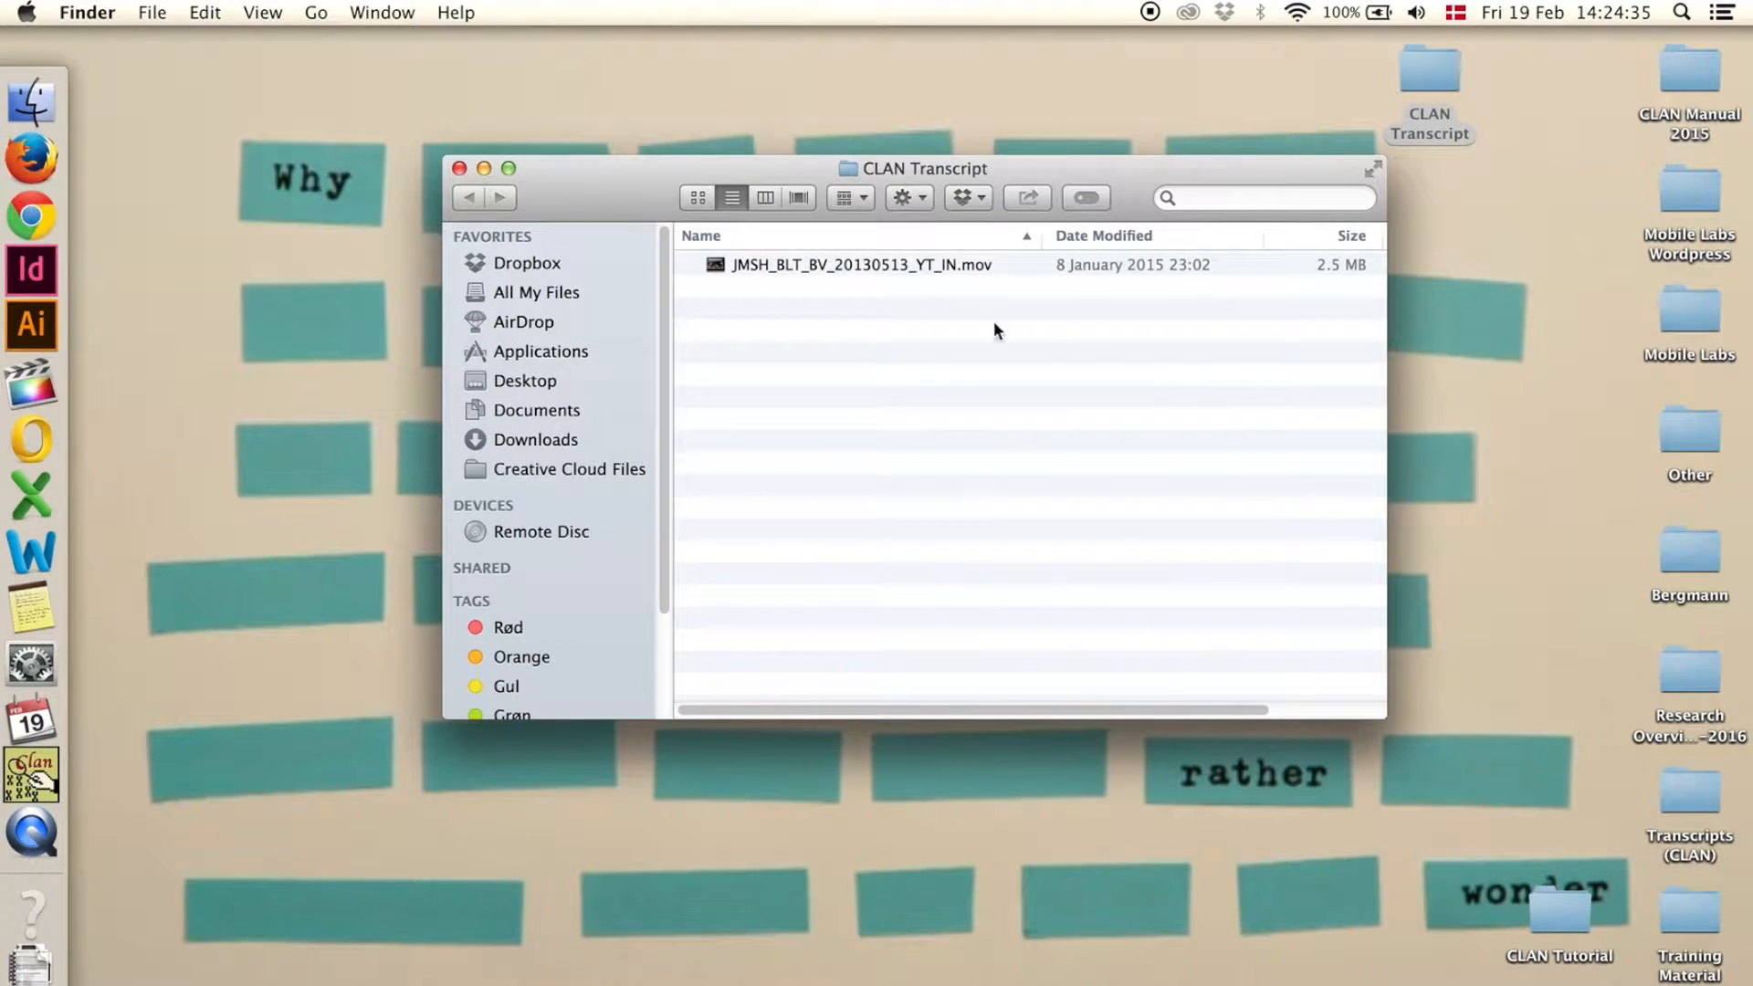
mouse_move(887, 294)
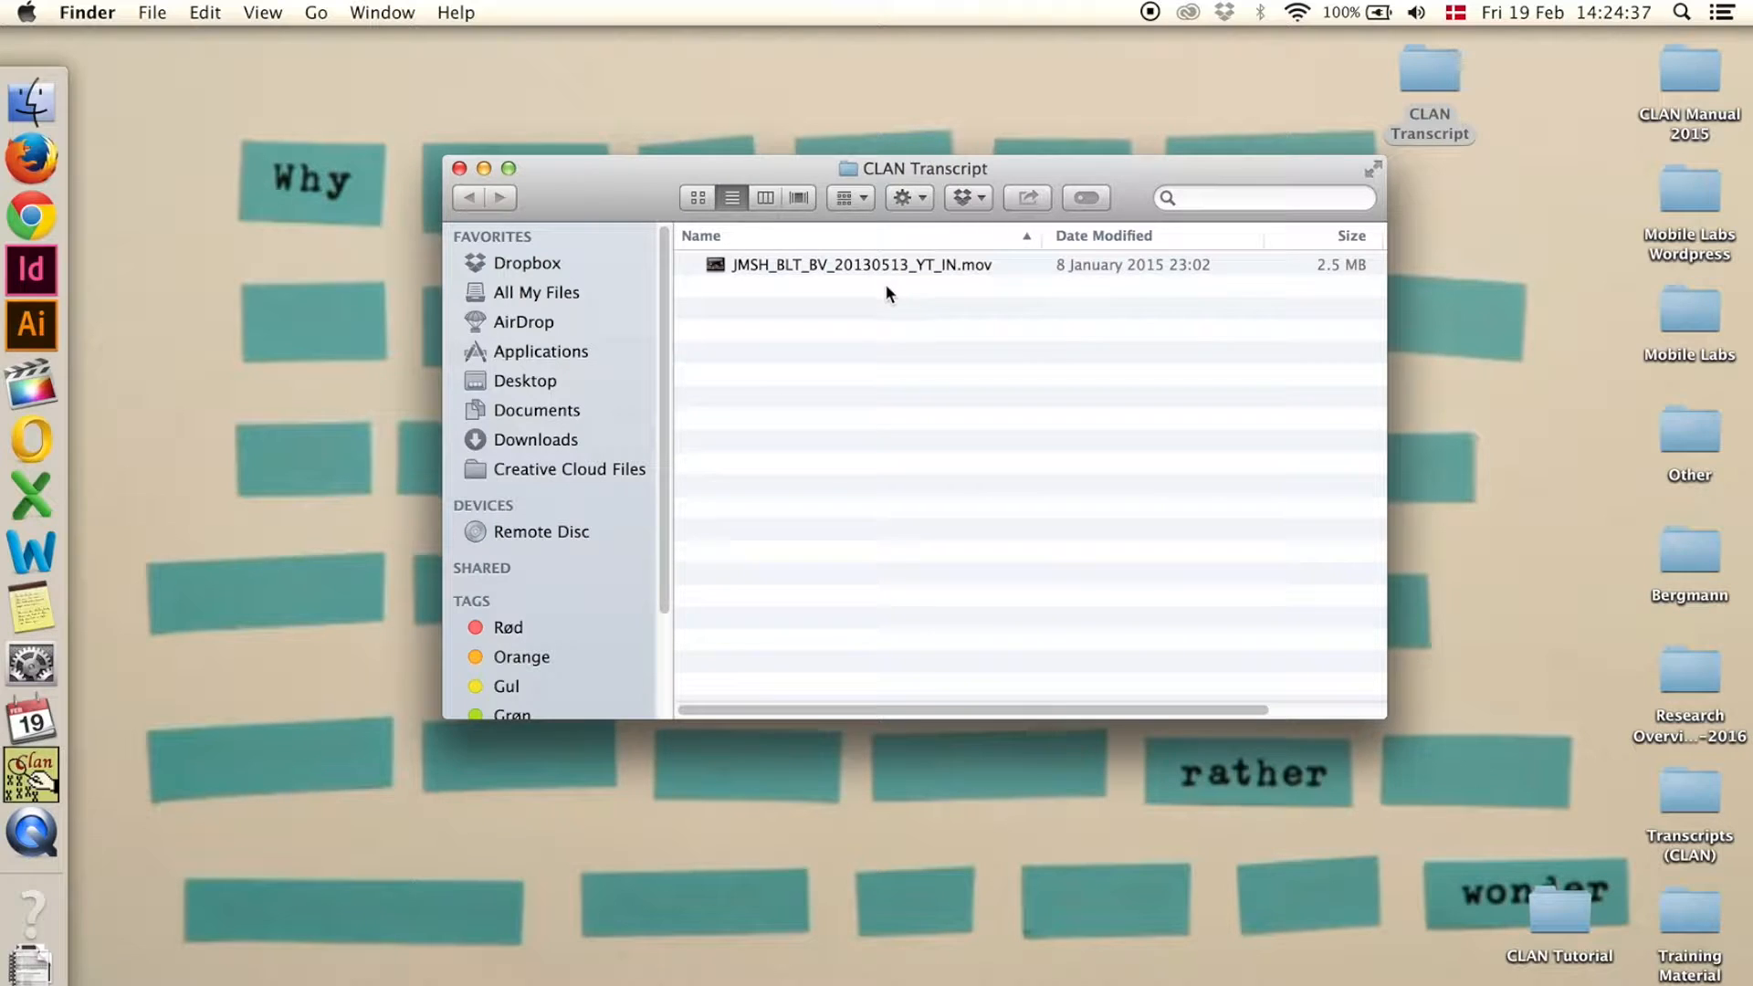
click(457, 168)
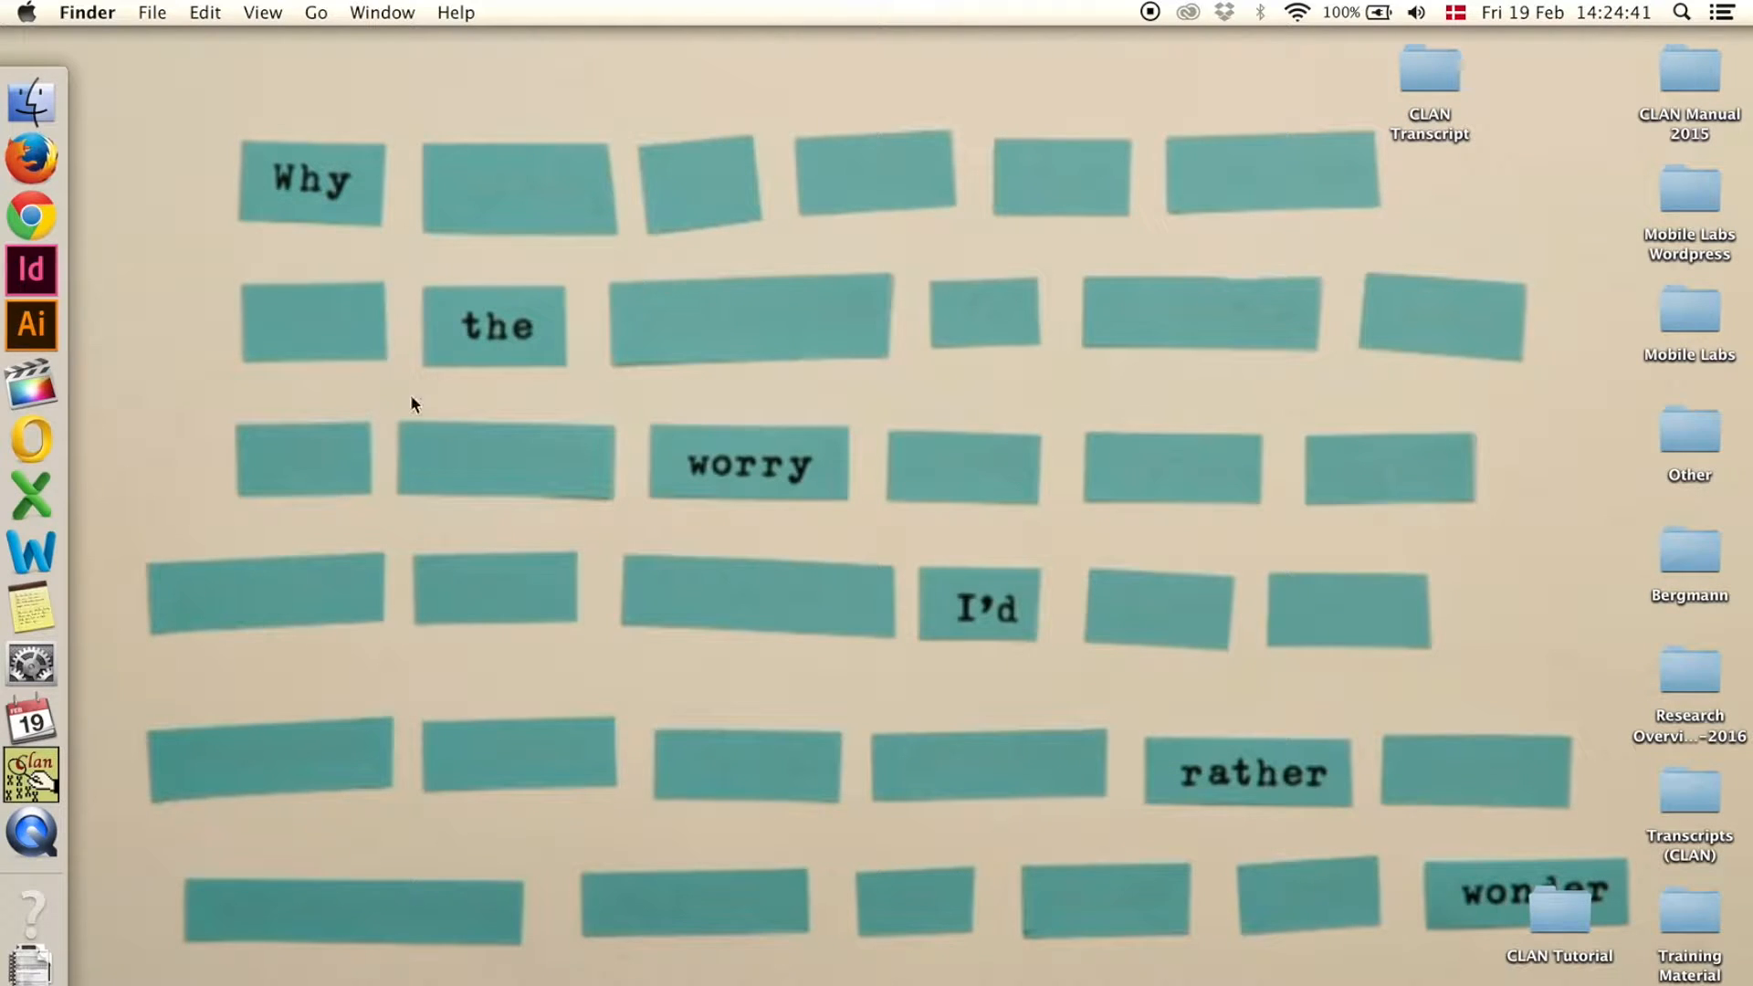
click(31, 772)
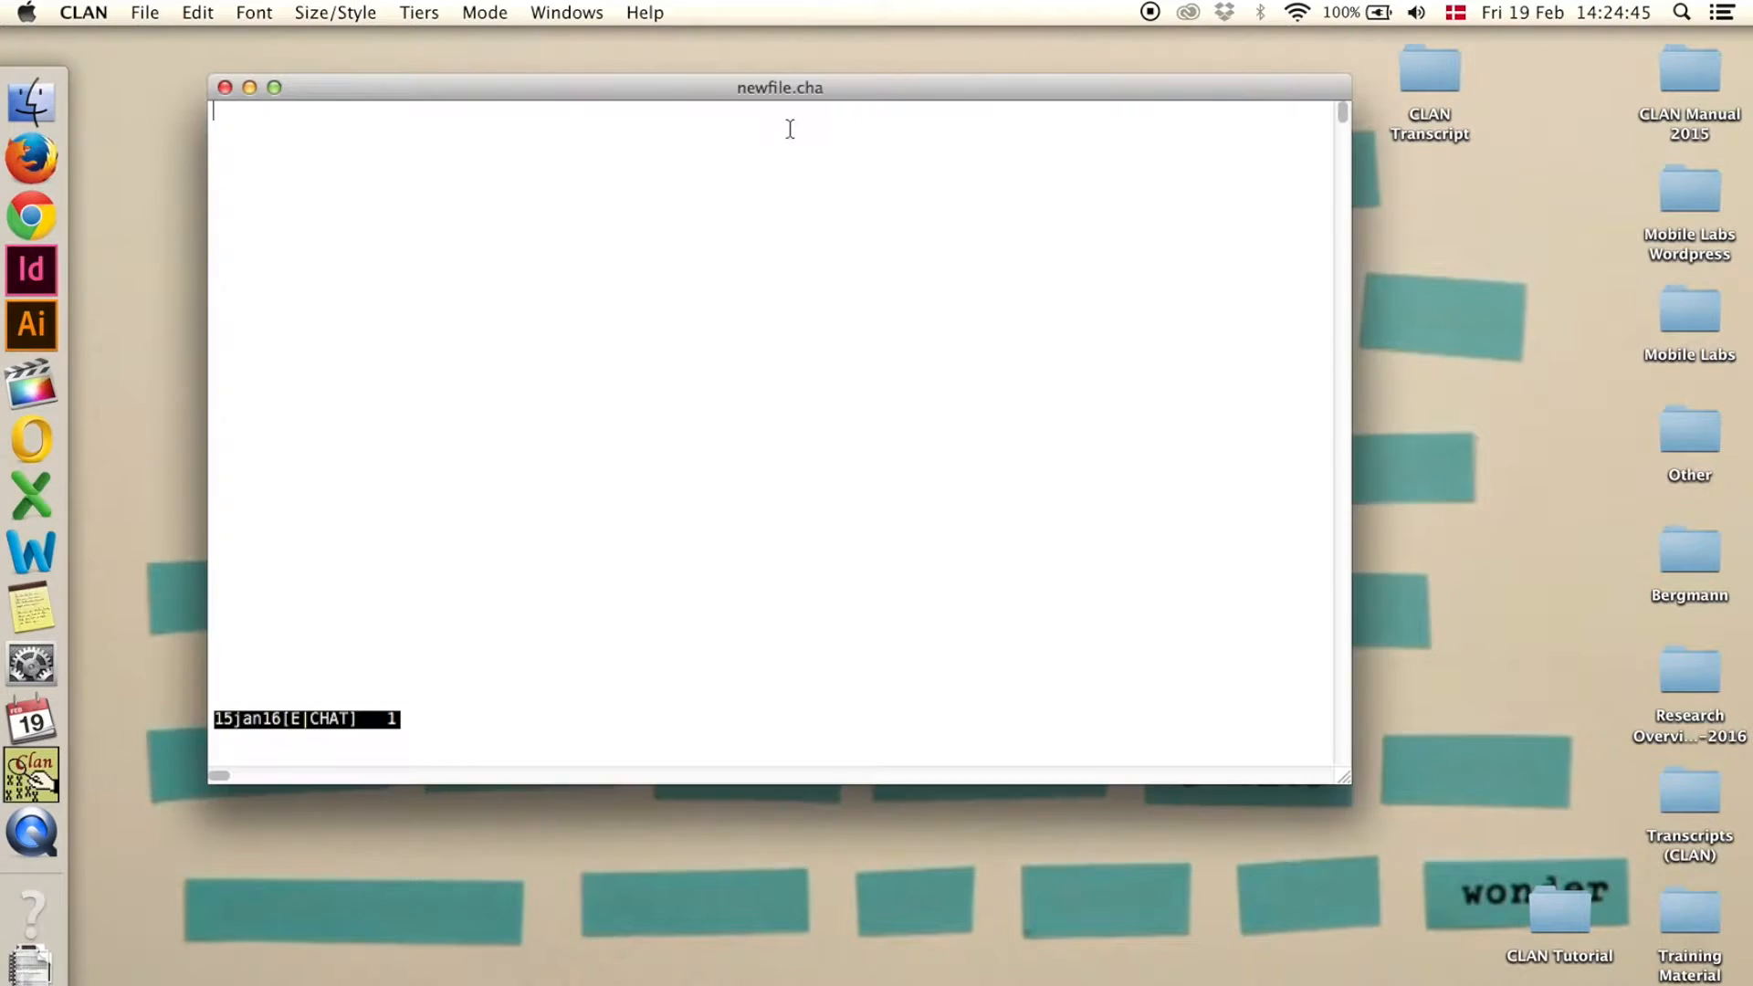
mouse_move(882, 244)
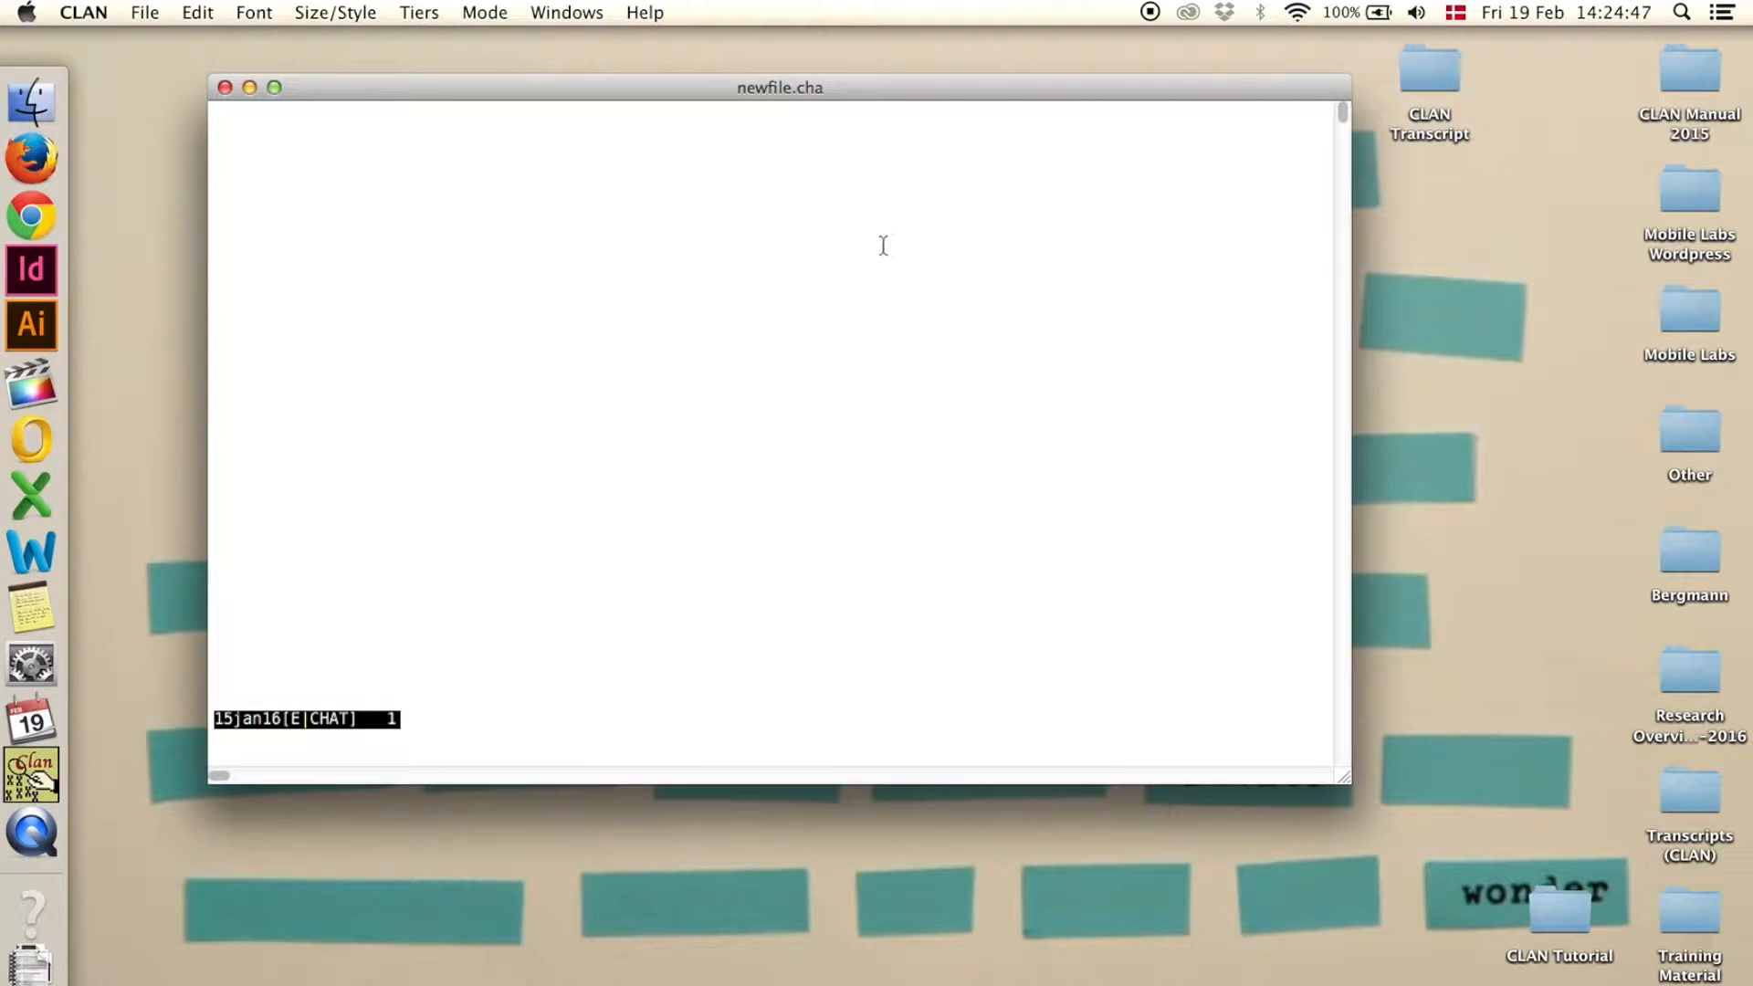
mouse_move(544, 19)
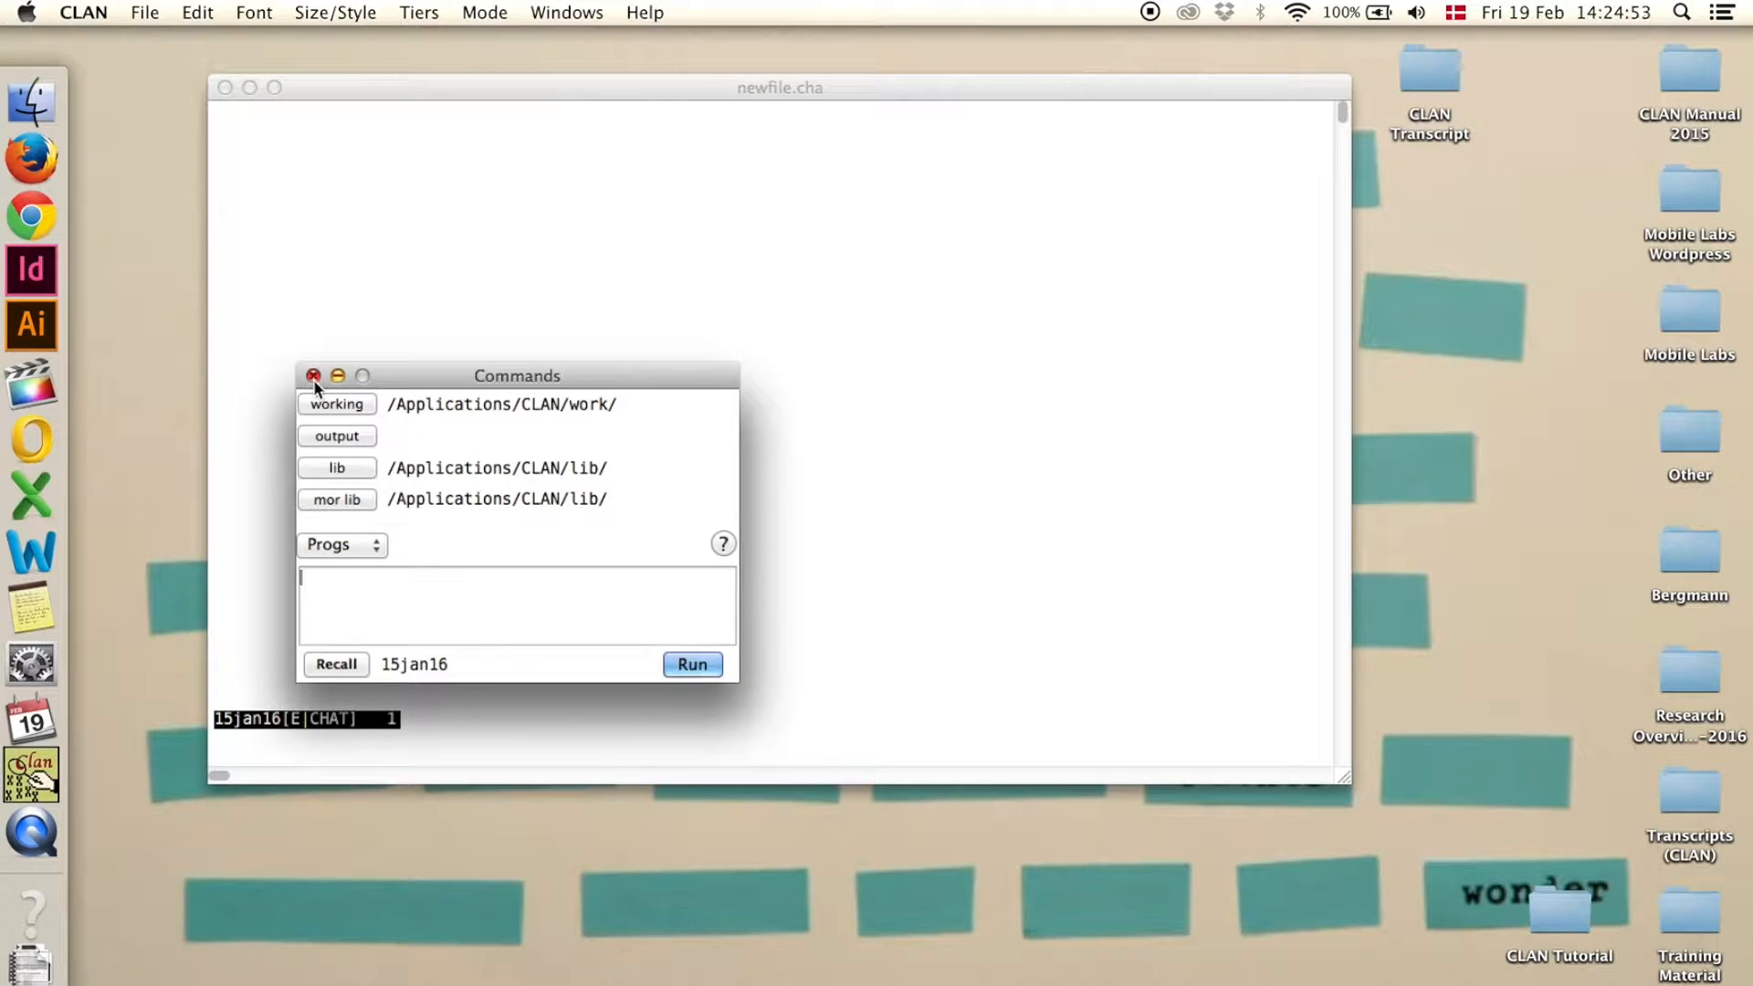
Close the Commands window and start Save As with the name CLANTest.
click(144, 13)
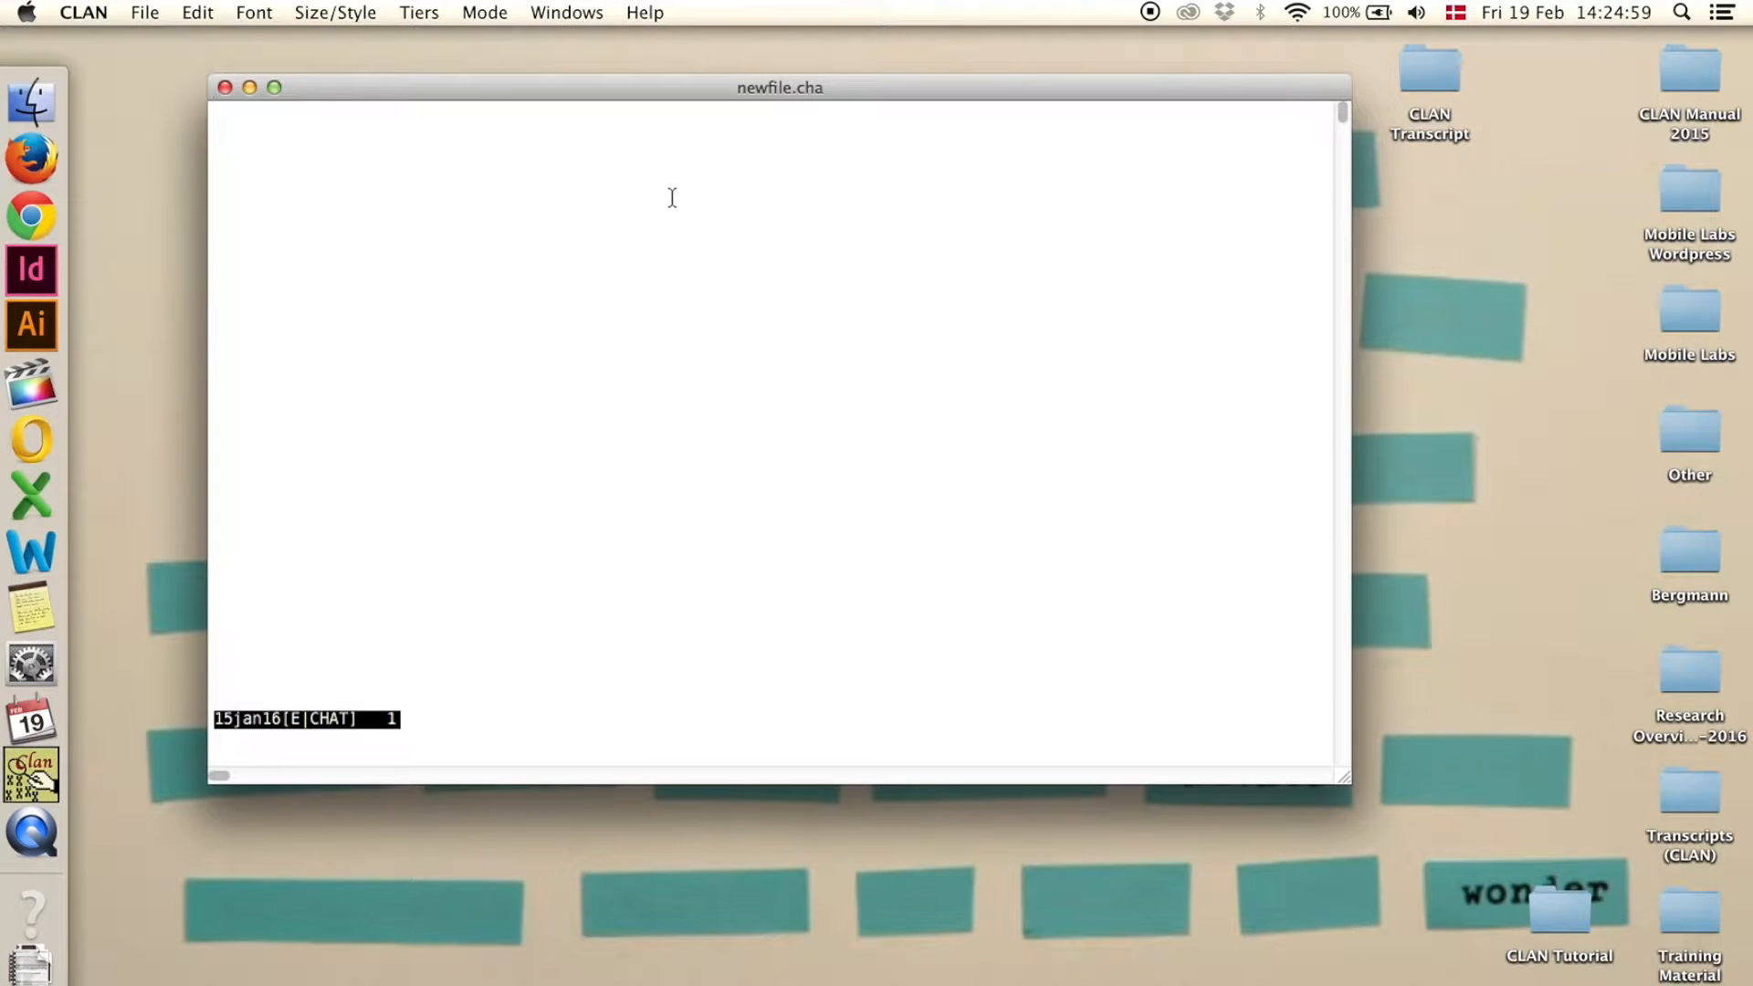
click(144, 13)
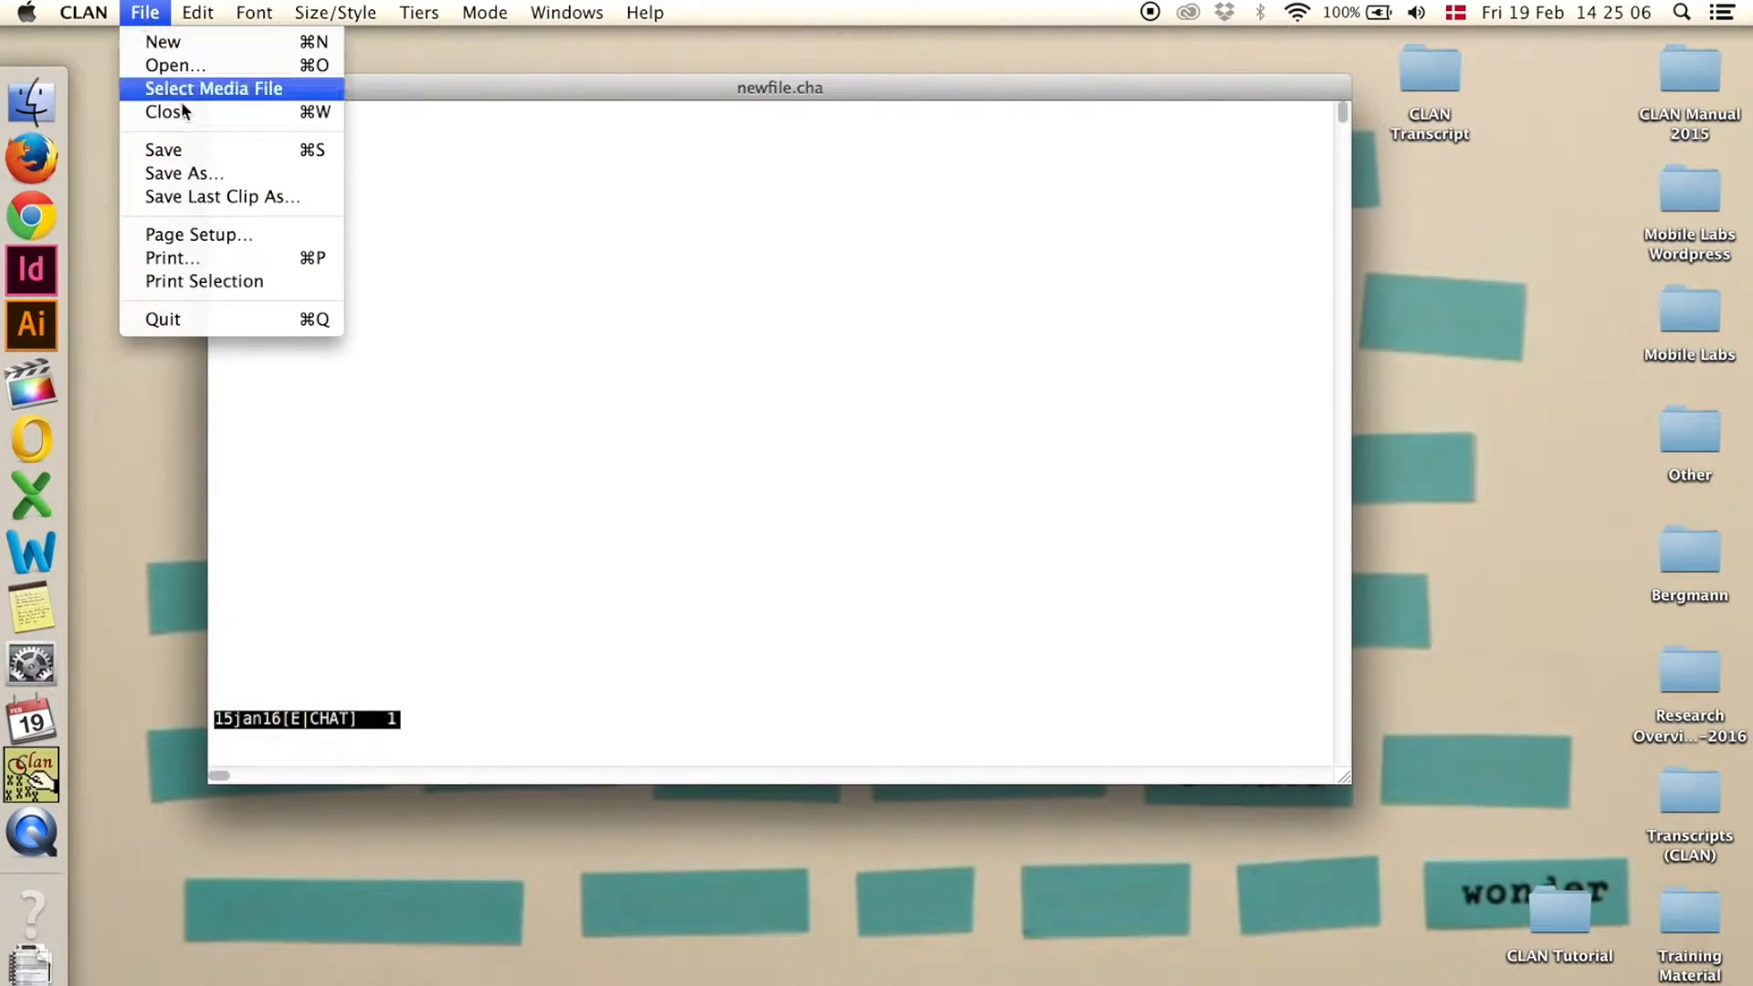
click(213, 88)
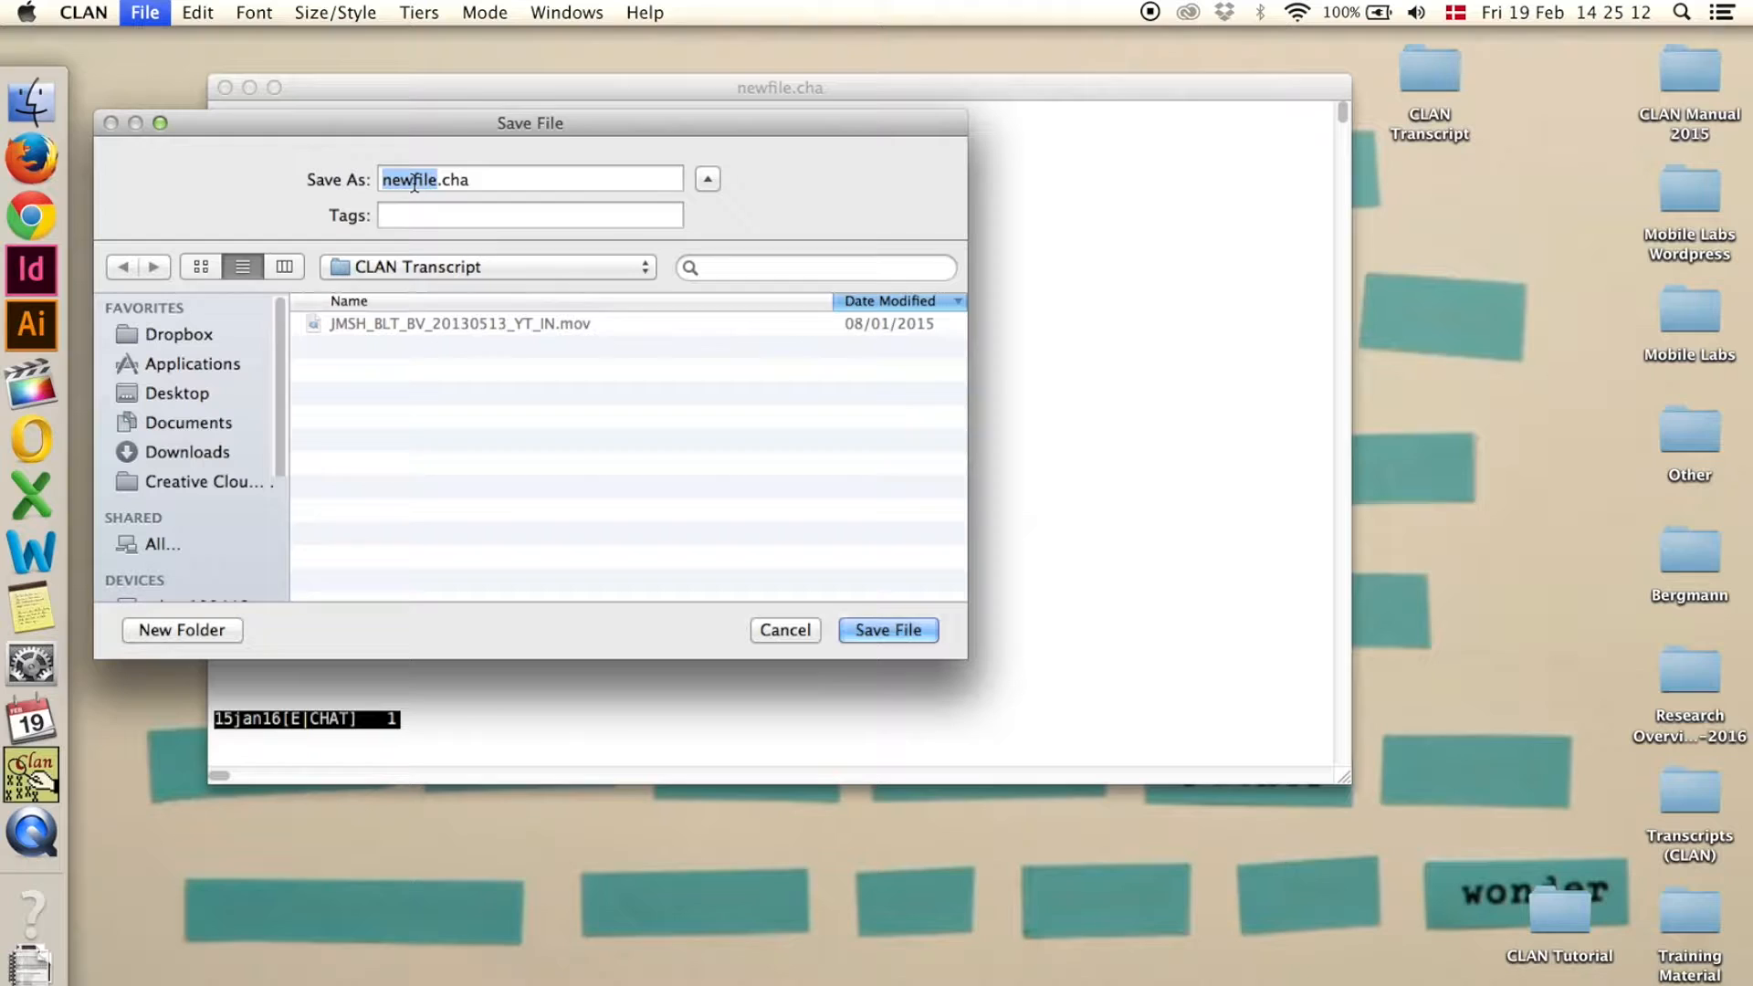
text(CLAN.cha)
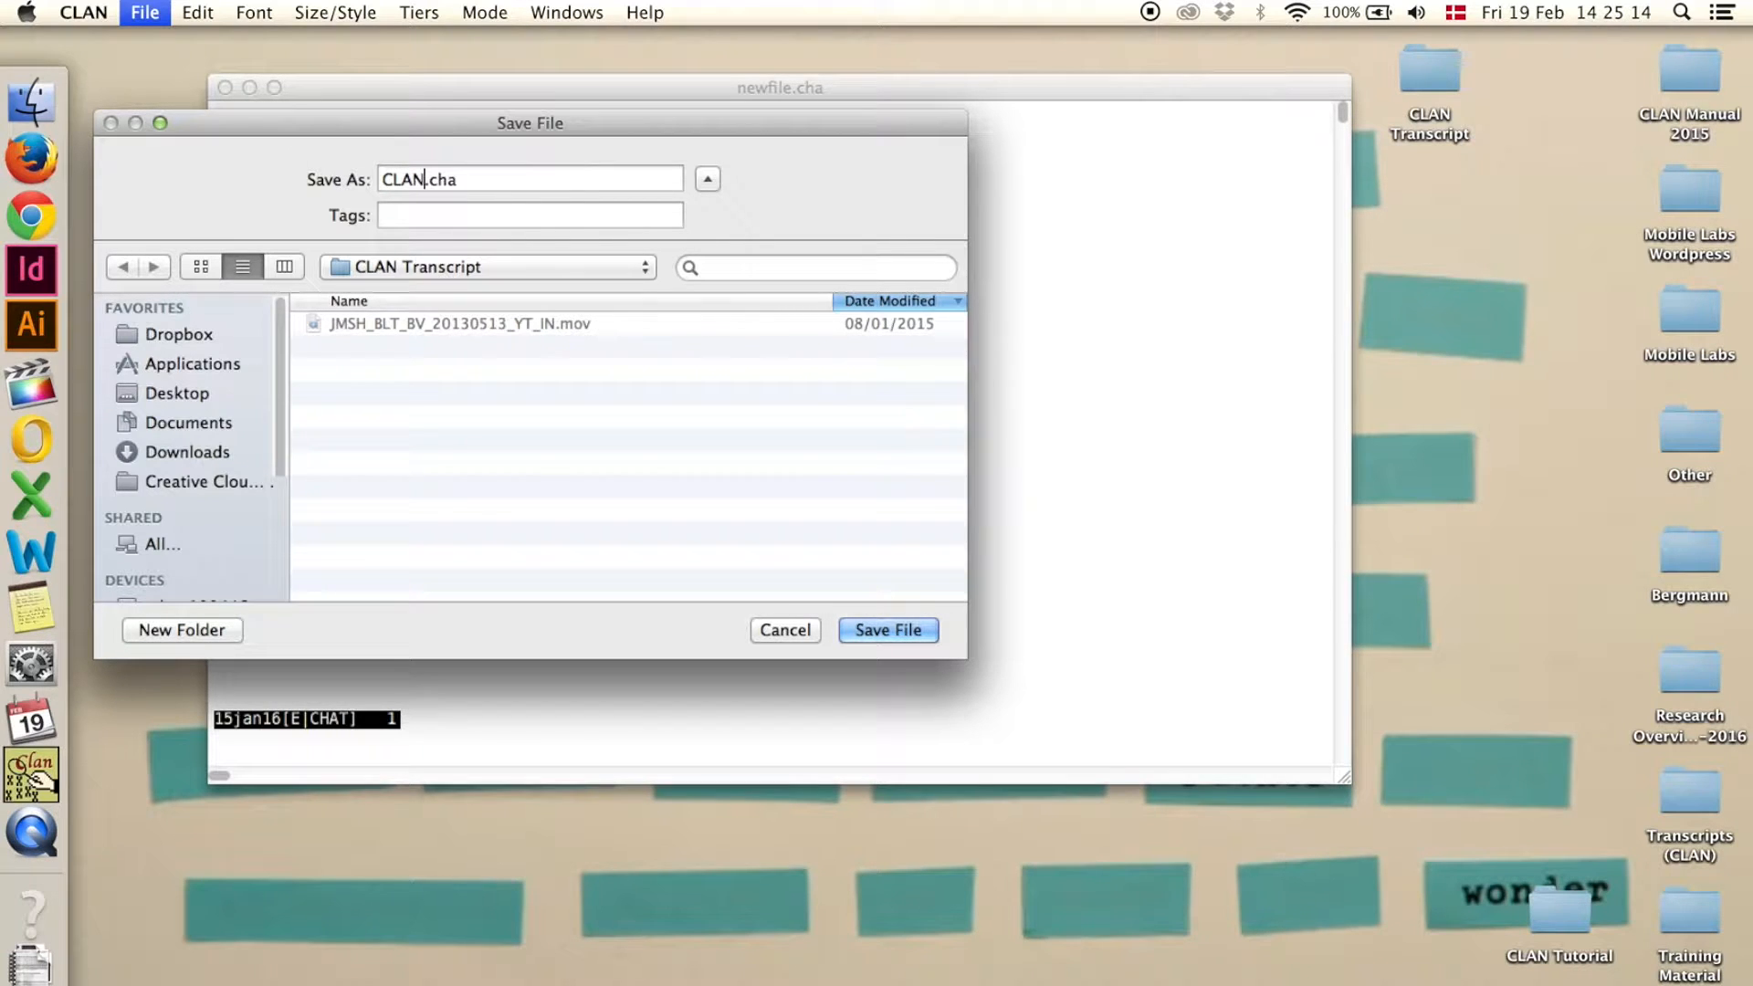
text(Test)
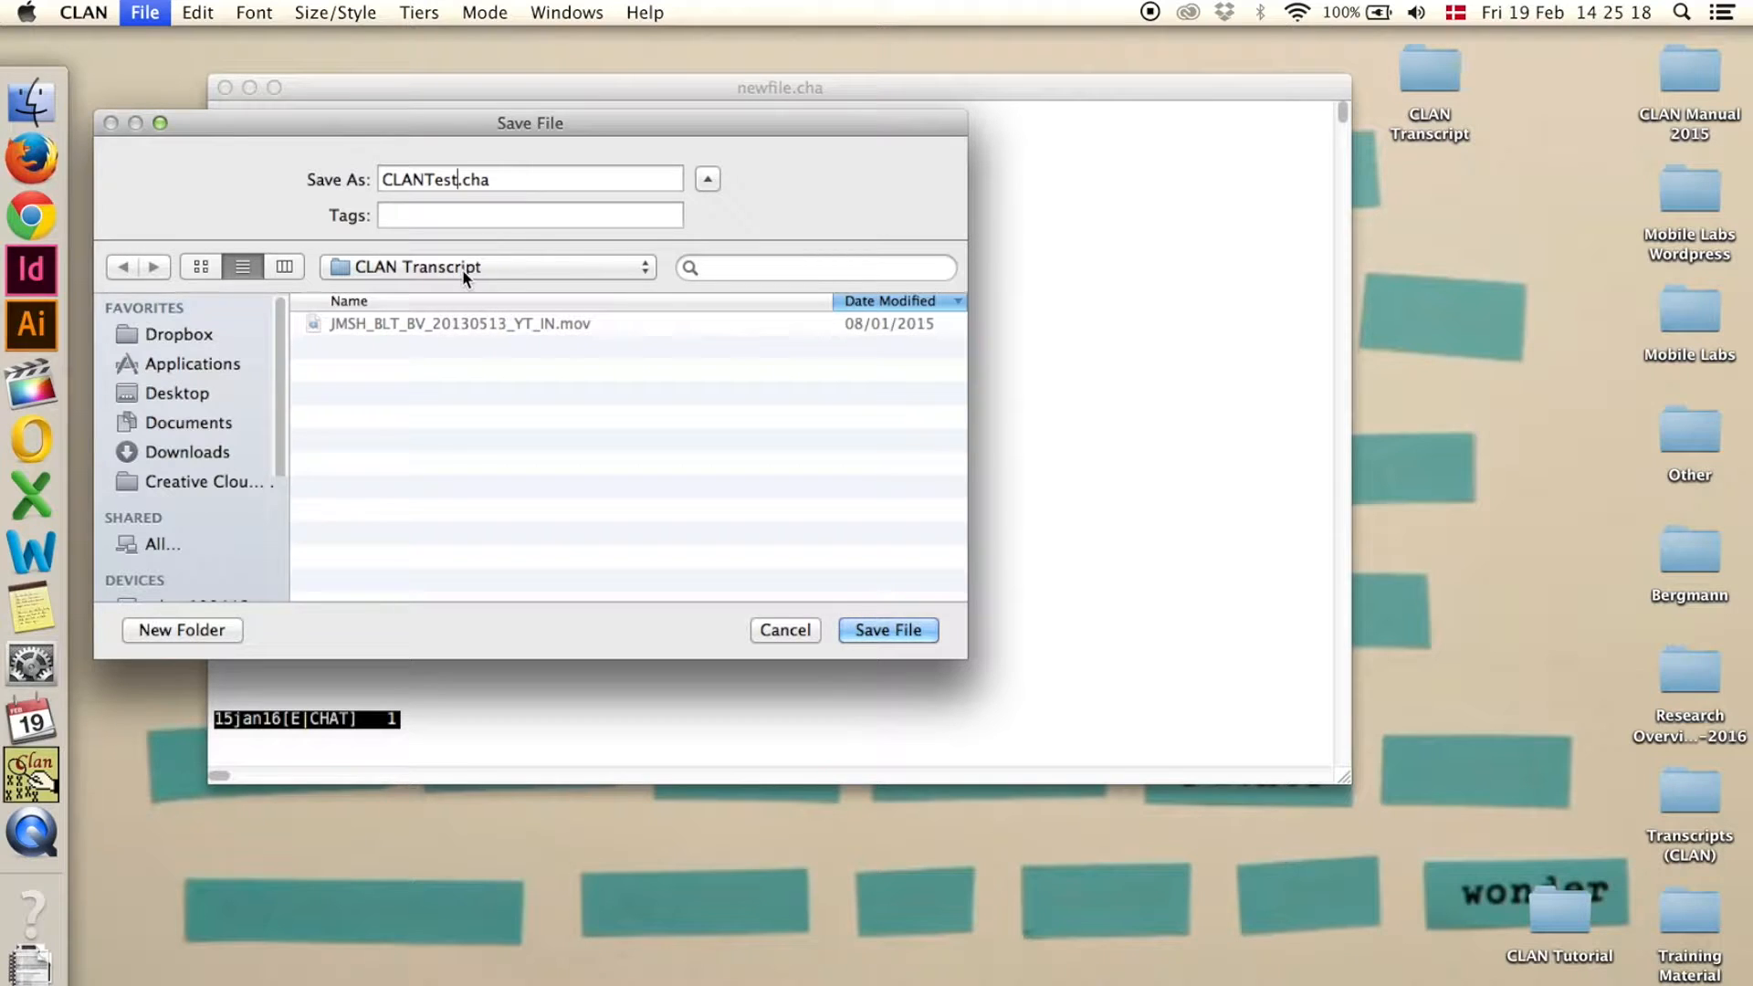
mouse_move(427, 325)
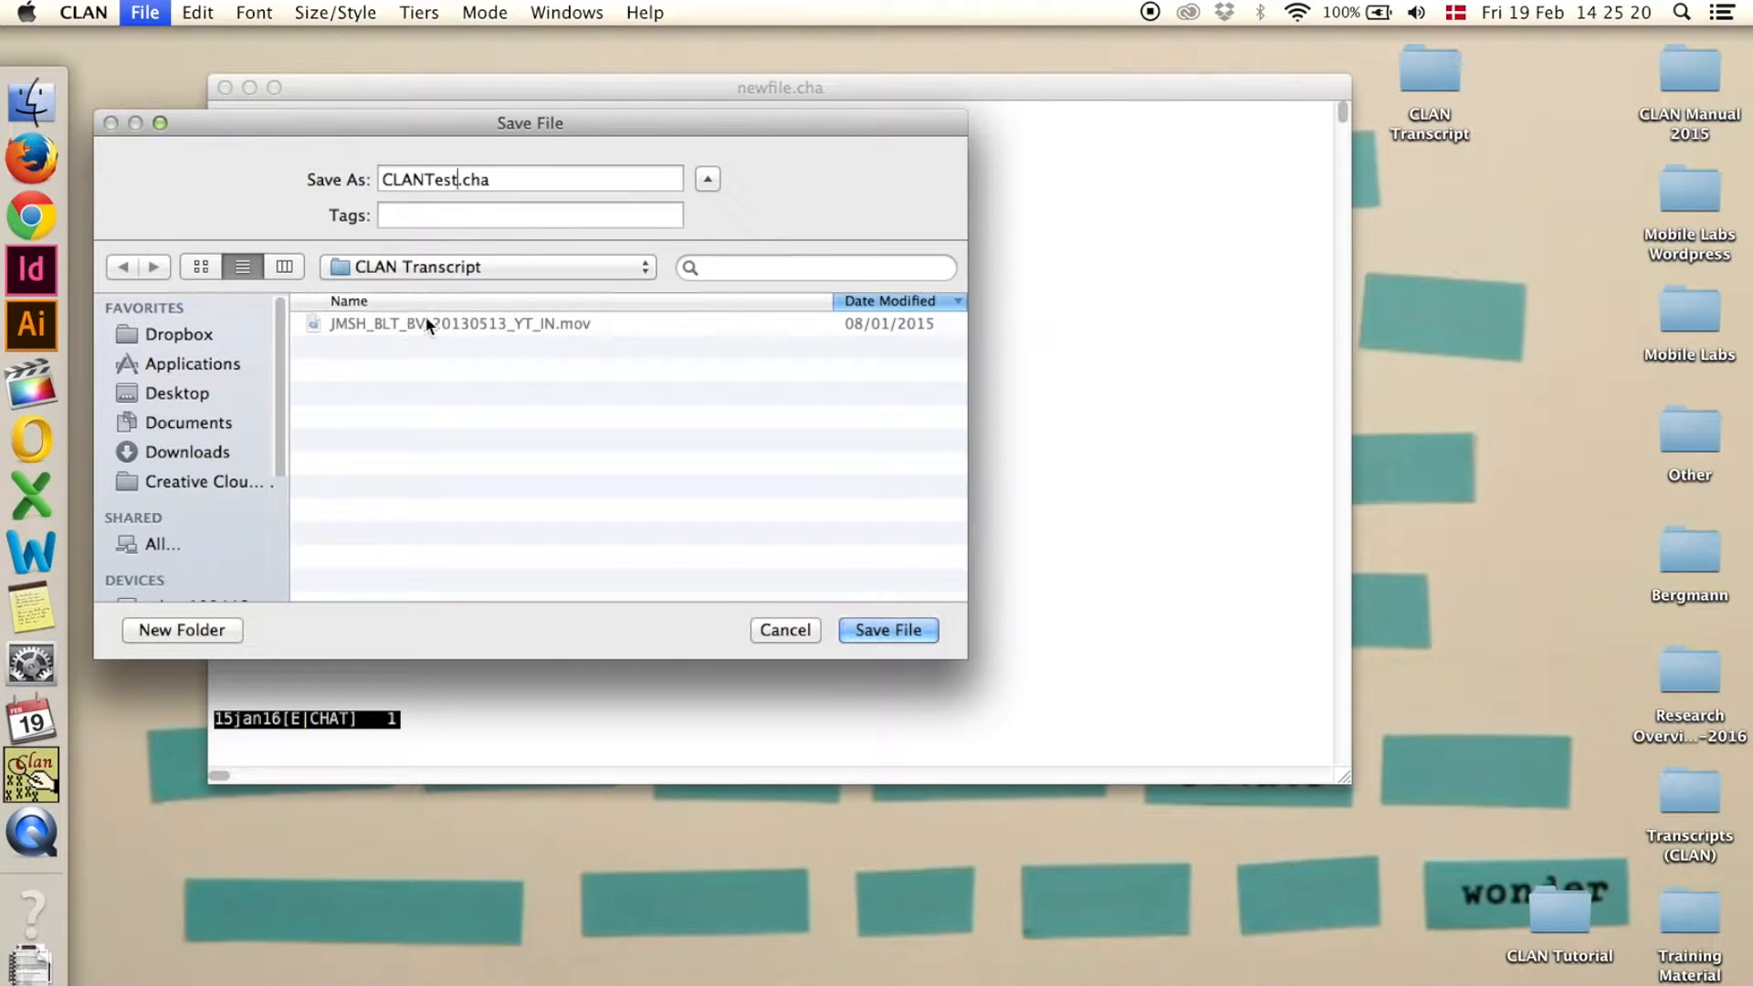
mouse_move(509, 327)
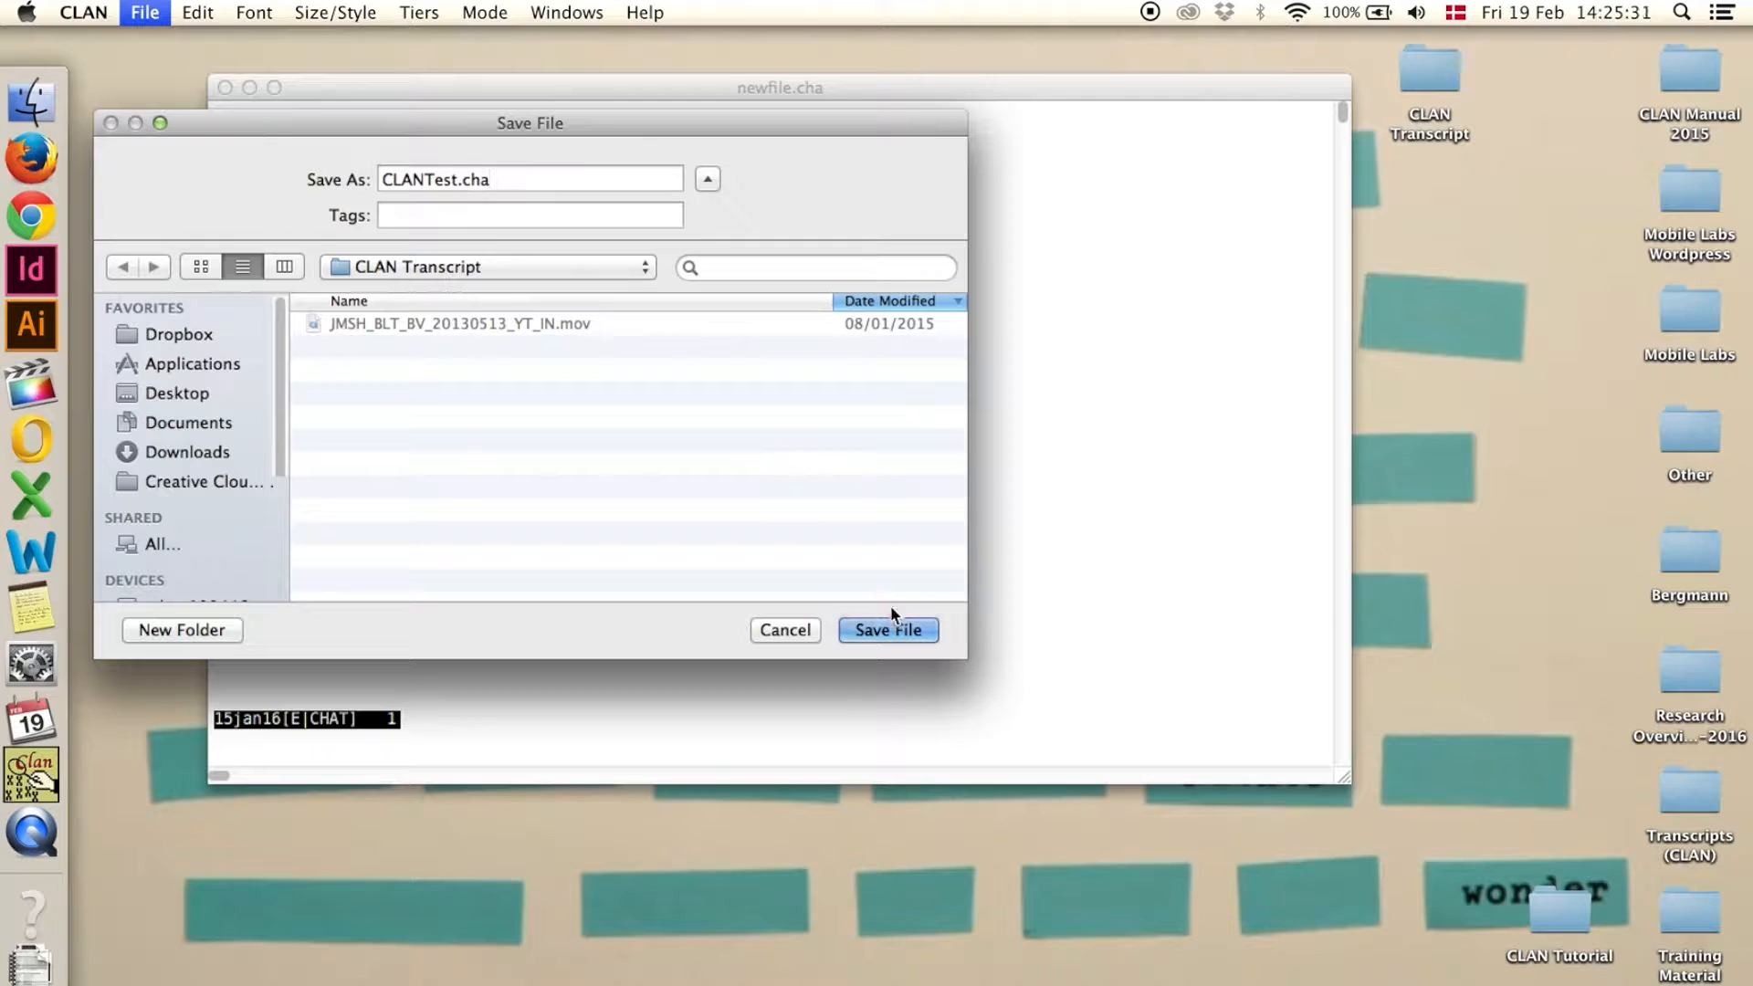
click(887, 630)
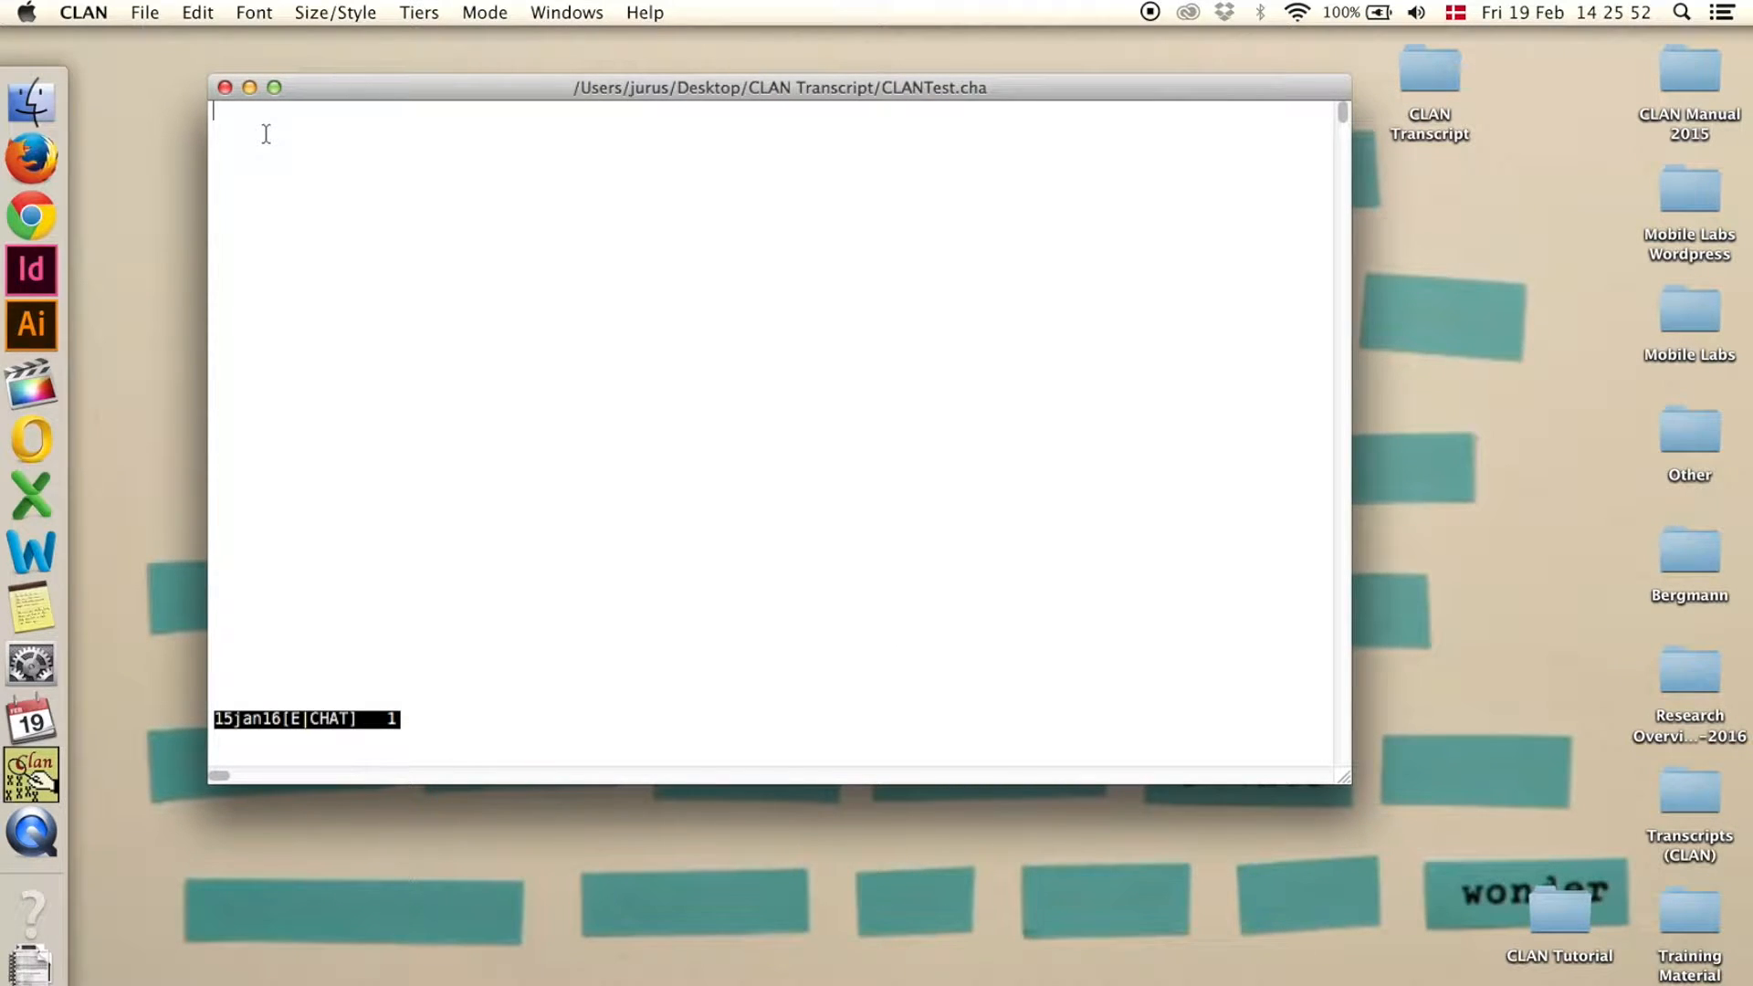
text(@Be)
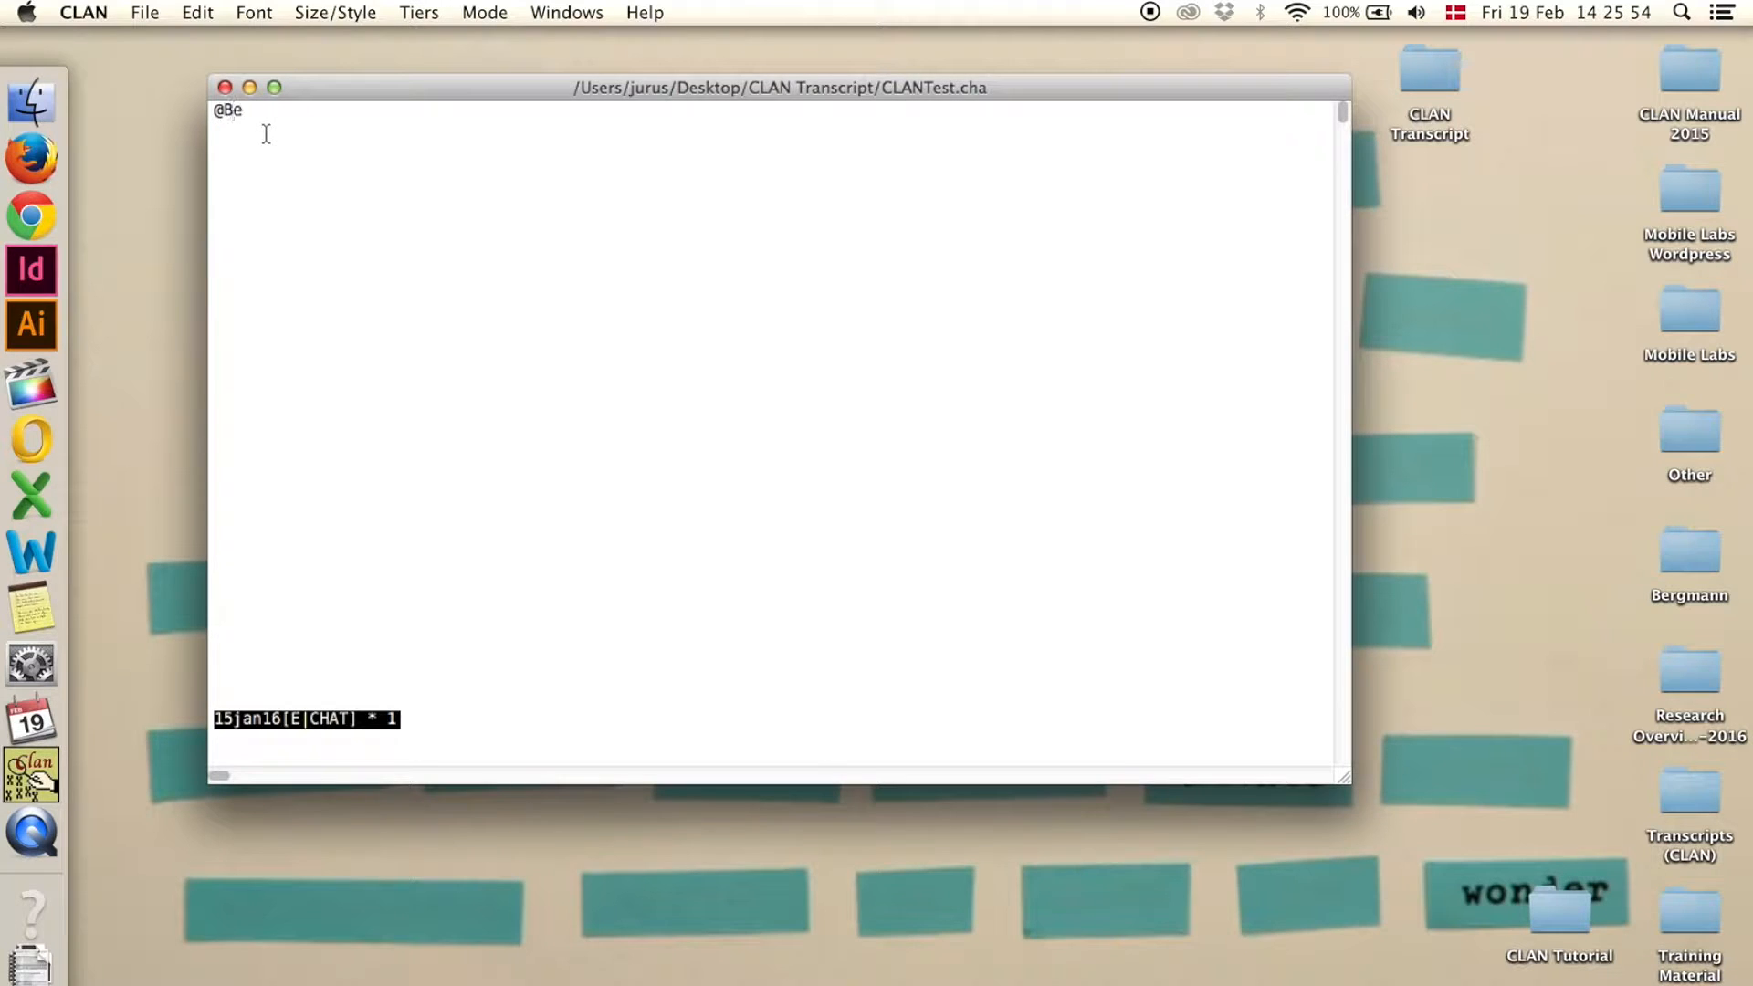
text(gin)
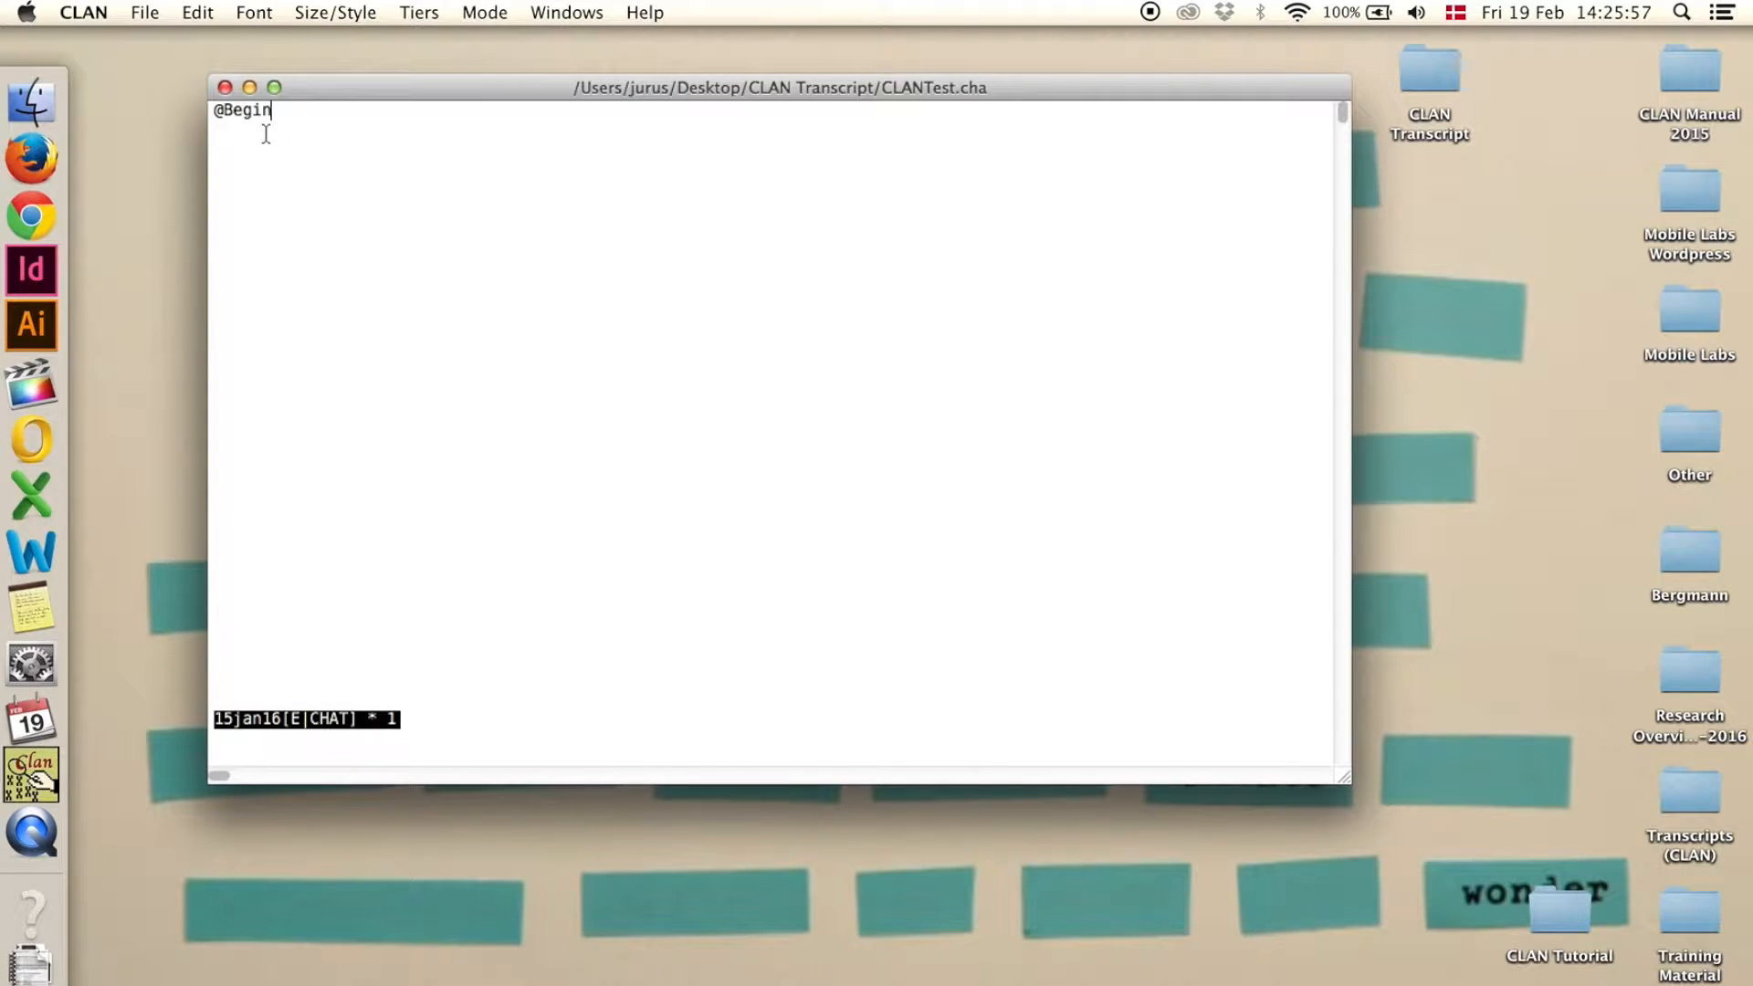
key(Return)
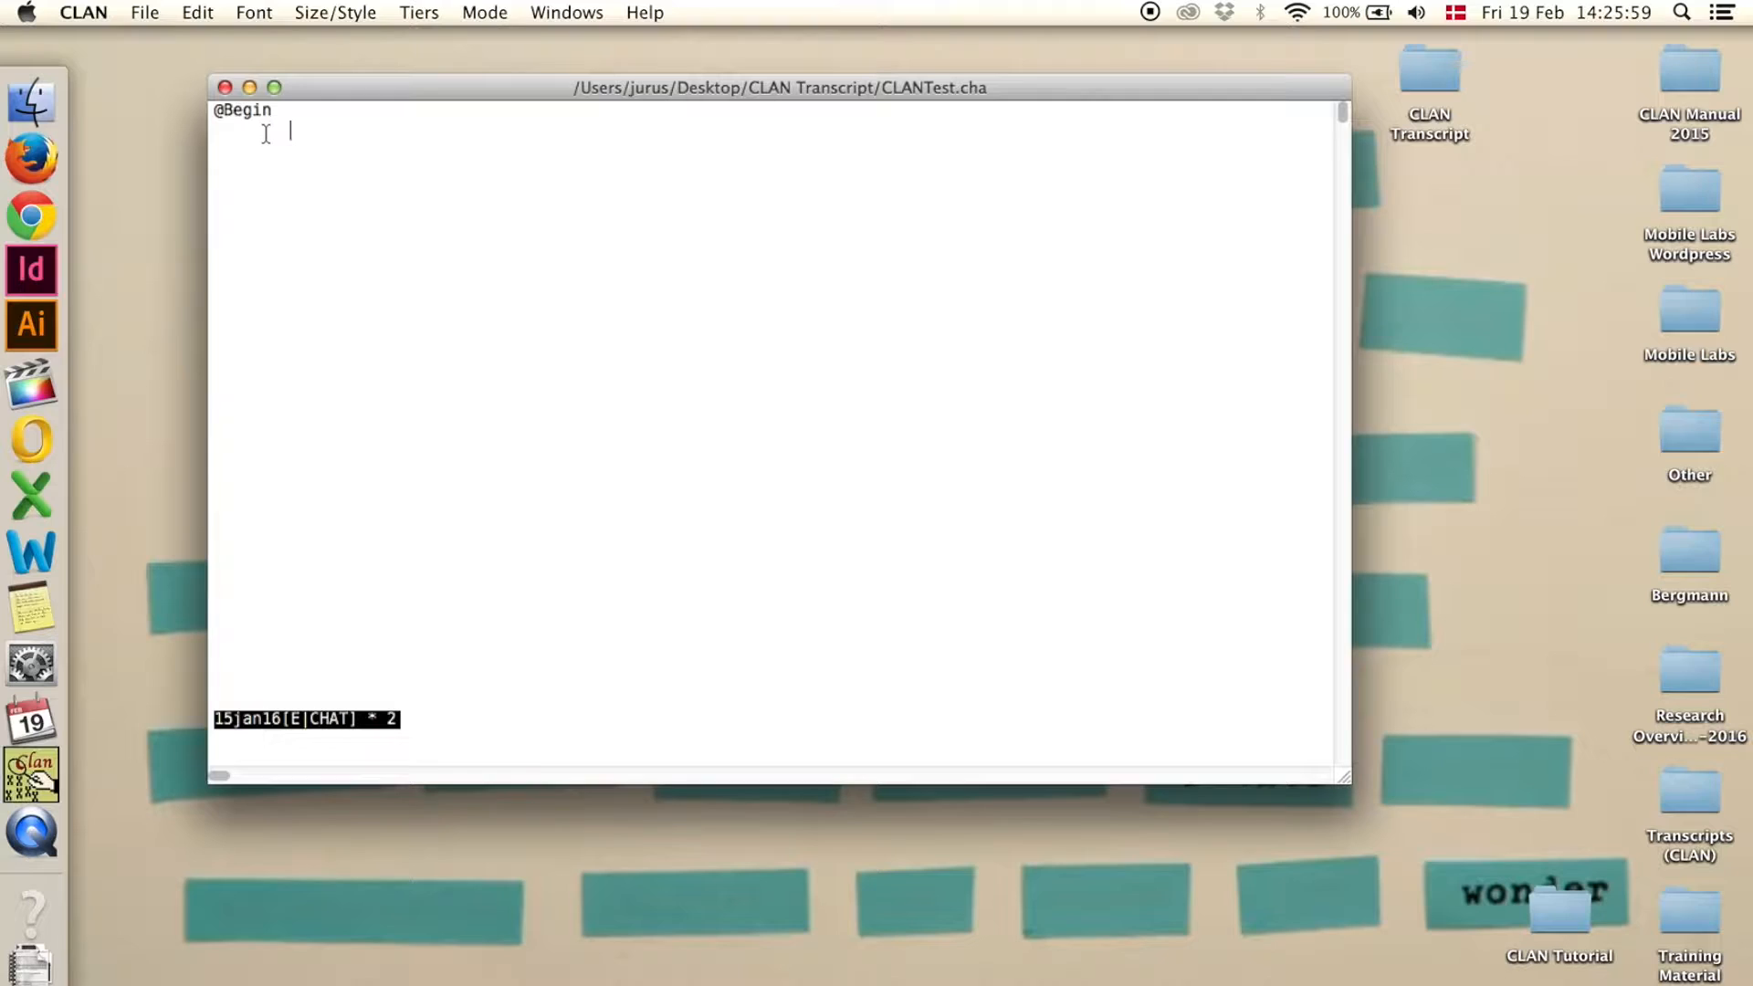
text(@Op)
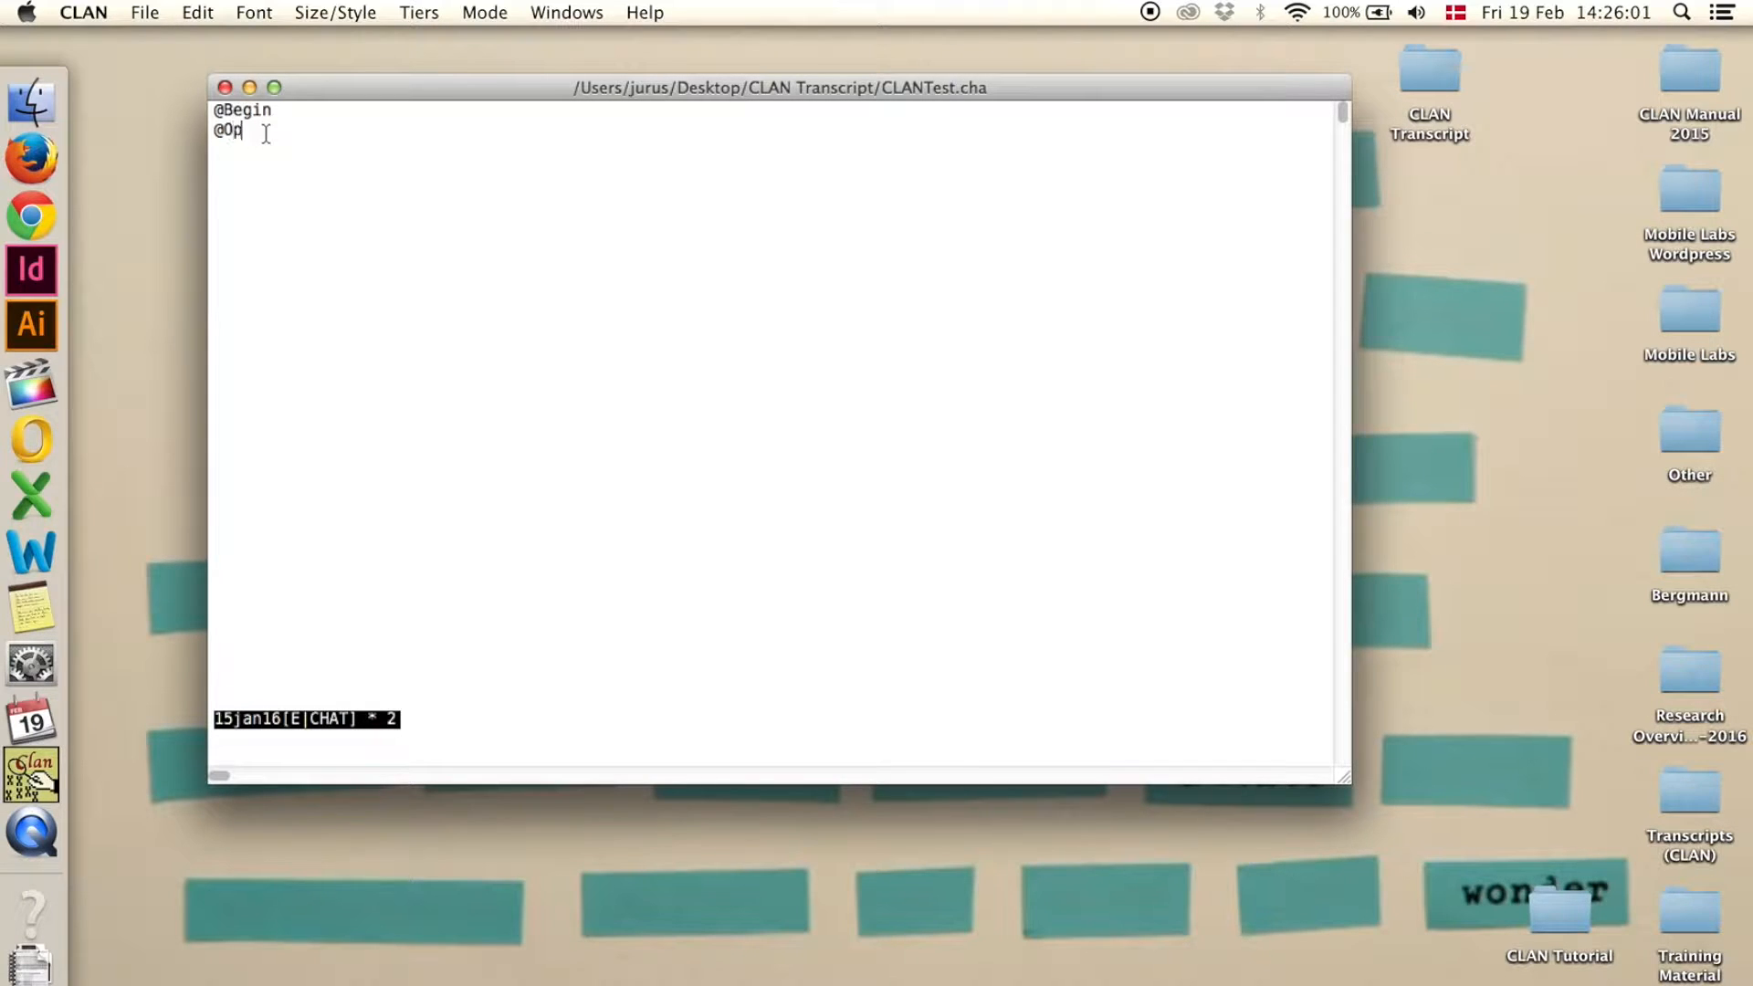
text(tions)
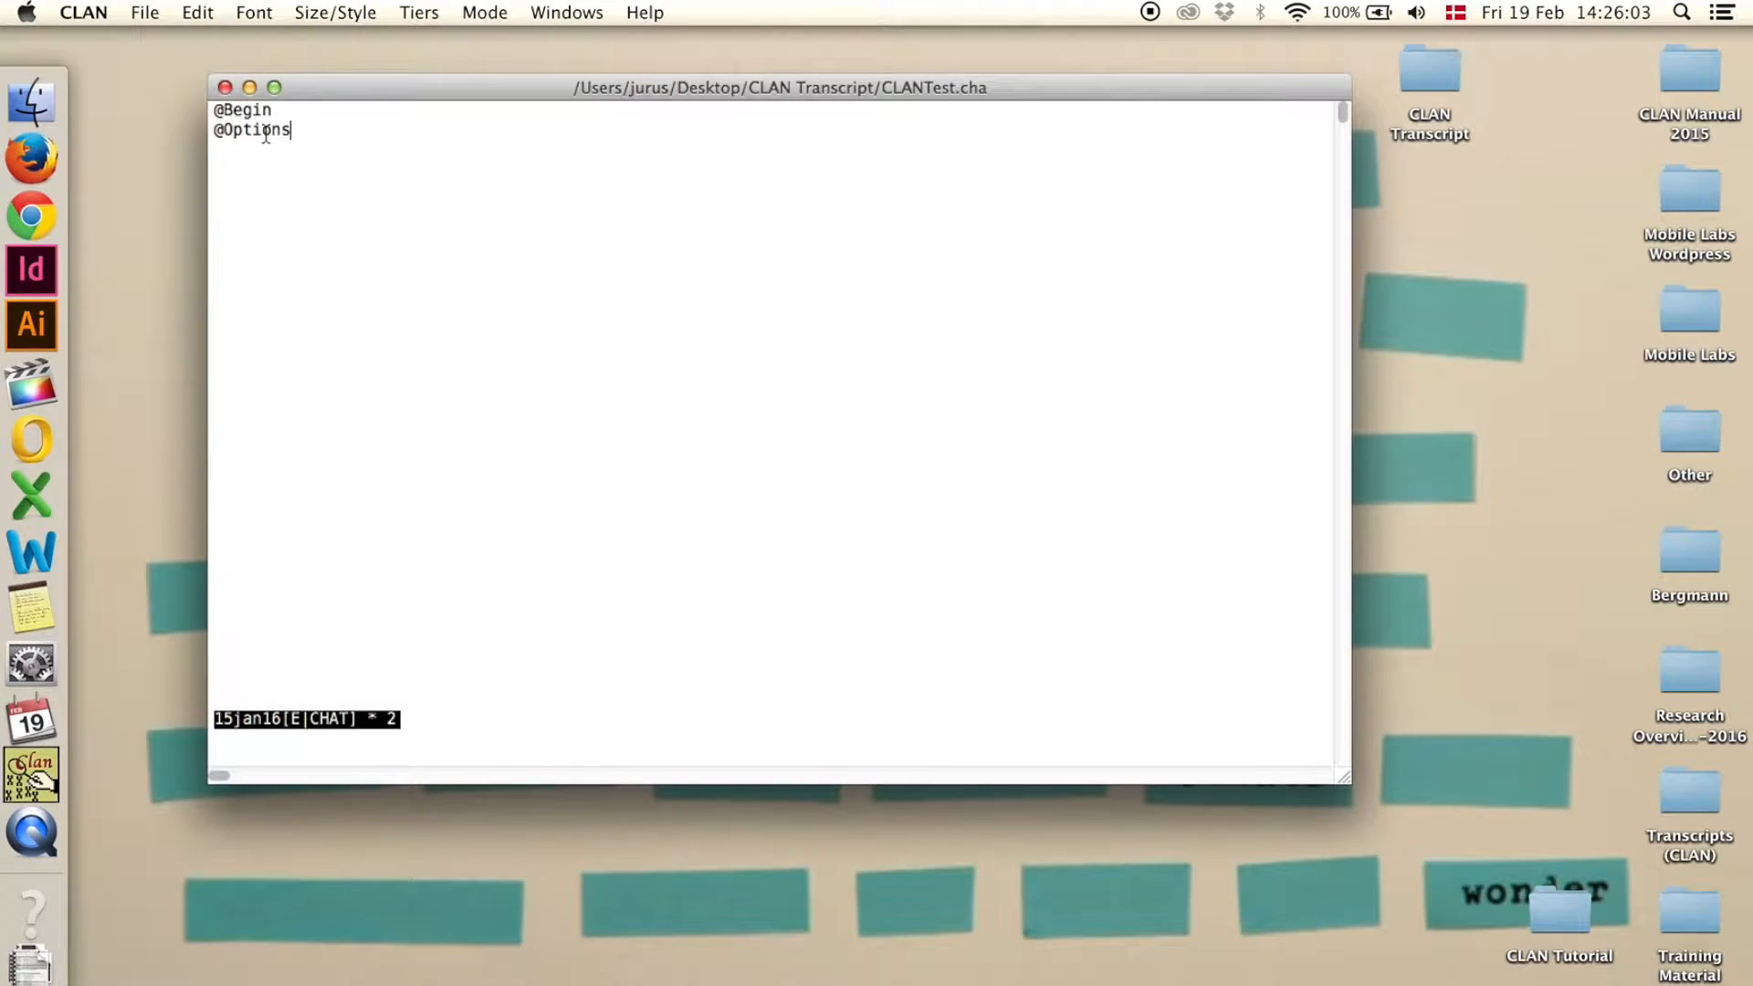
text(:)
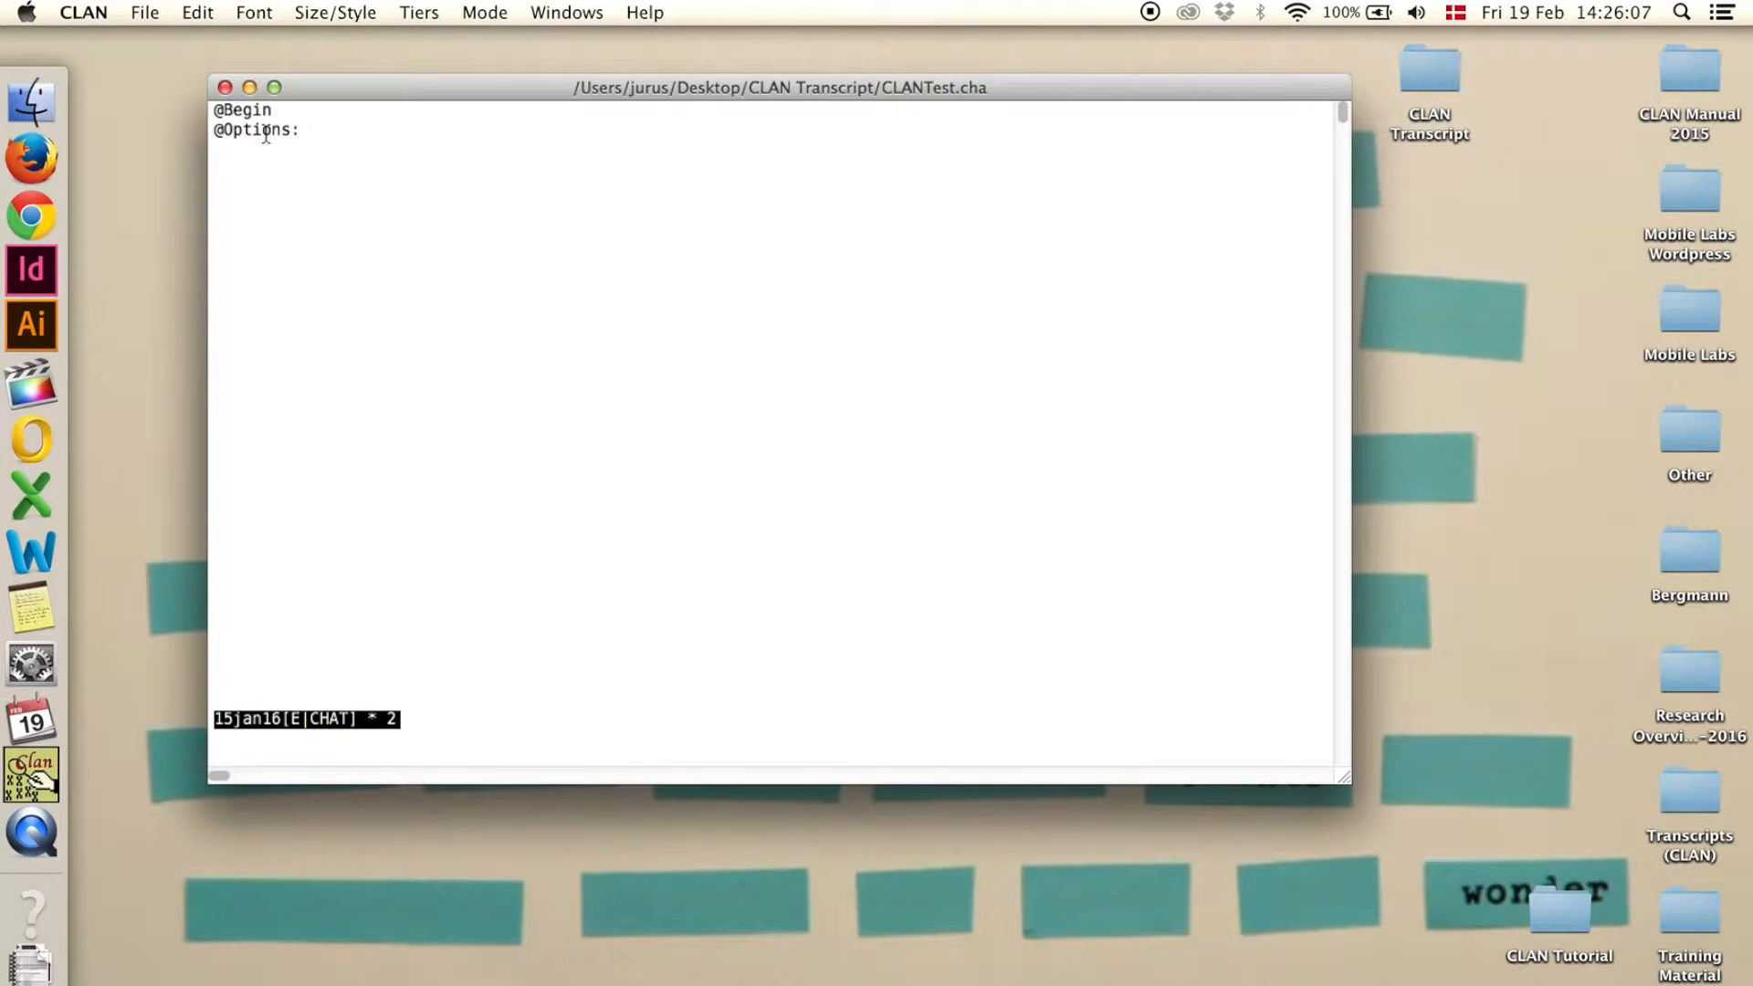
text(CA)
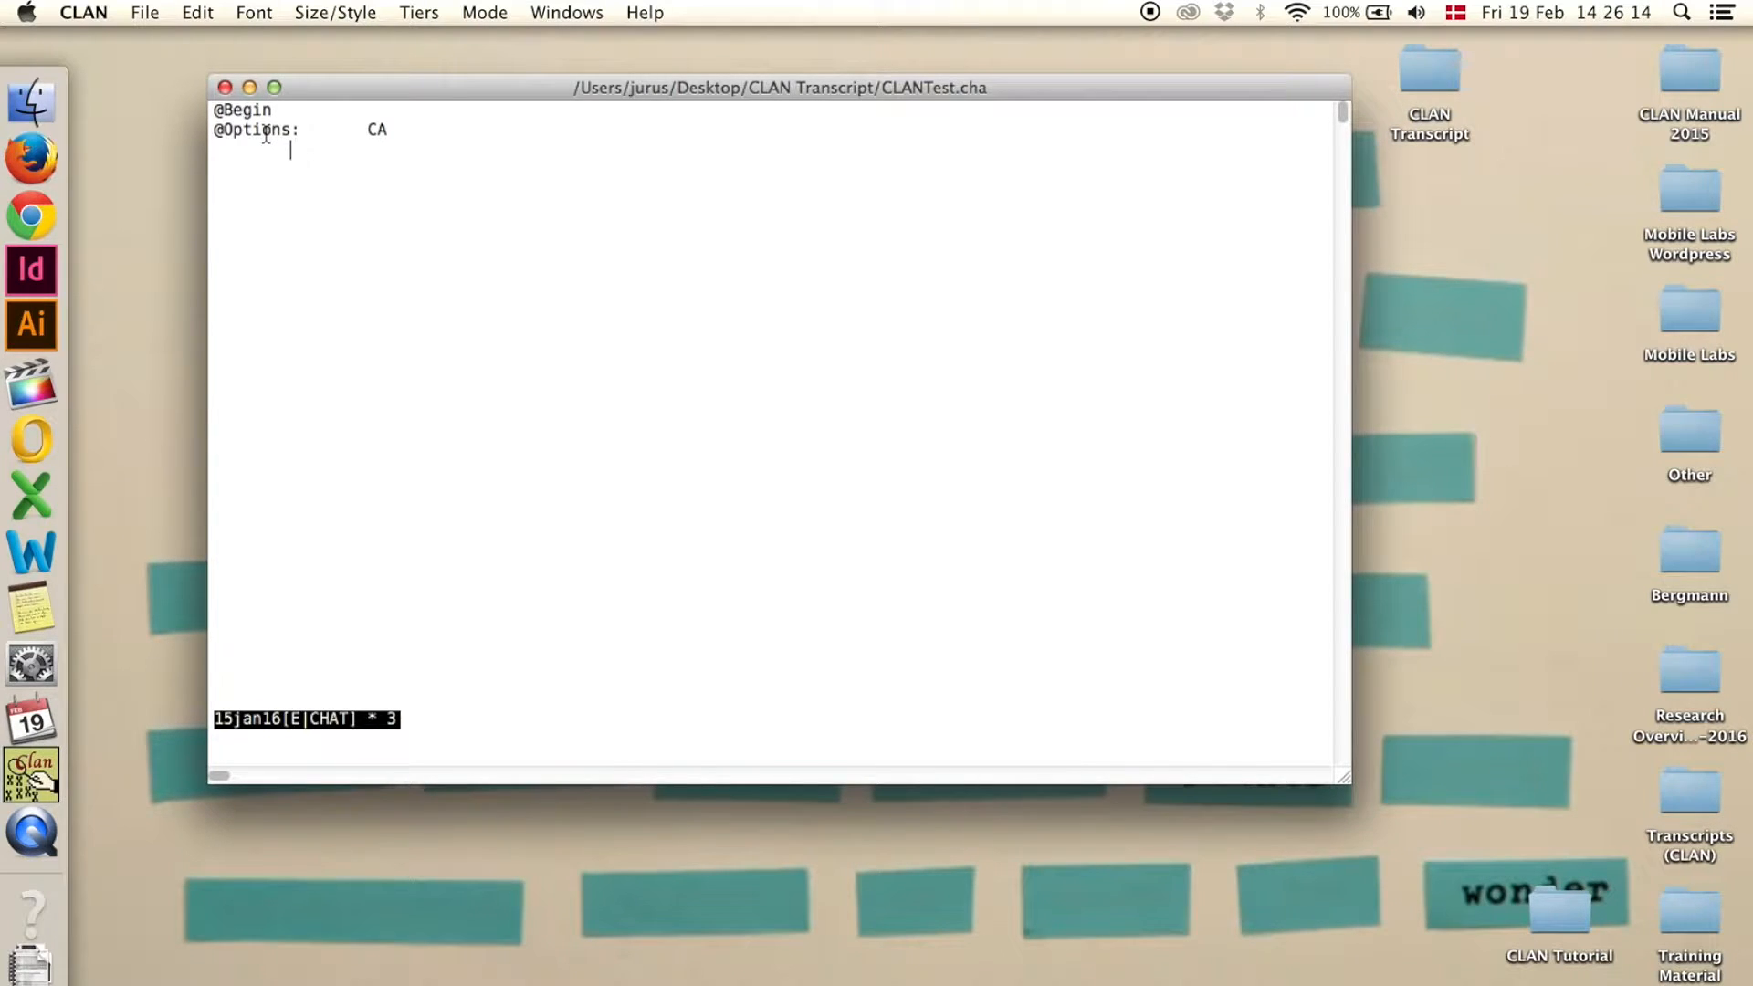
text(@Medi)
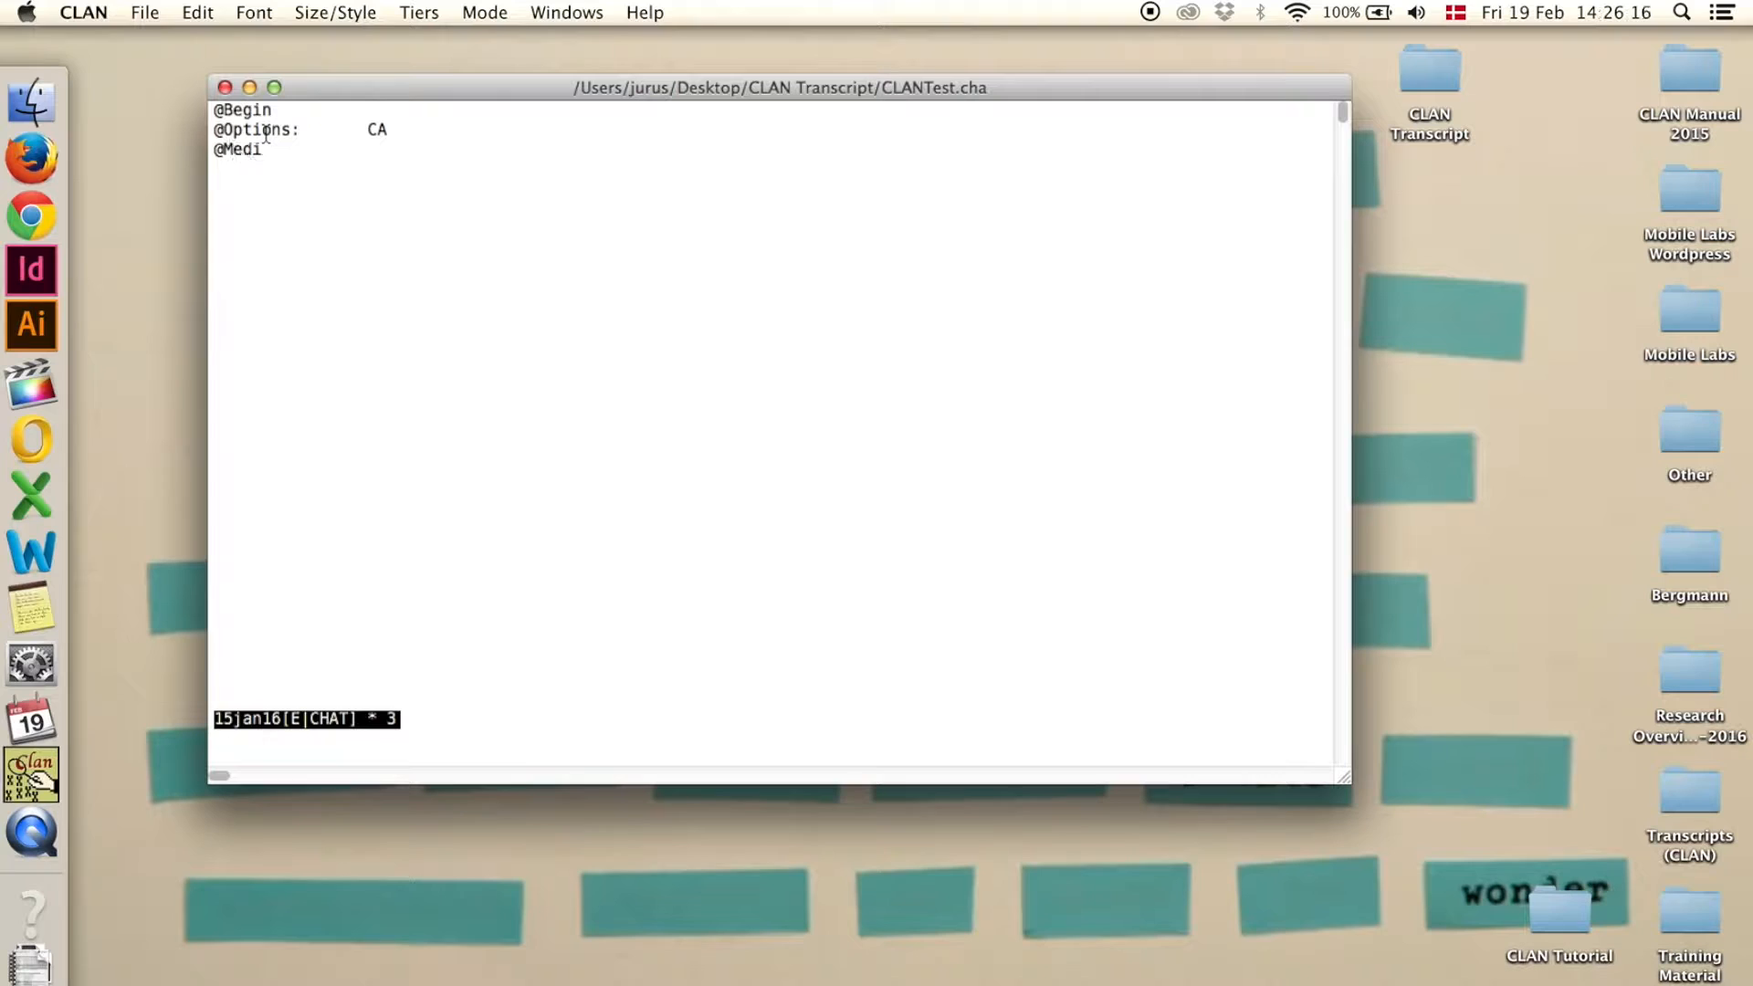
text(a:)
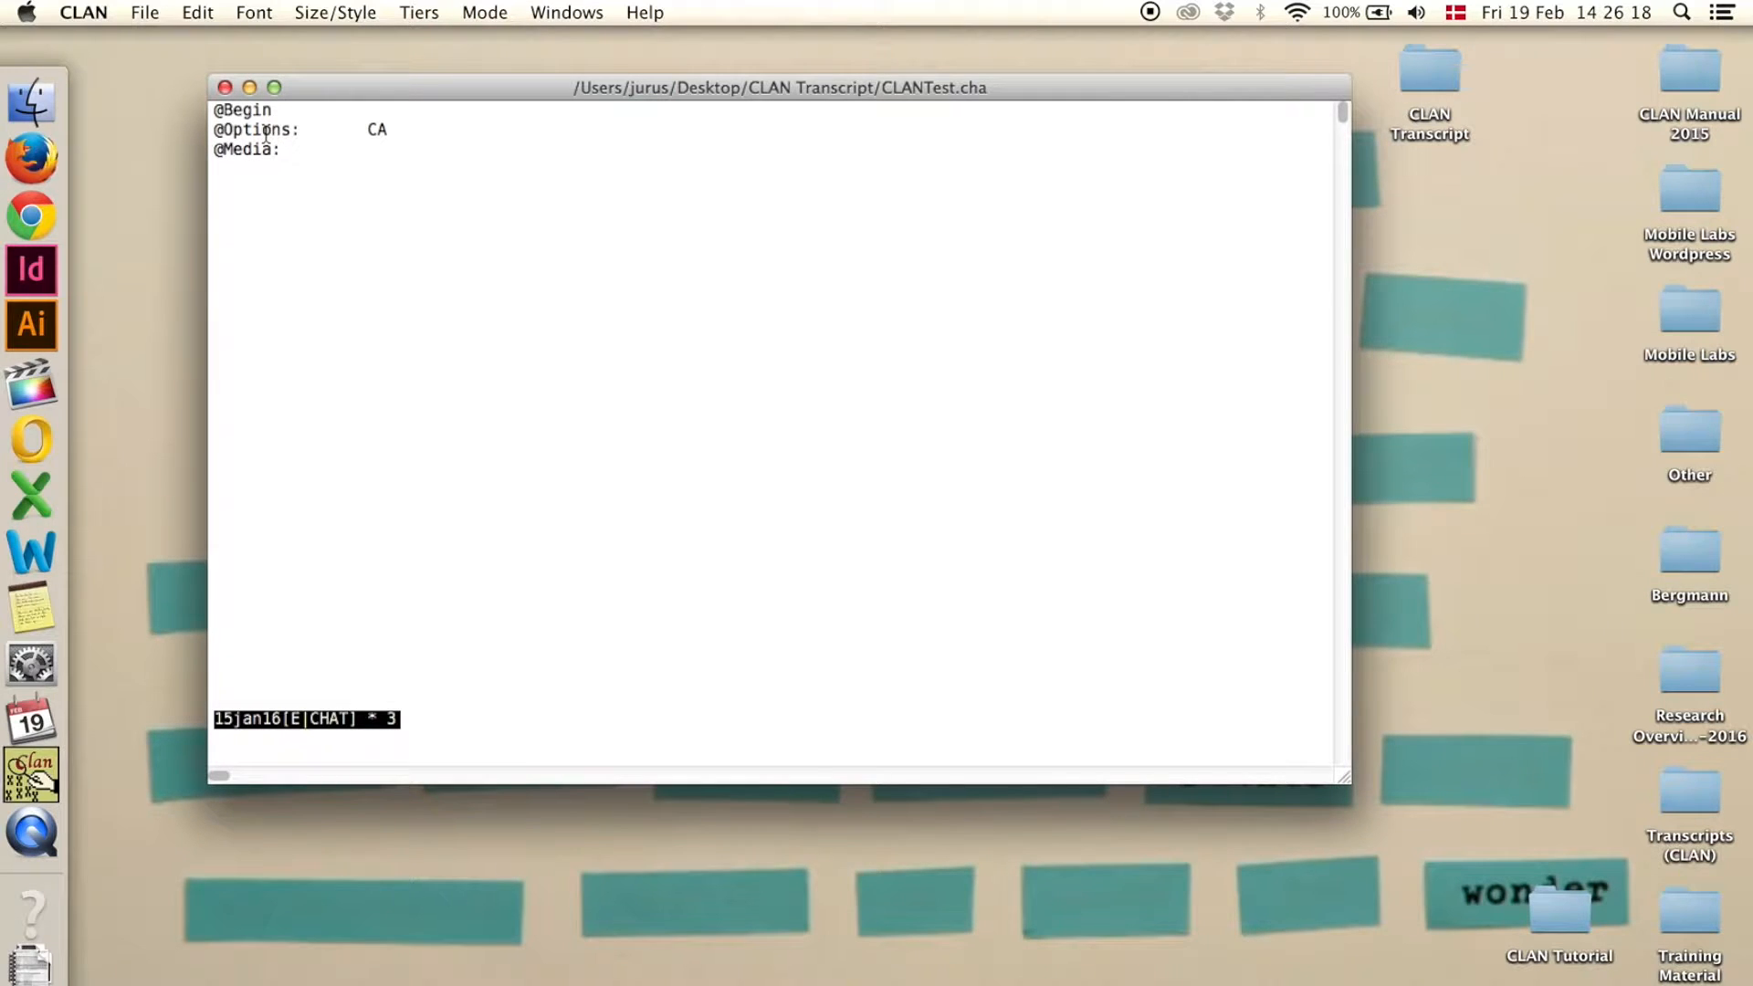
click(290, 148)
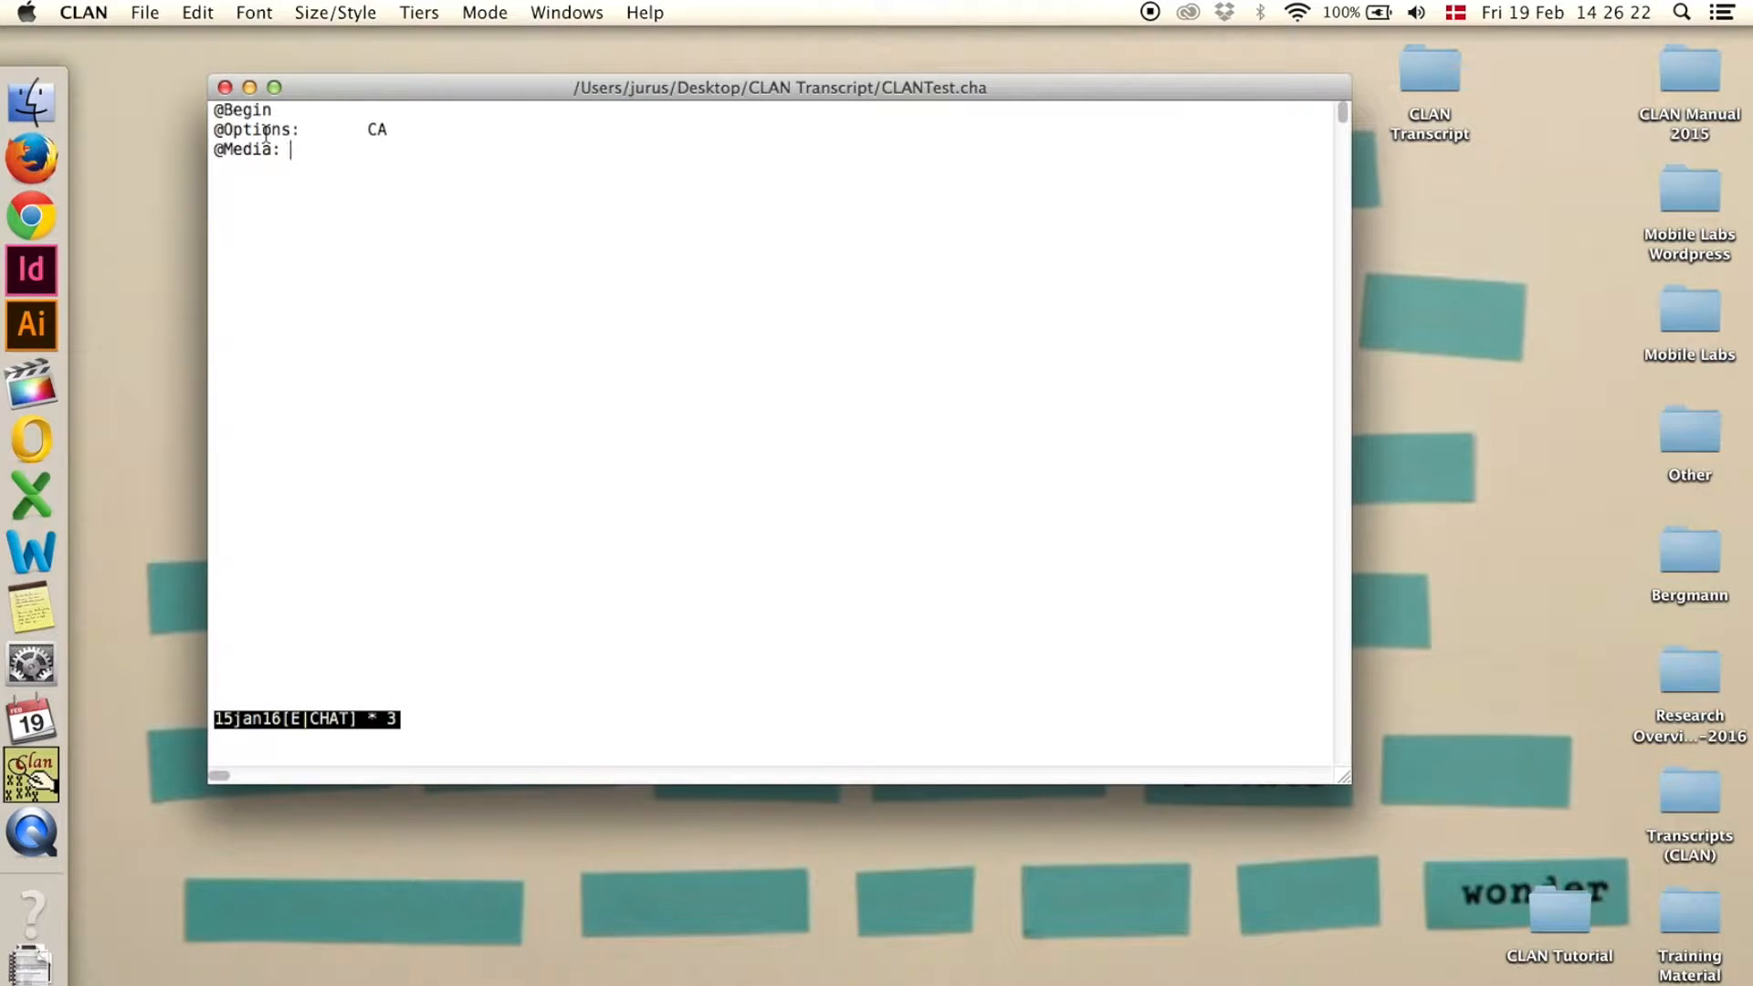
key(Return)
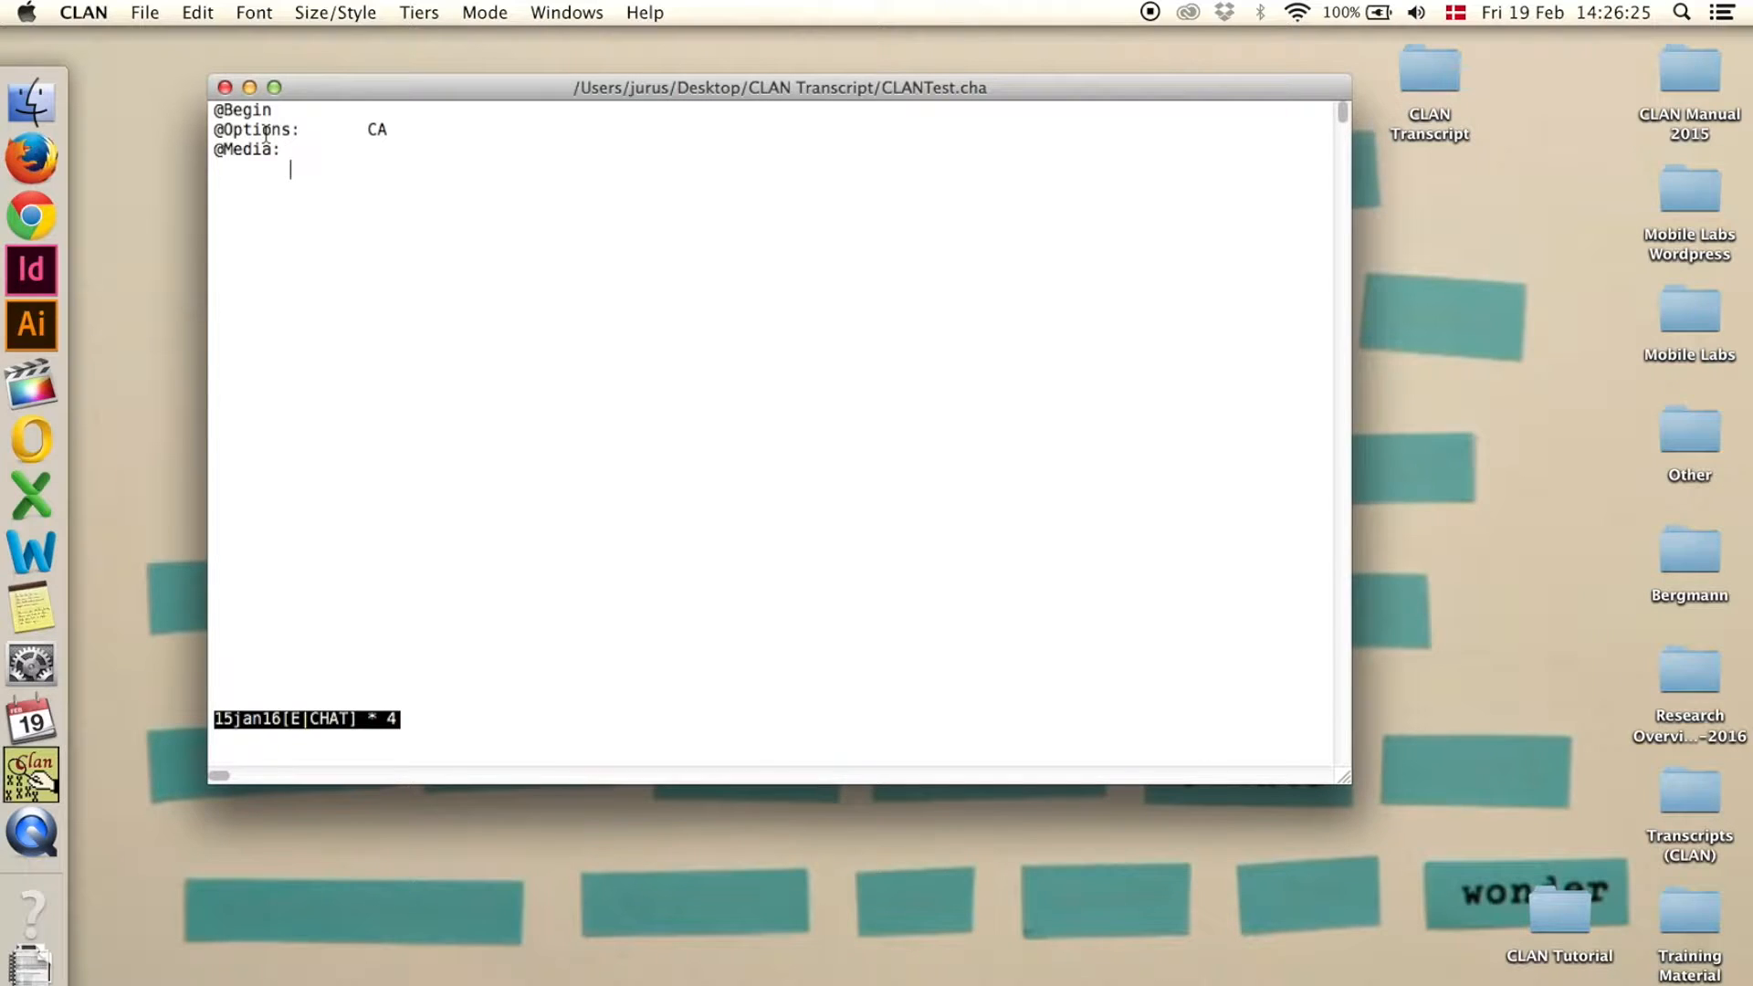
text(@)
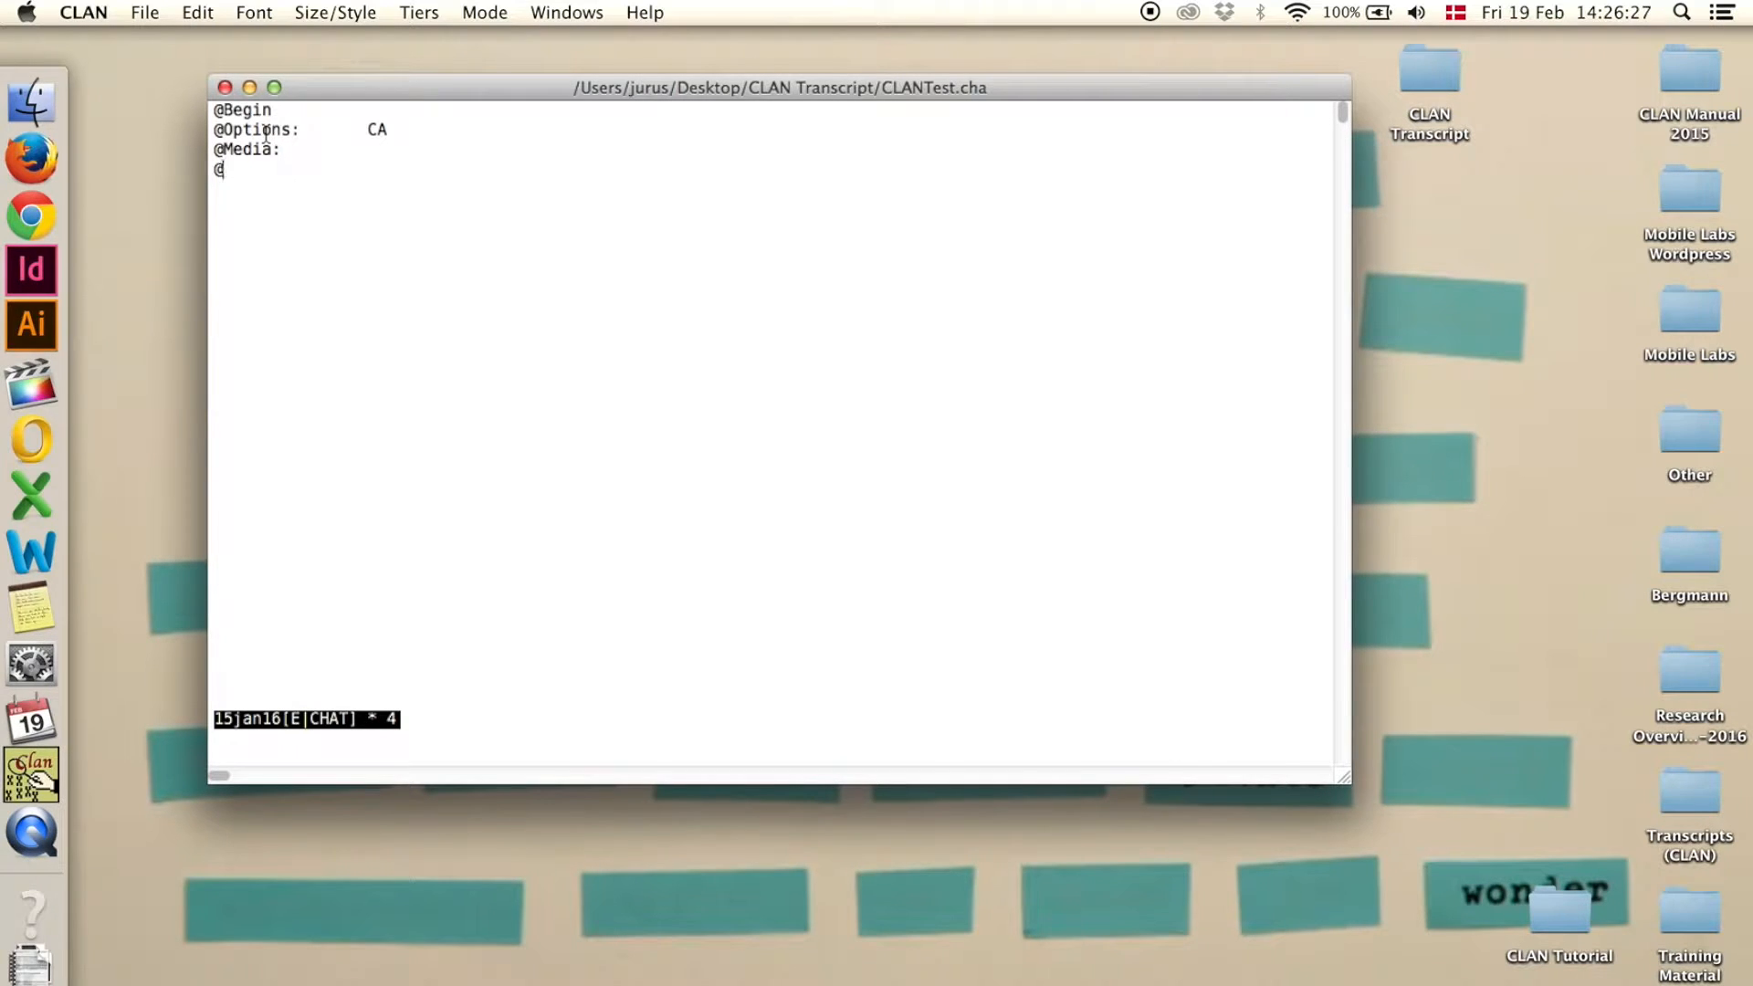
text(End)
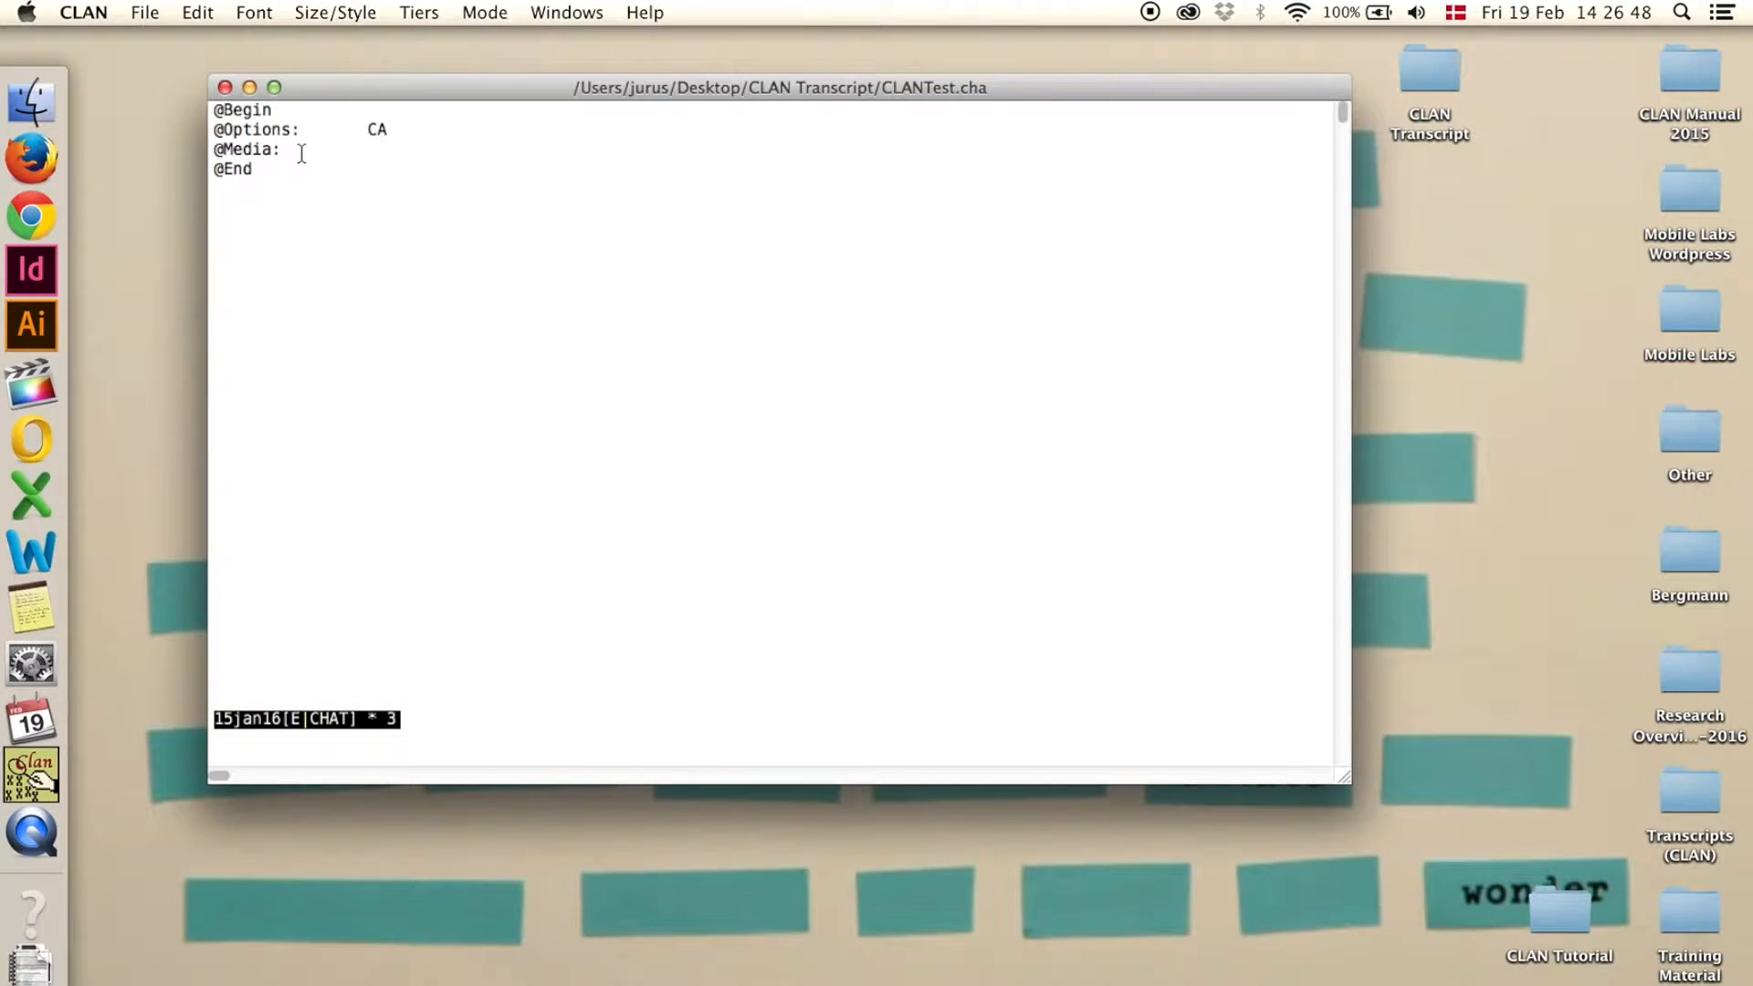
click(290, 149)
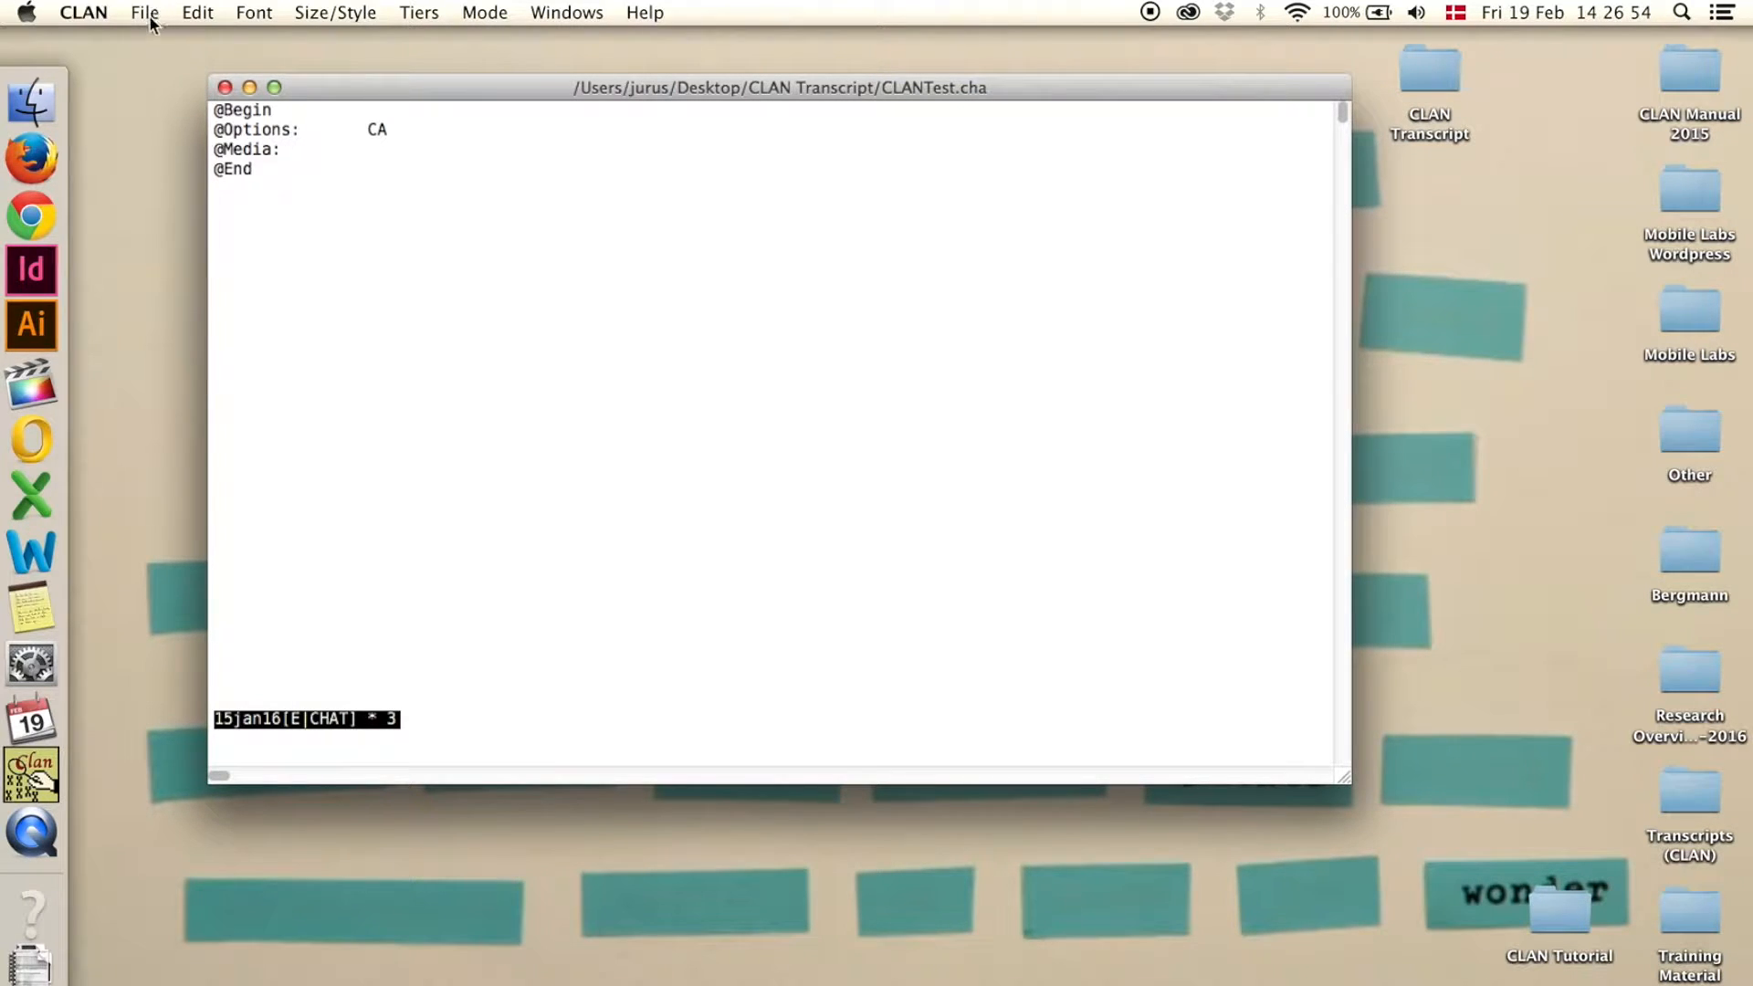
click(143, 13)
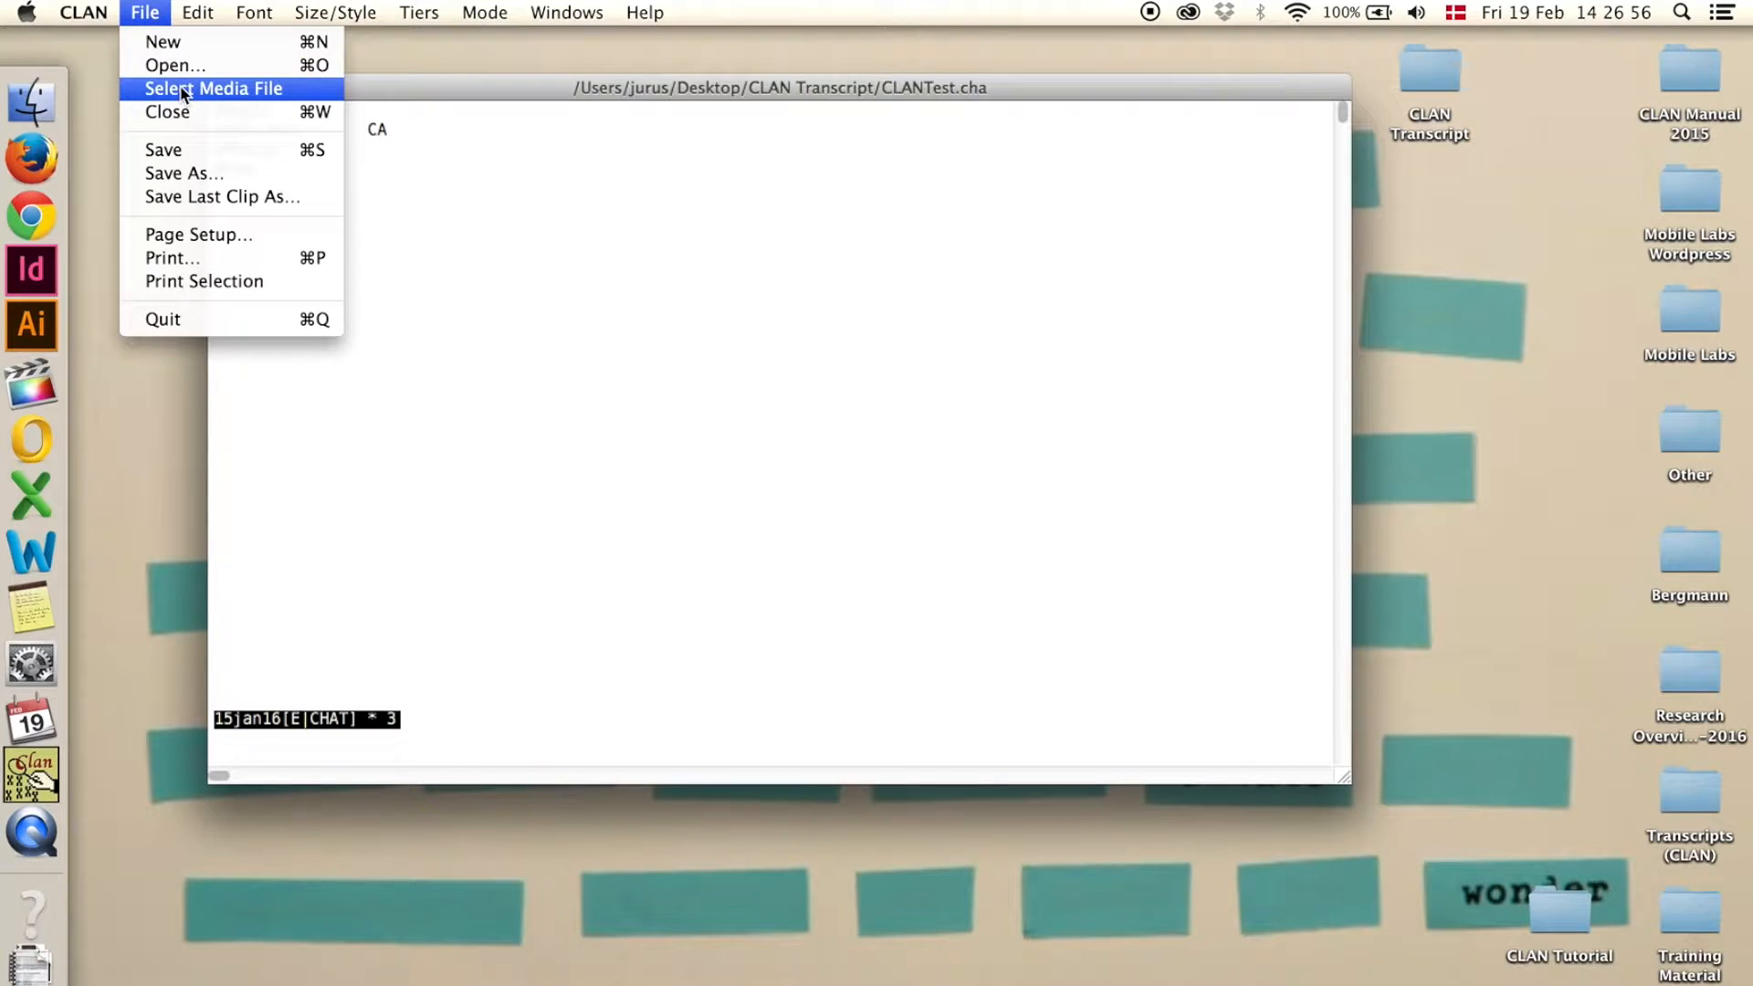
click(212, 88)
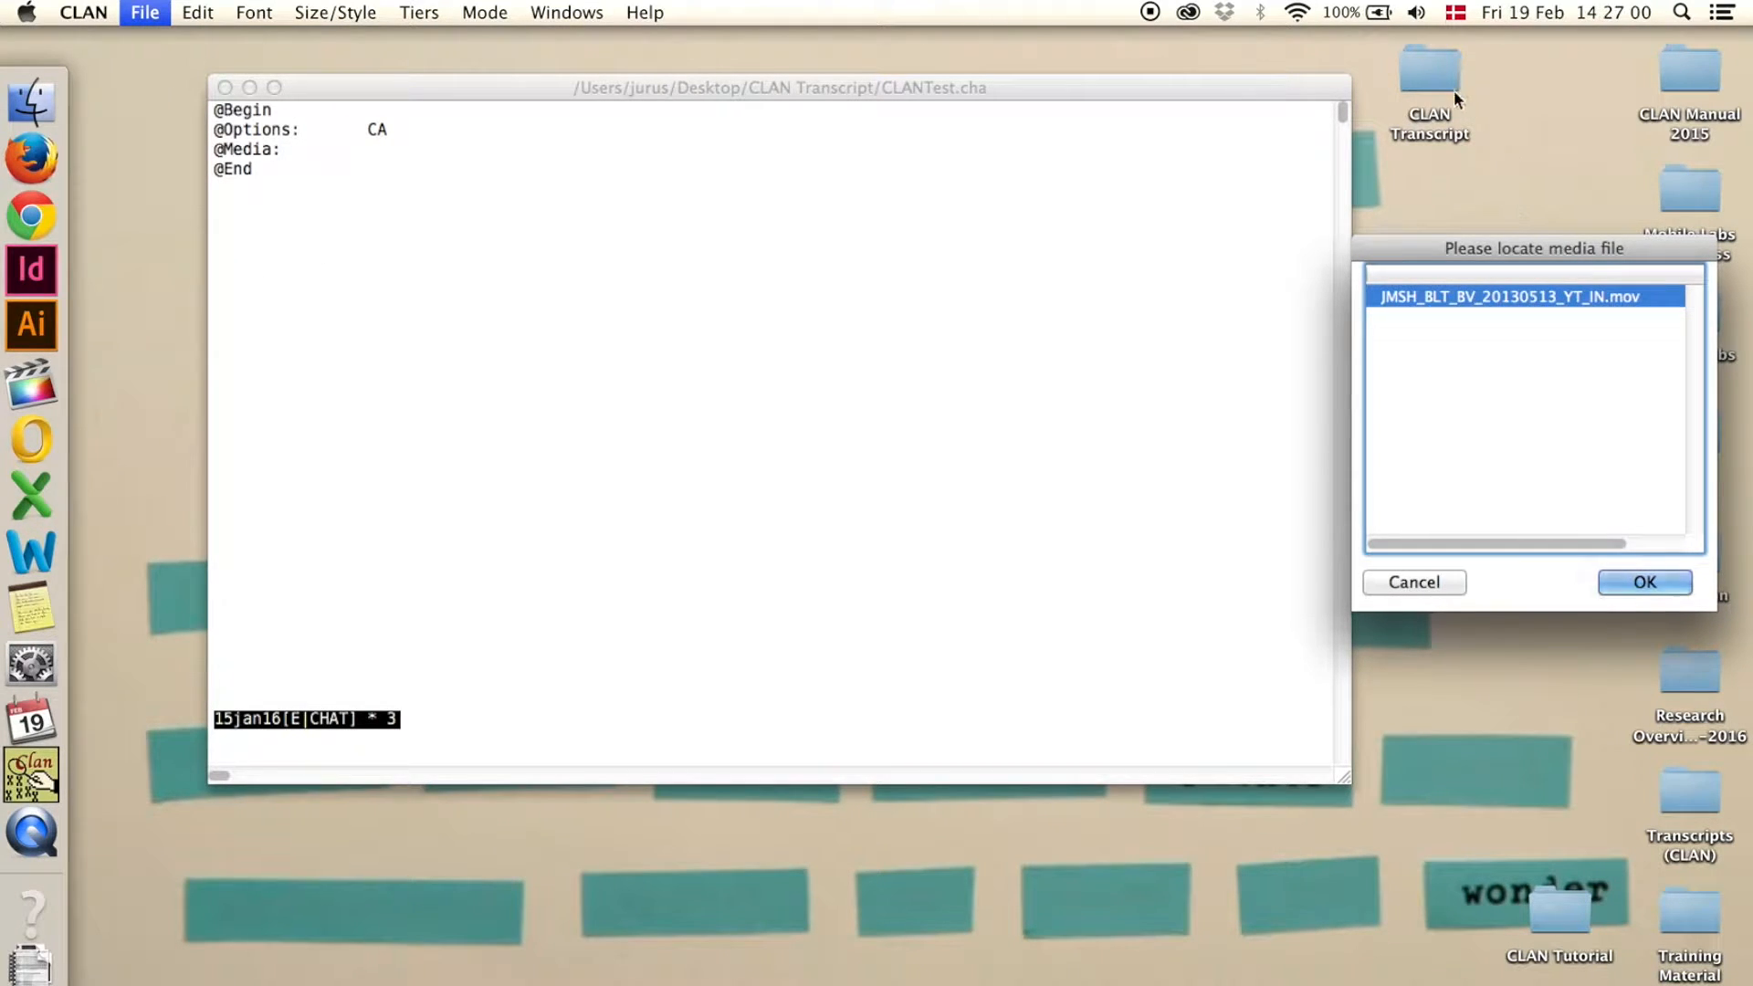
mouse_move(1426, 69)
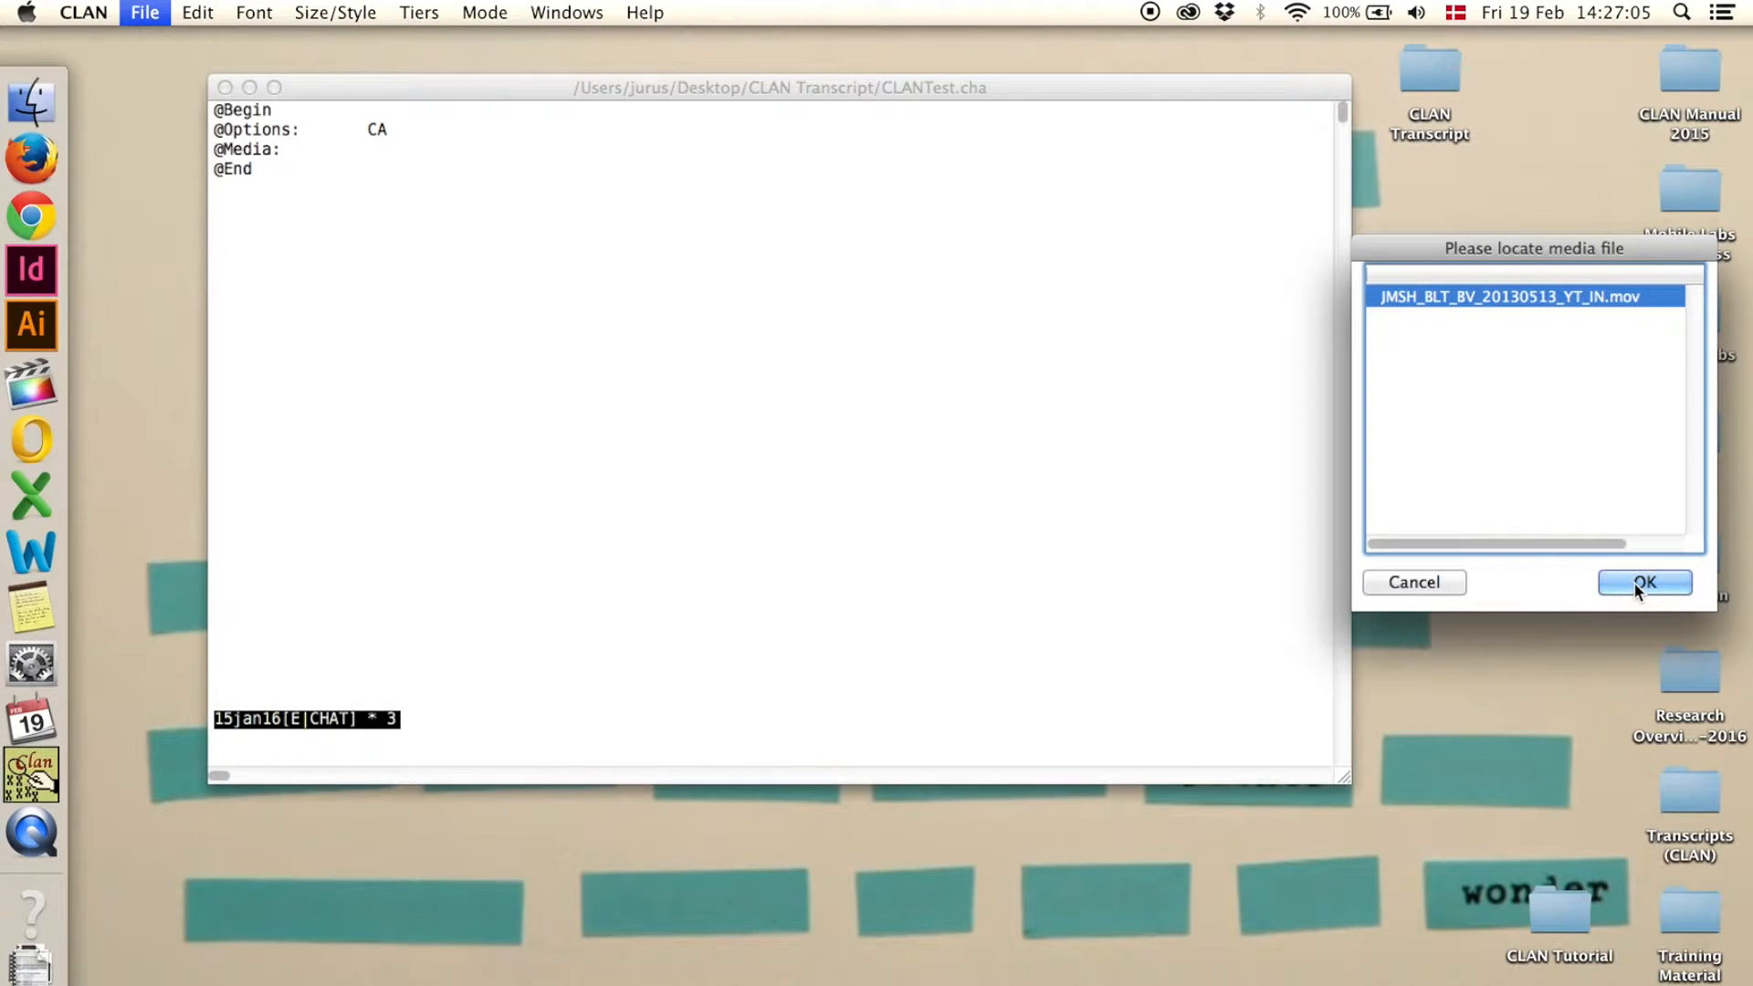
click(1644, 581)
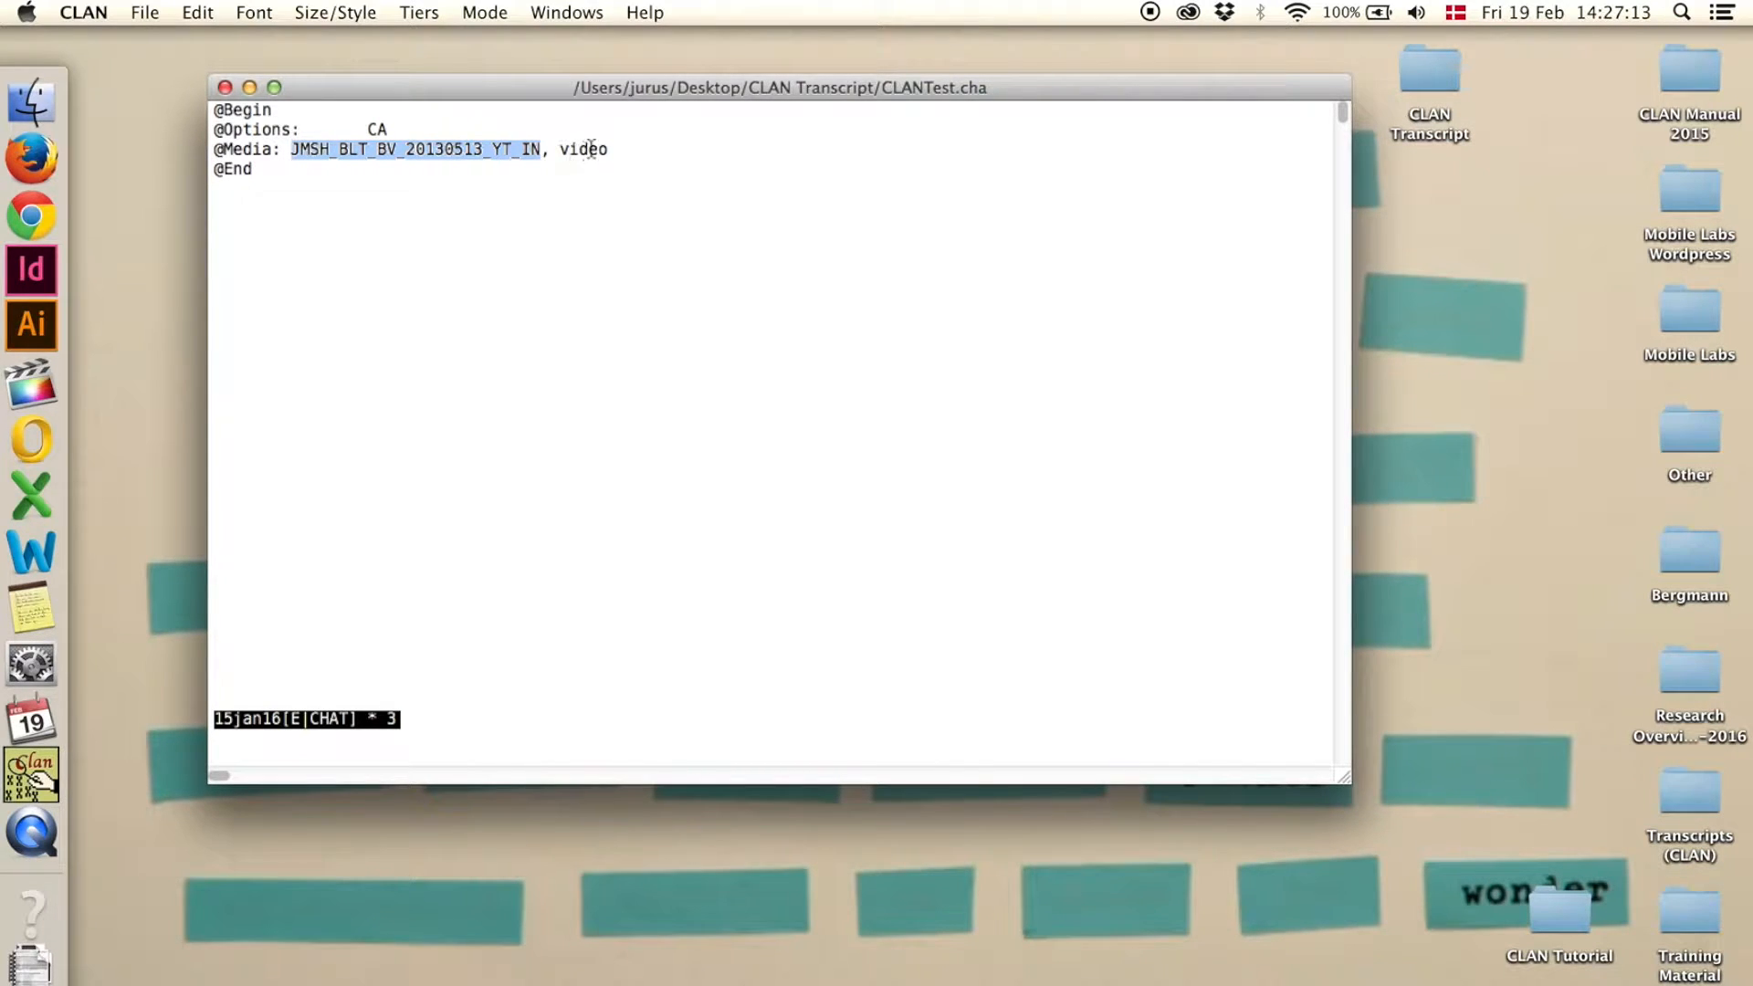
double_click(581, 148)
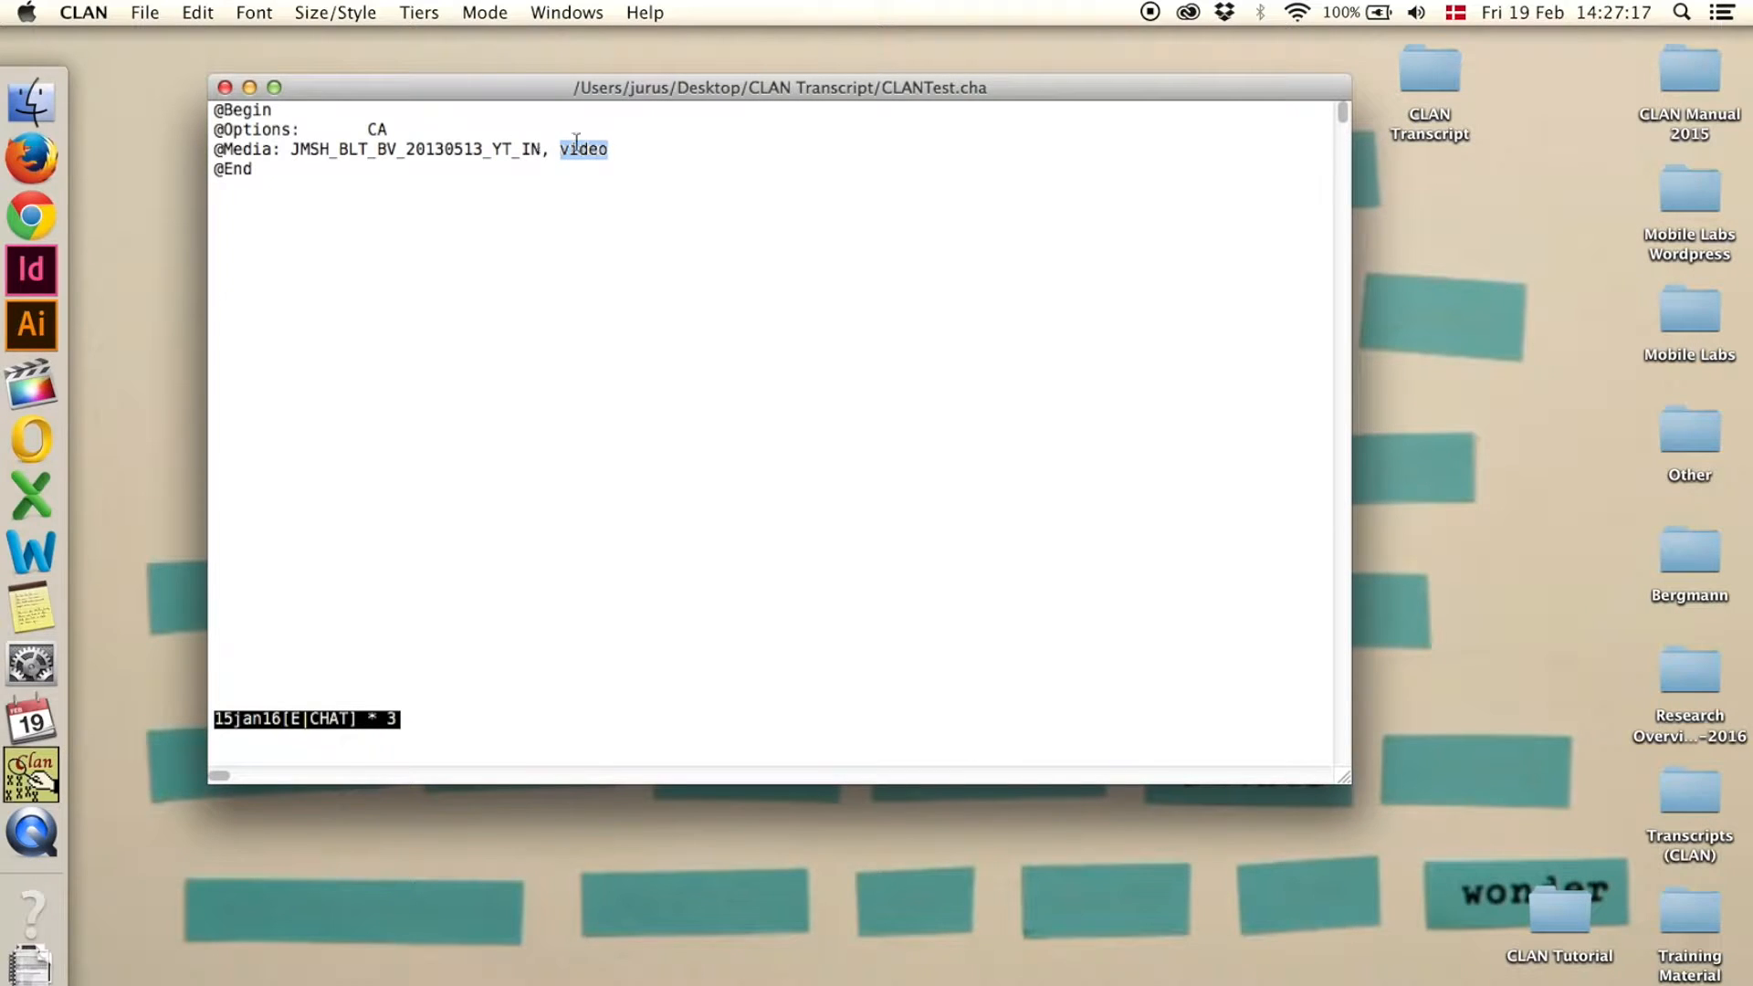
click(347, 148)
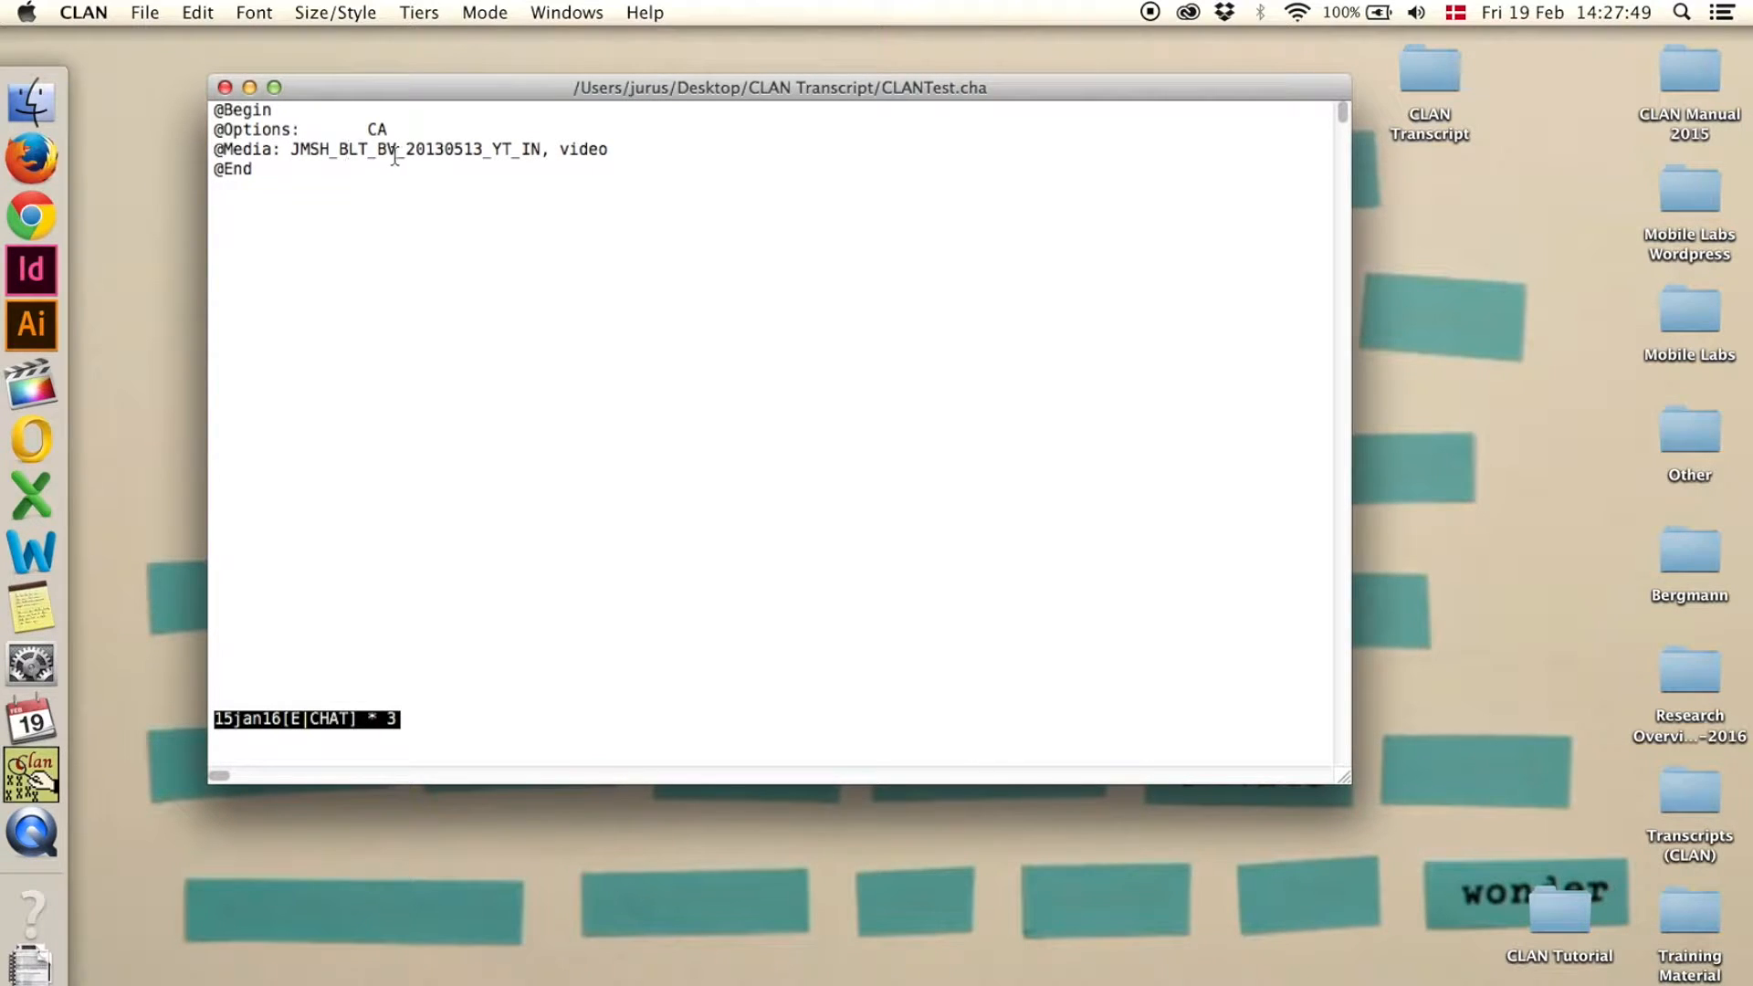
click(336, 148)
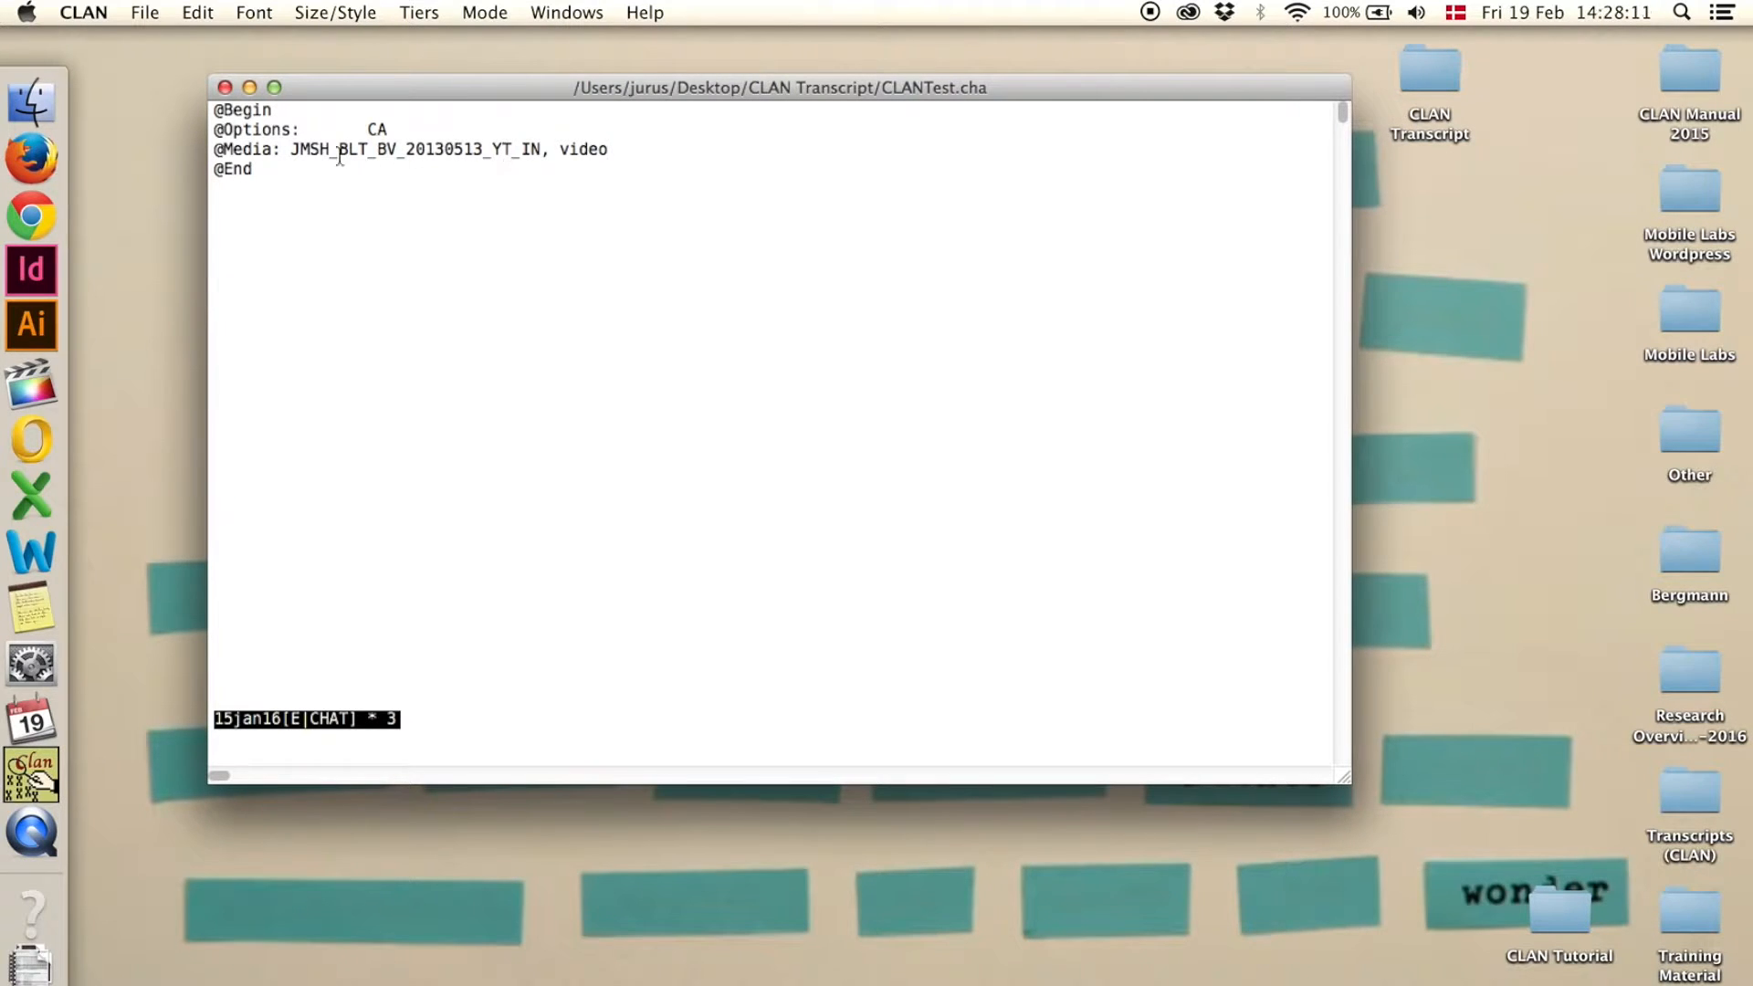
In the ID headers editor, give SP01 language eng and role Adult, then save it to the header.
click(419, 13)
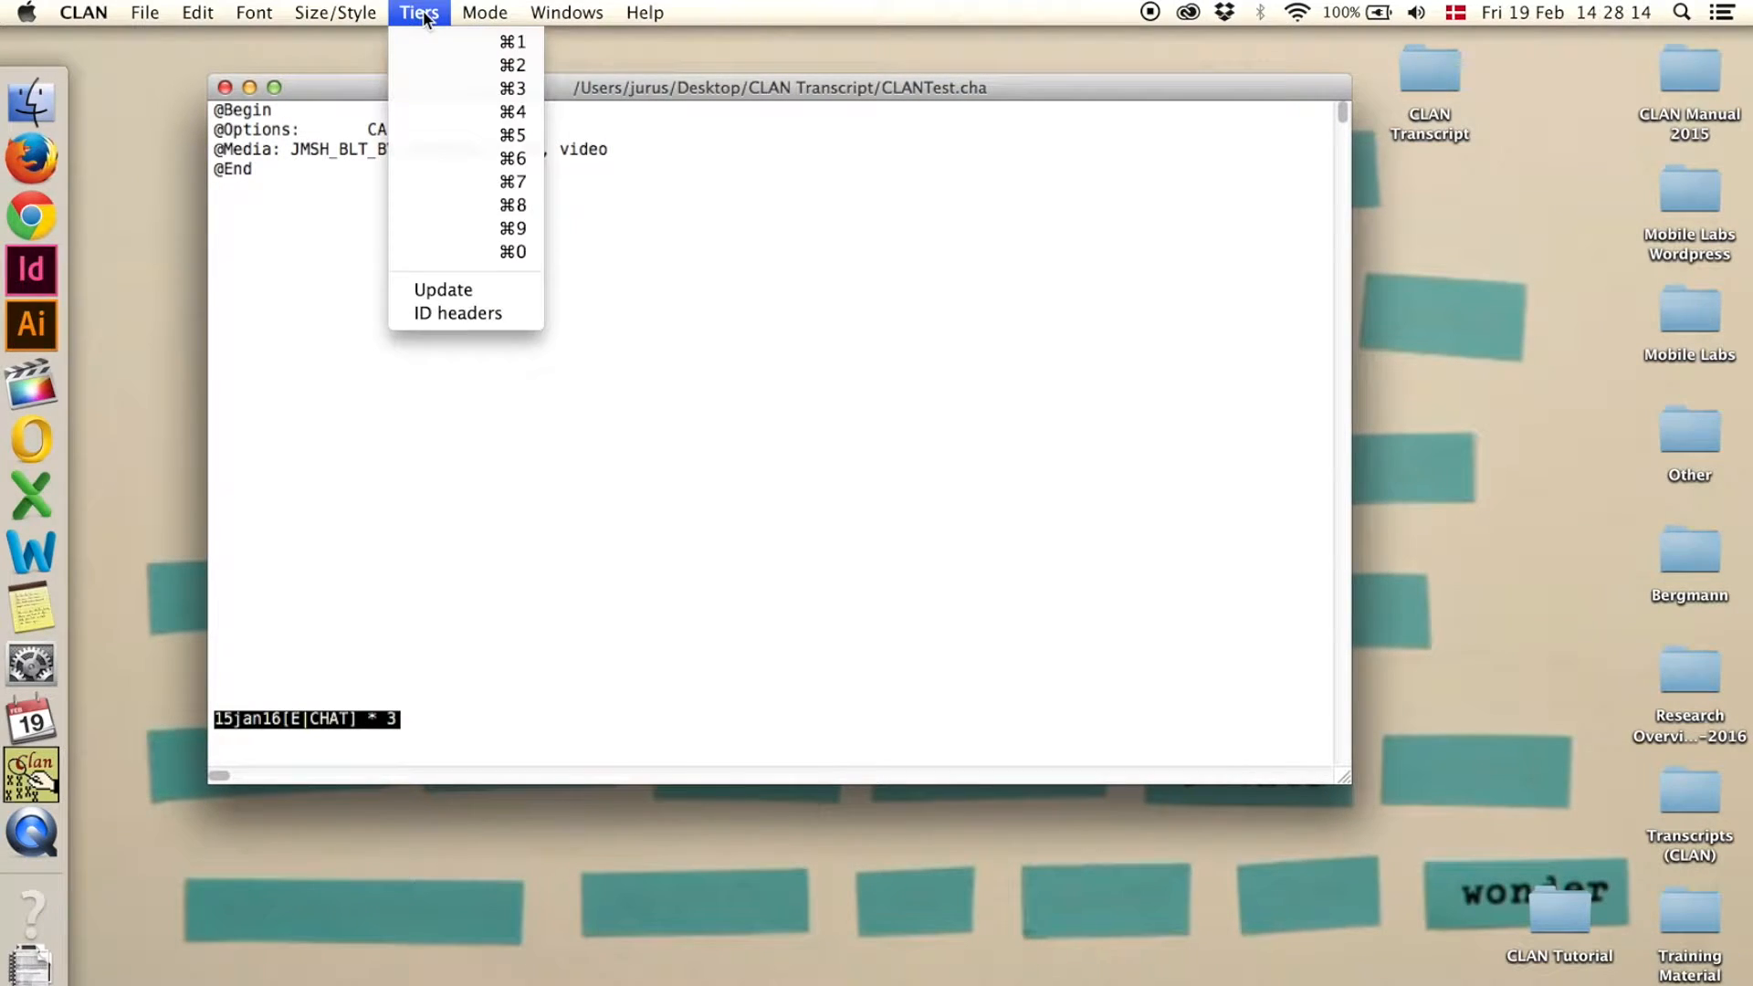
mouse_move(456, 312)
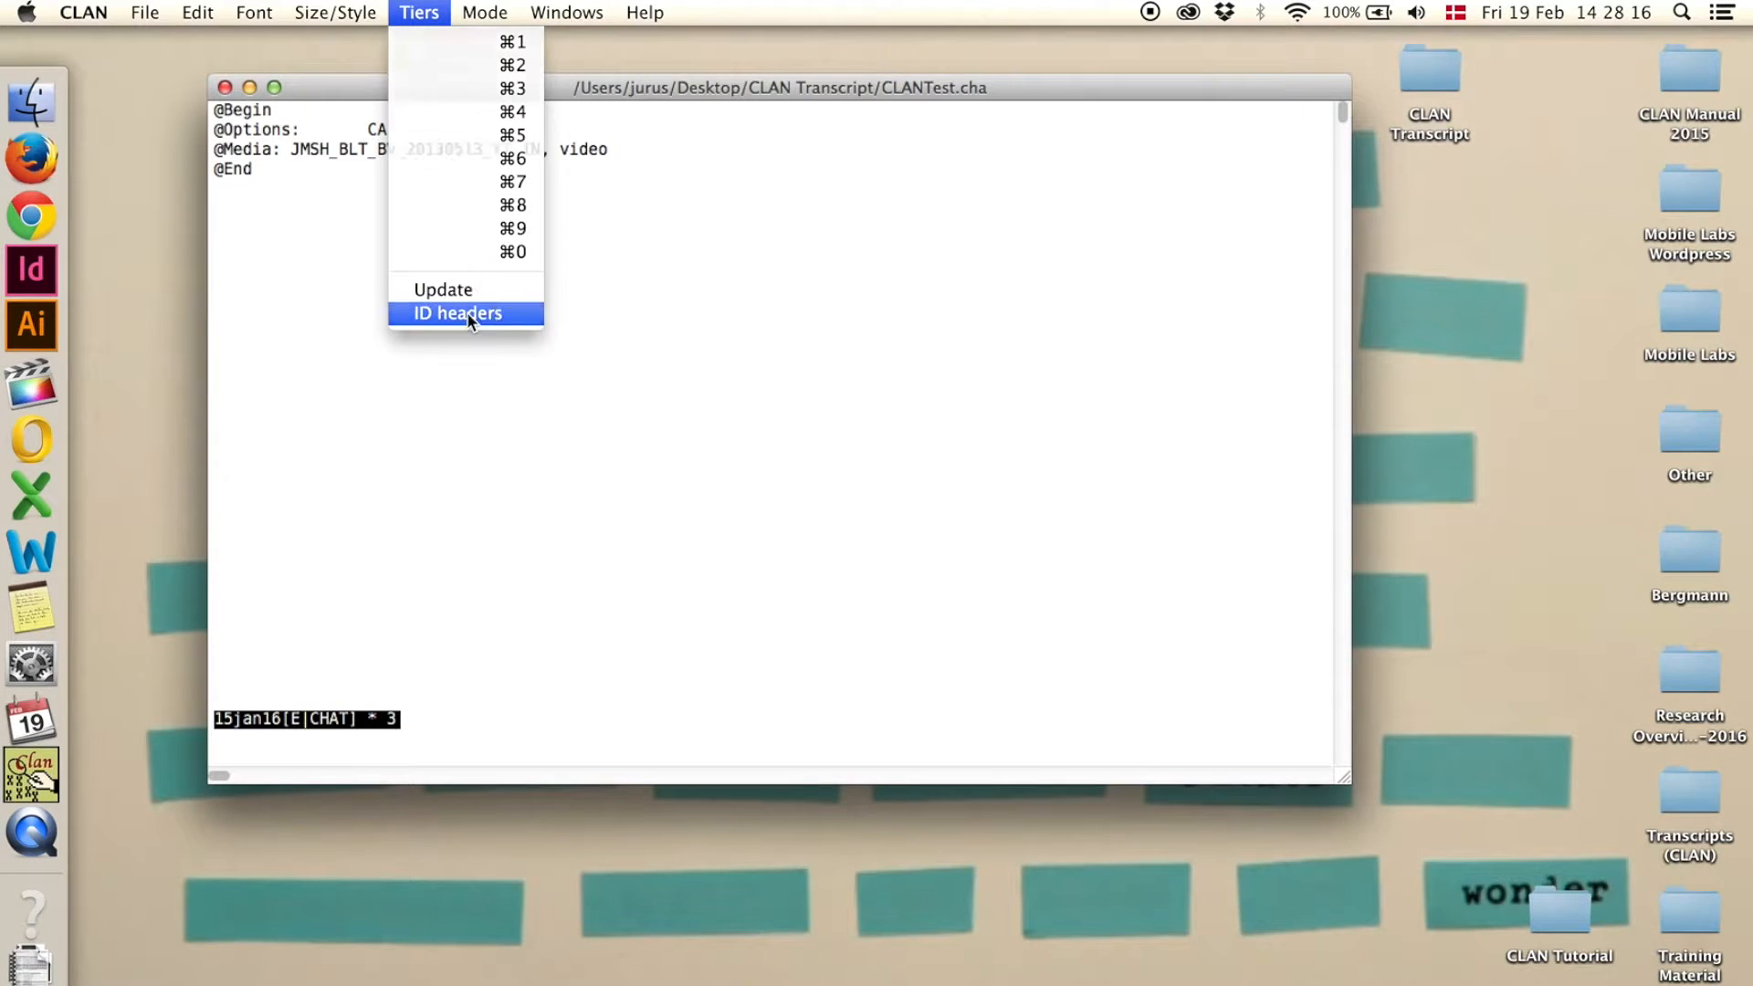
click(457, 312)
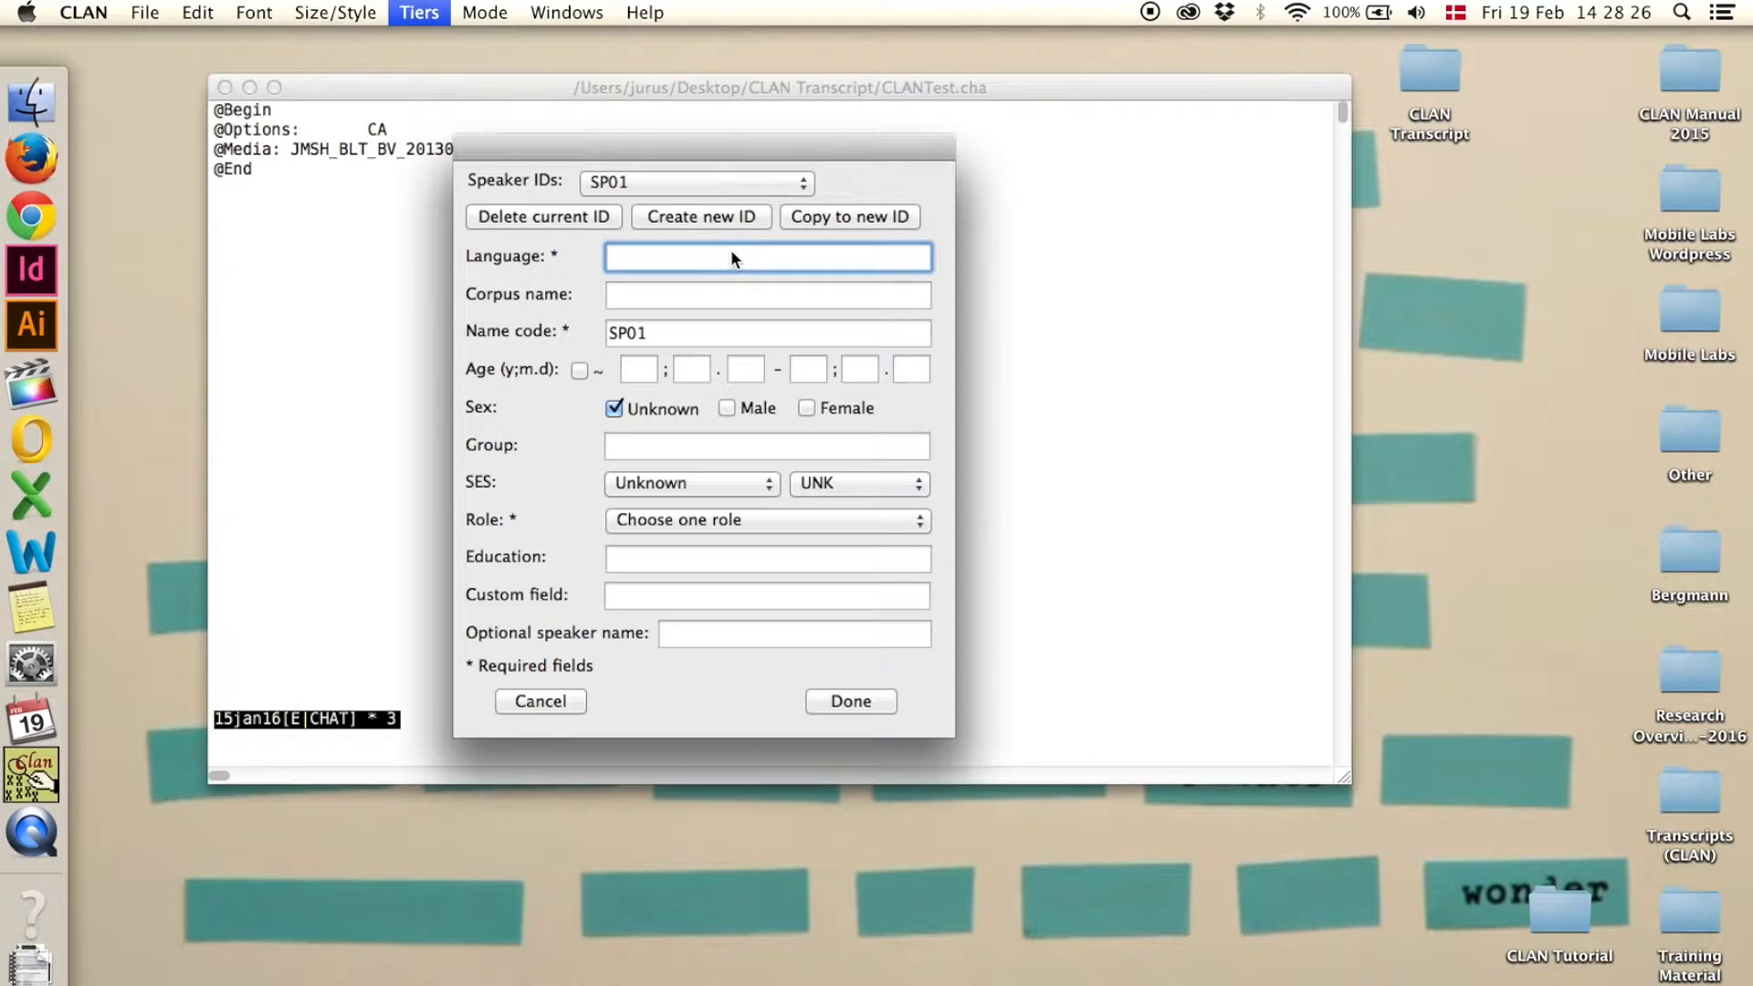
click(769, 257)
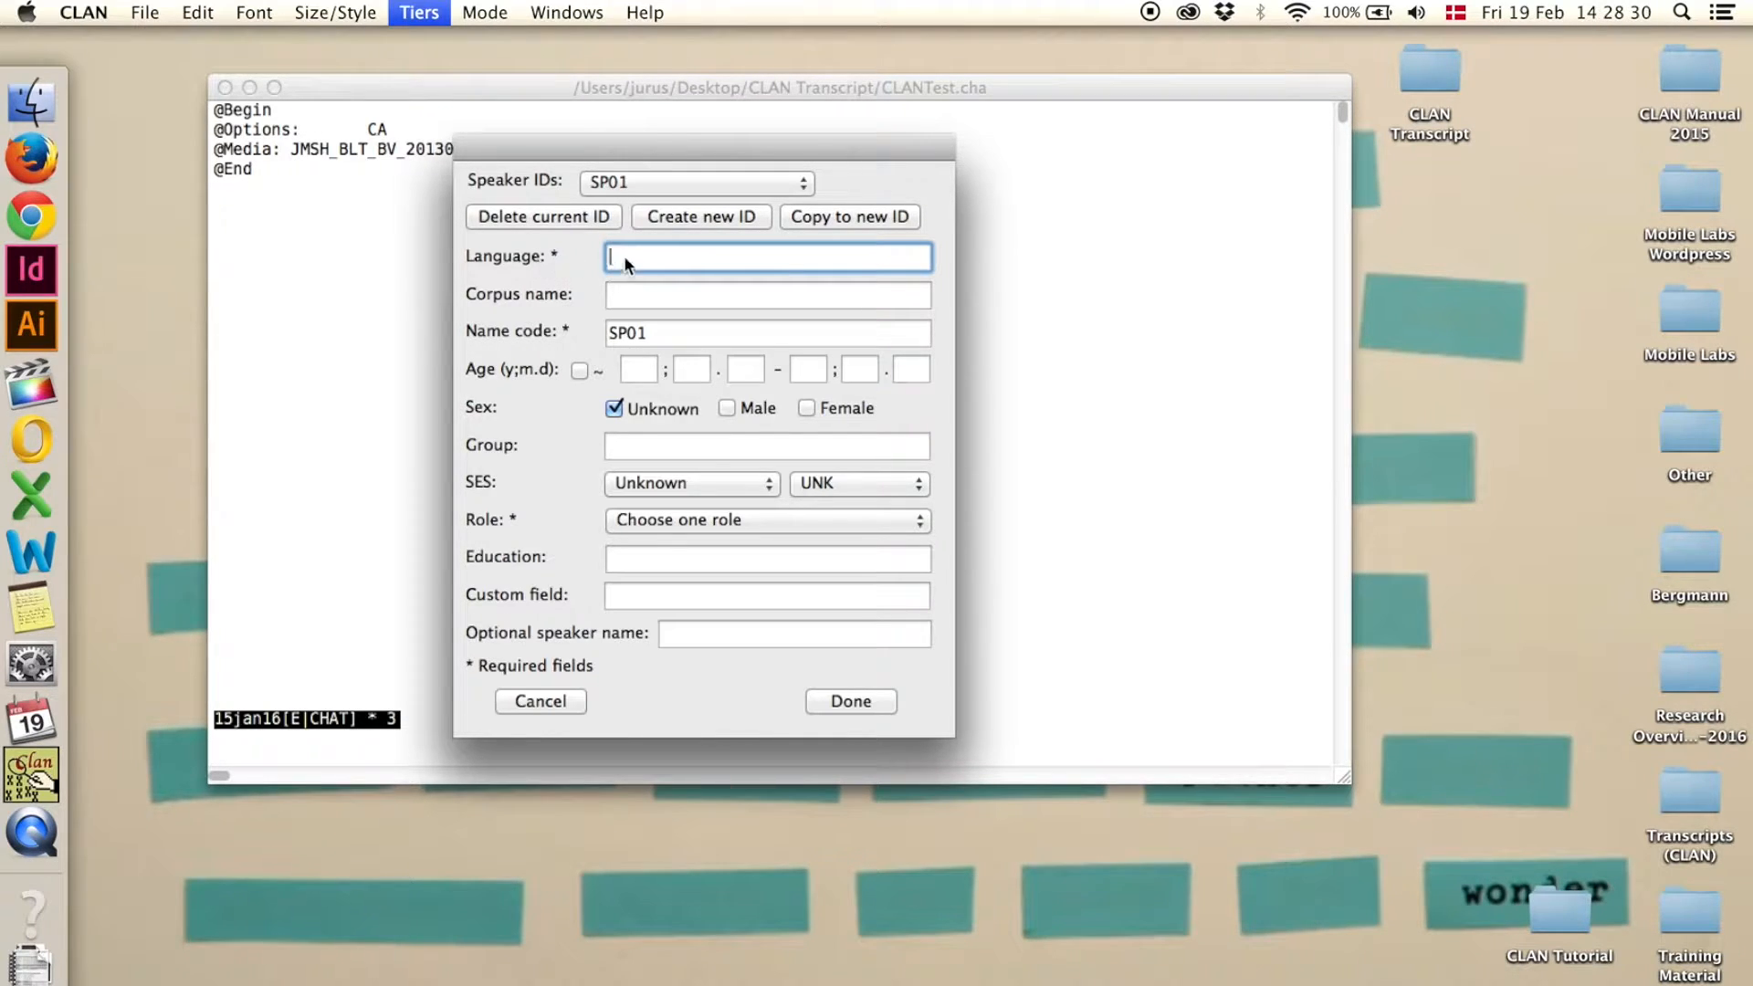
text(eng)
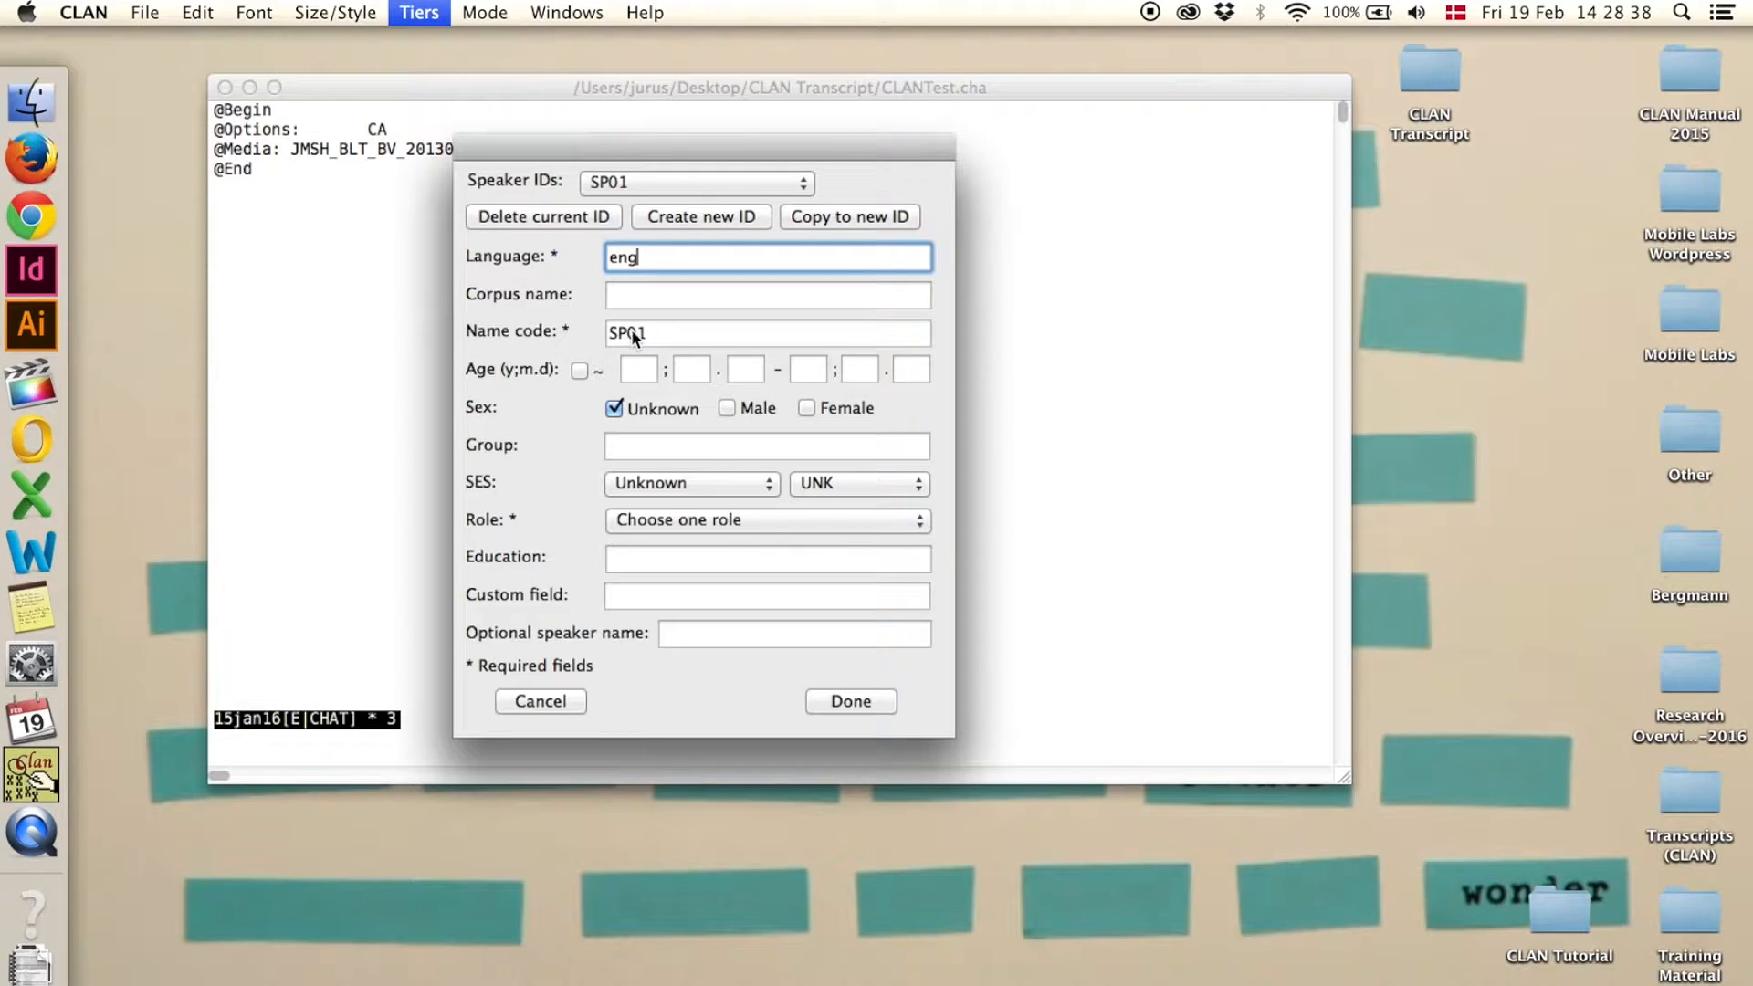
mouse_move(538, 453)
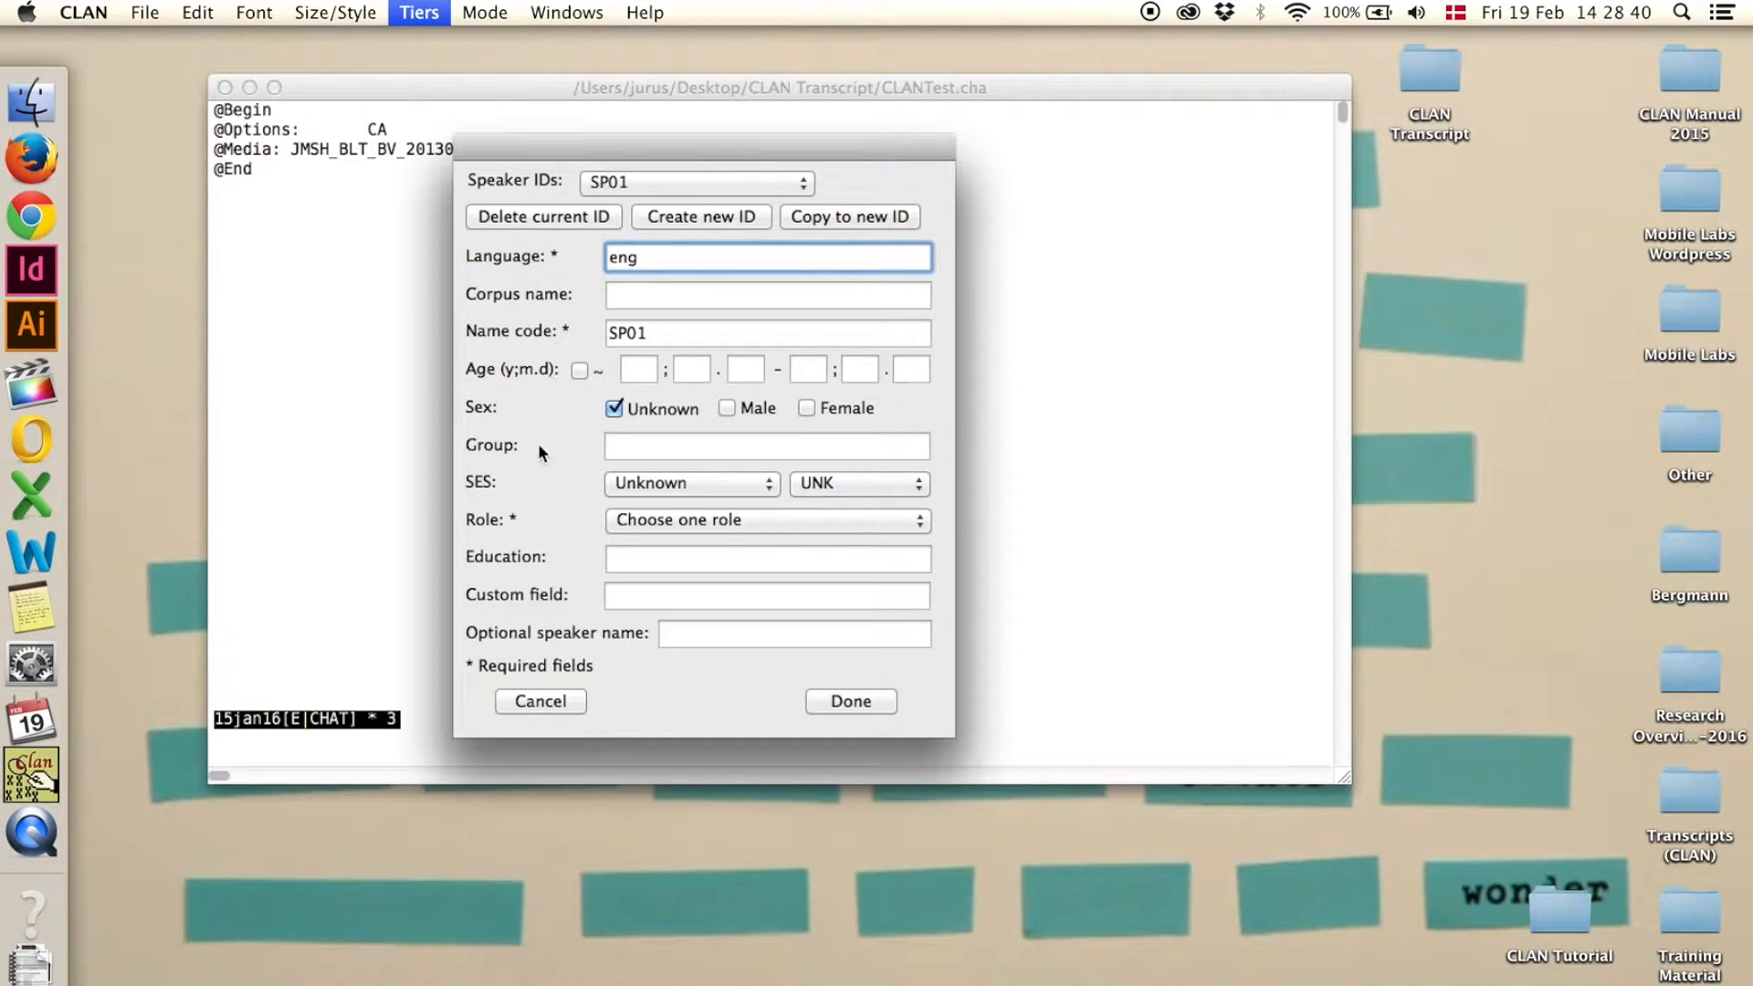
click(767, 518)
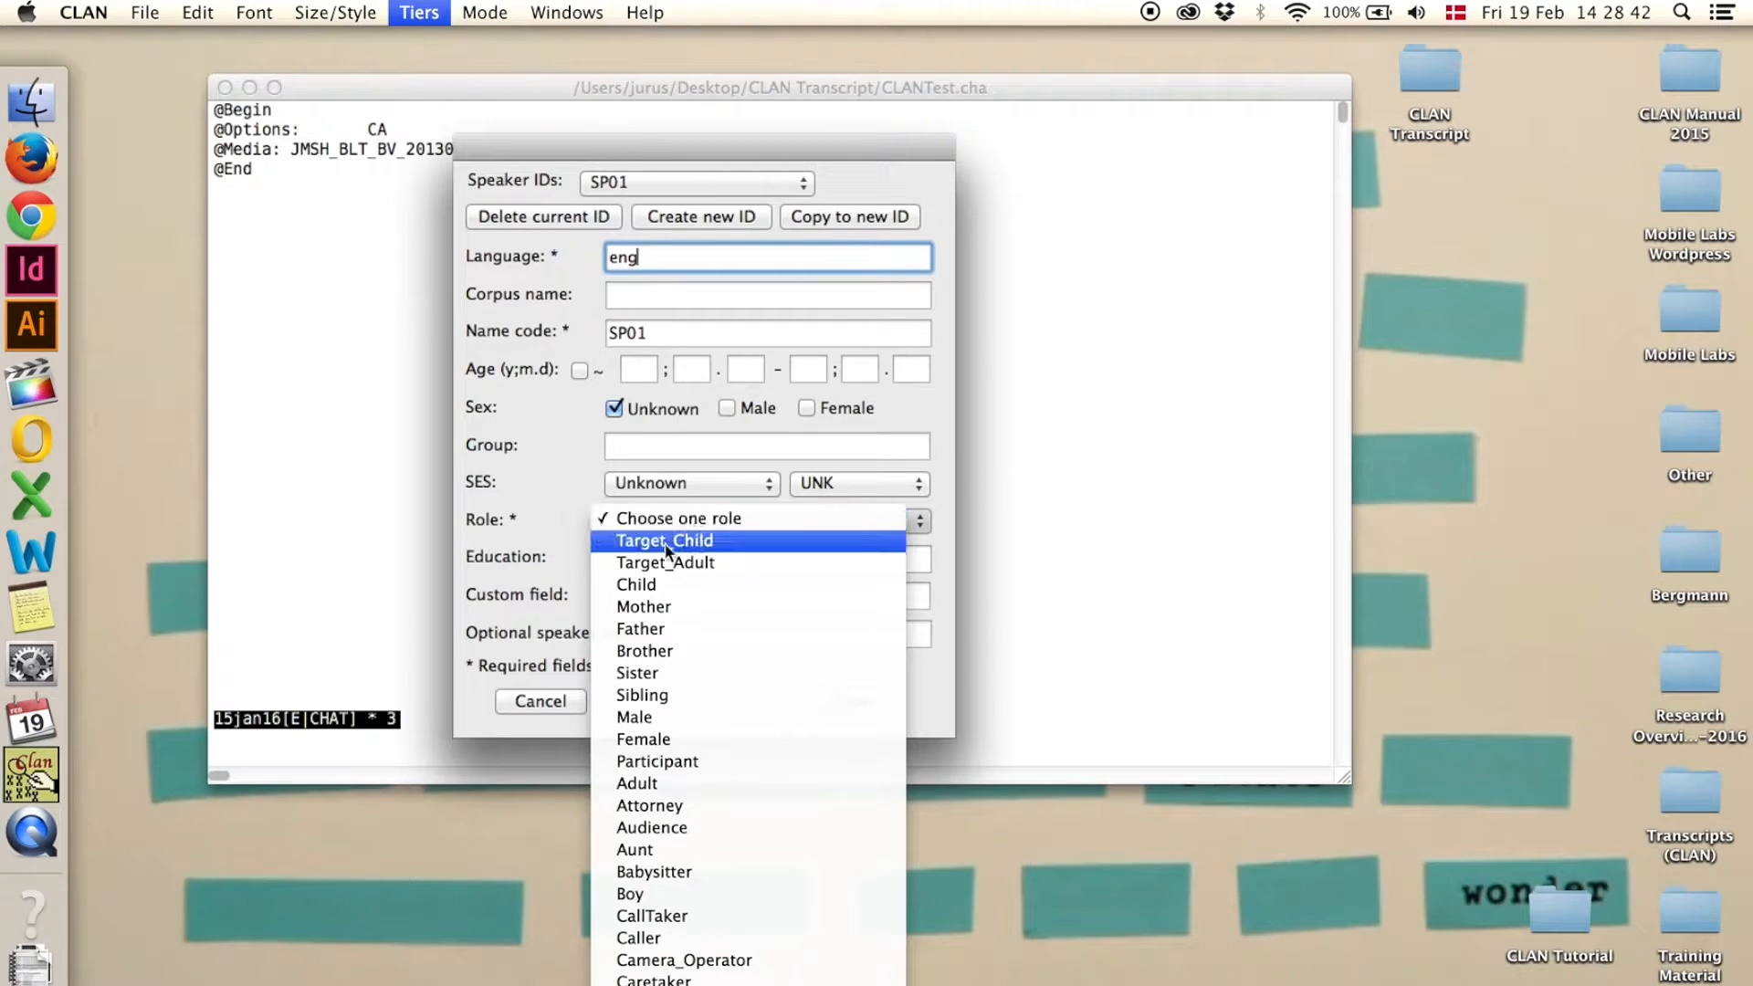
mouse_move(694, 783)
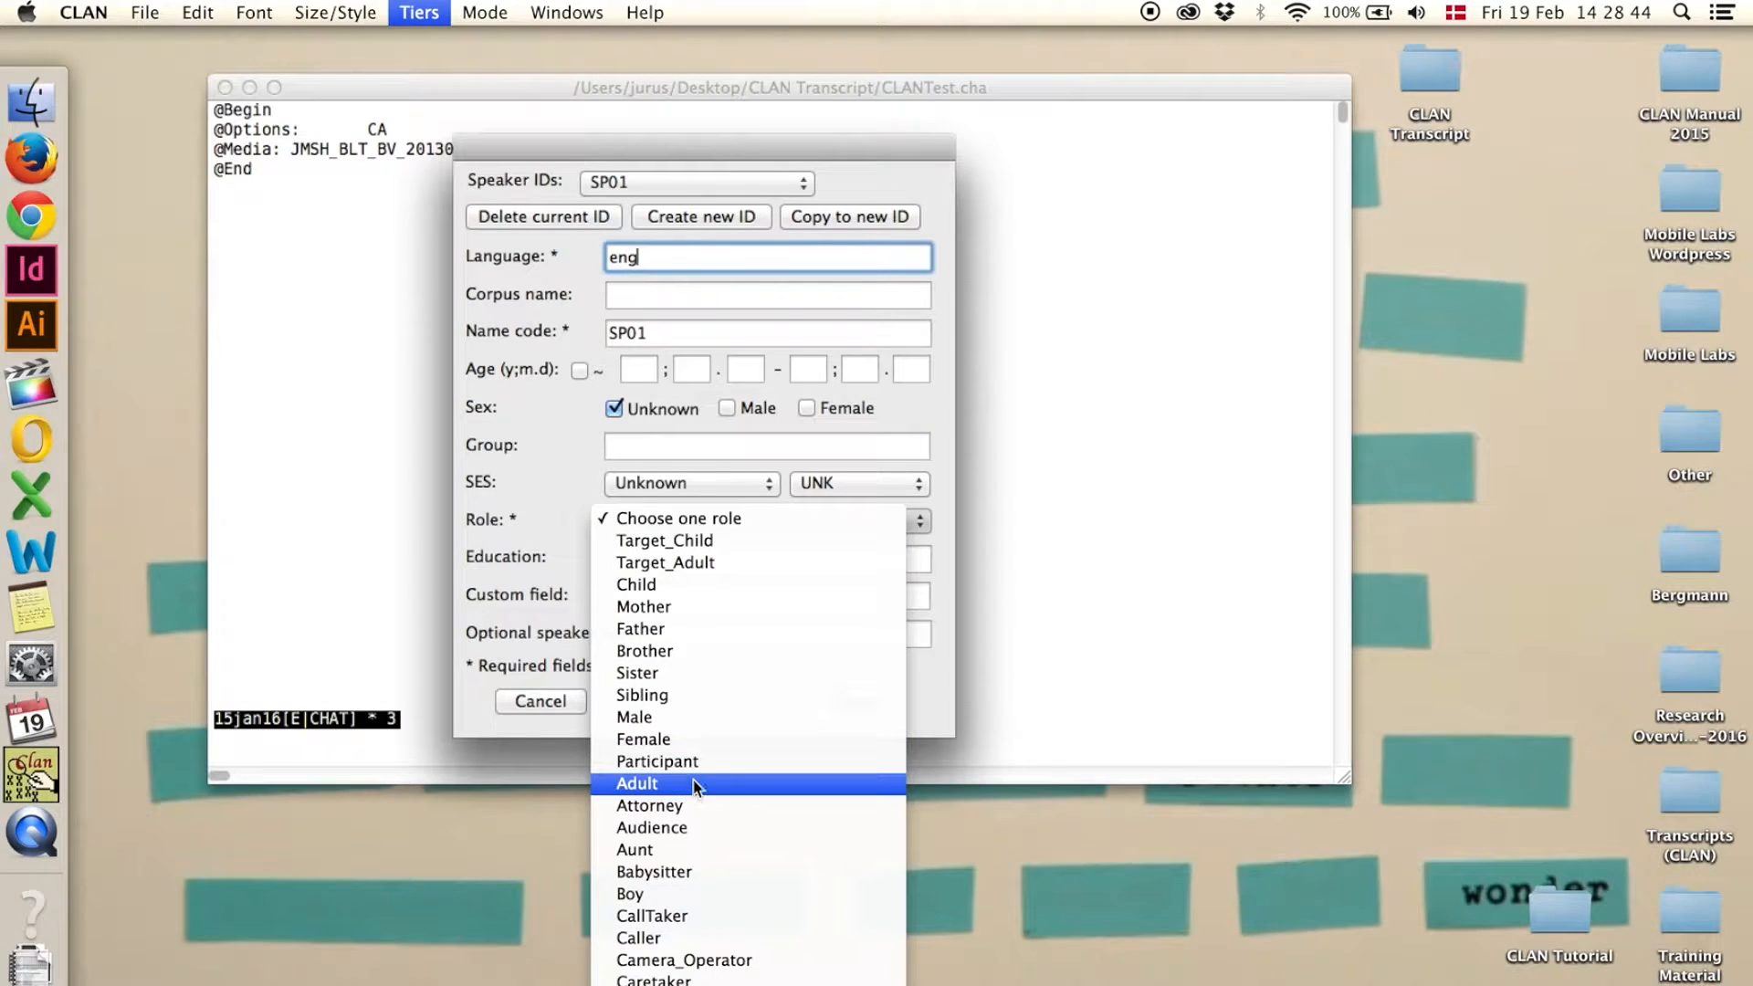
click(637, 783)
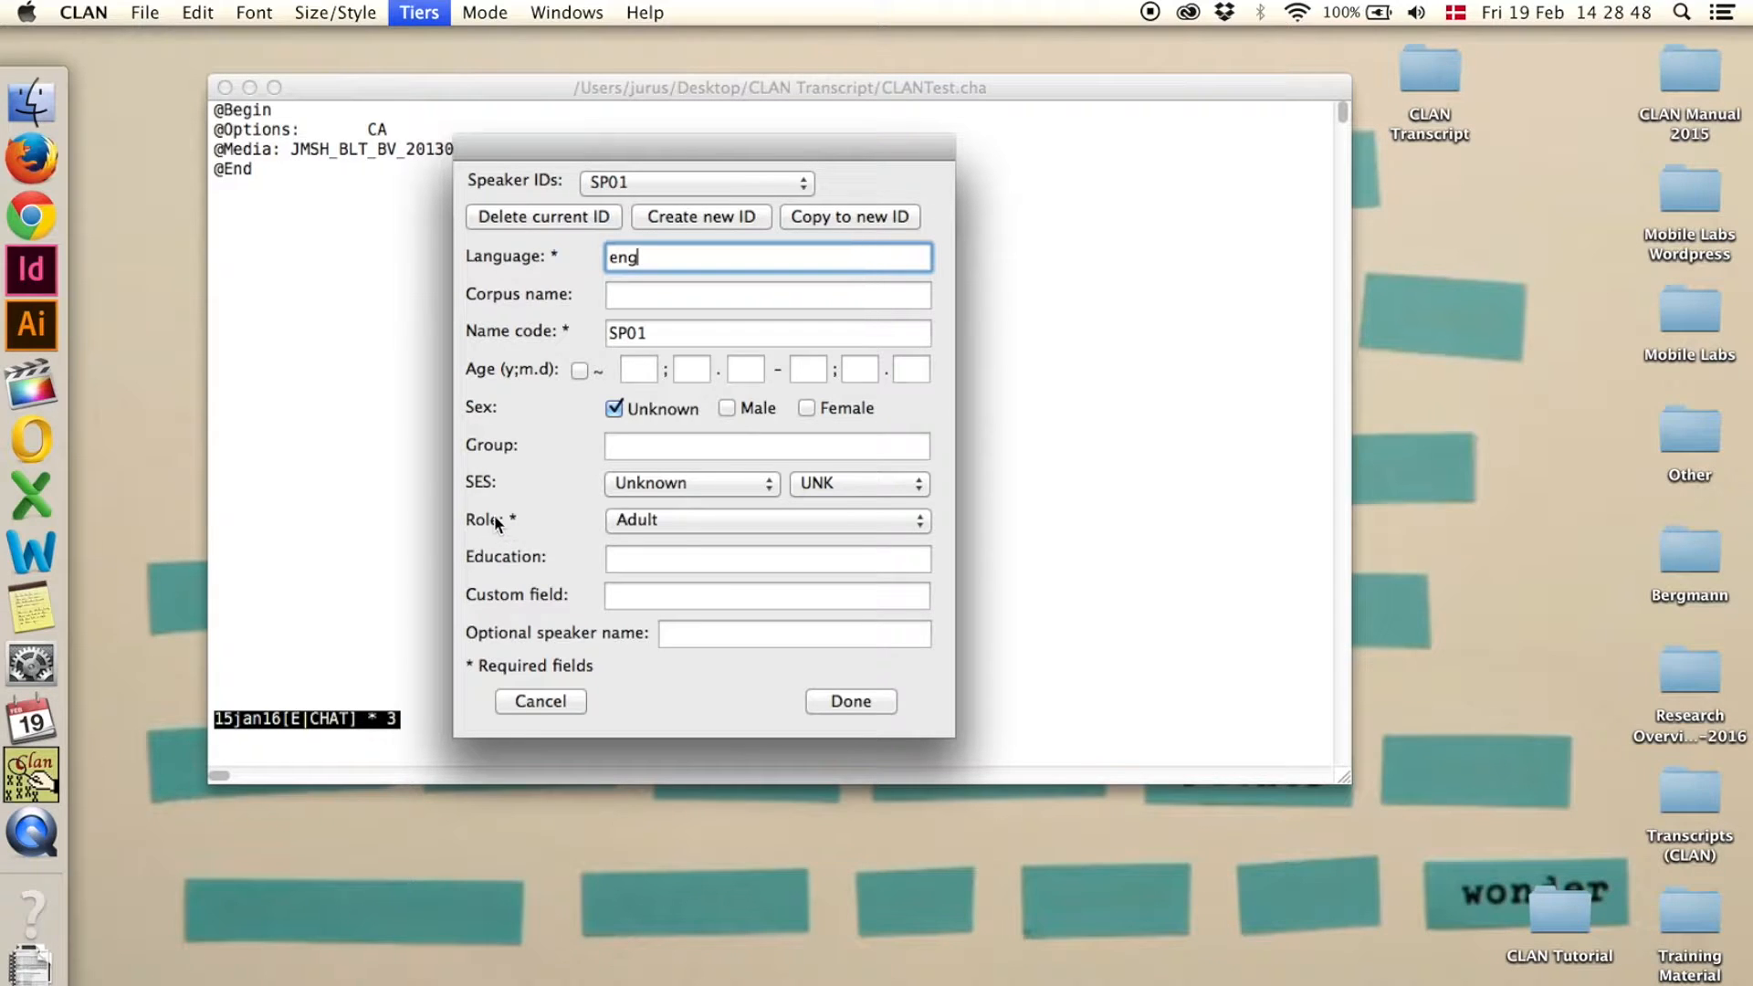
mouse_move(554, 294)
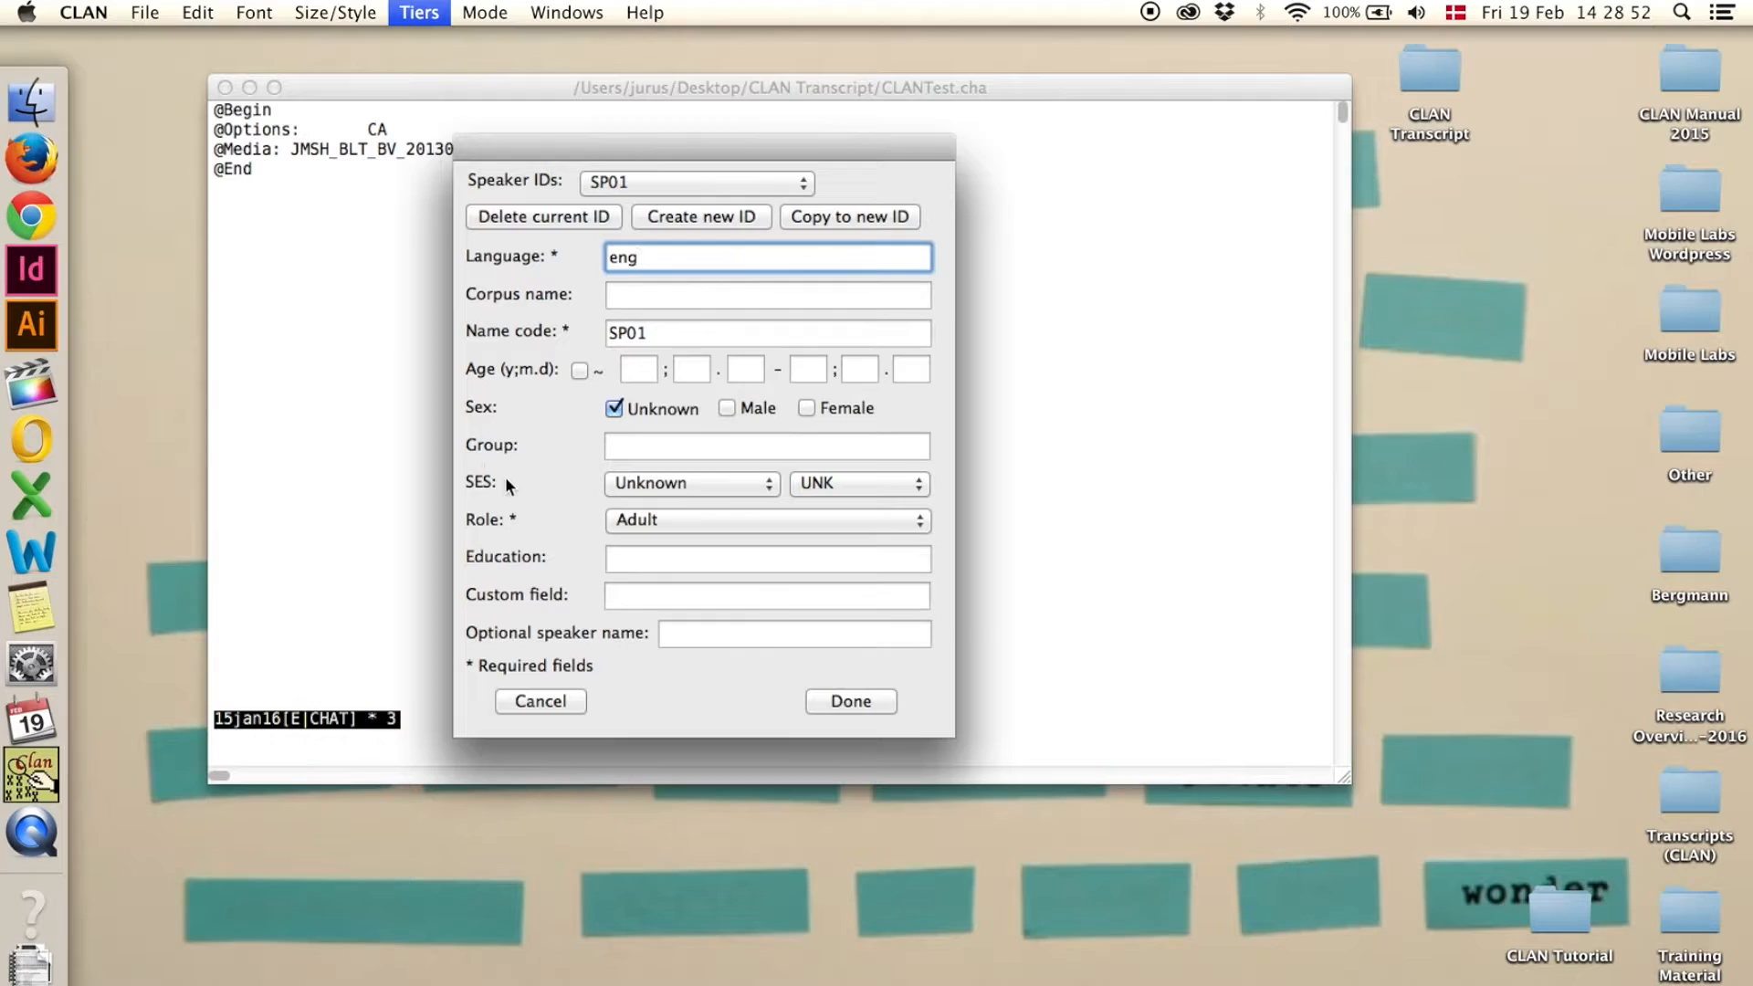
click(849, 701)
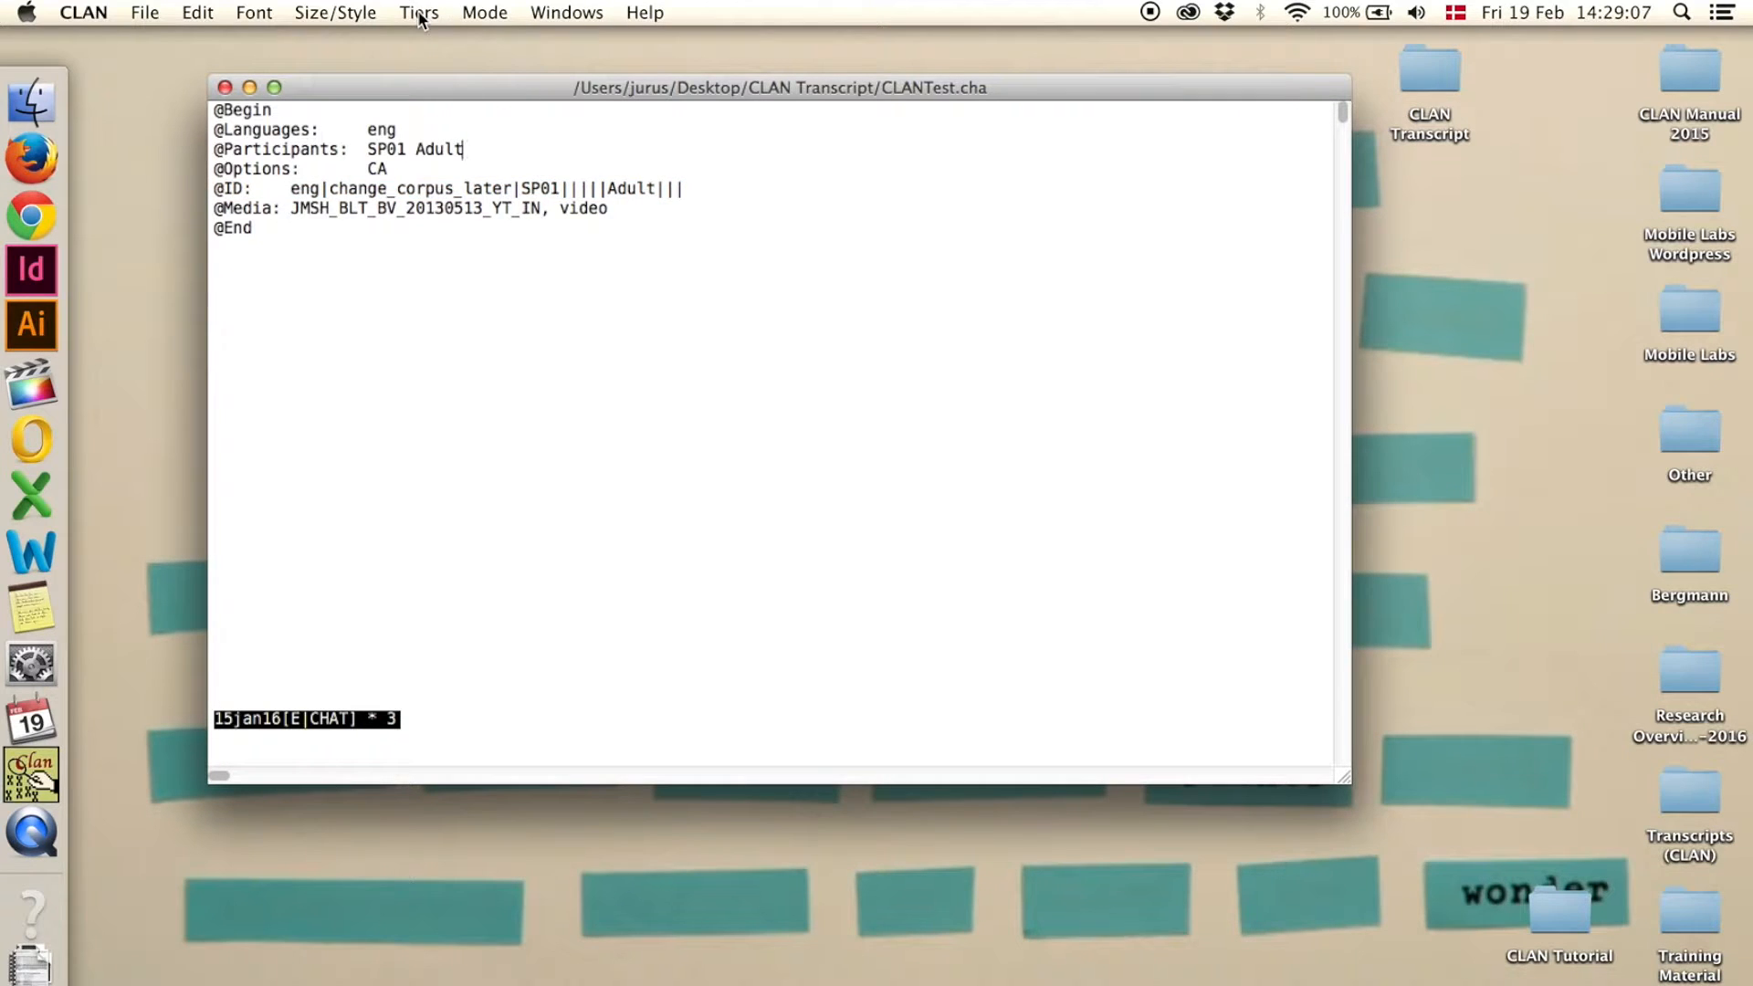
In the ID headers editor, create a second speaker SP02 with language eng and role Adult.
click(418, 13)
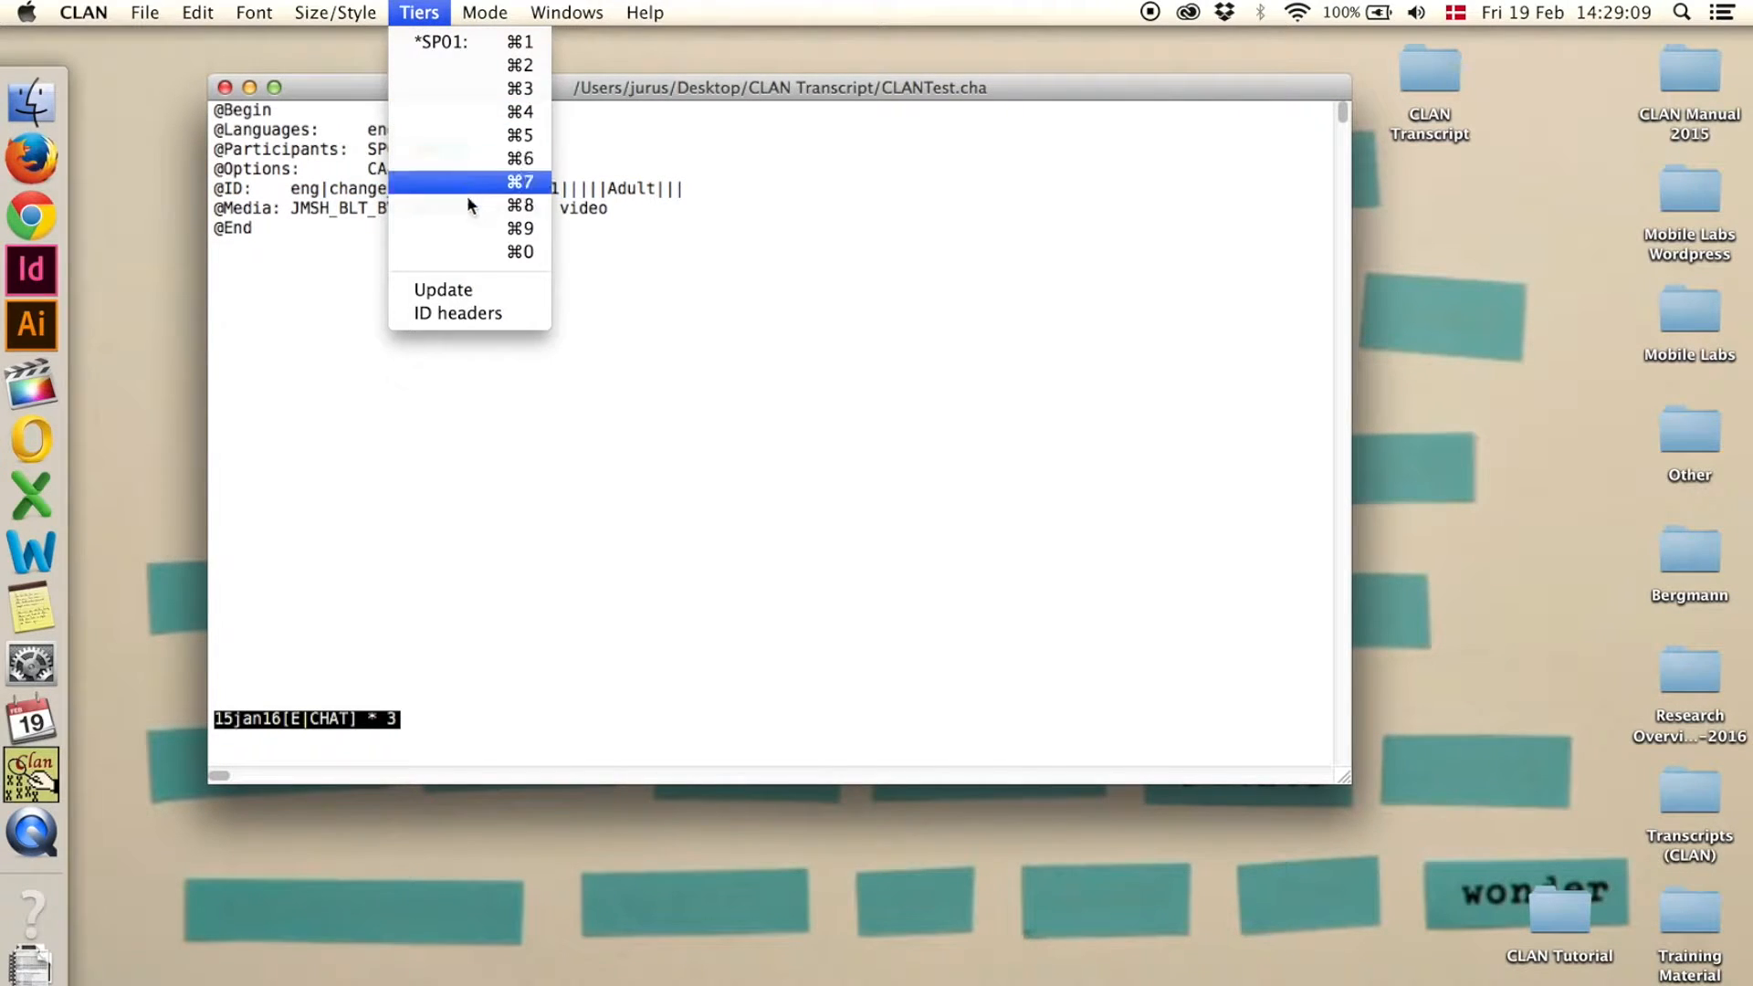
click(457, 312)
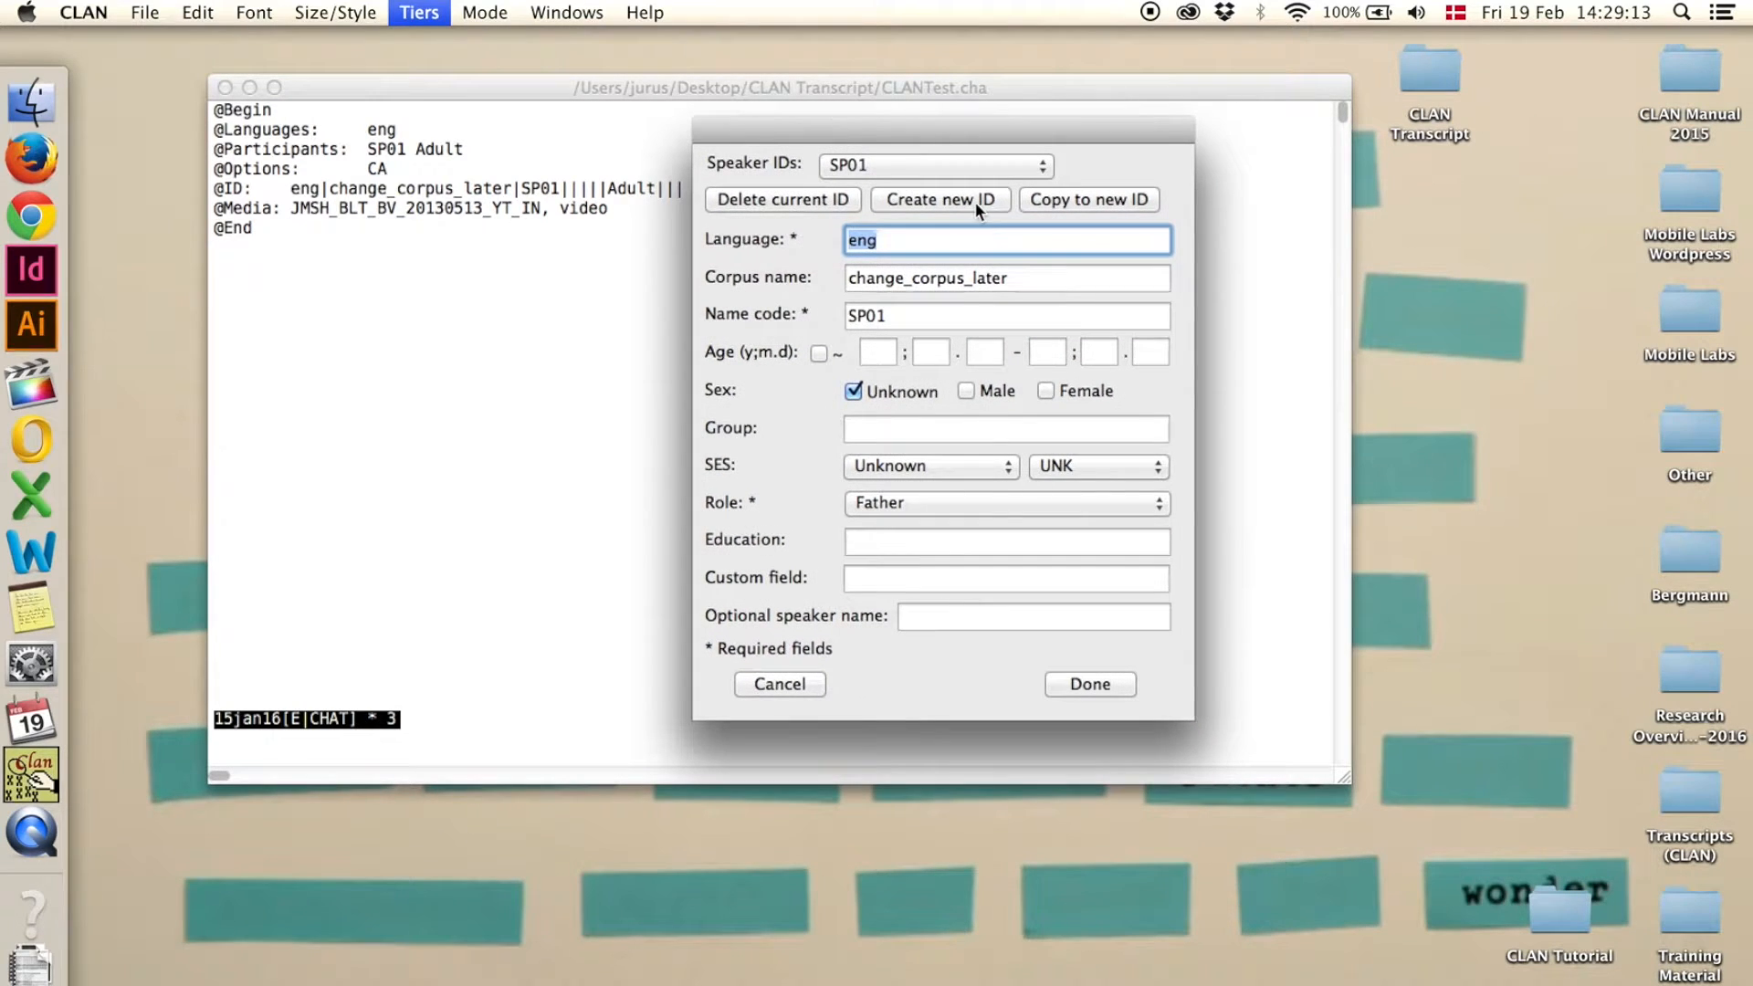
click(939, 199)
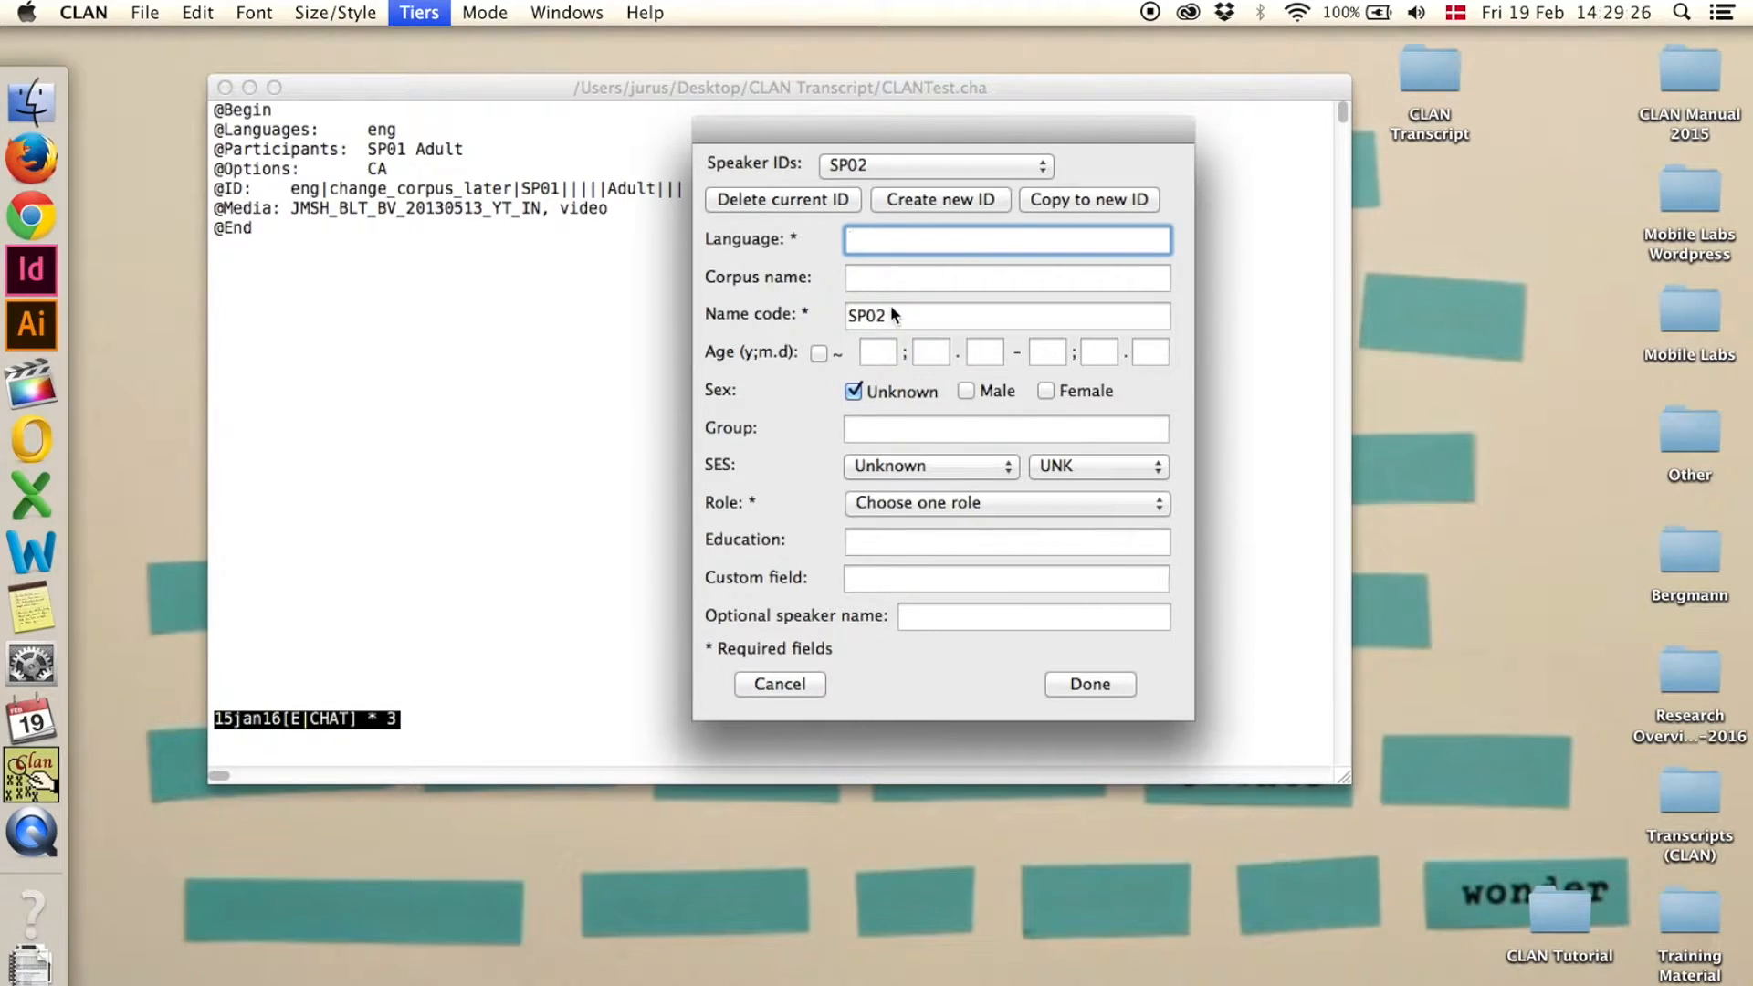
click(1004, 237)
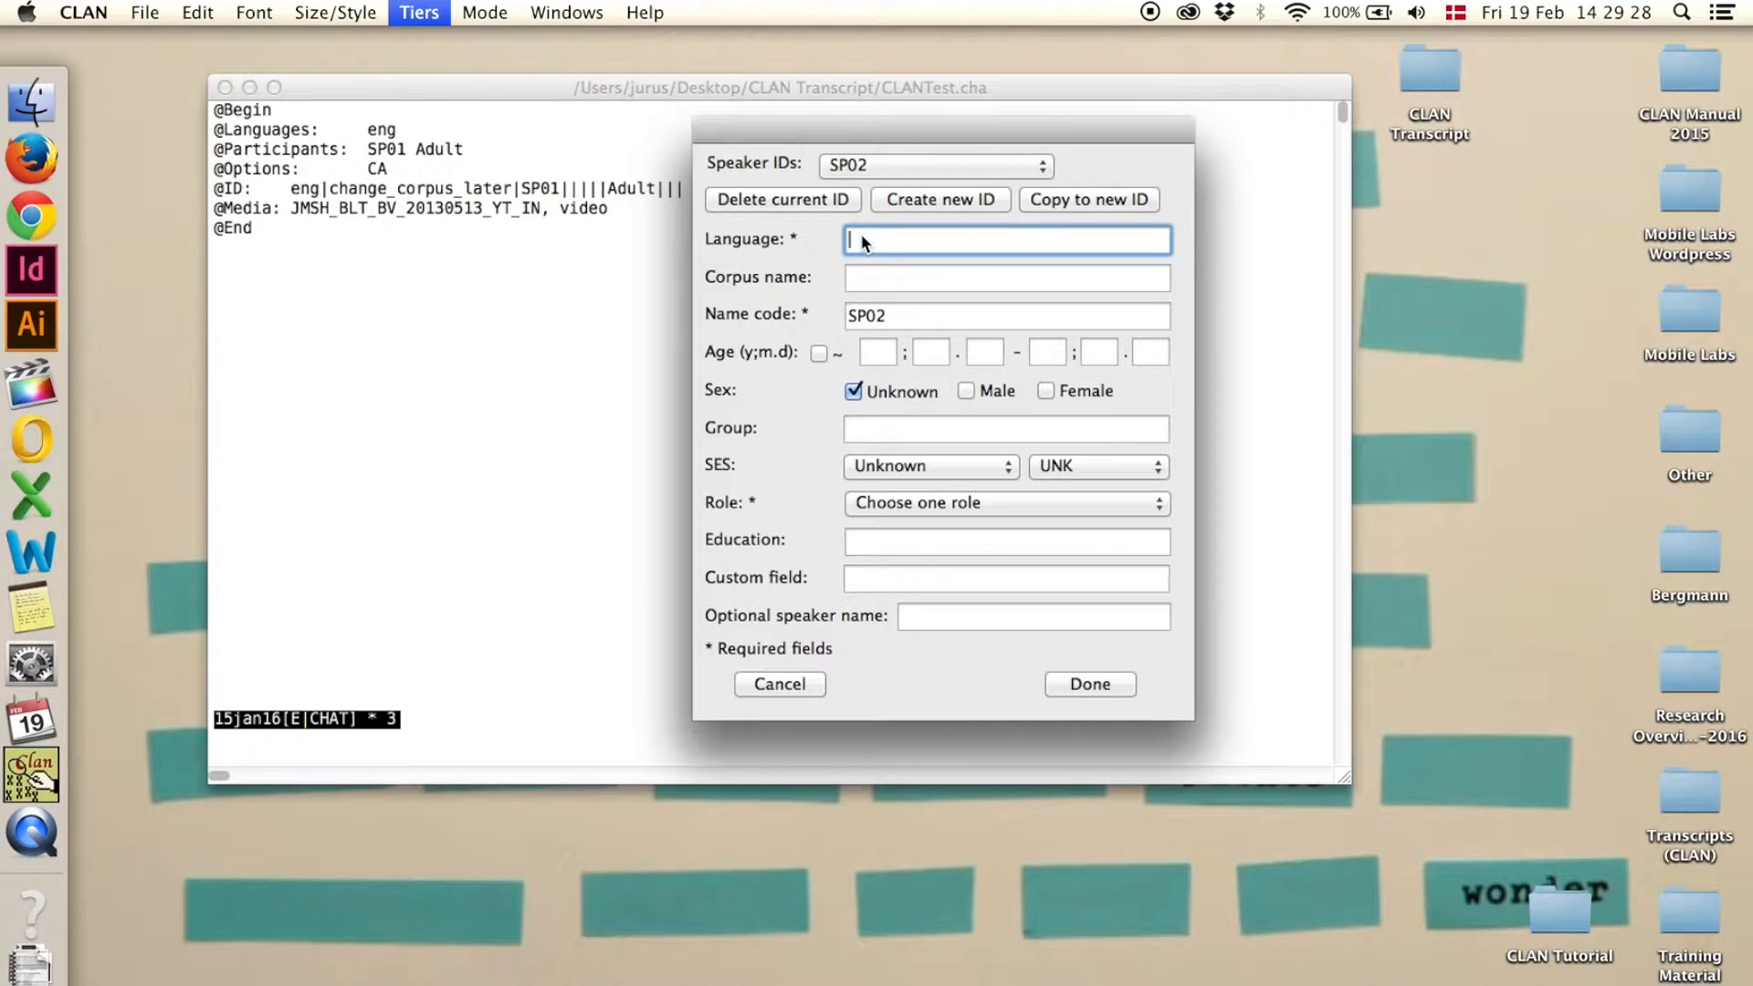
text(e)
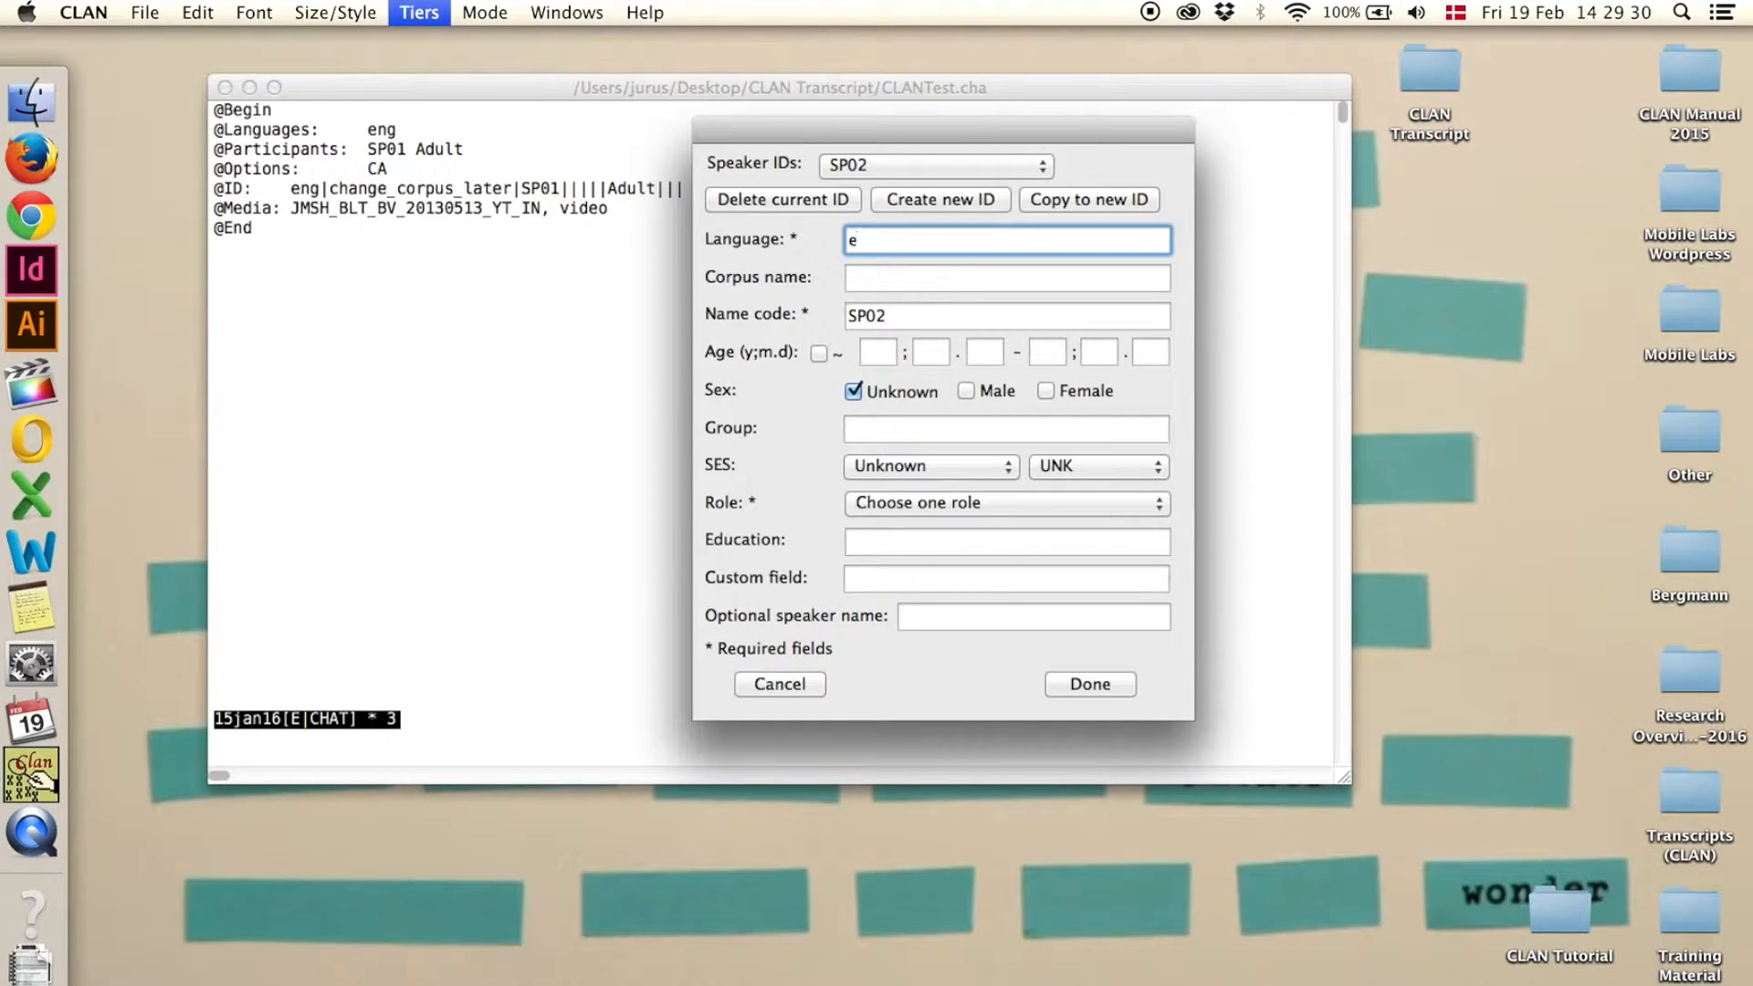
text(ng)
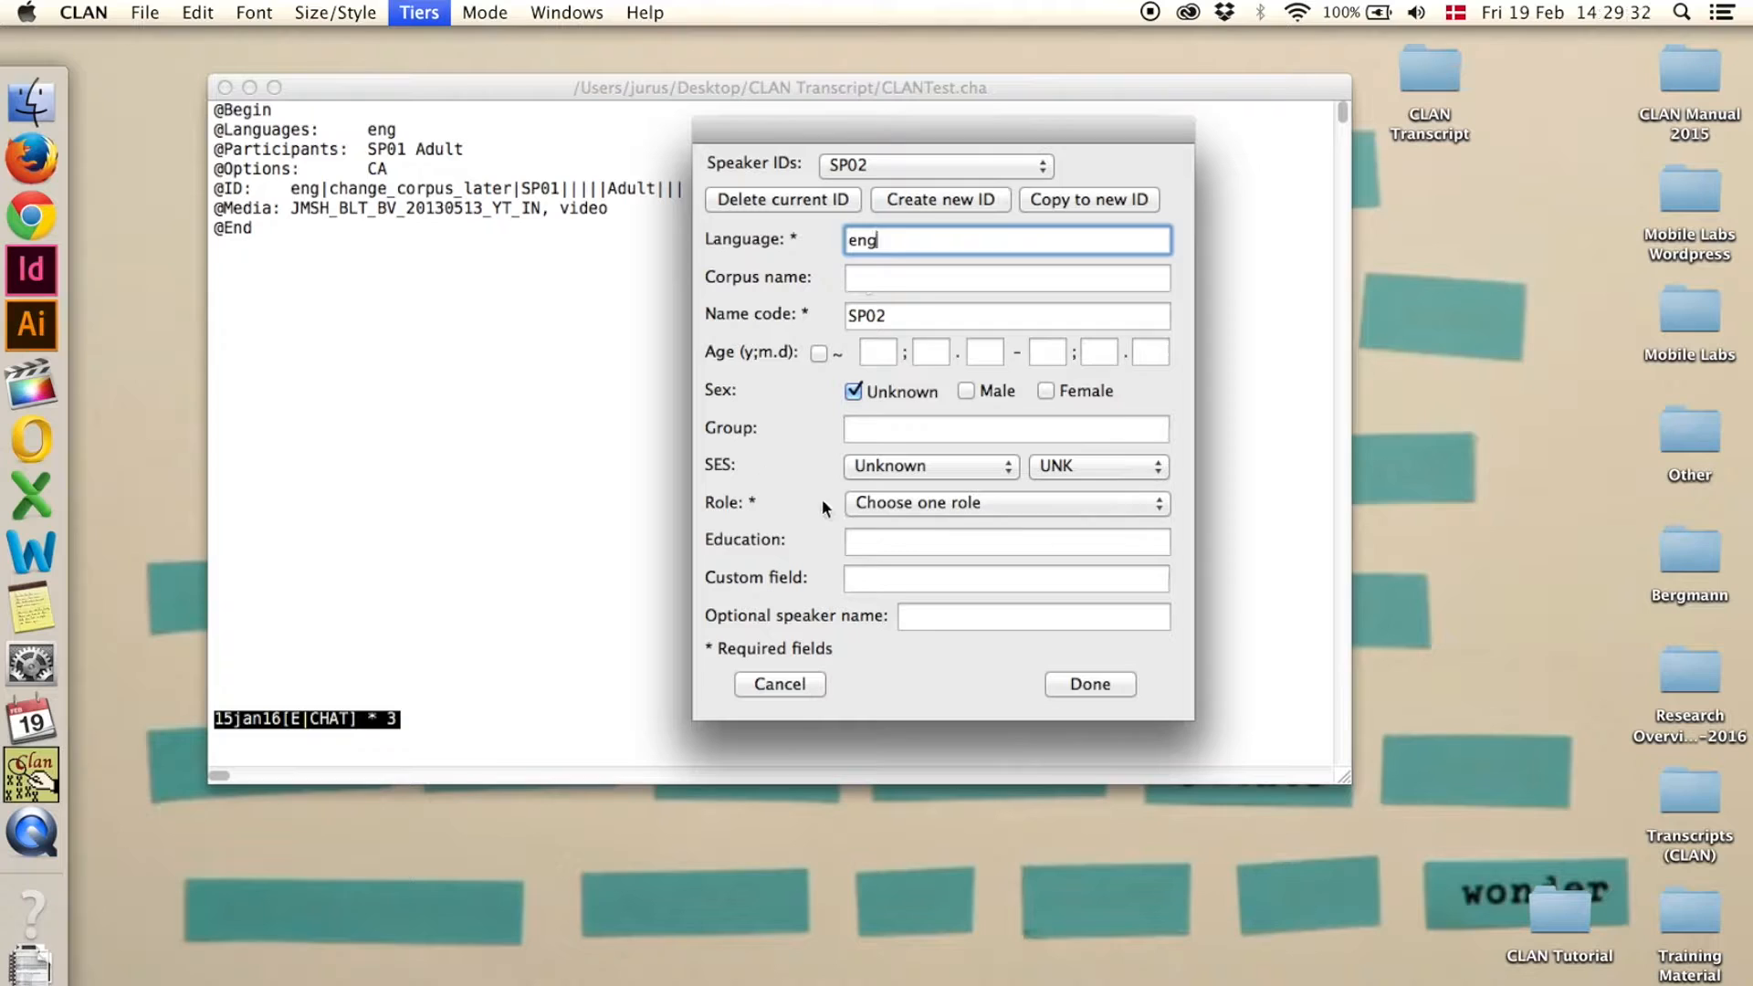
click(1005, 503)
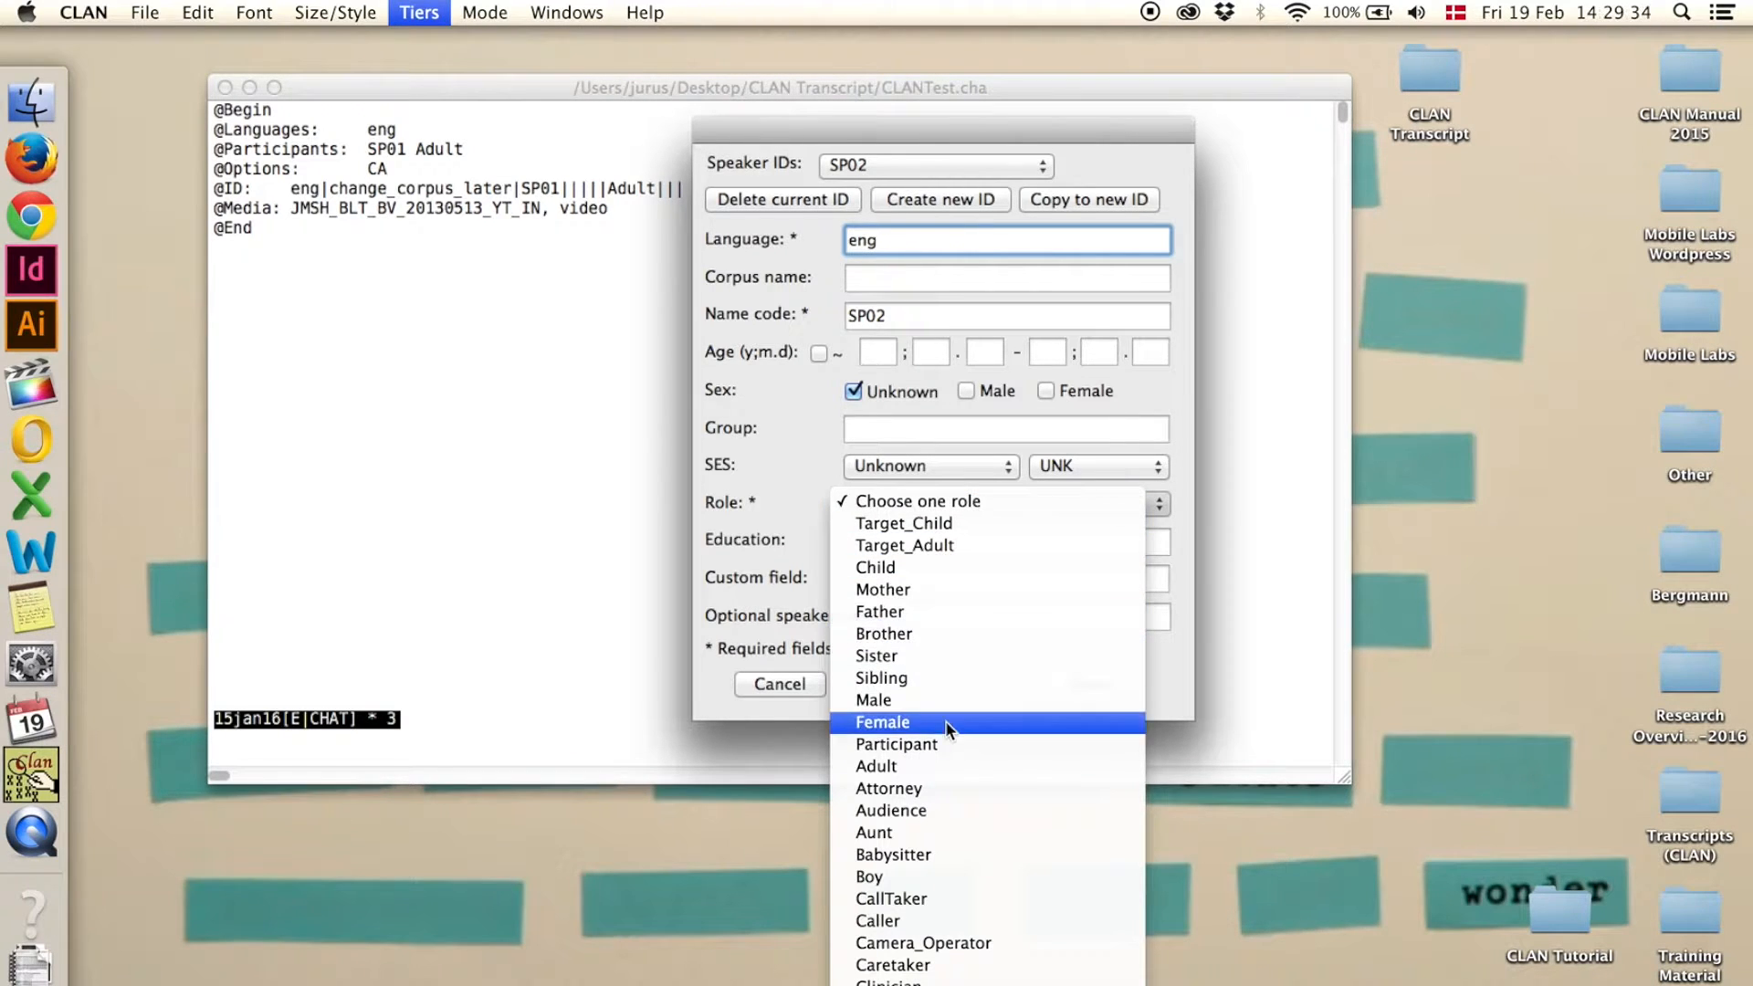
click(877, 765)
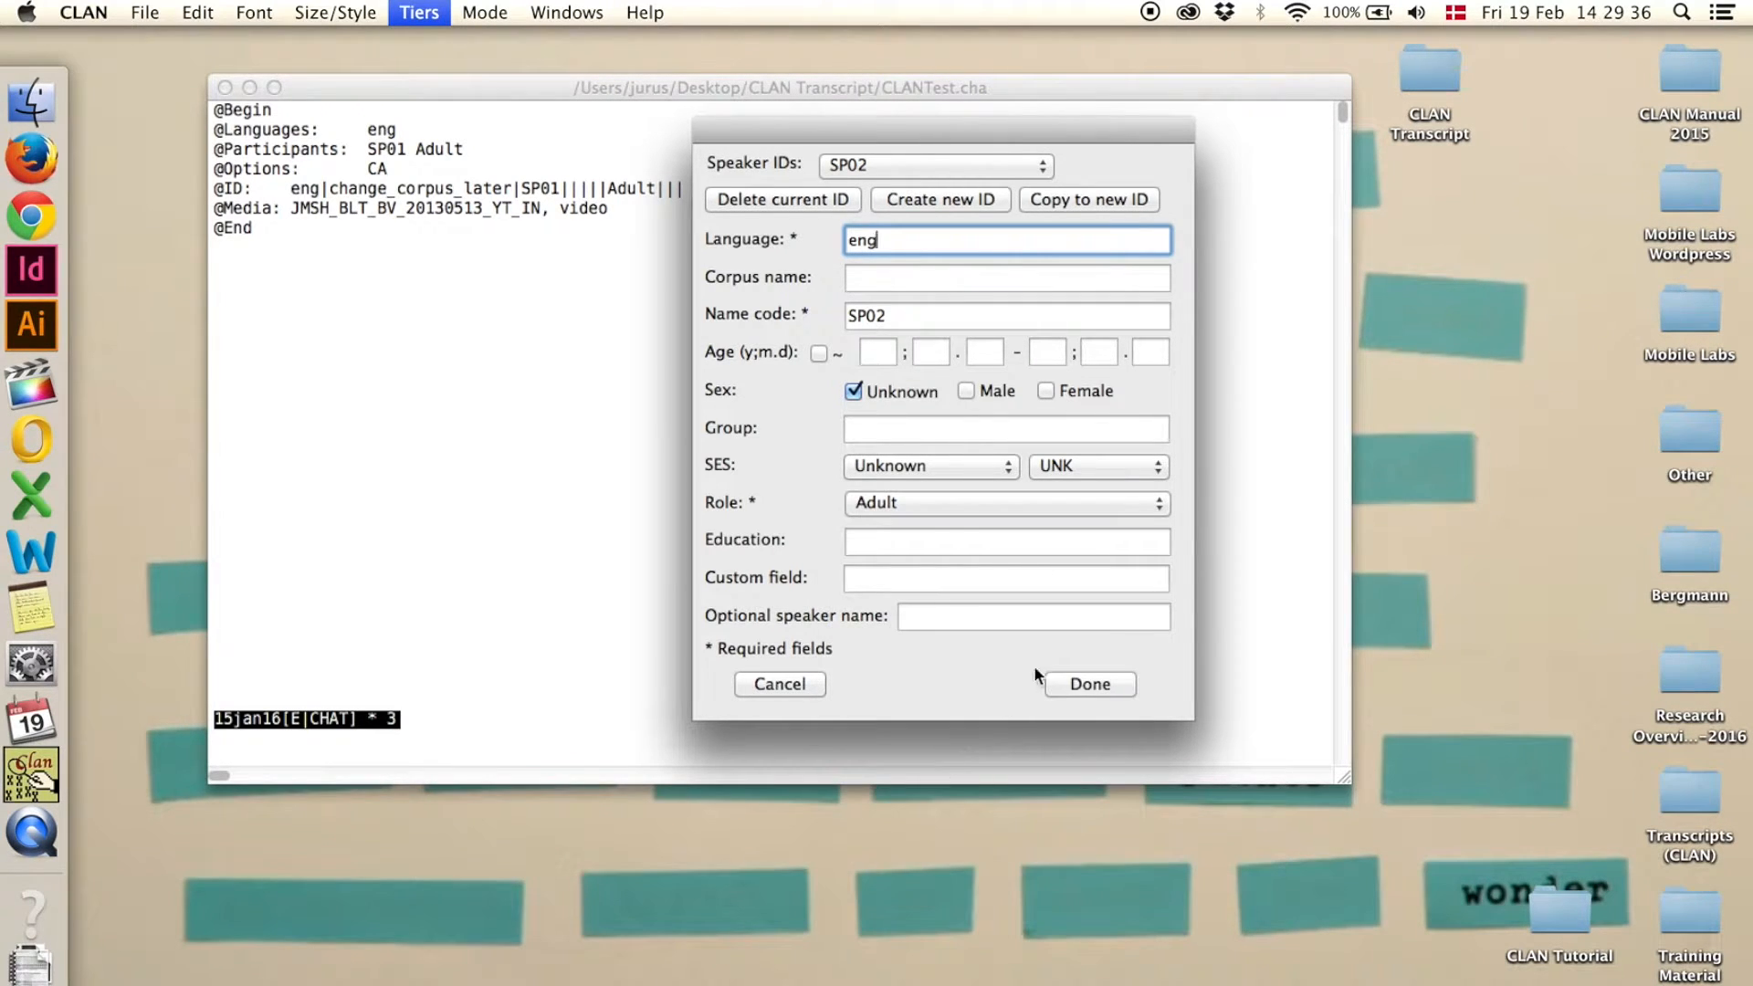
click(1088, 683)
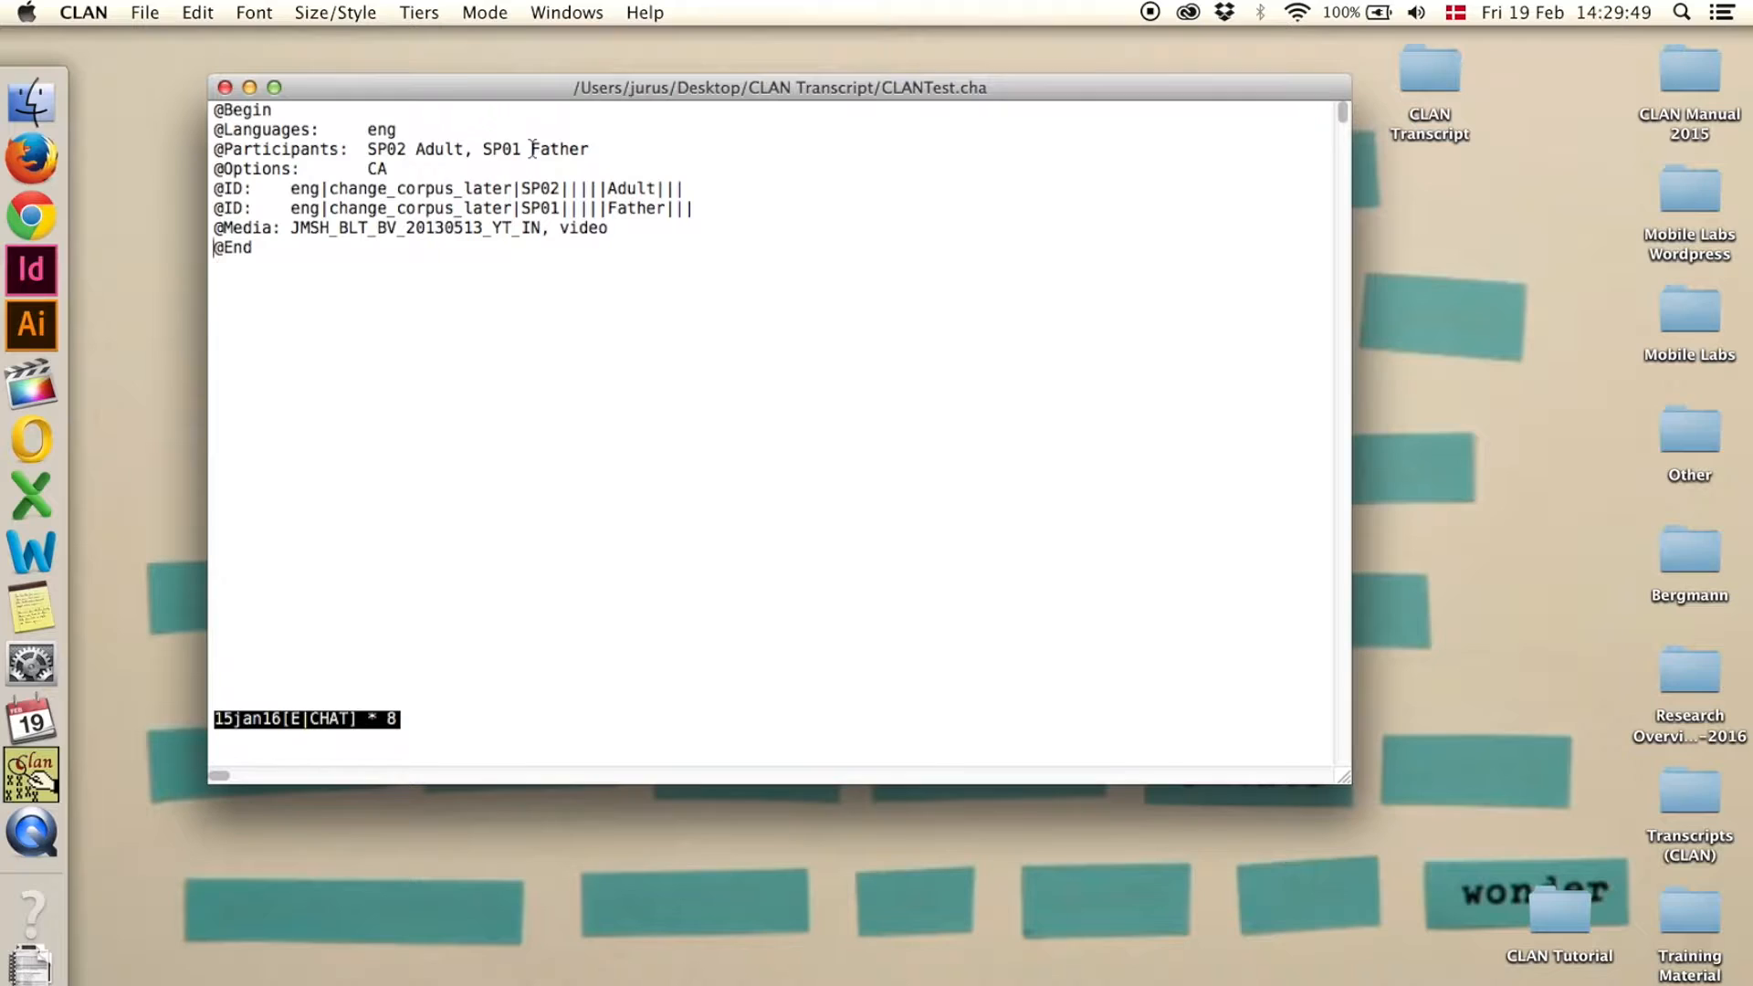
double_click(559, 148)
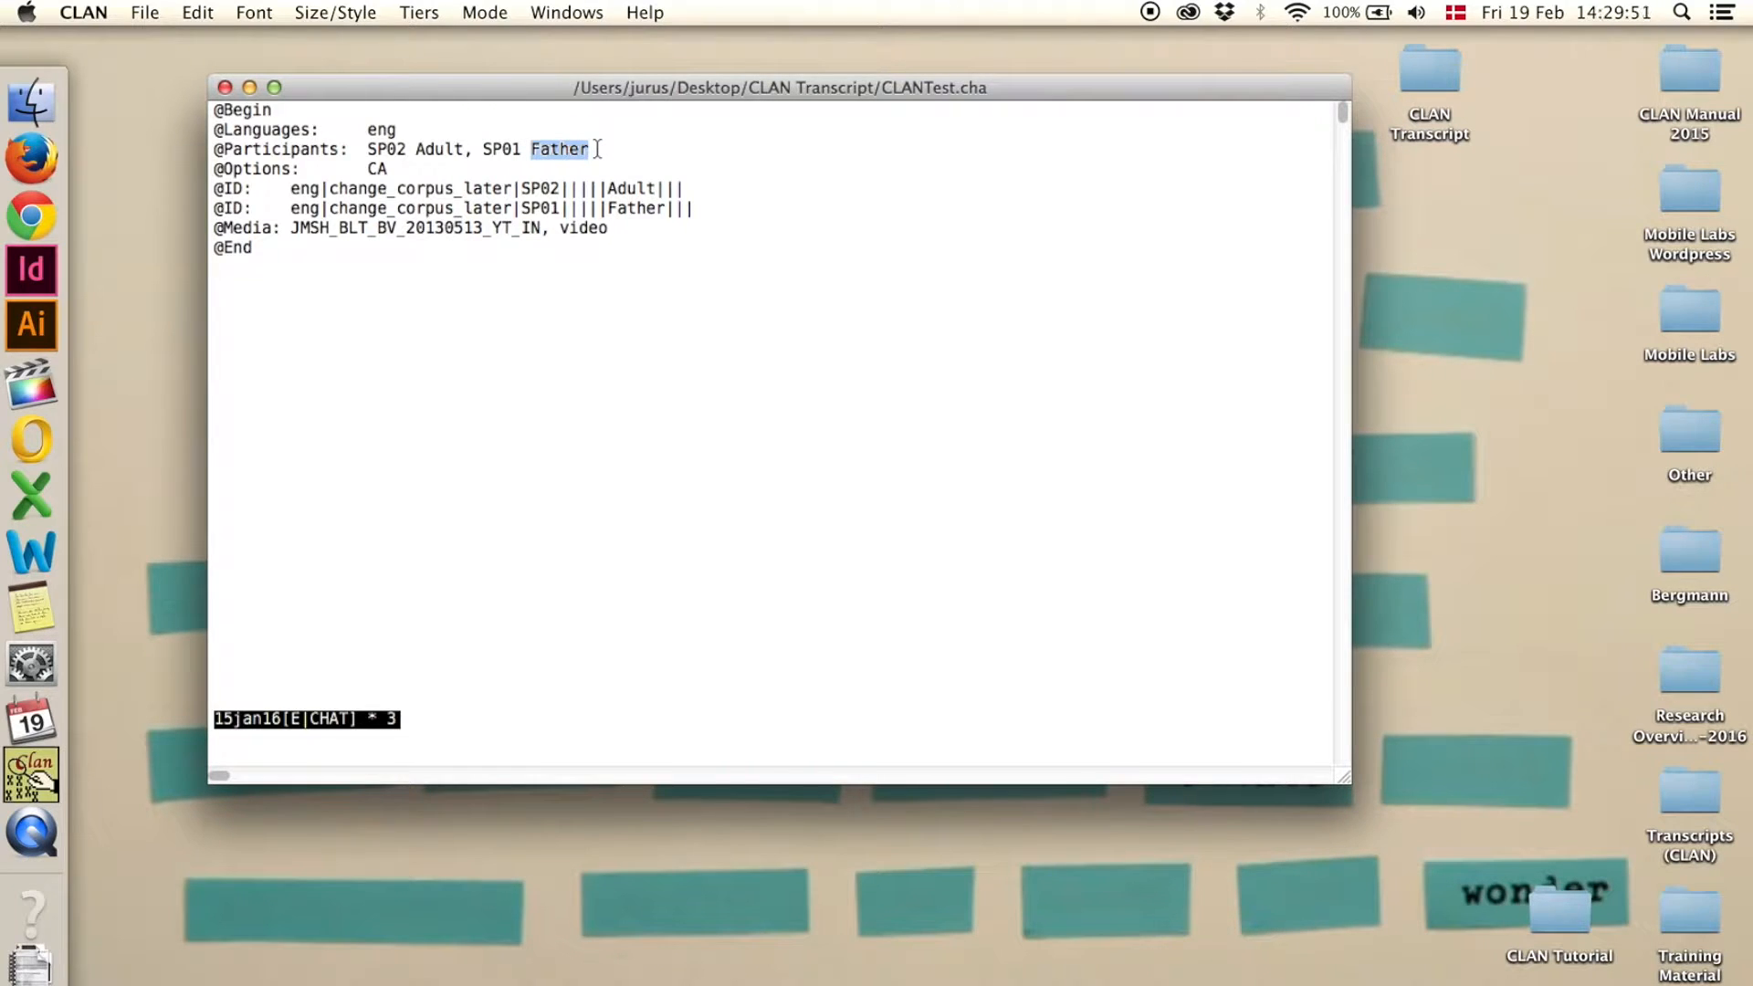
key(Delete)
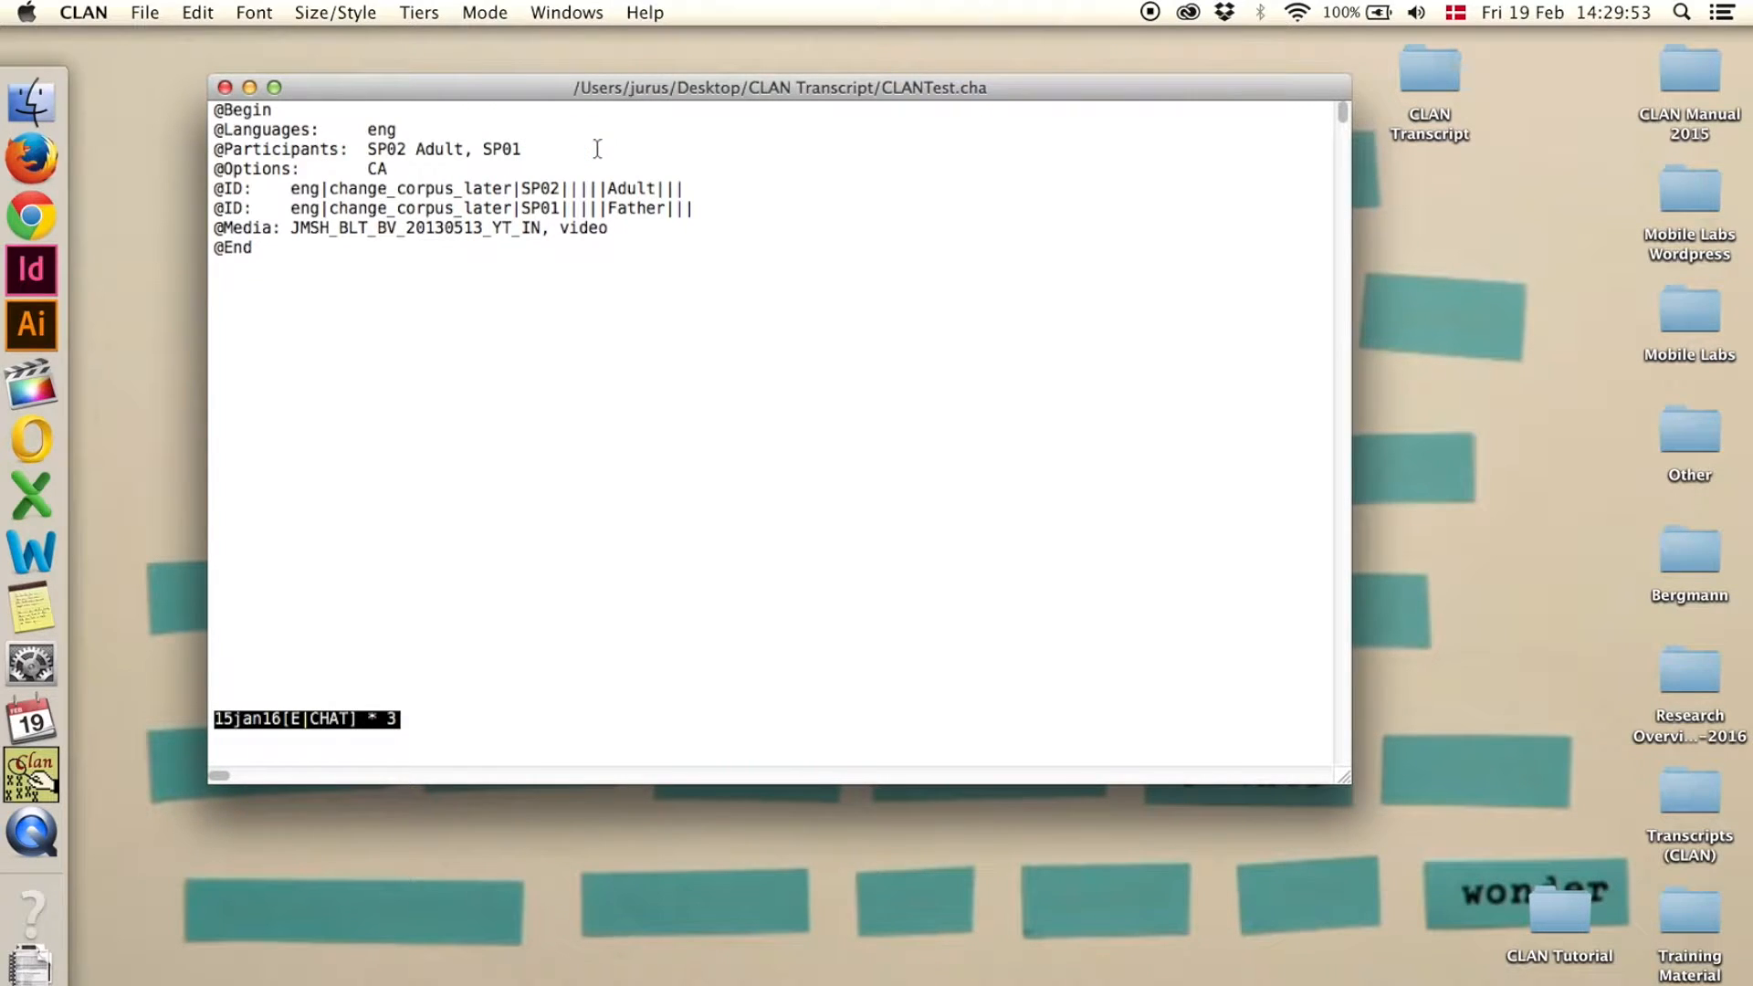
text(Adult)
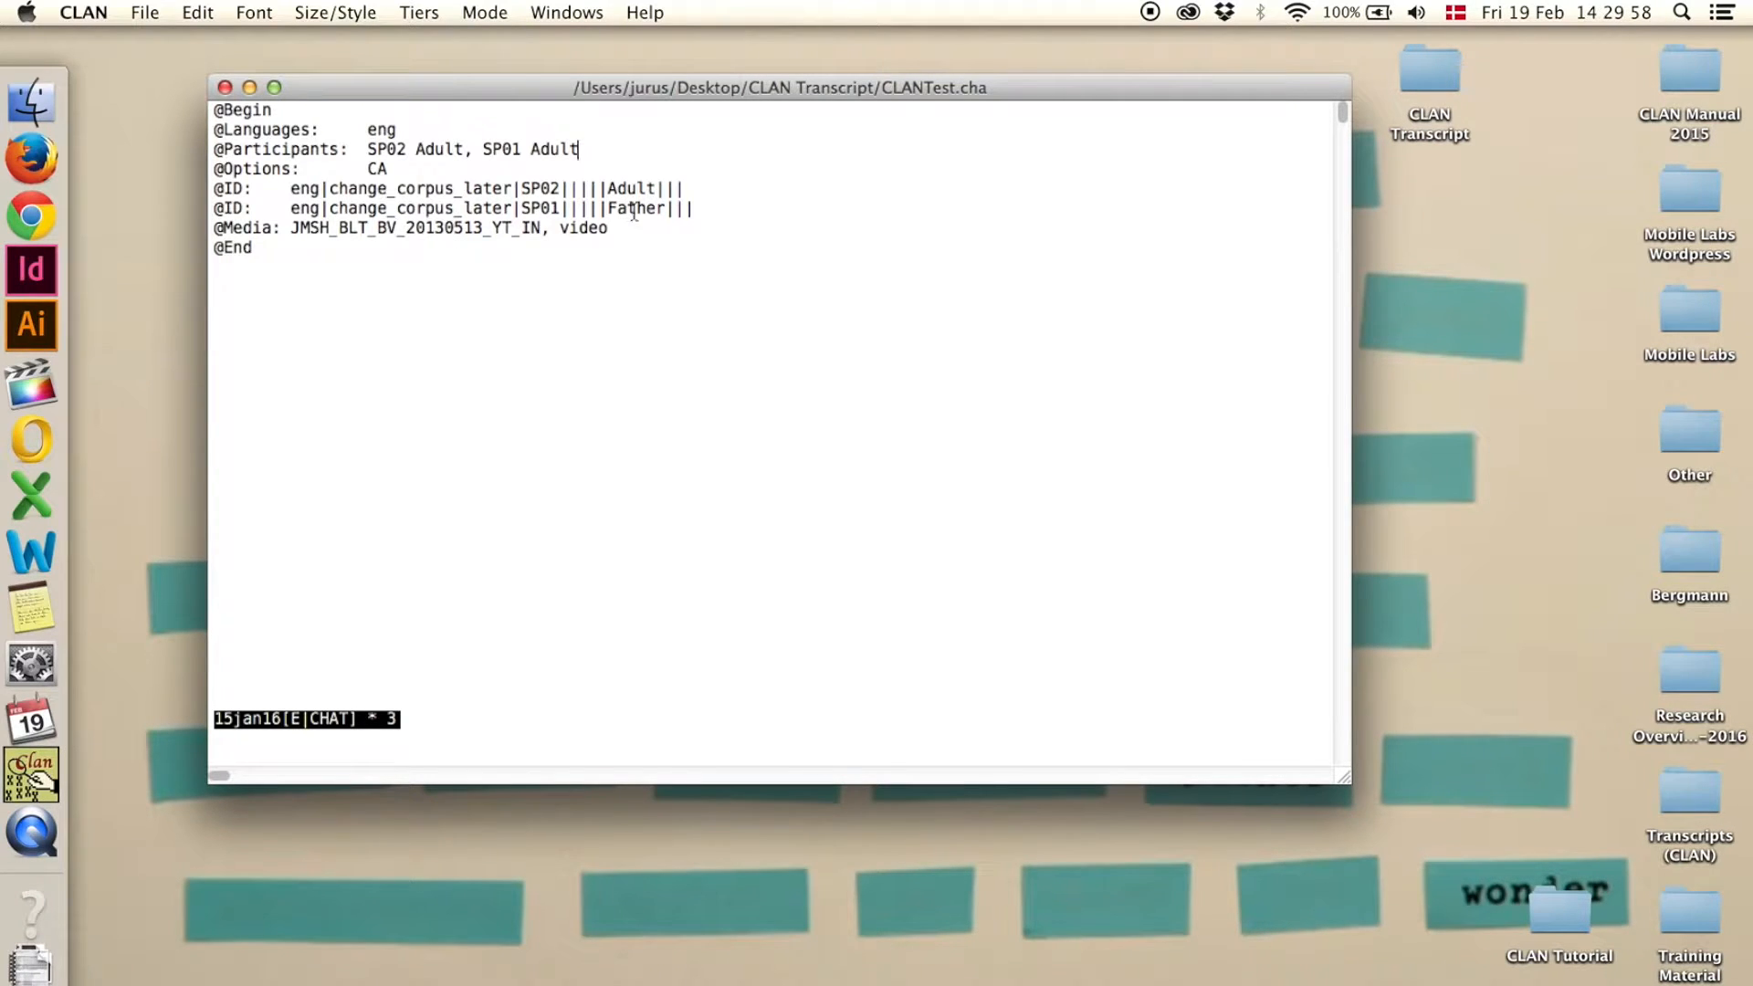
drag(215, 188, 694, 208)
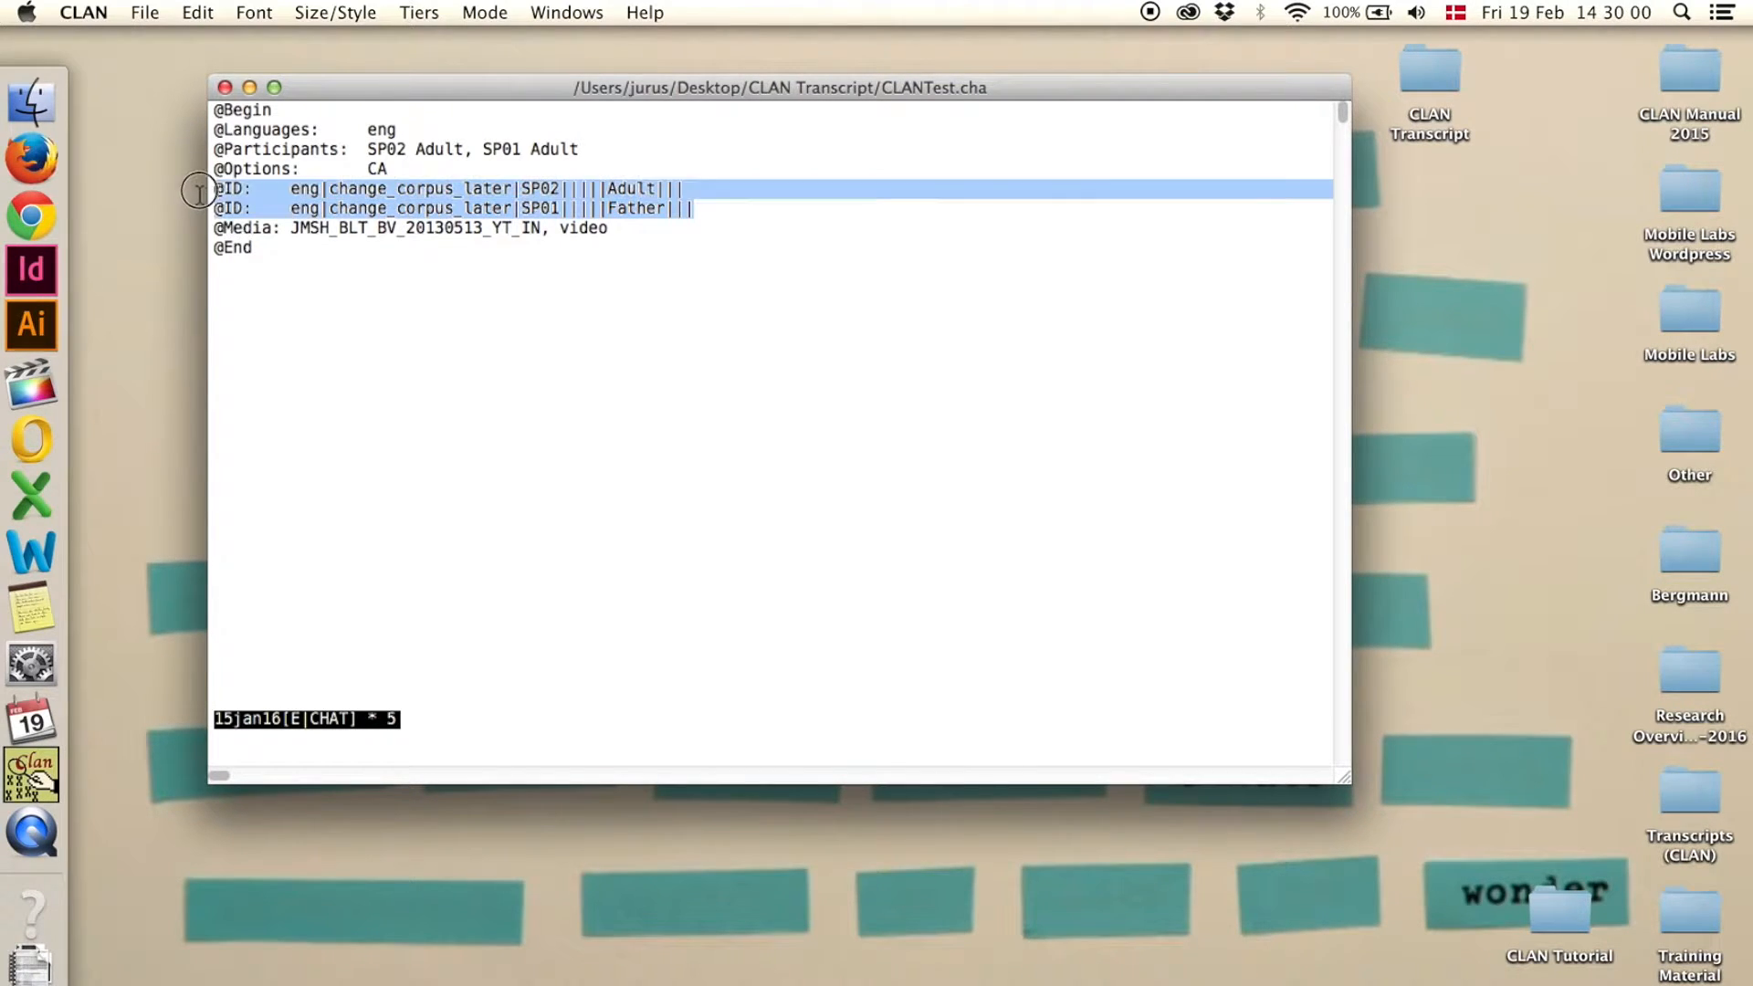
key(delete)
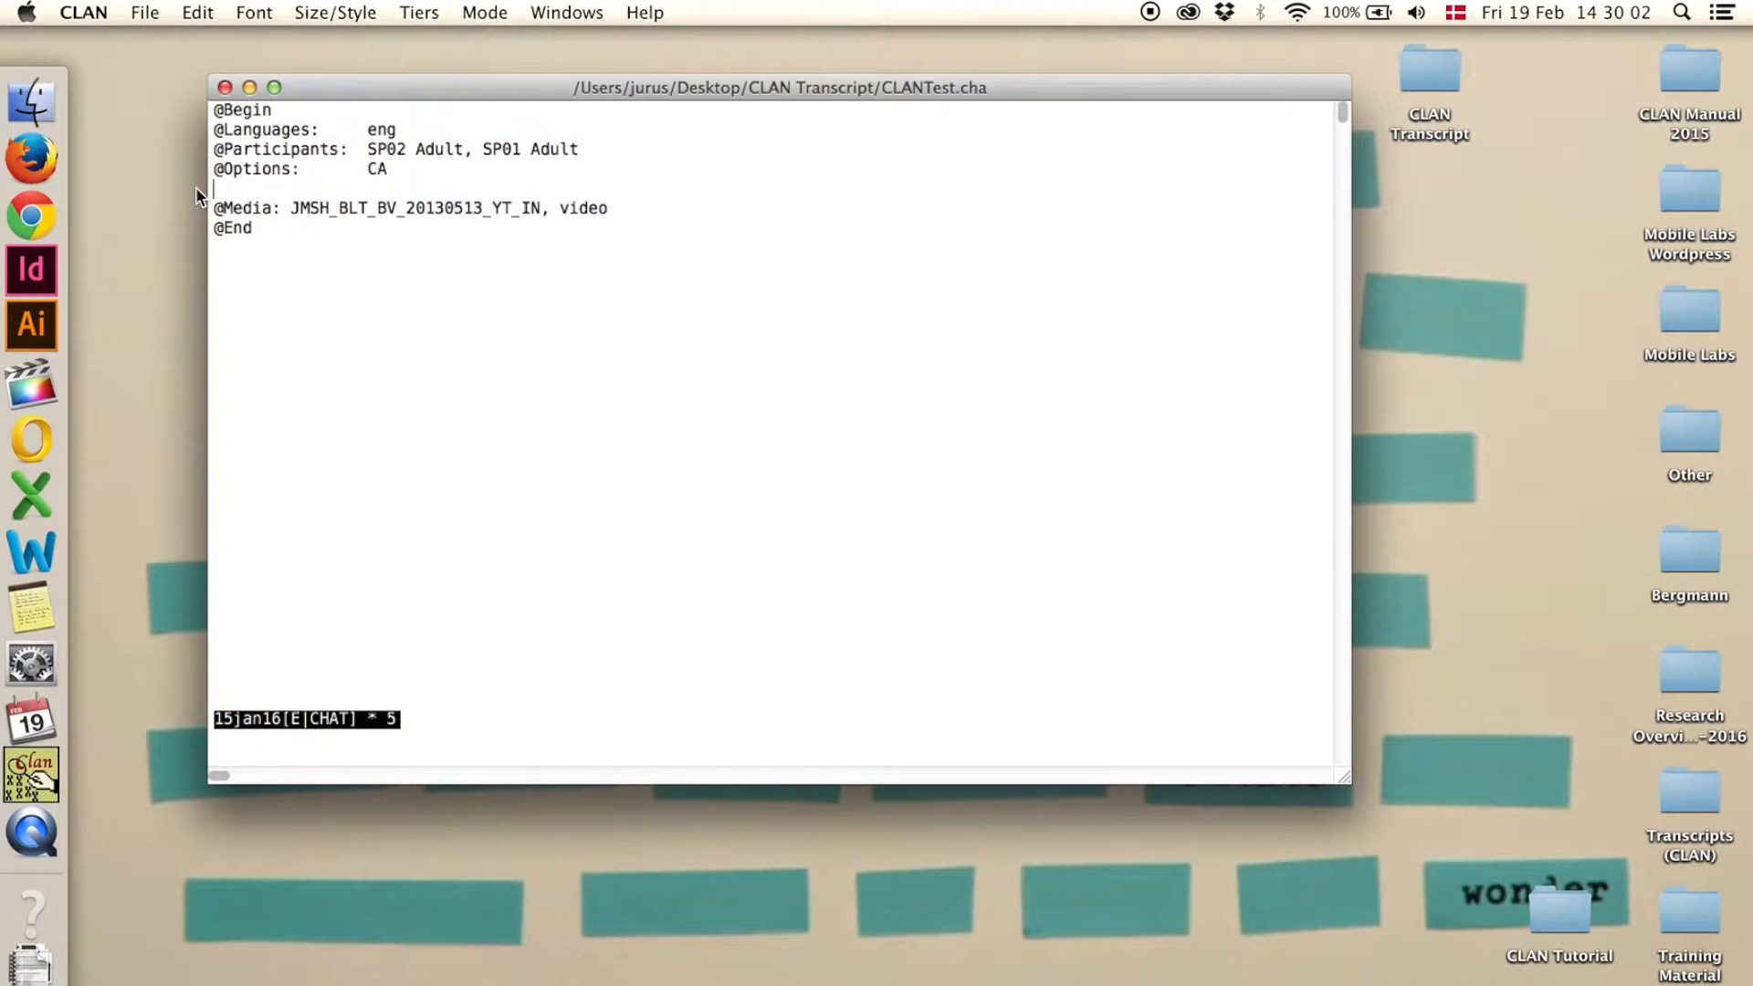
key(esc+l)
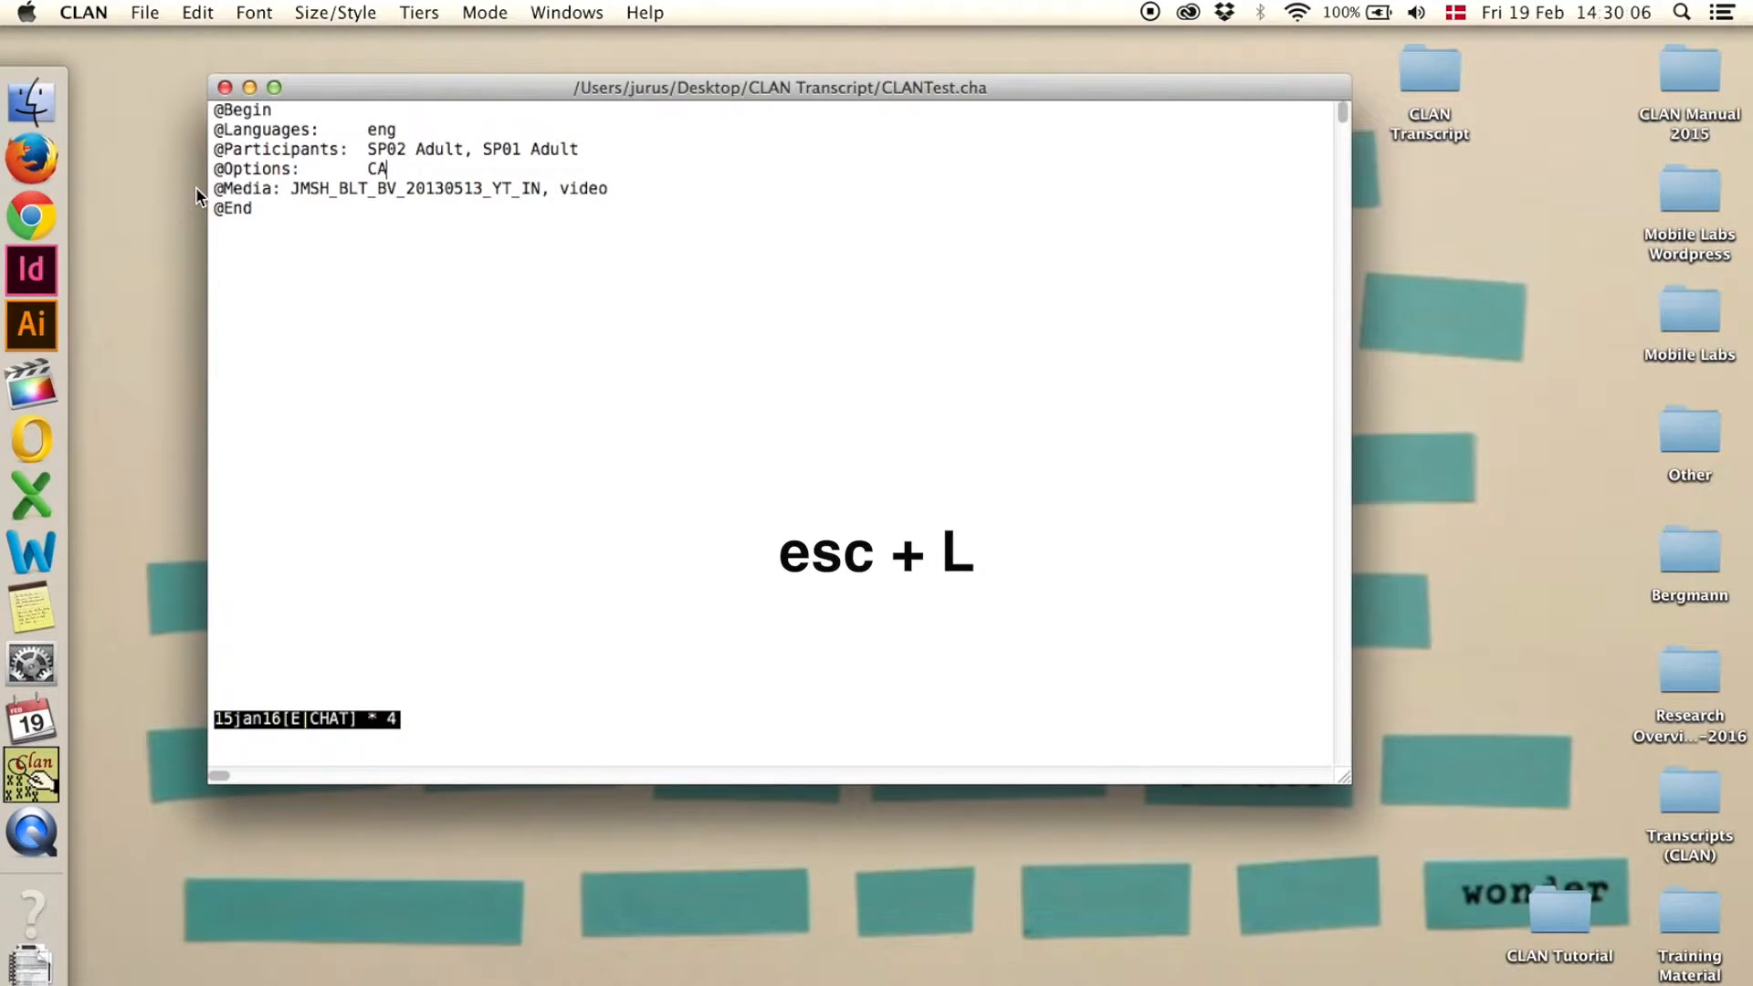
key(esc+l)
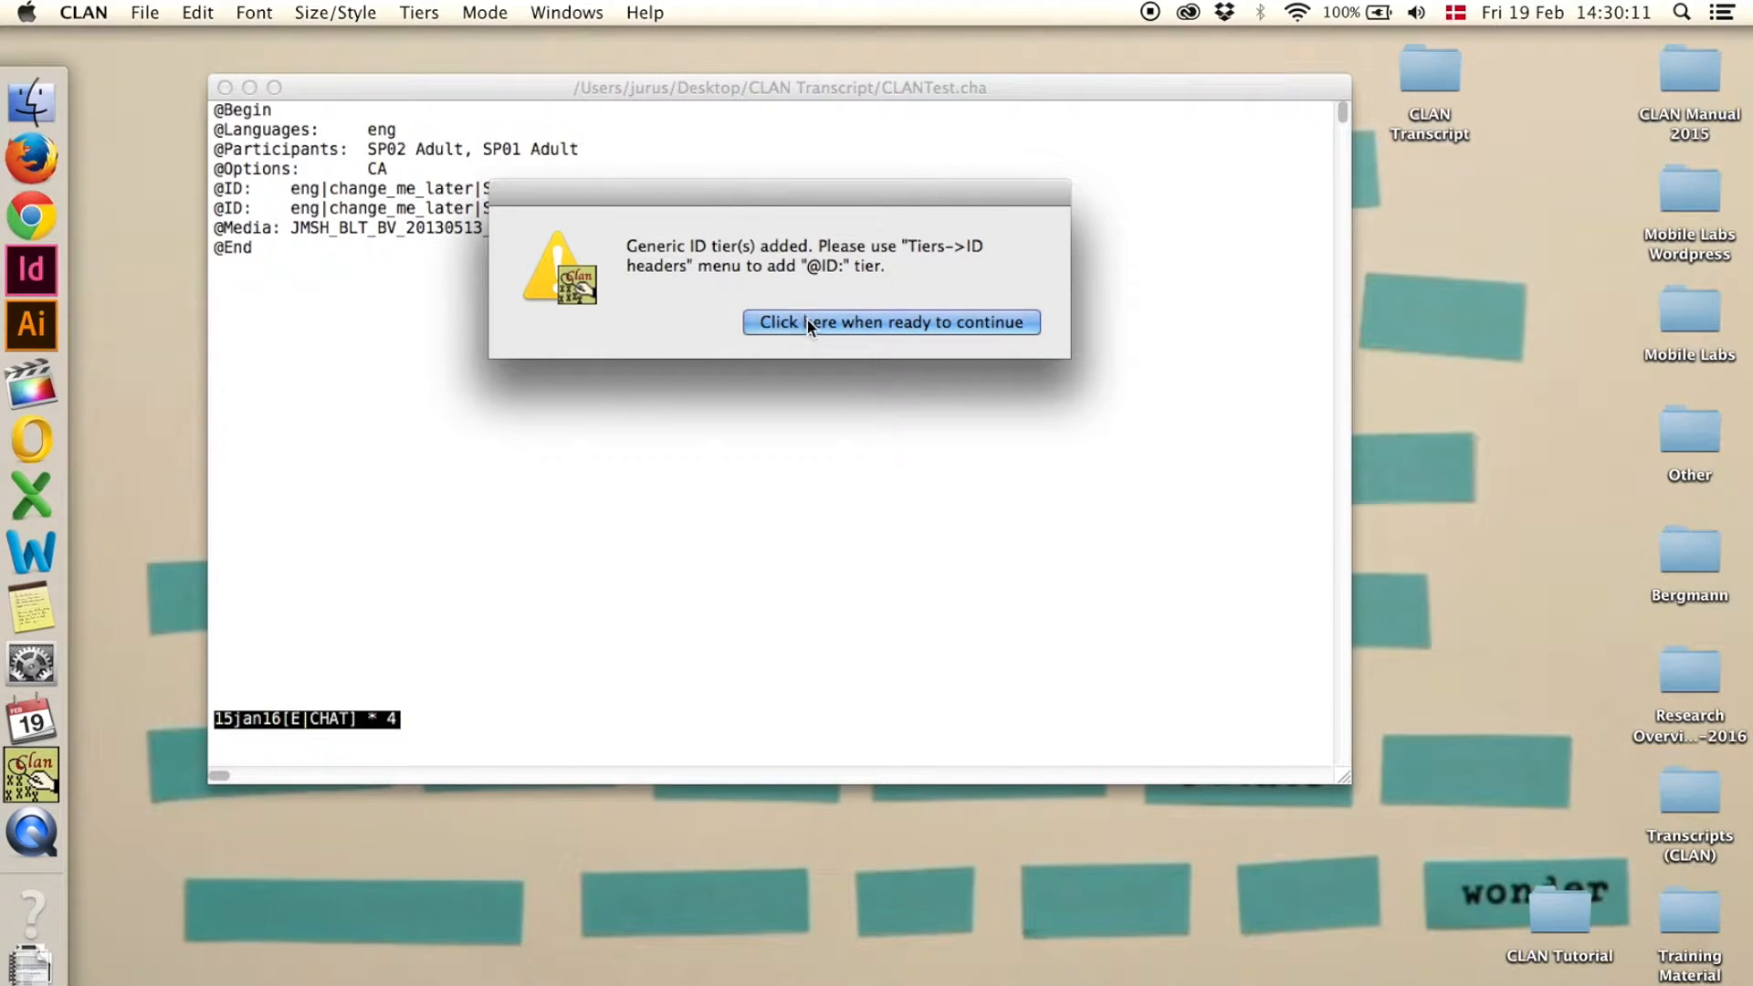
click(889, 321)
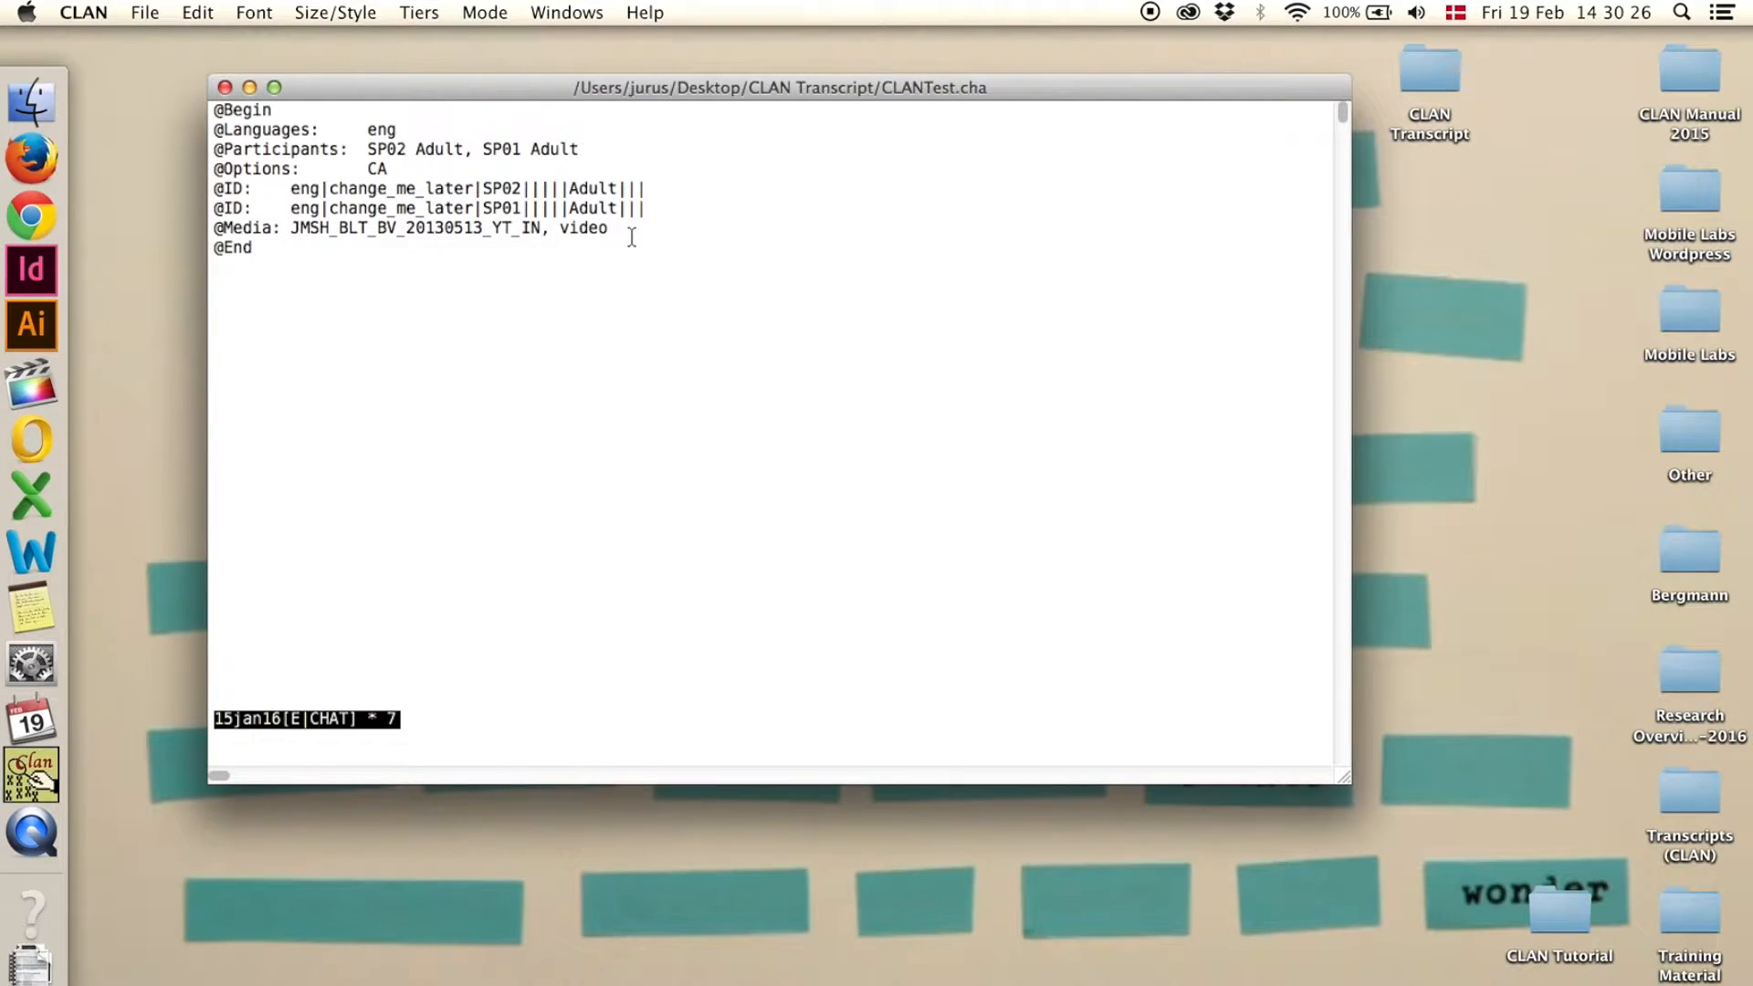
click(232, 270)
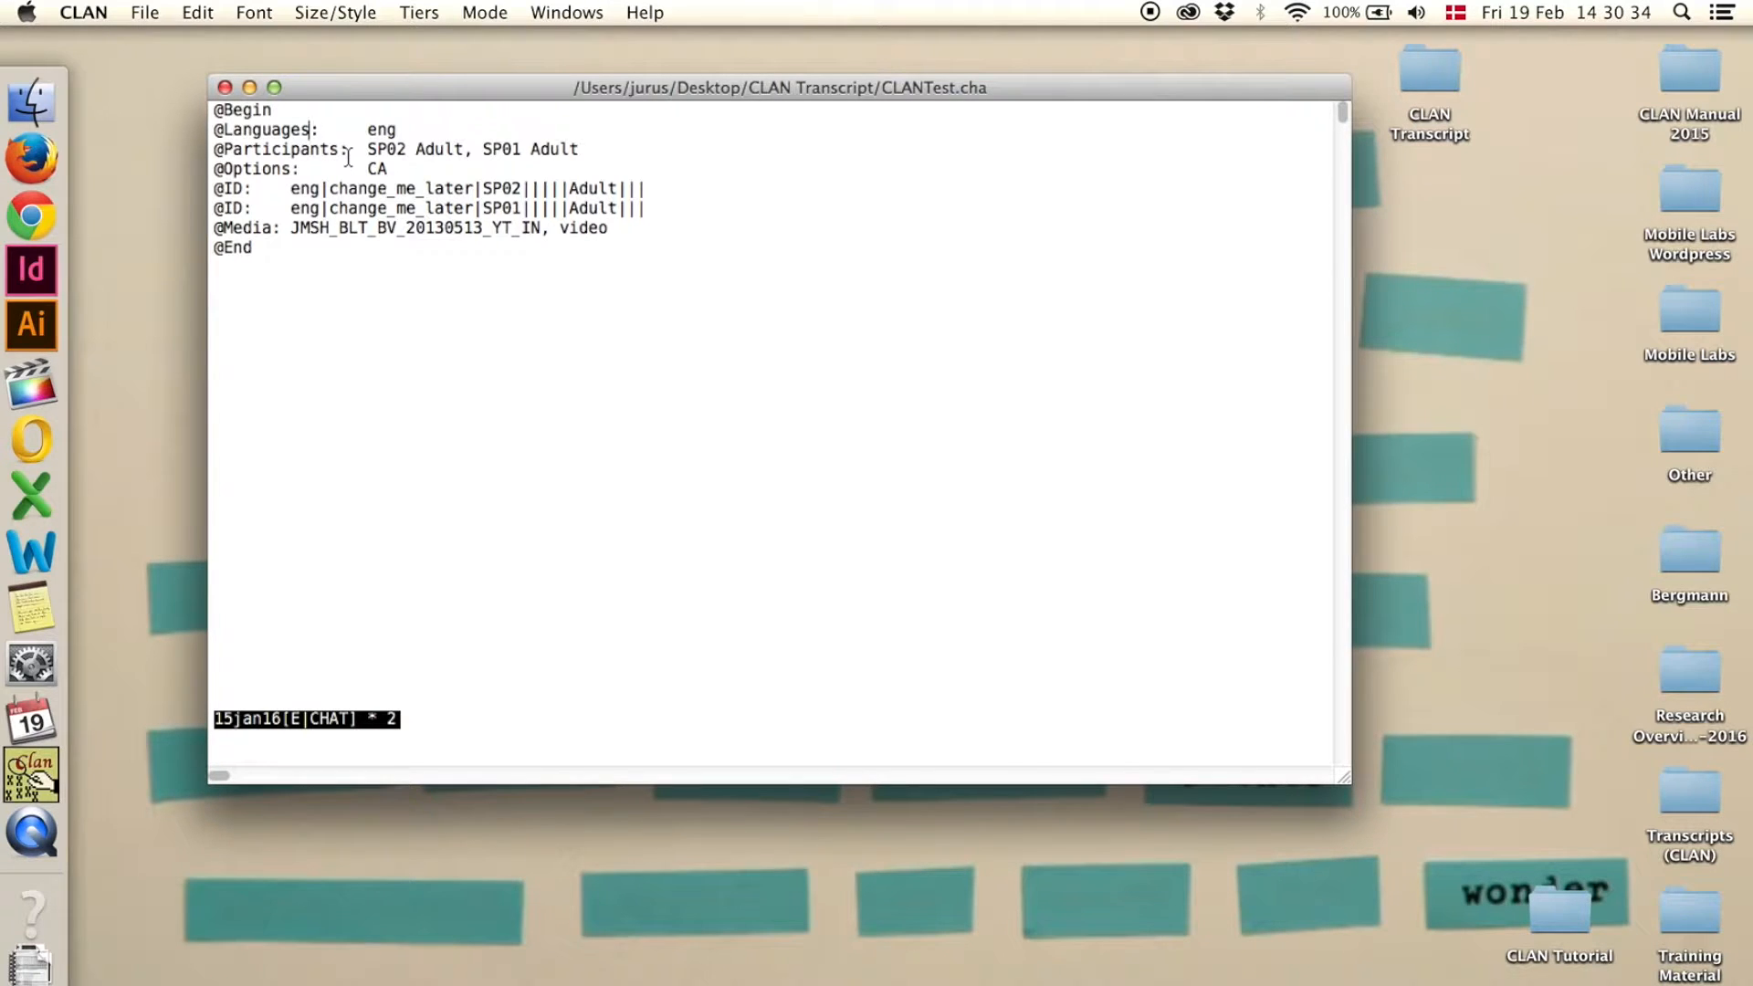
key(Backspace)
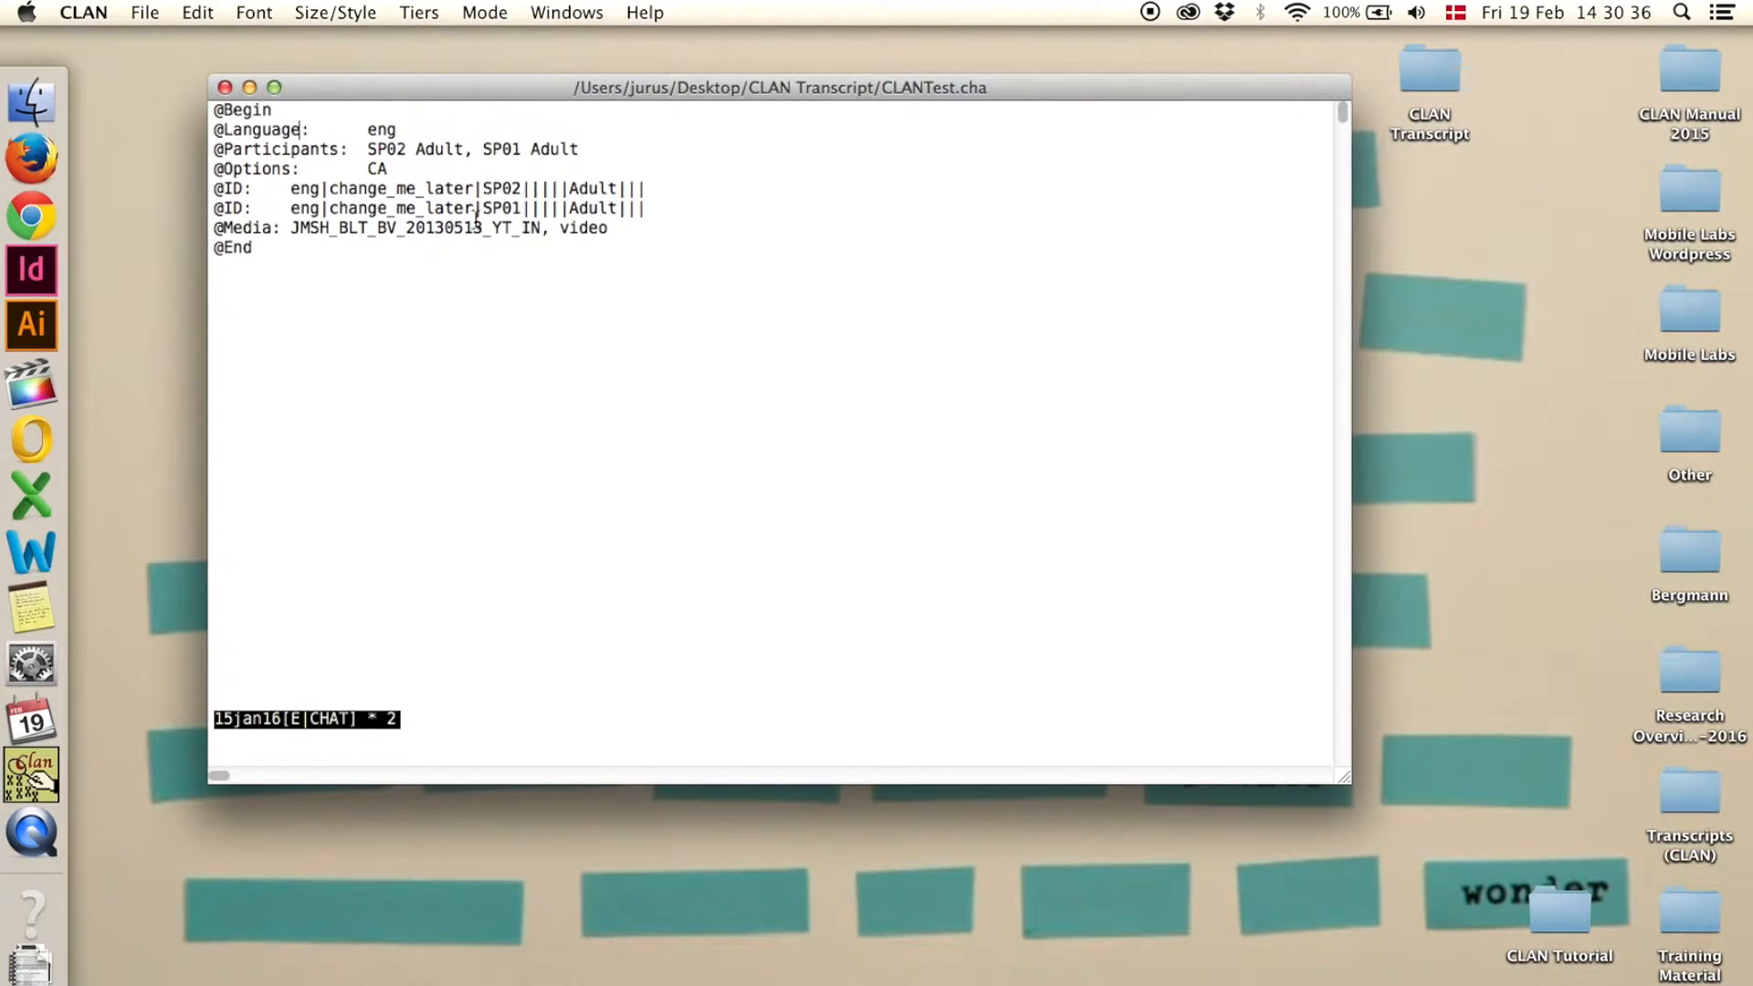
key(esc+L)
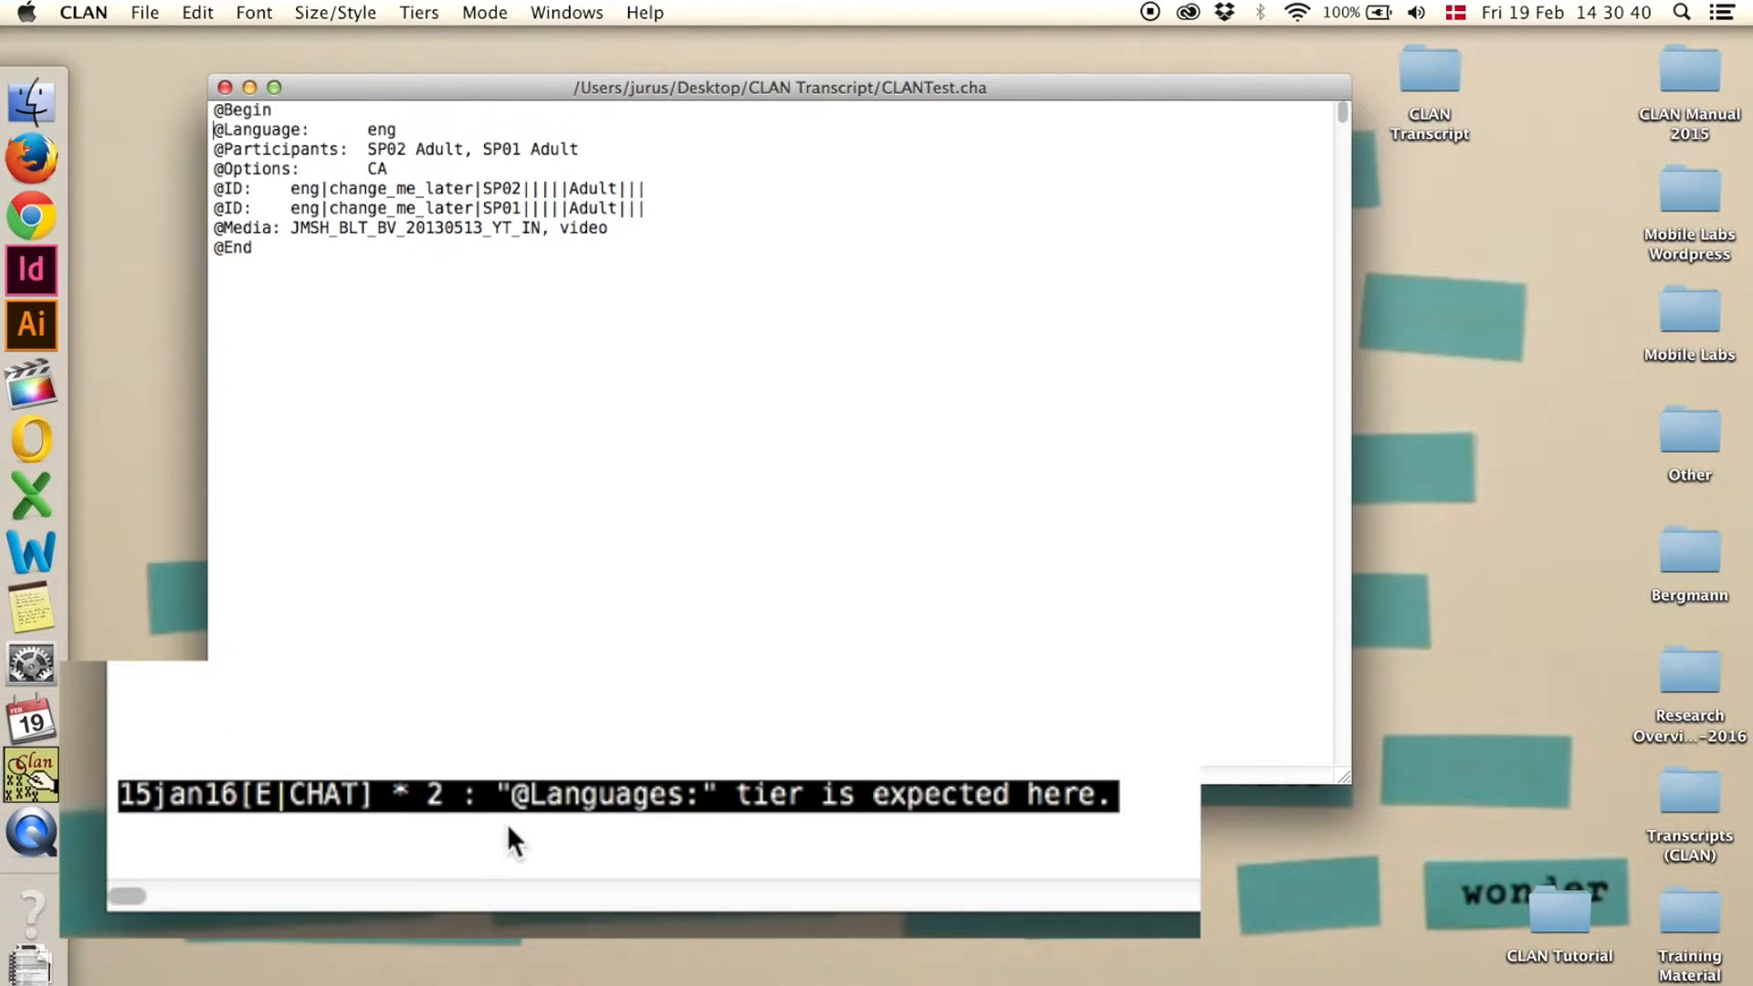
mouse_move(526, 810)
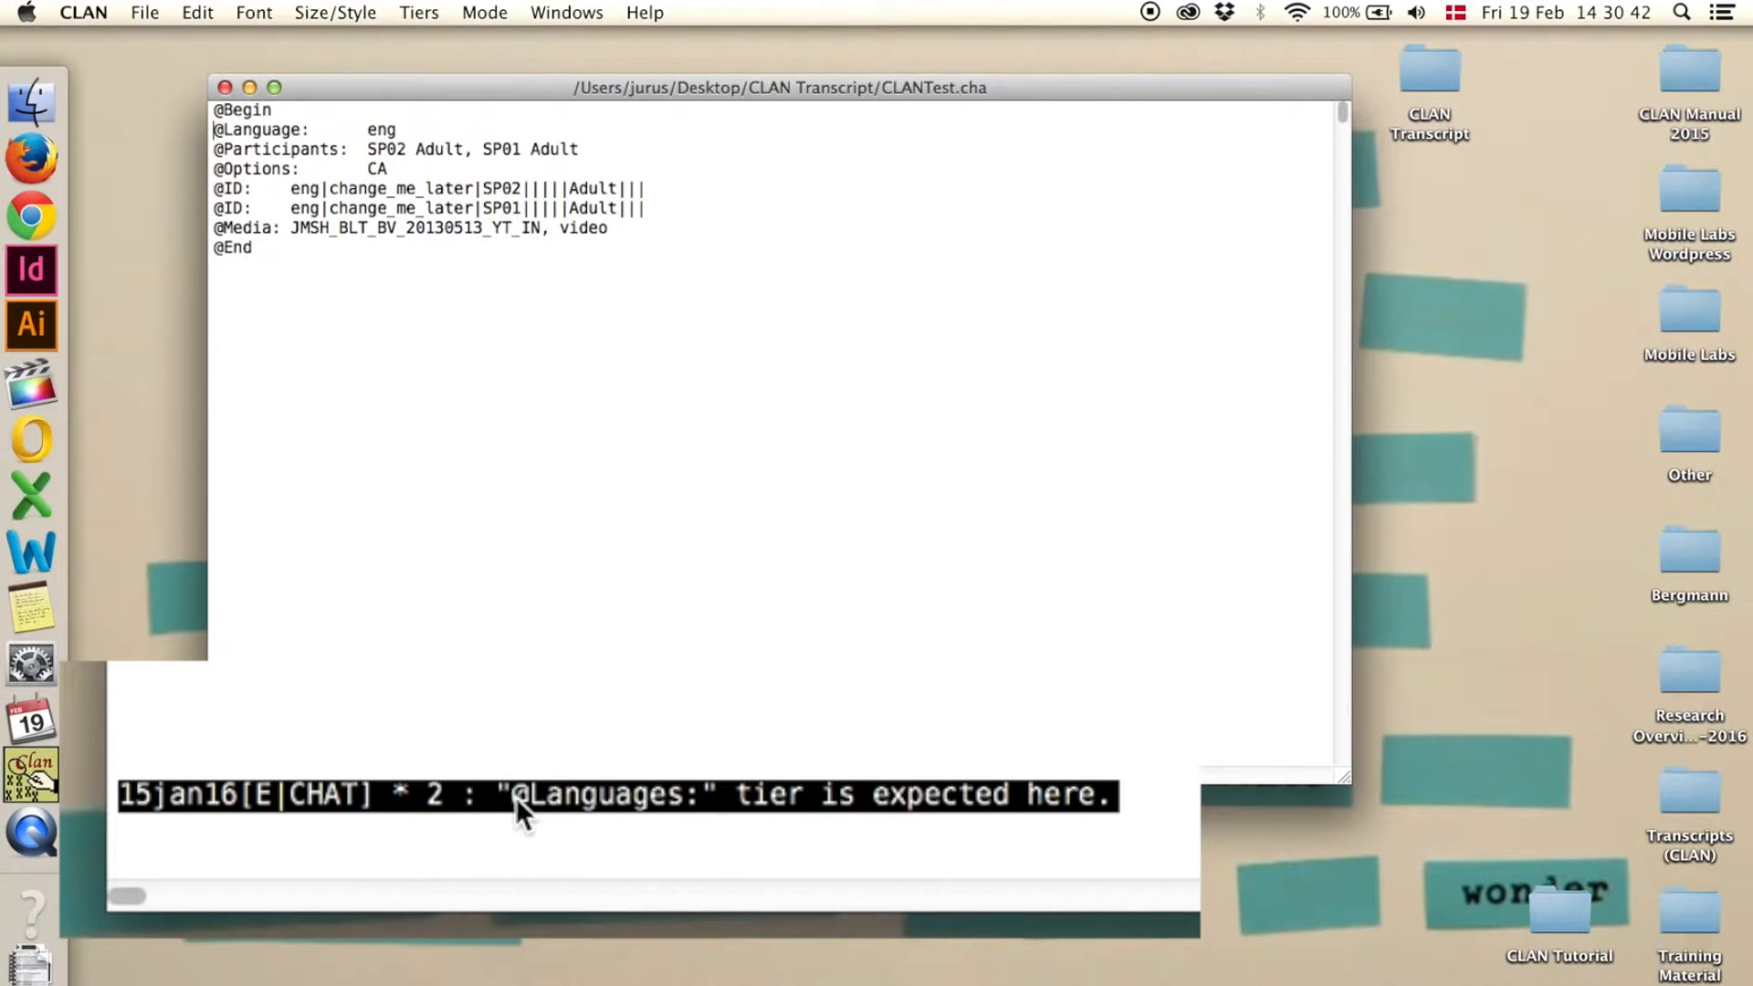
mouse_move(843, 816)
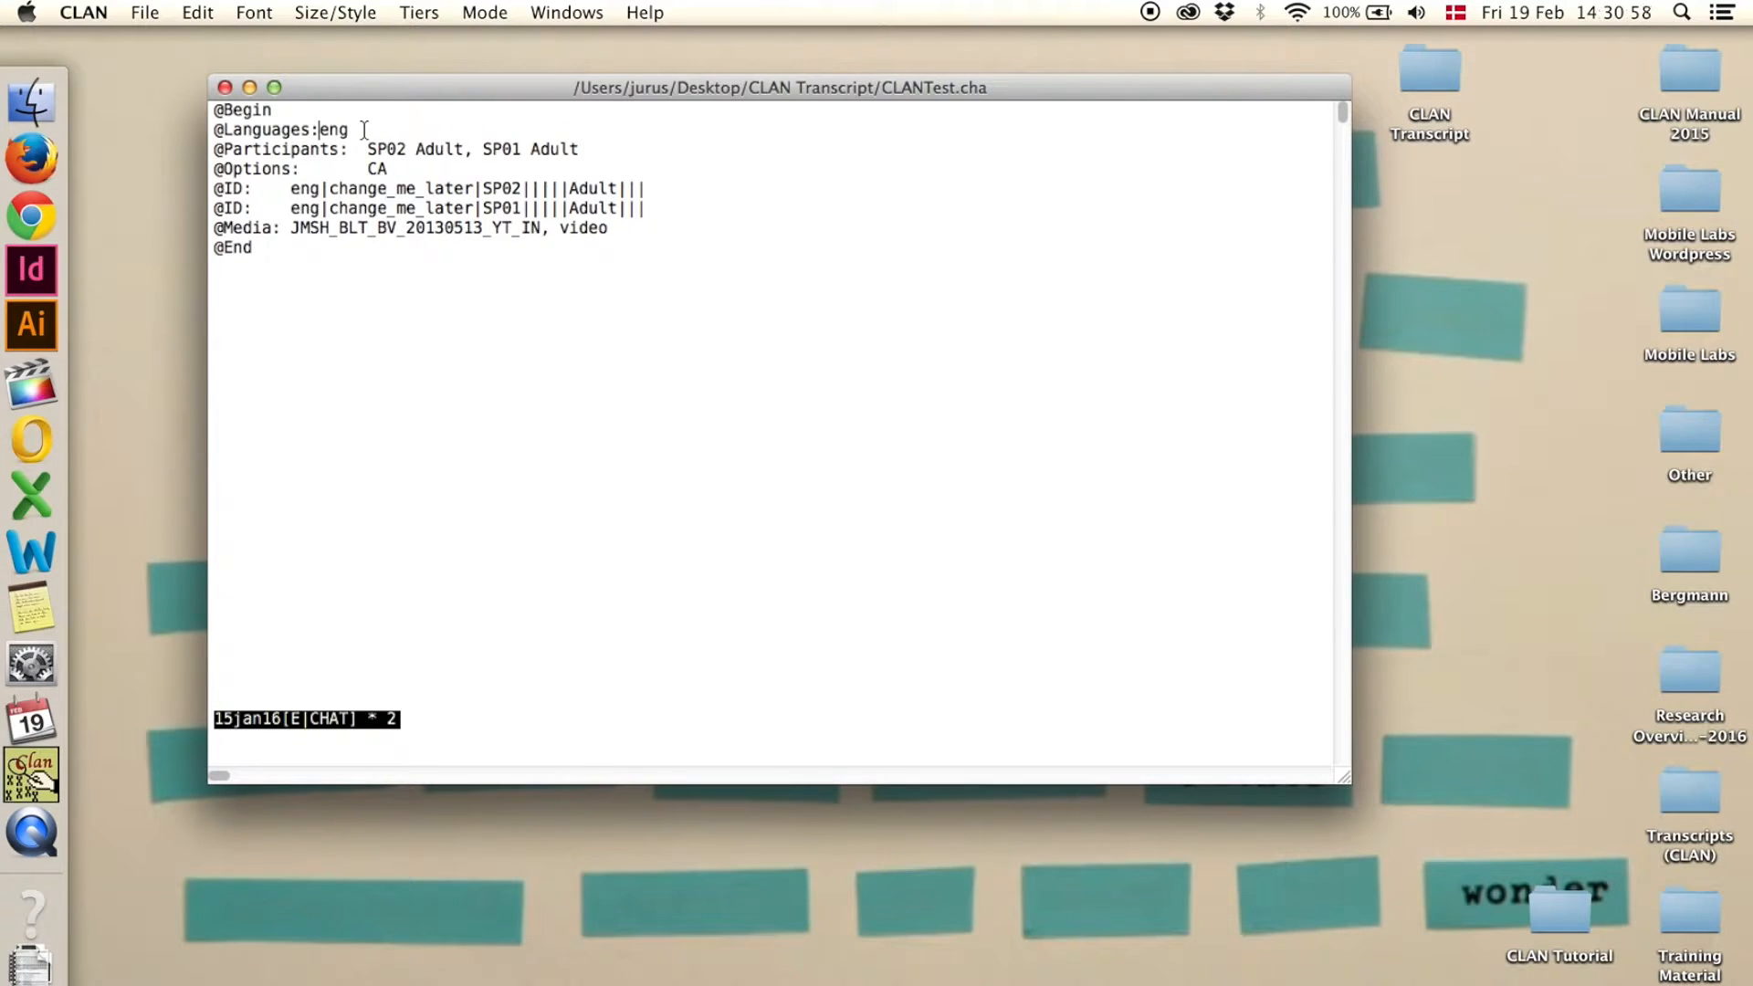
key(esc+l)
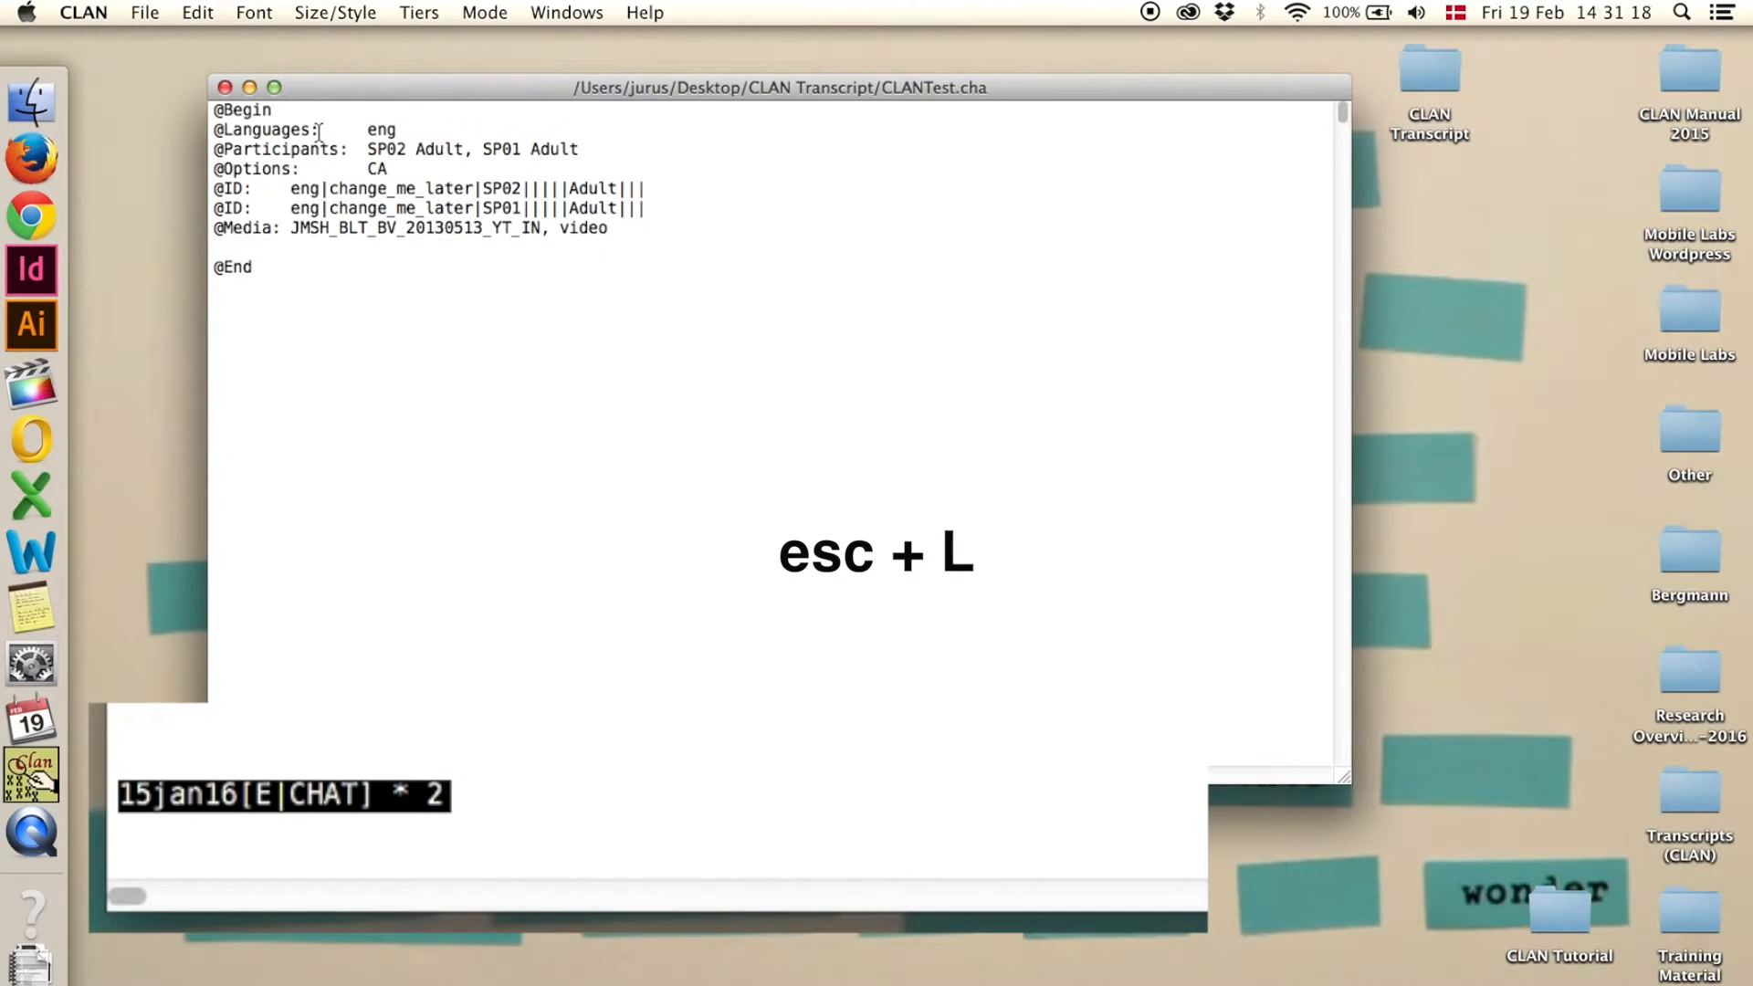
key(esc+L)
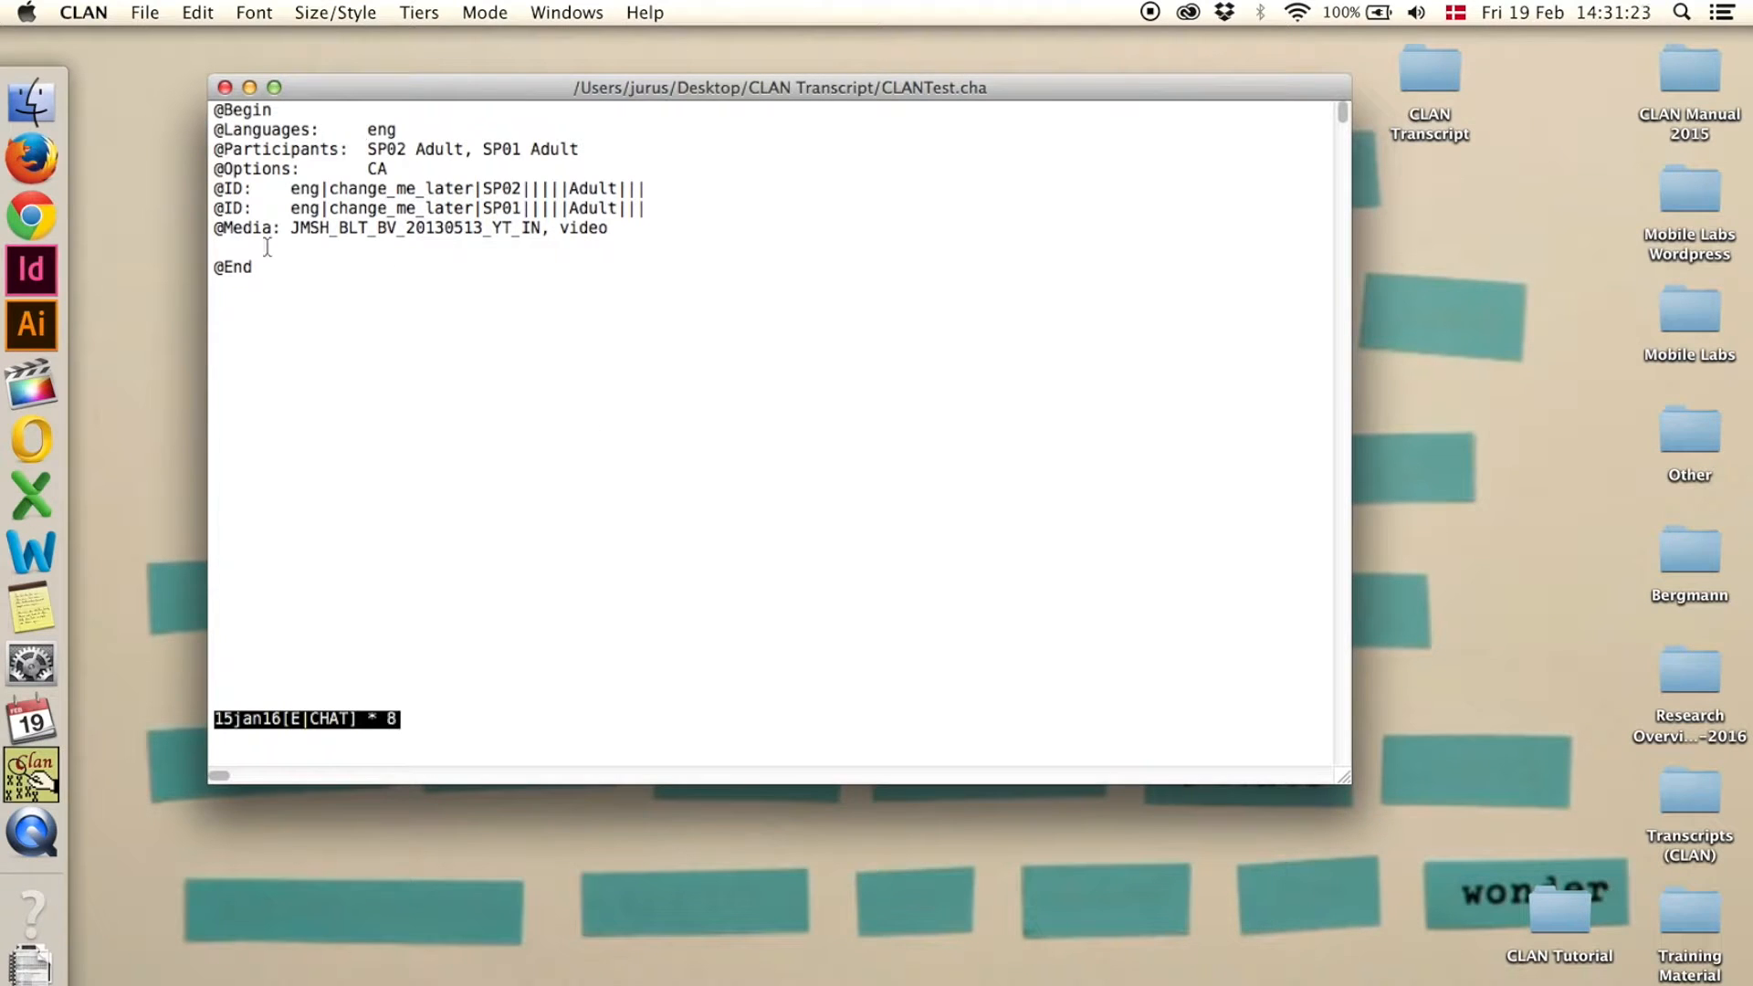
Save CLANTest.cha from the File menu.
click(144, 12)
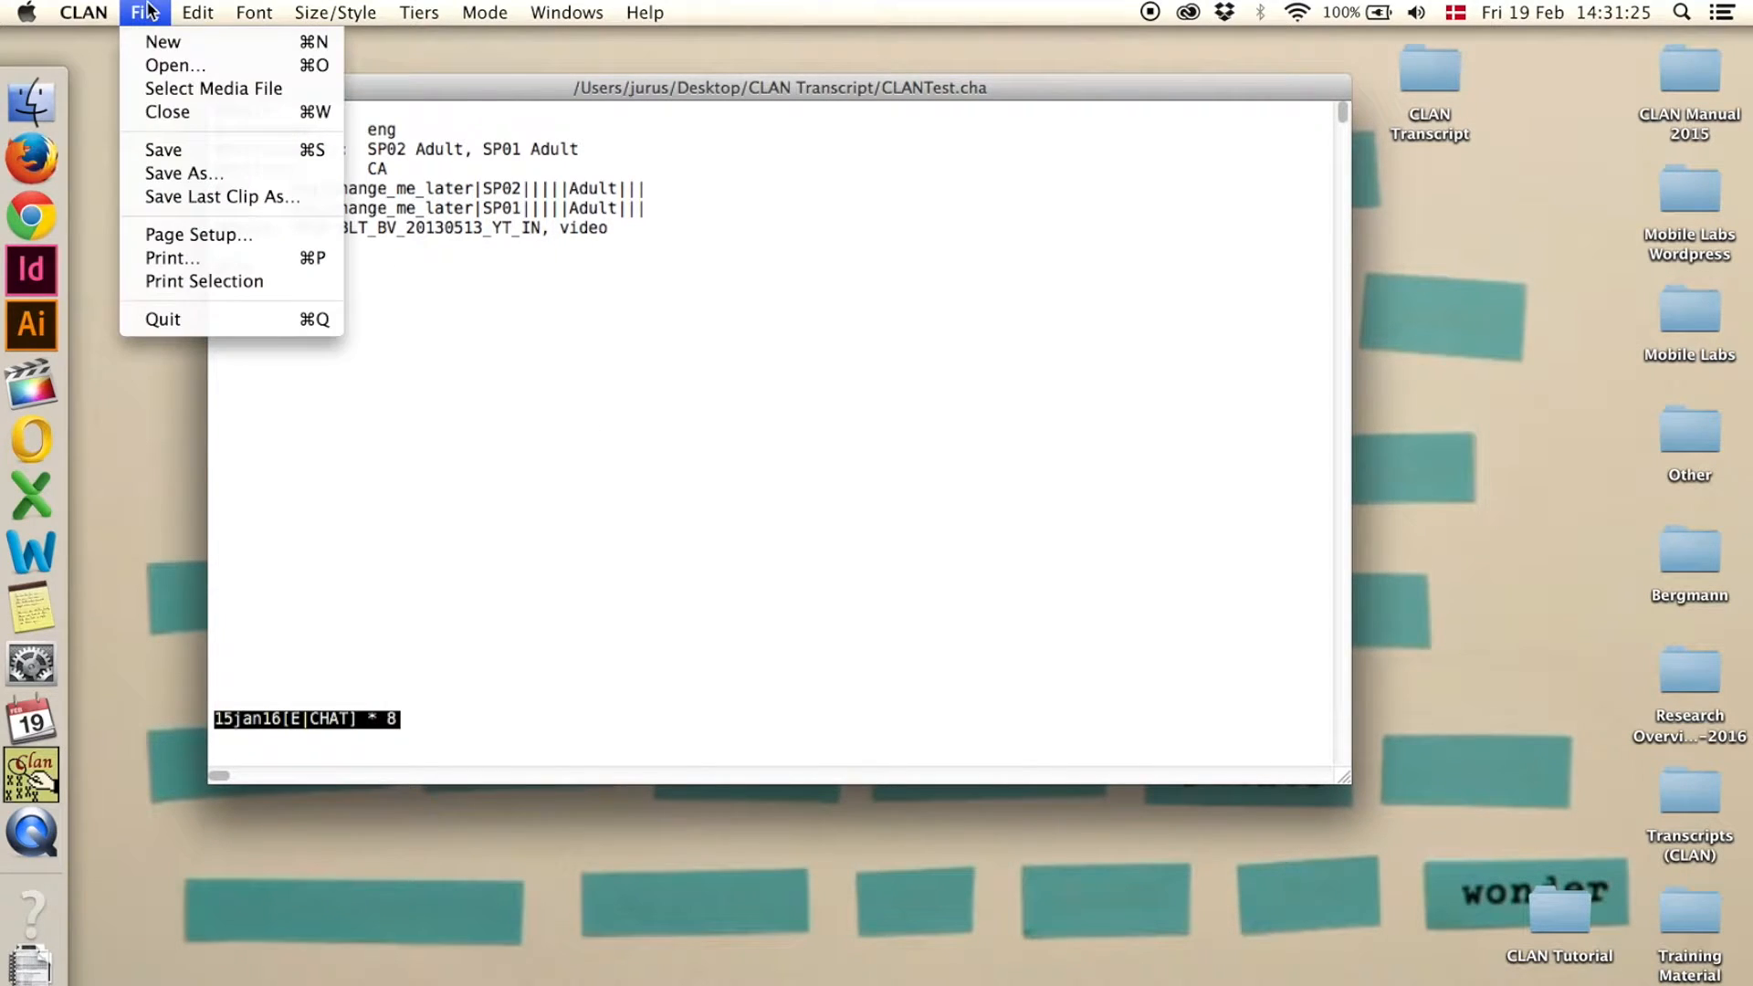
mouse_move(162, 150)
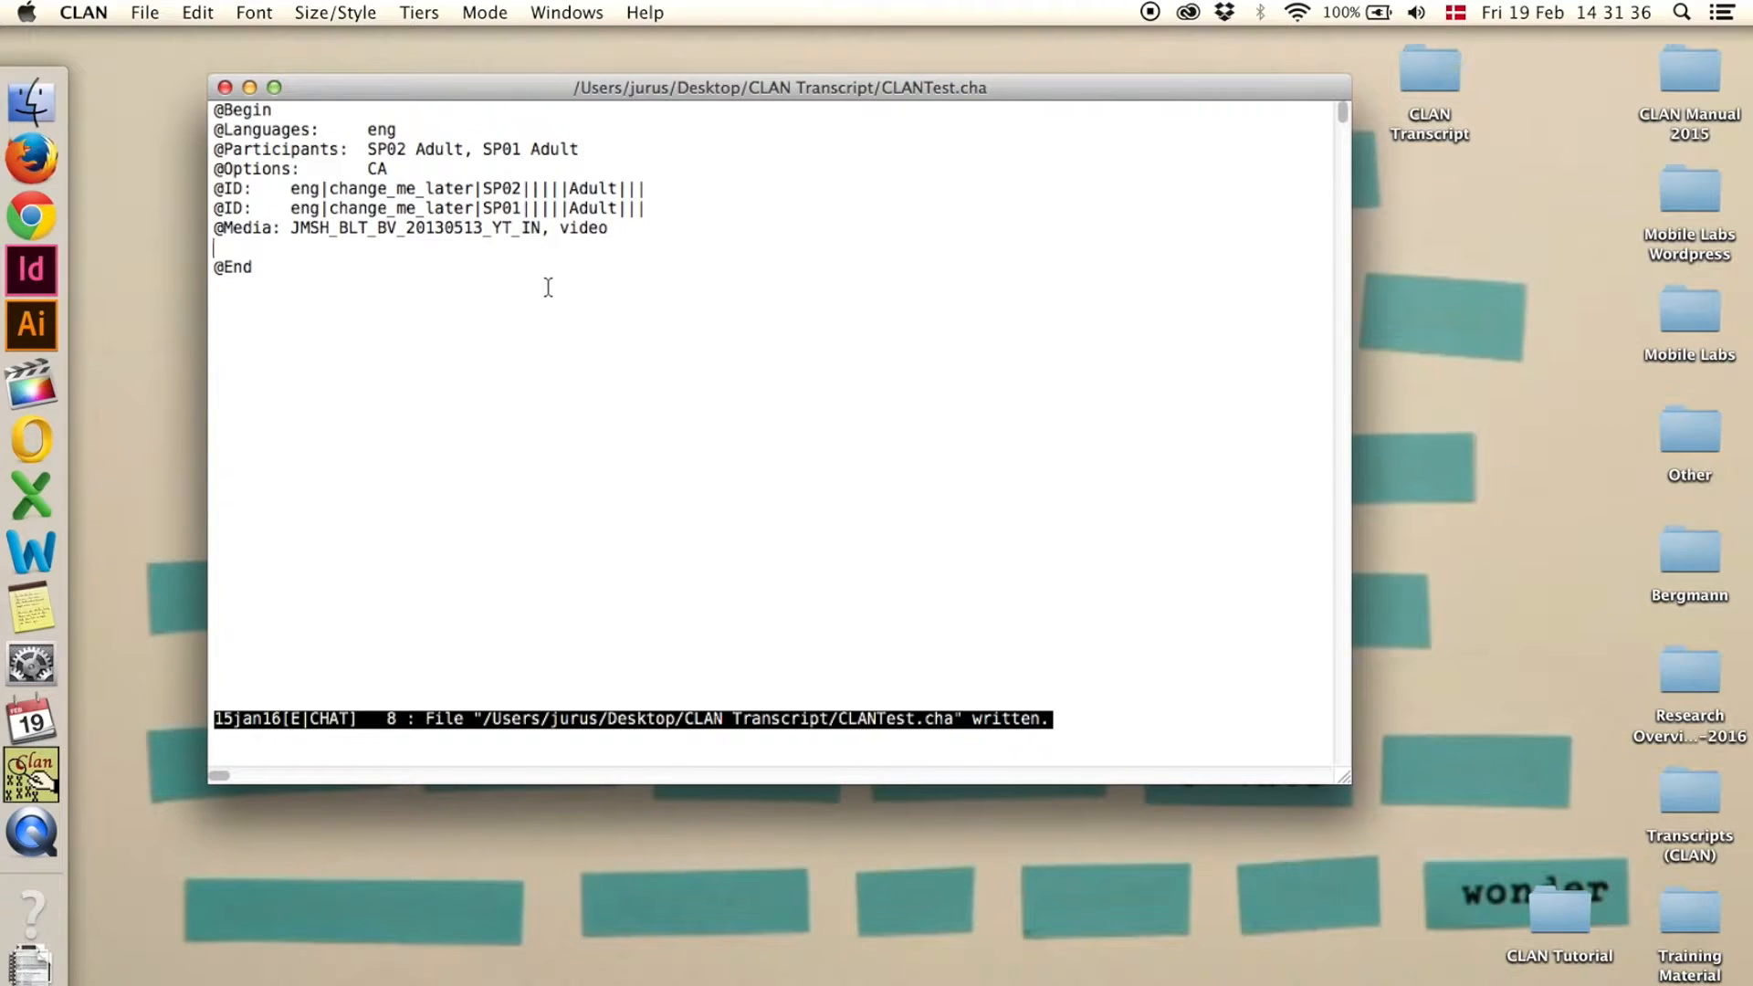
Start Transcribe sound or movie mode and play the linked interview video beside the transcript.
click(483, 13)
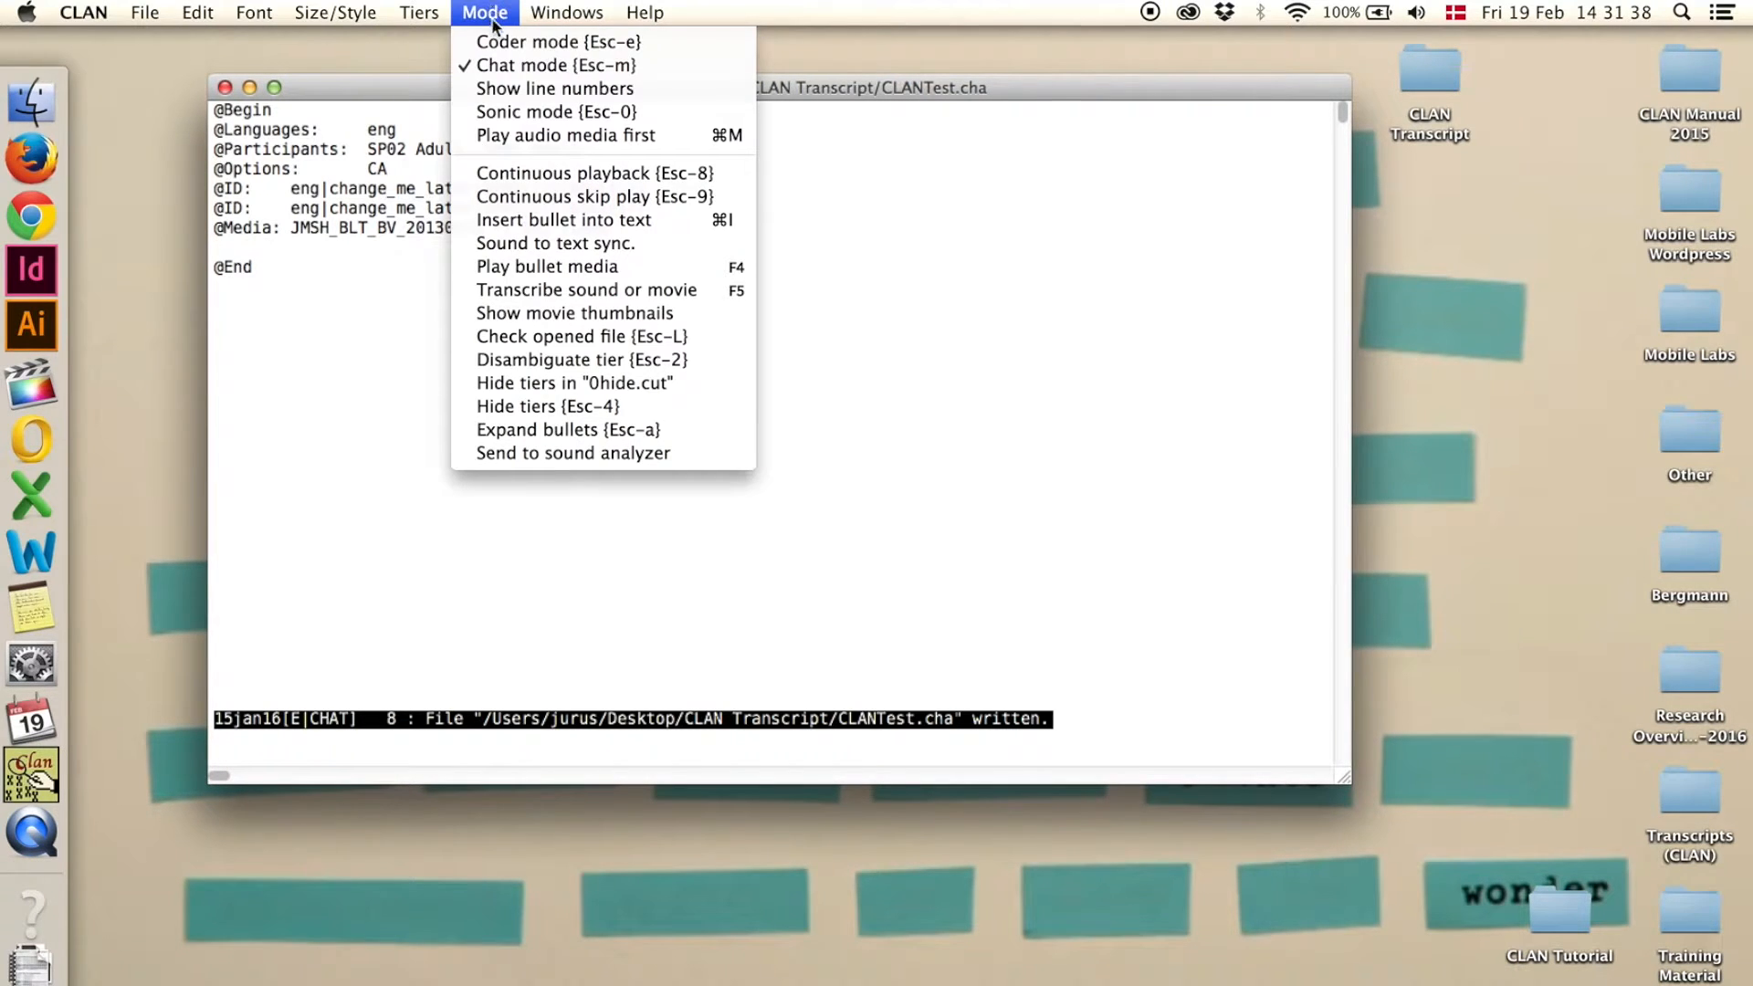
mouse_move(548, 290)
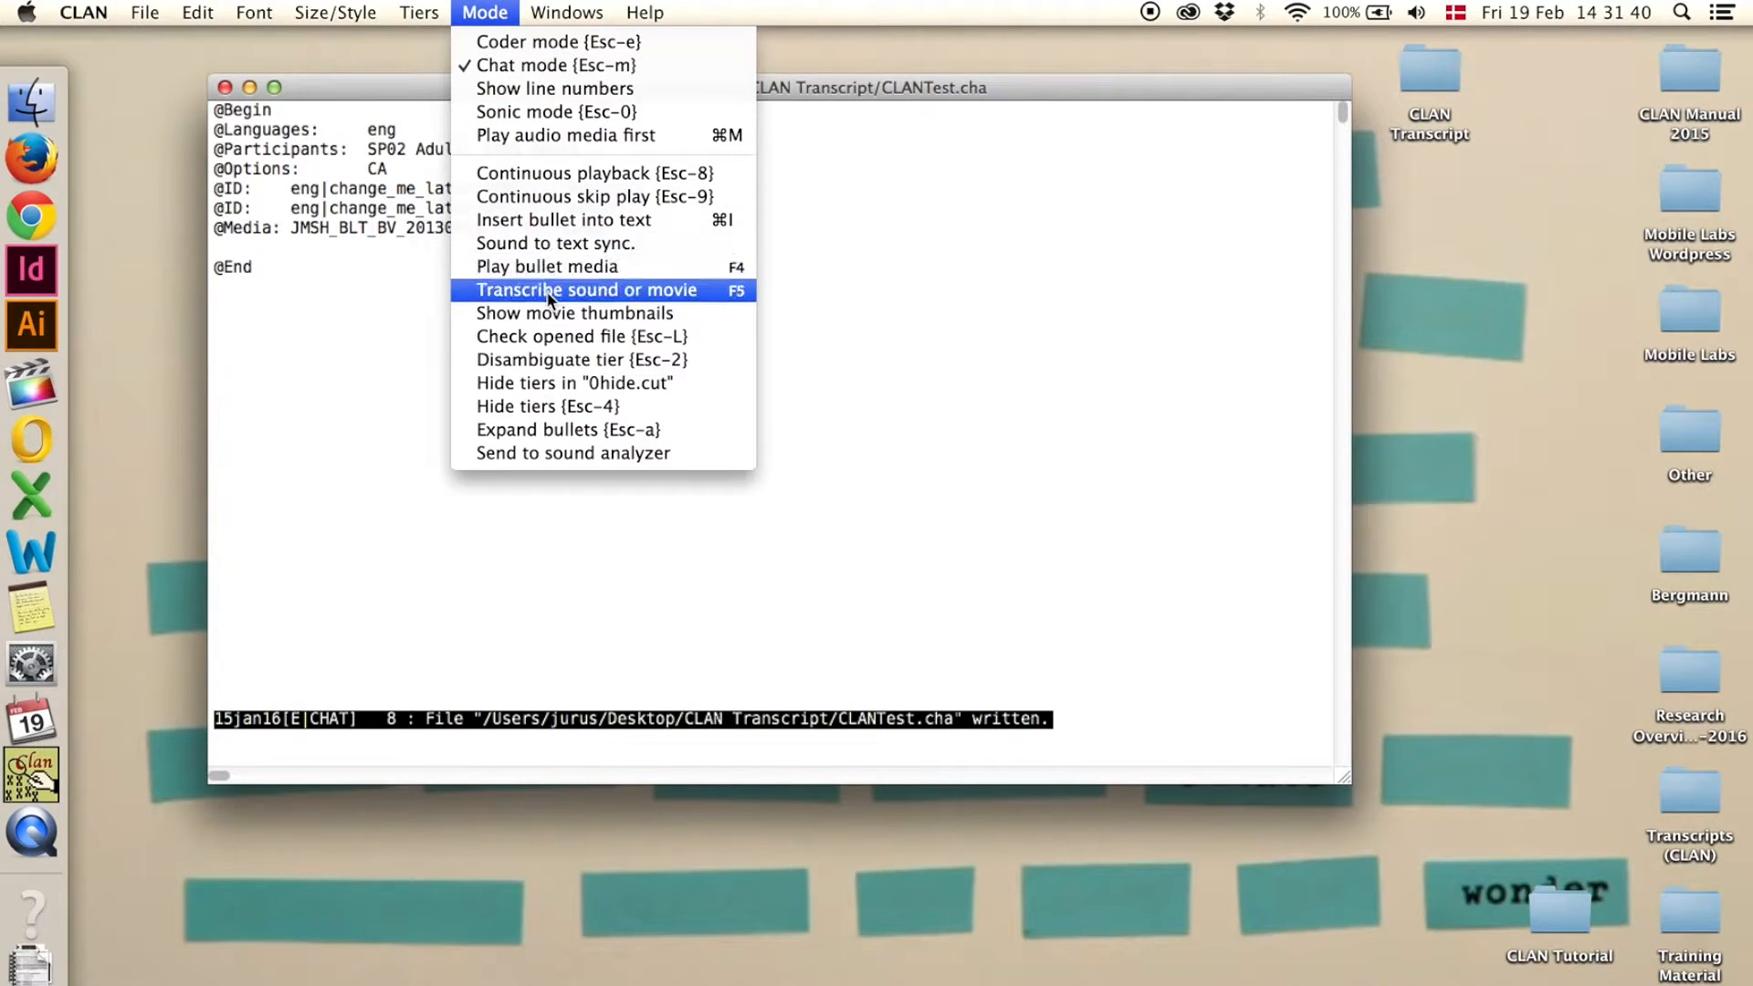
click(586, 291)
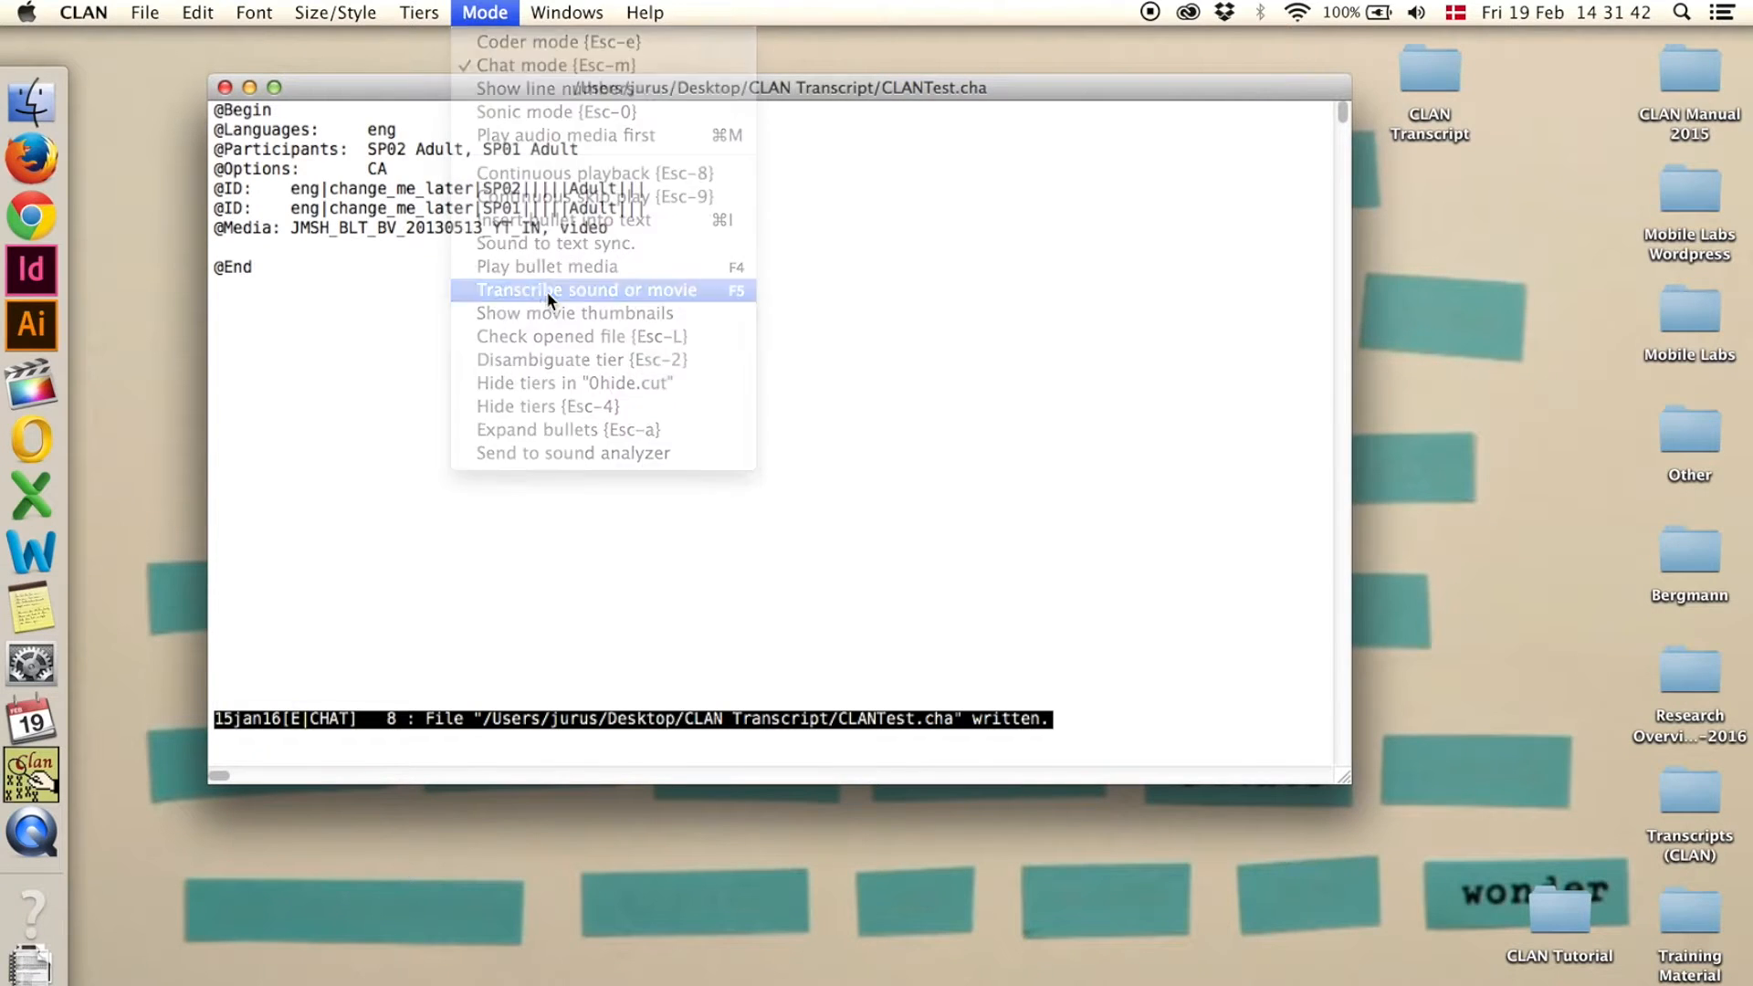
click(584, 290)
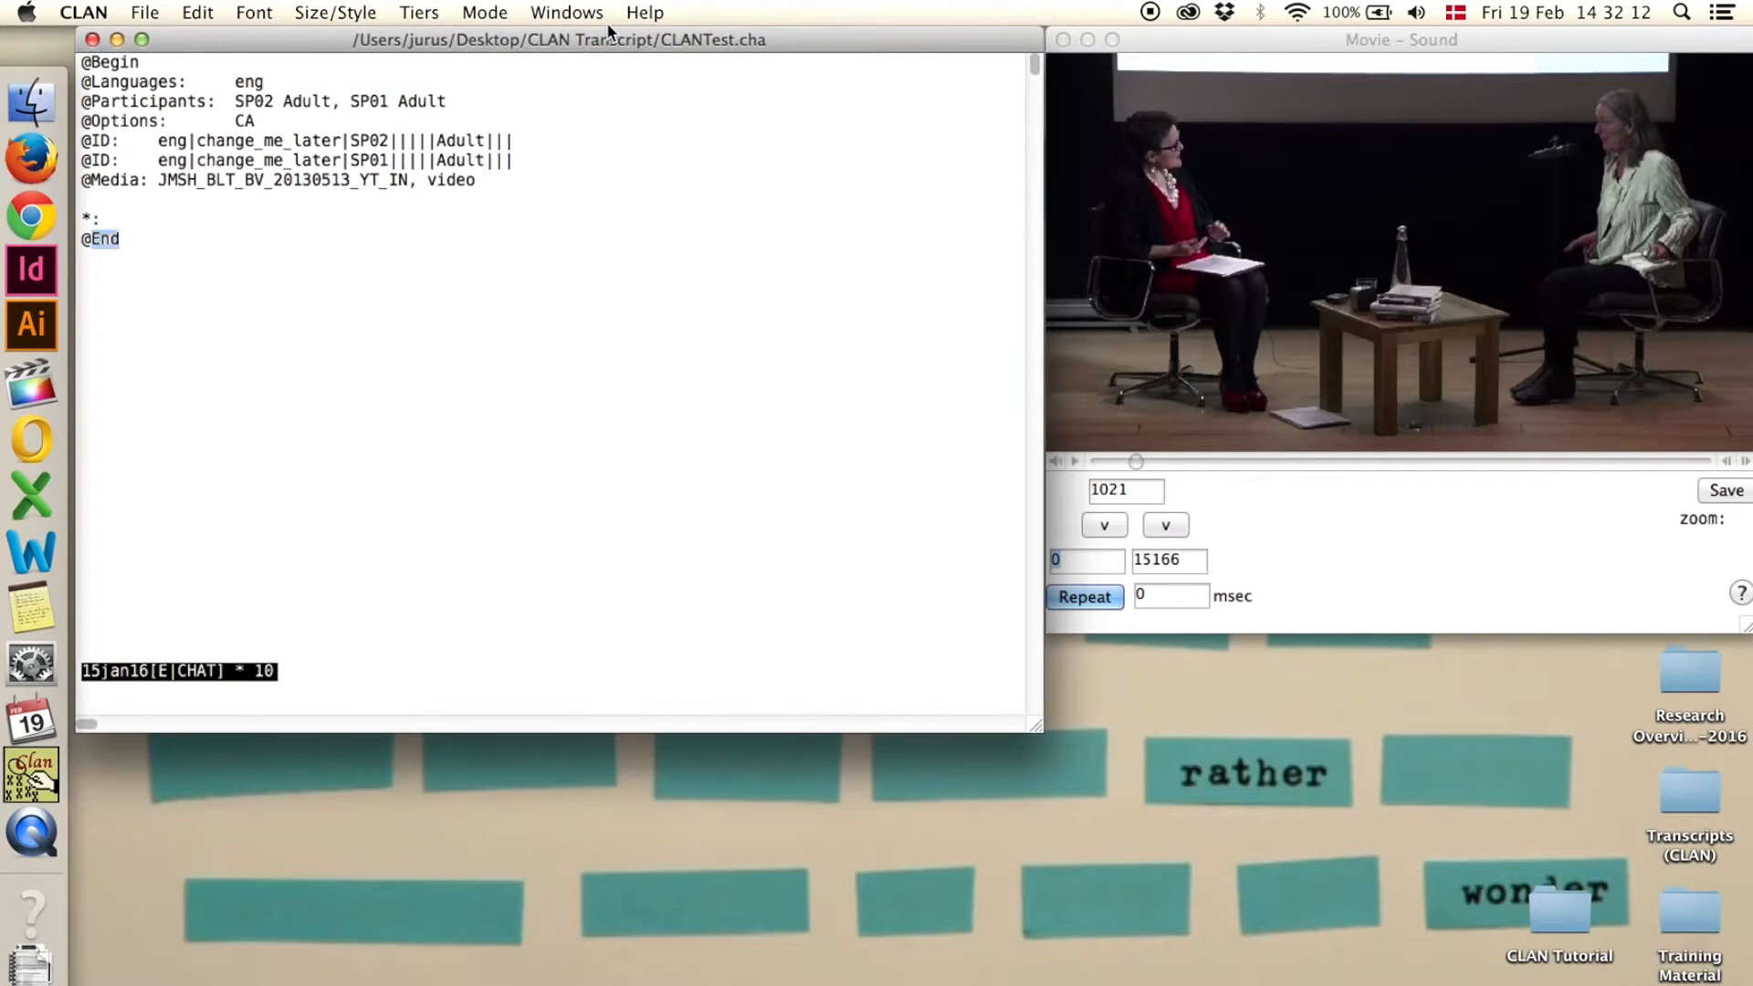
click(1401, 39)
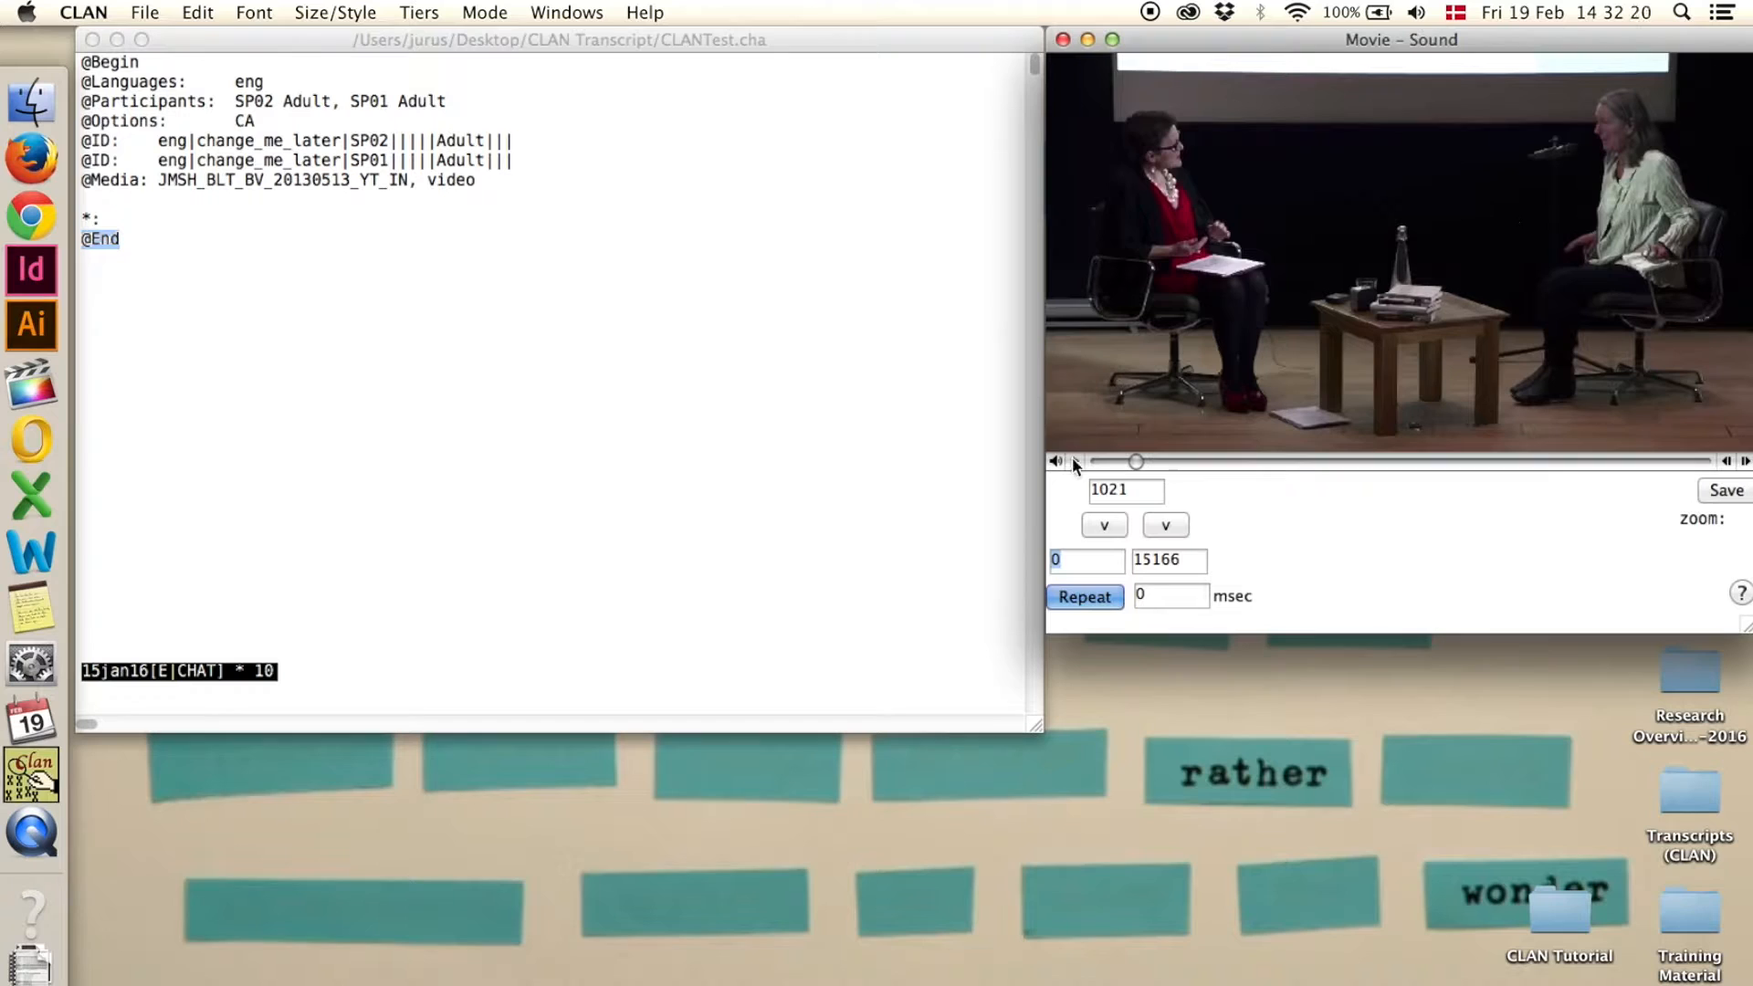
click(1074, 460)
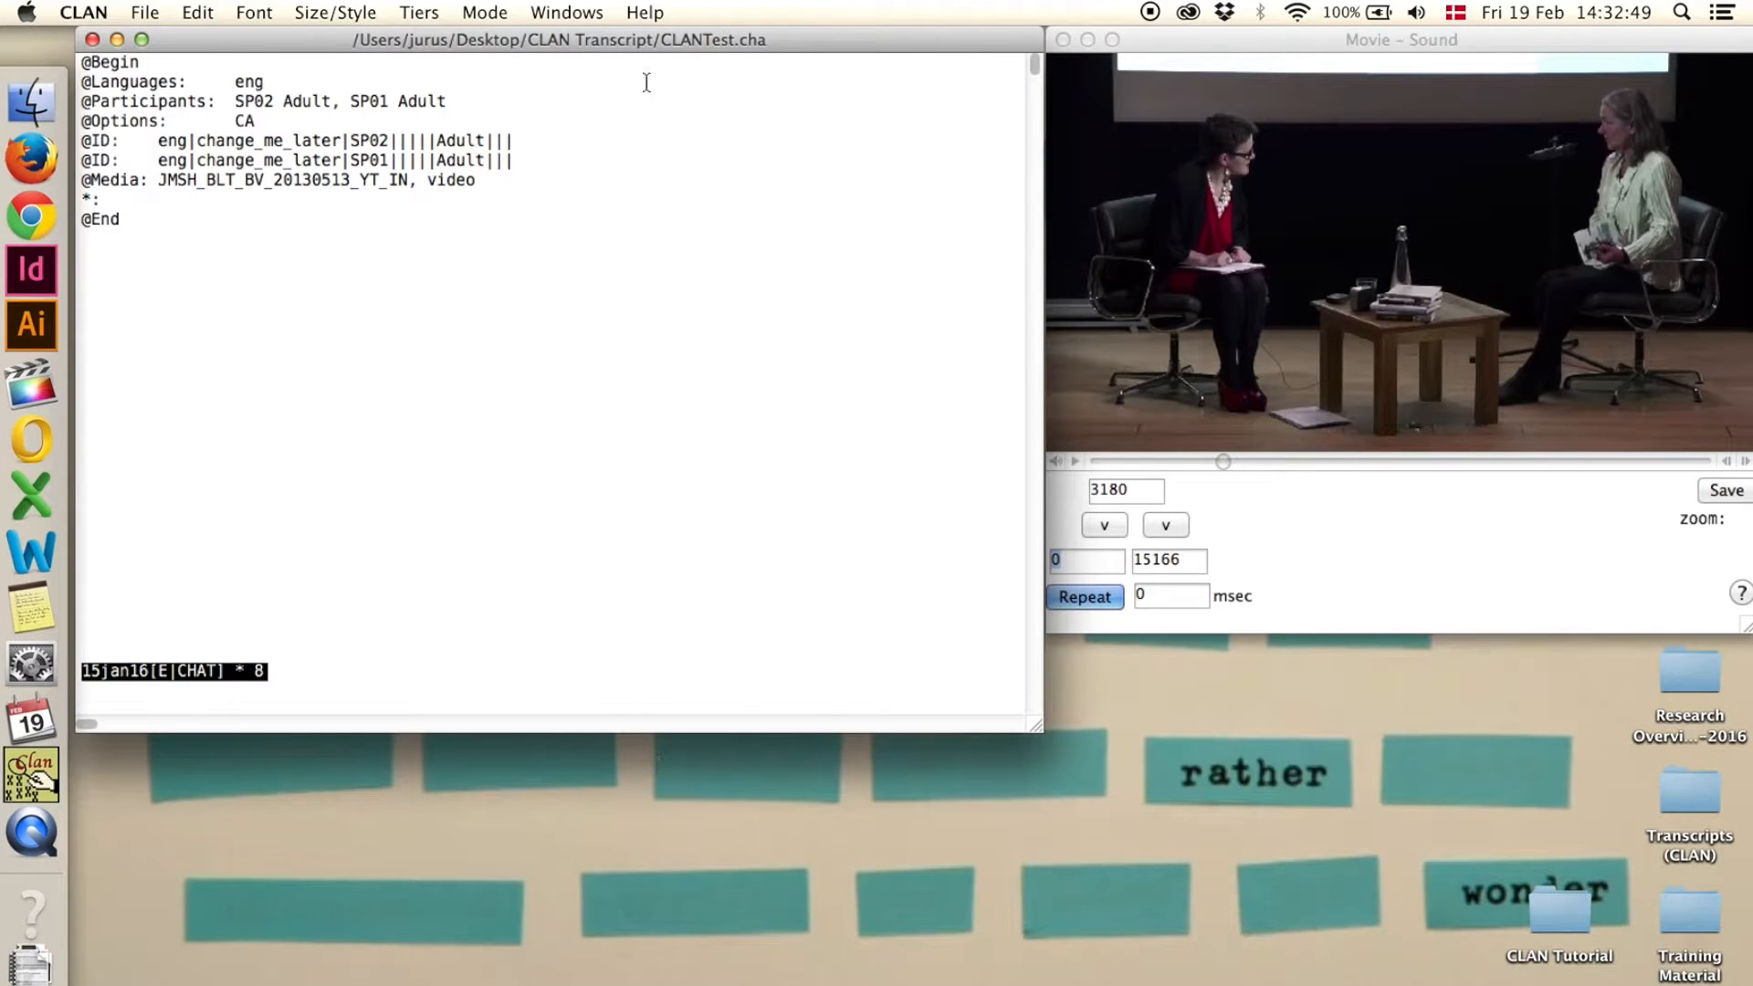
Show the interview's audio waveform in the transcript window and rescale its display.
click(484, 13)
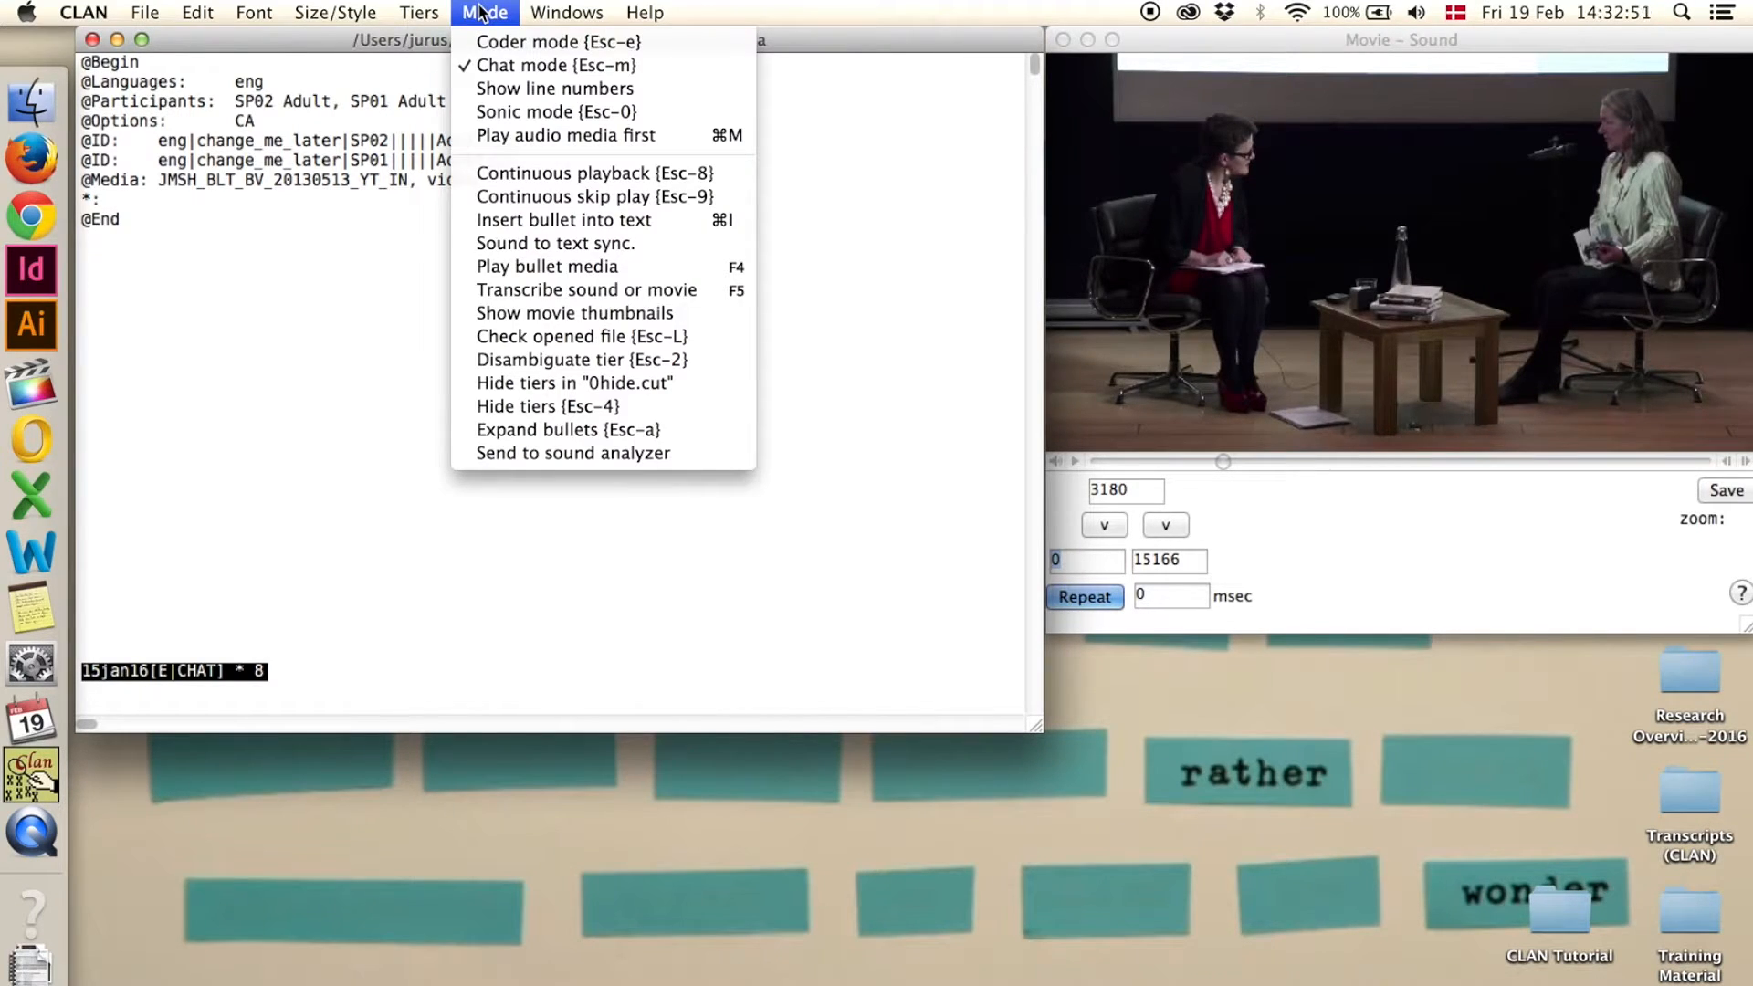
mouse_move(557, 42)
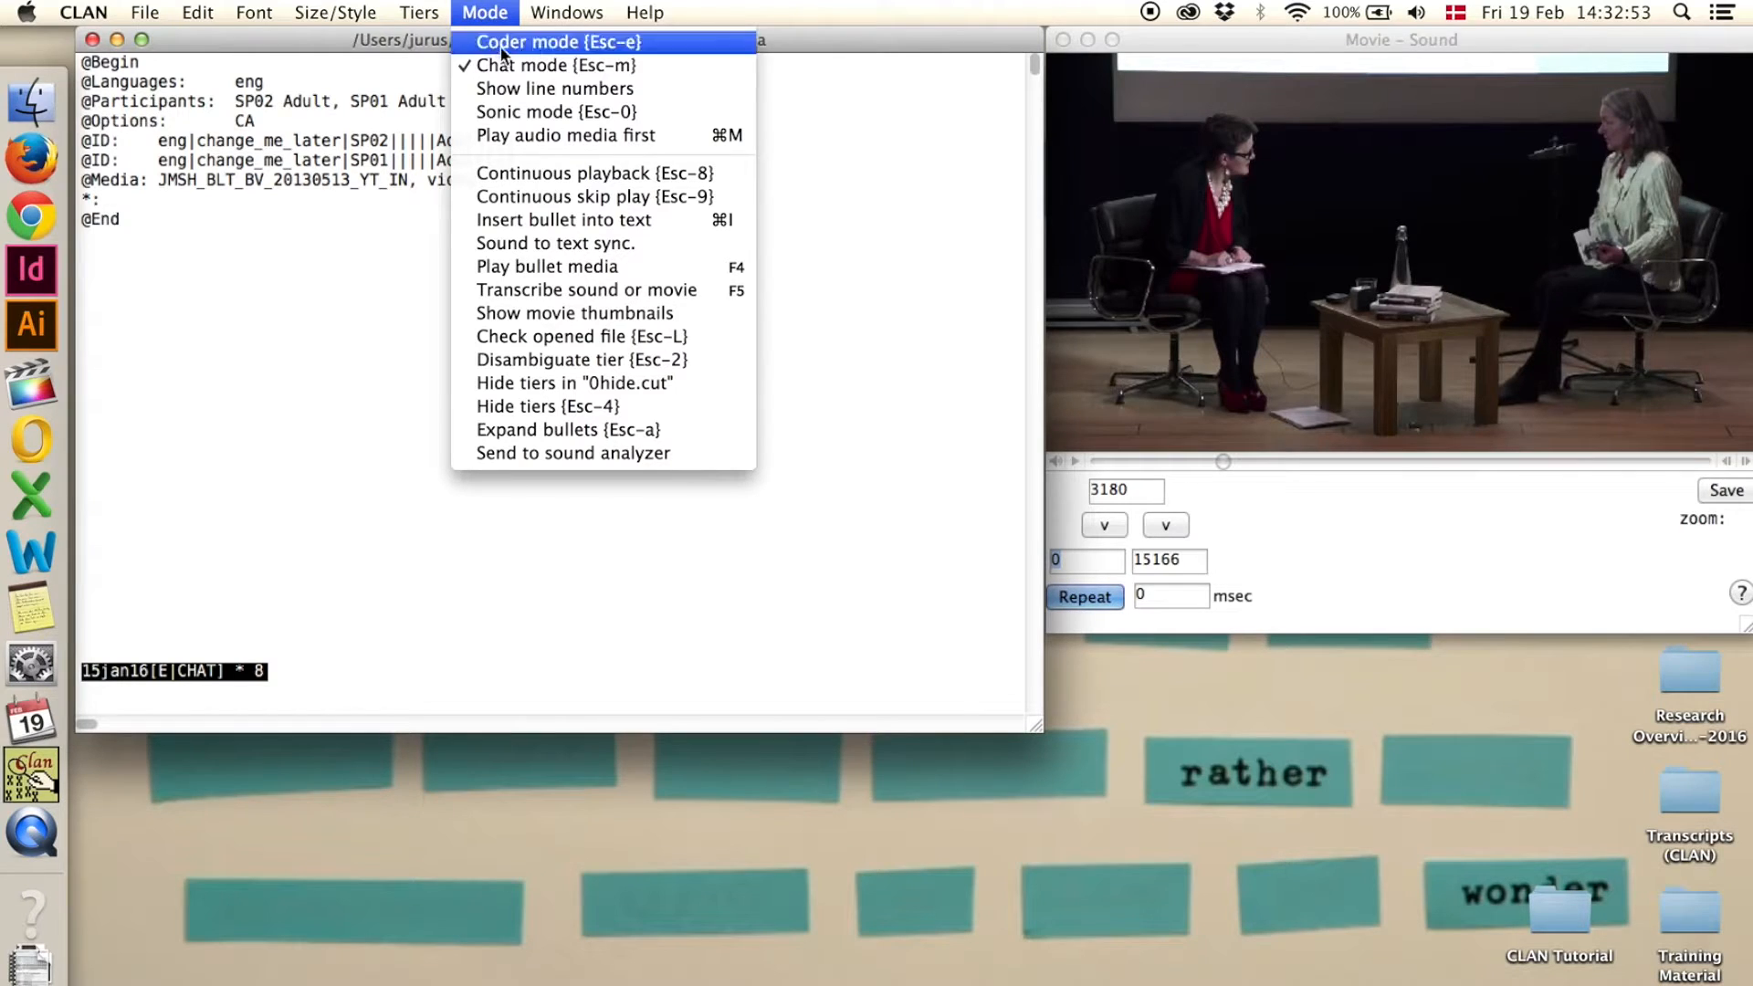
mouse_move(555, 111)
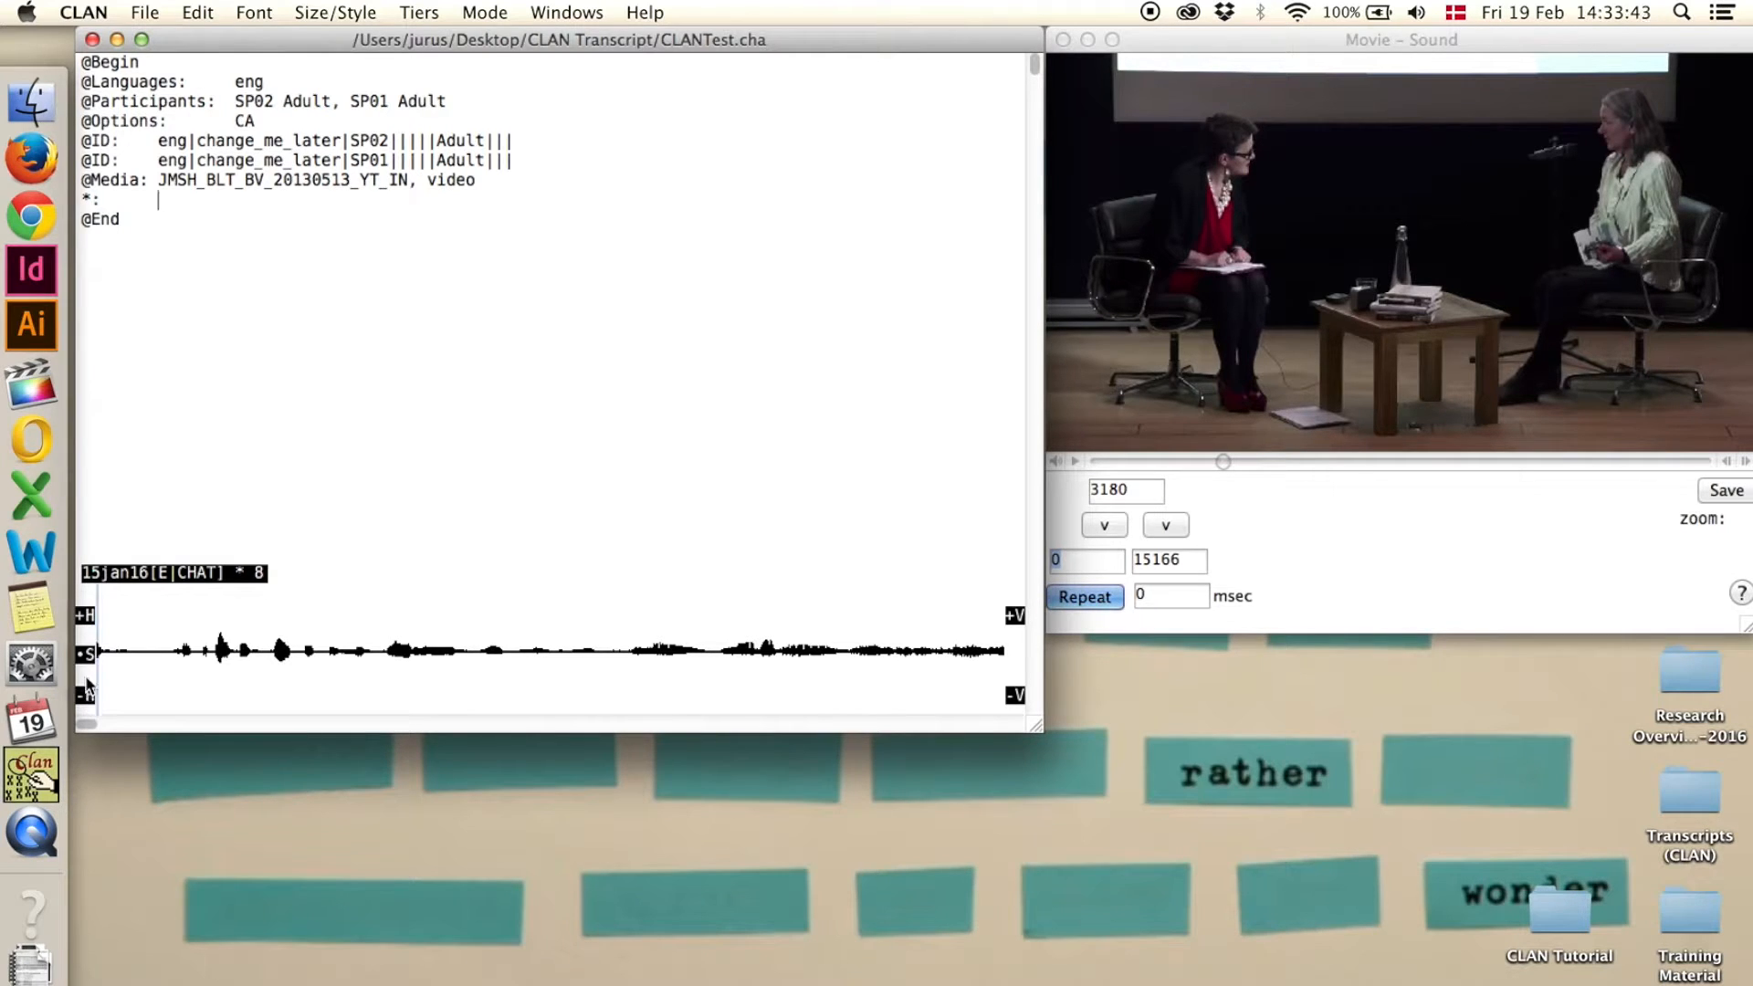
click(86, 615)
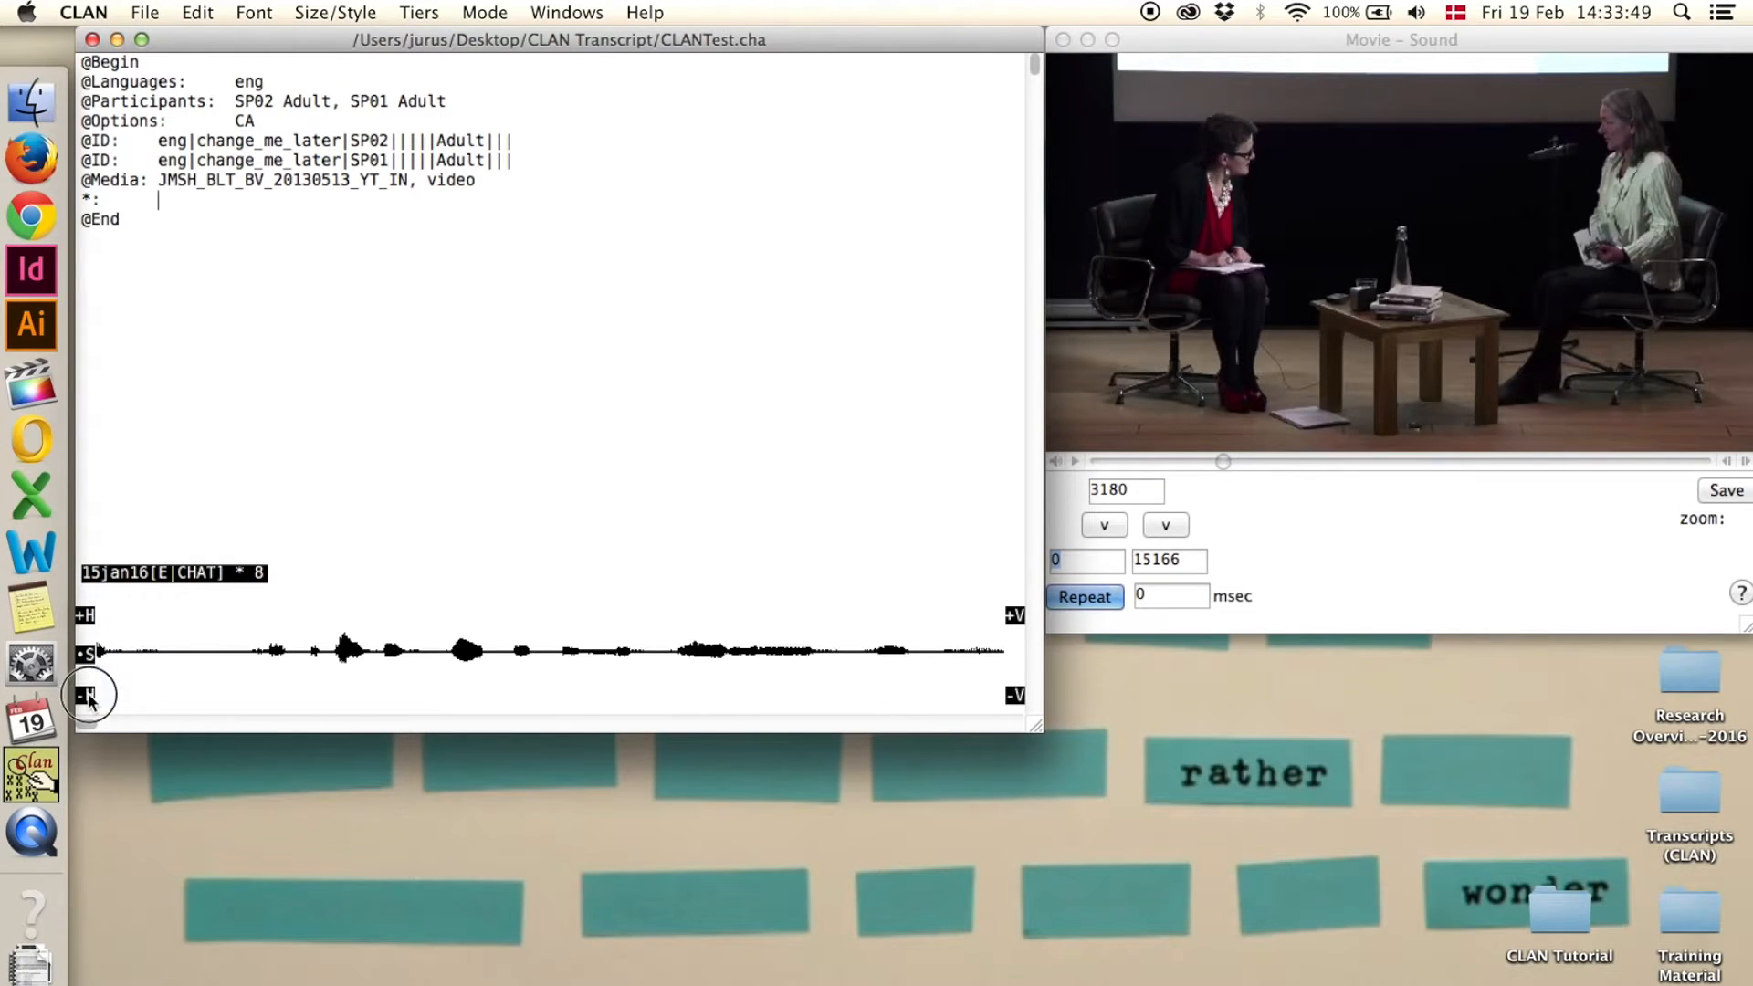
click(88, 694)
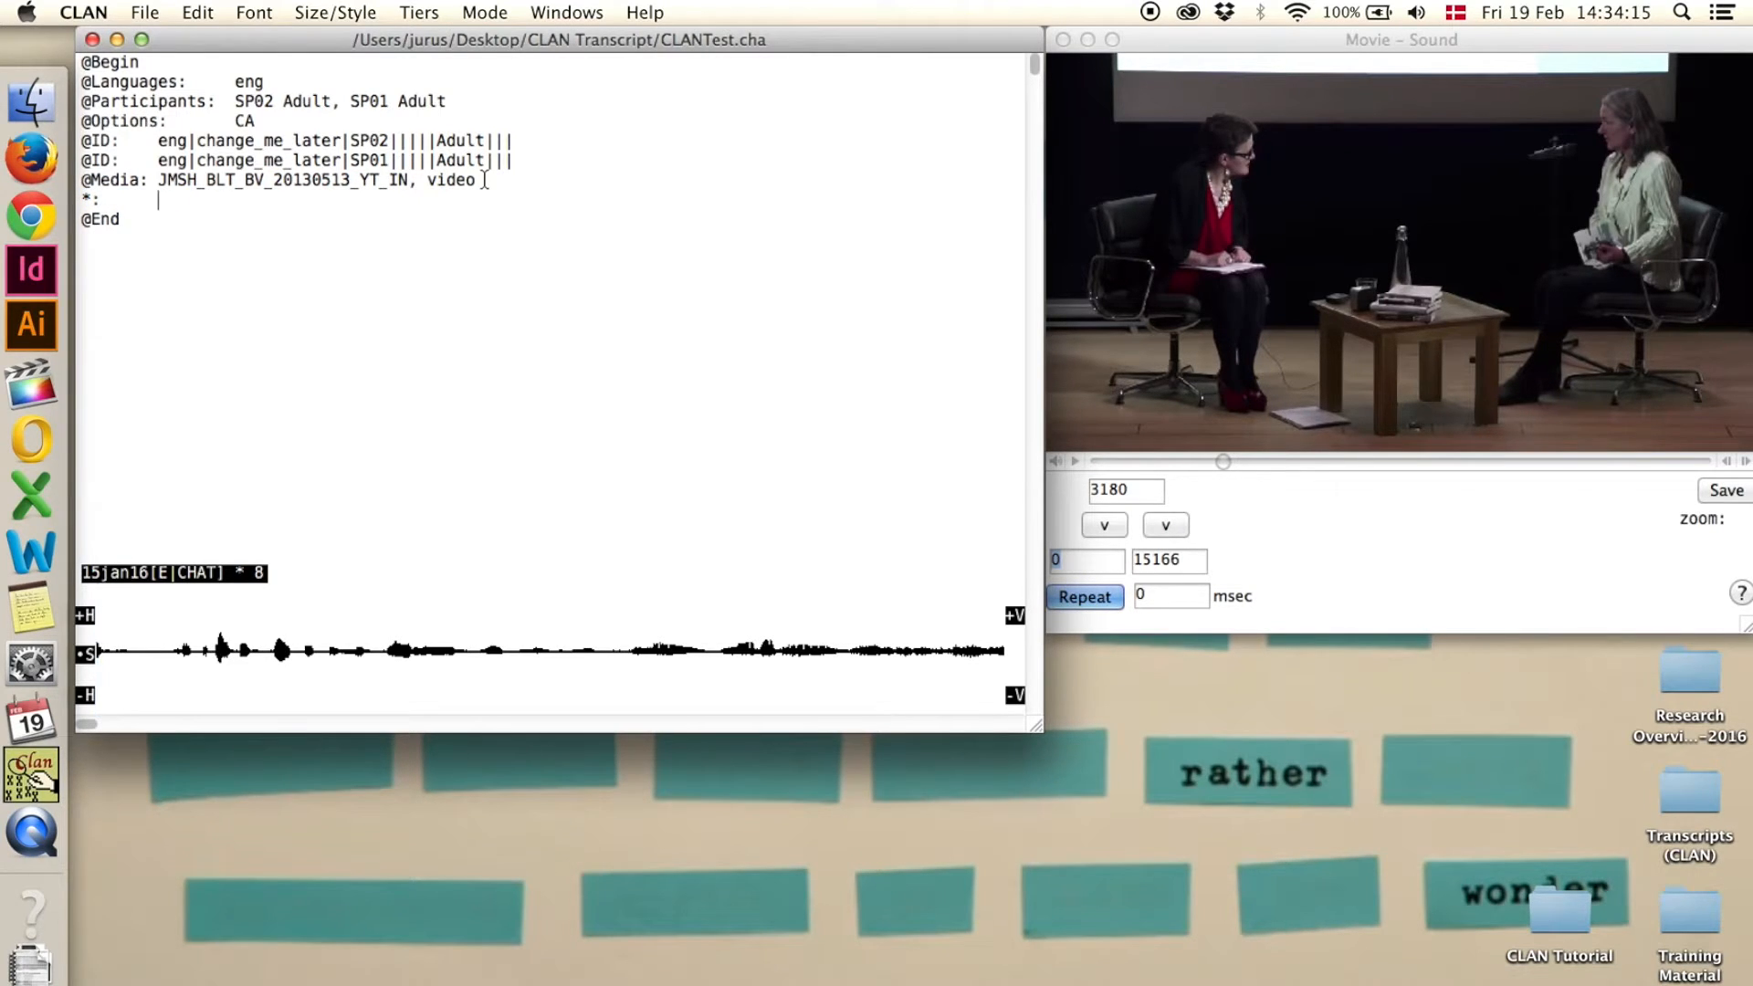
Mark 308–2640 ms of audio for the first utterance, listen, and insert its time bullet.
key(Return)
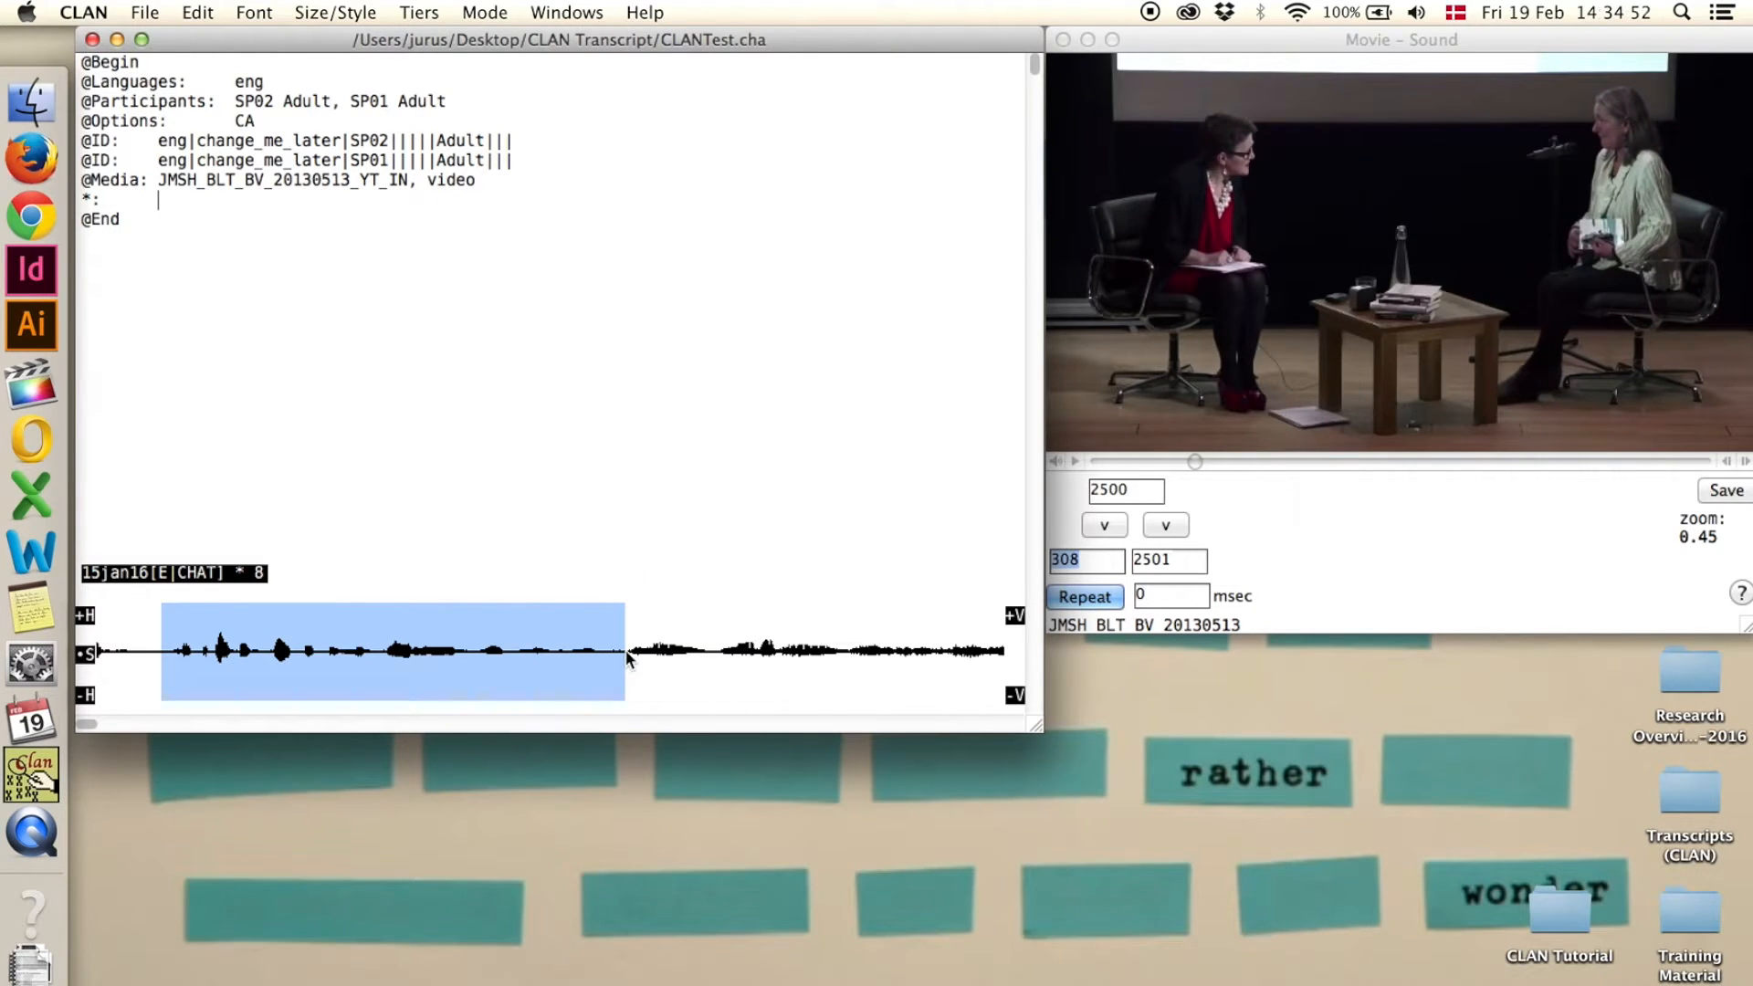
mouse_move(604, 668)
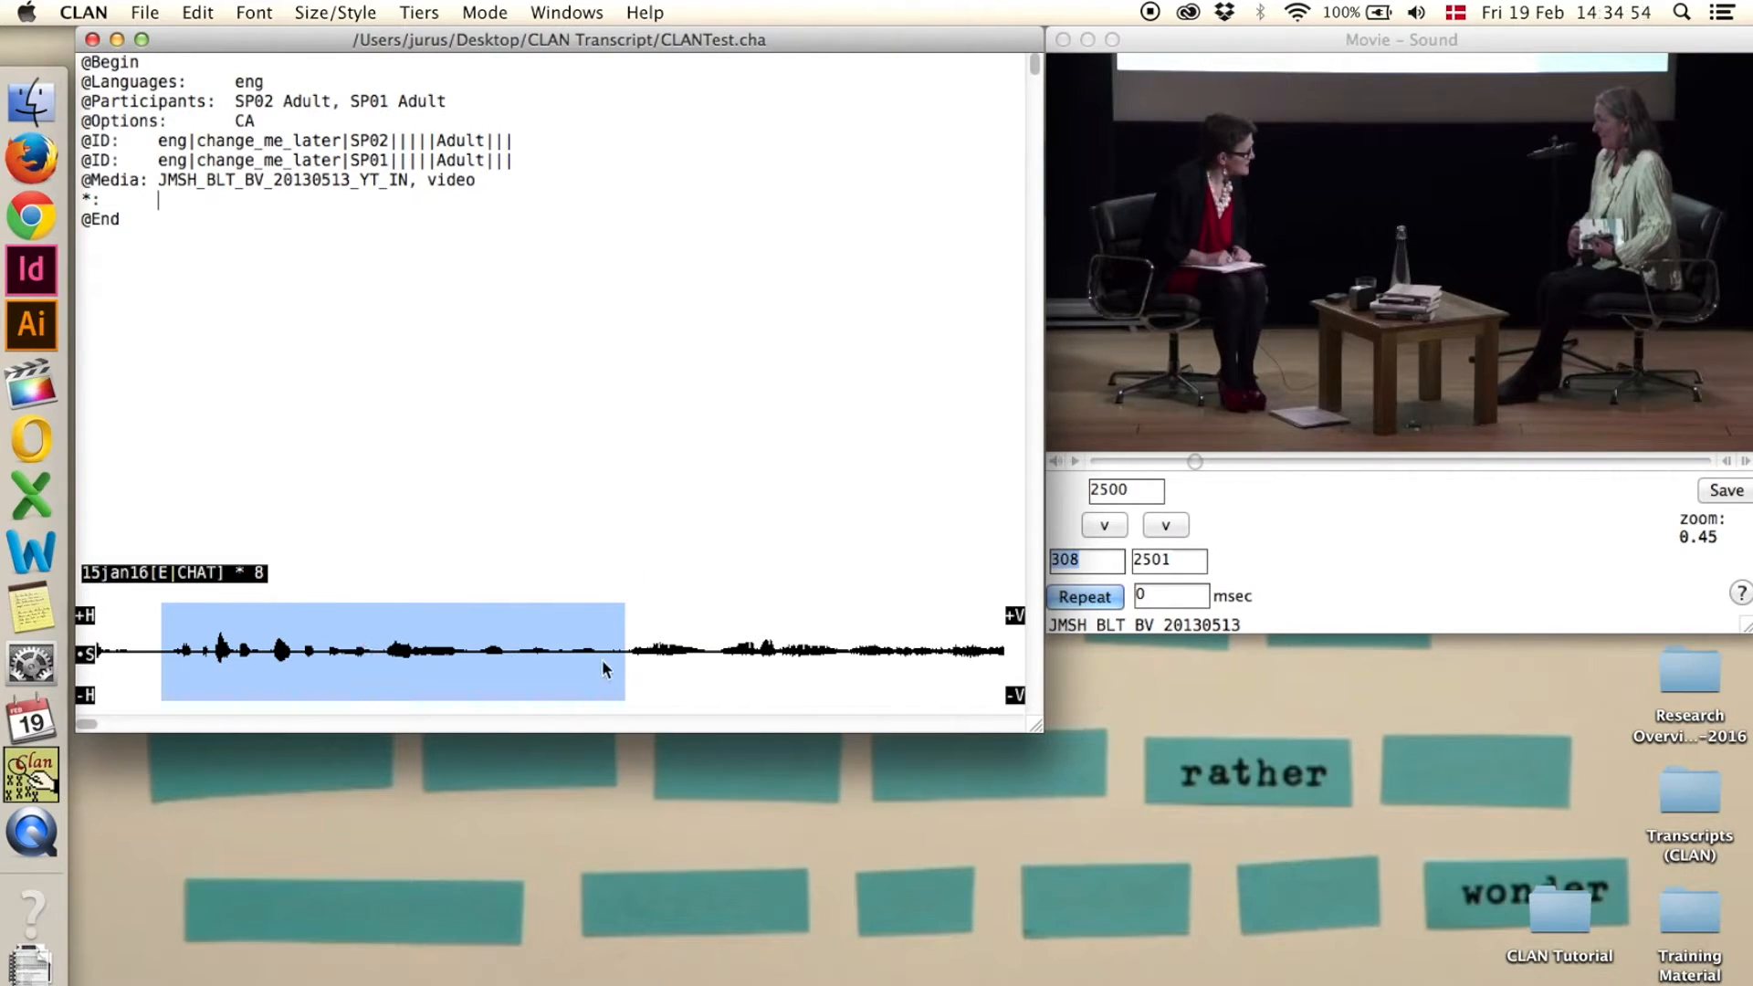
mouse_move(716, 658)
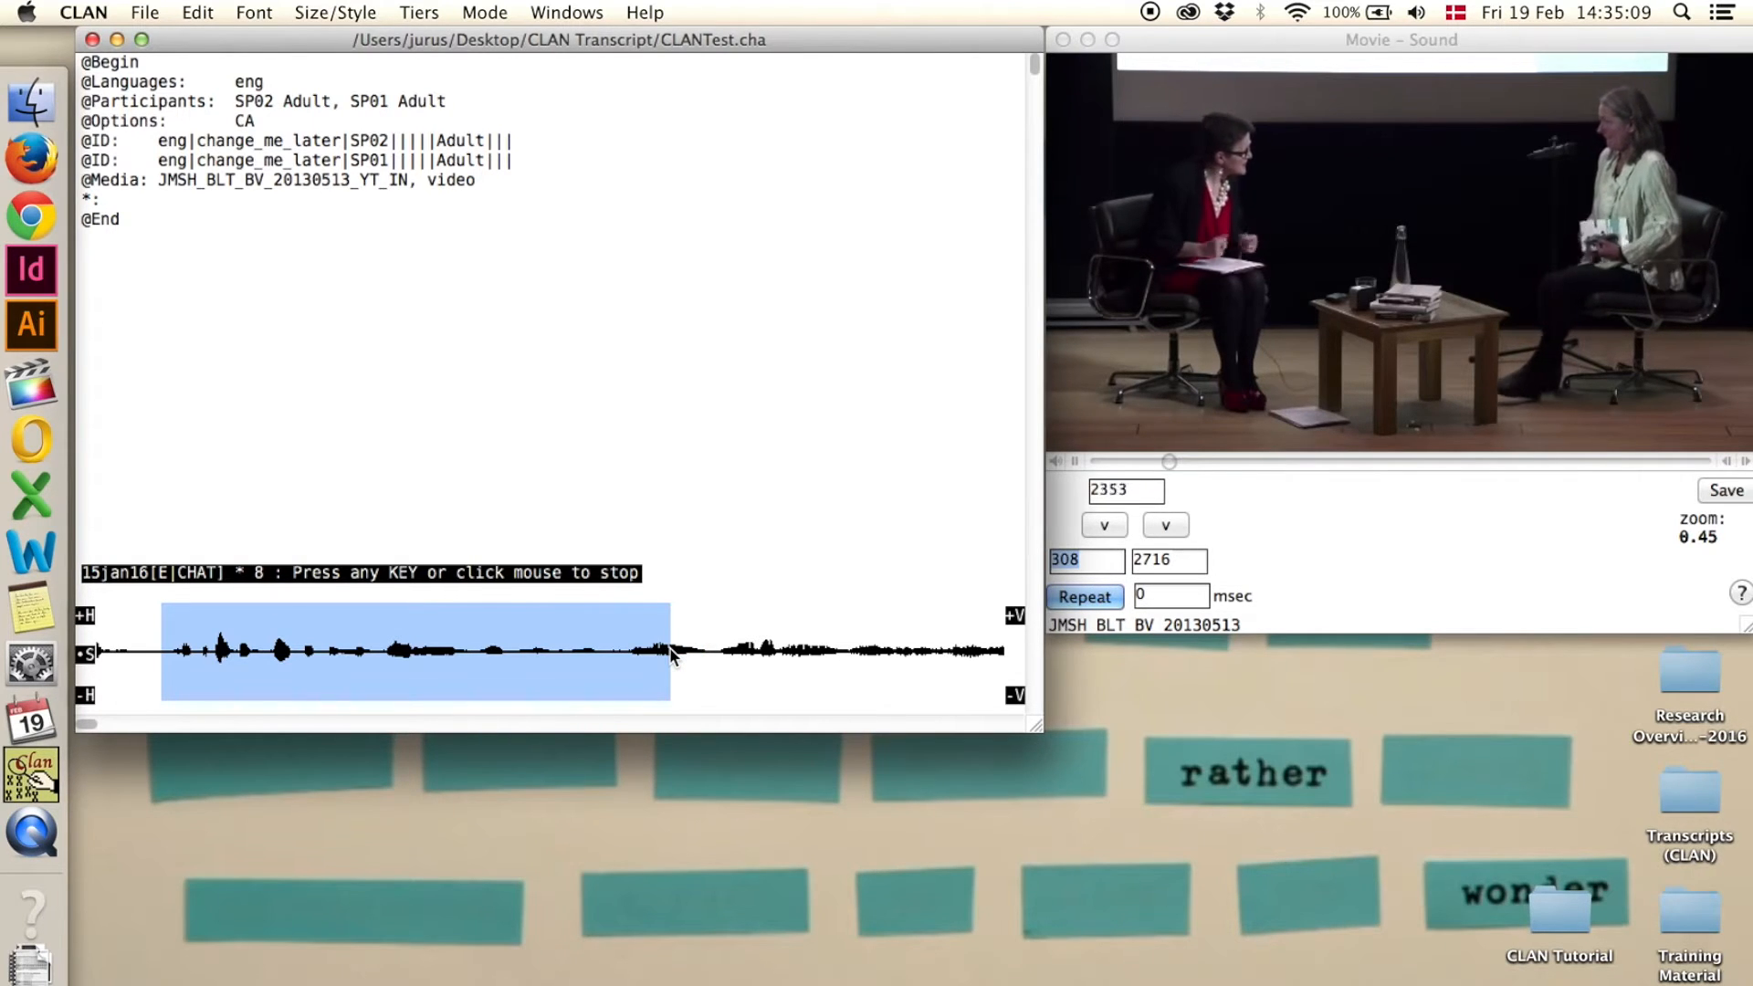
click(659, 654)
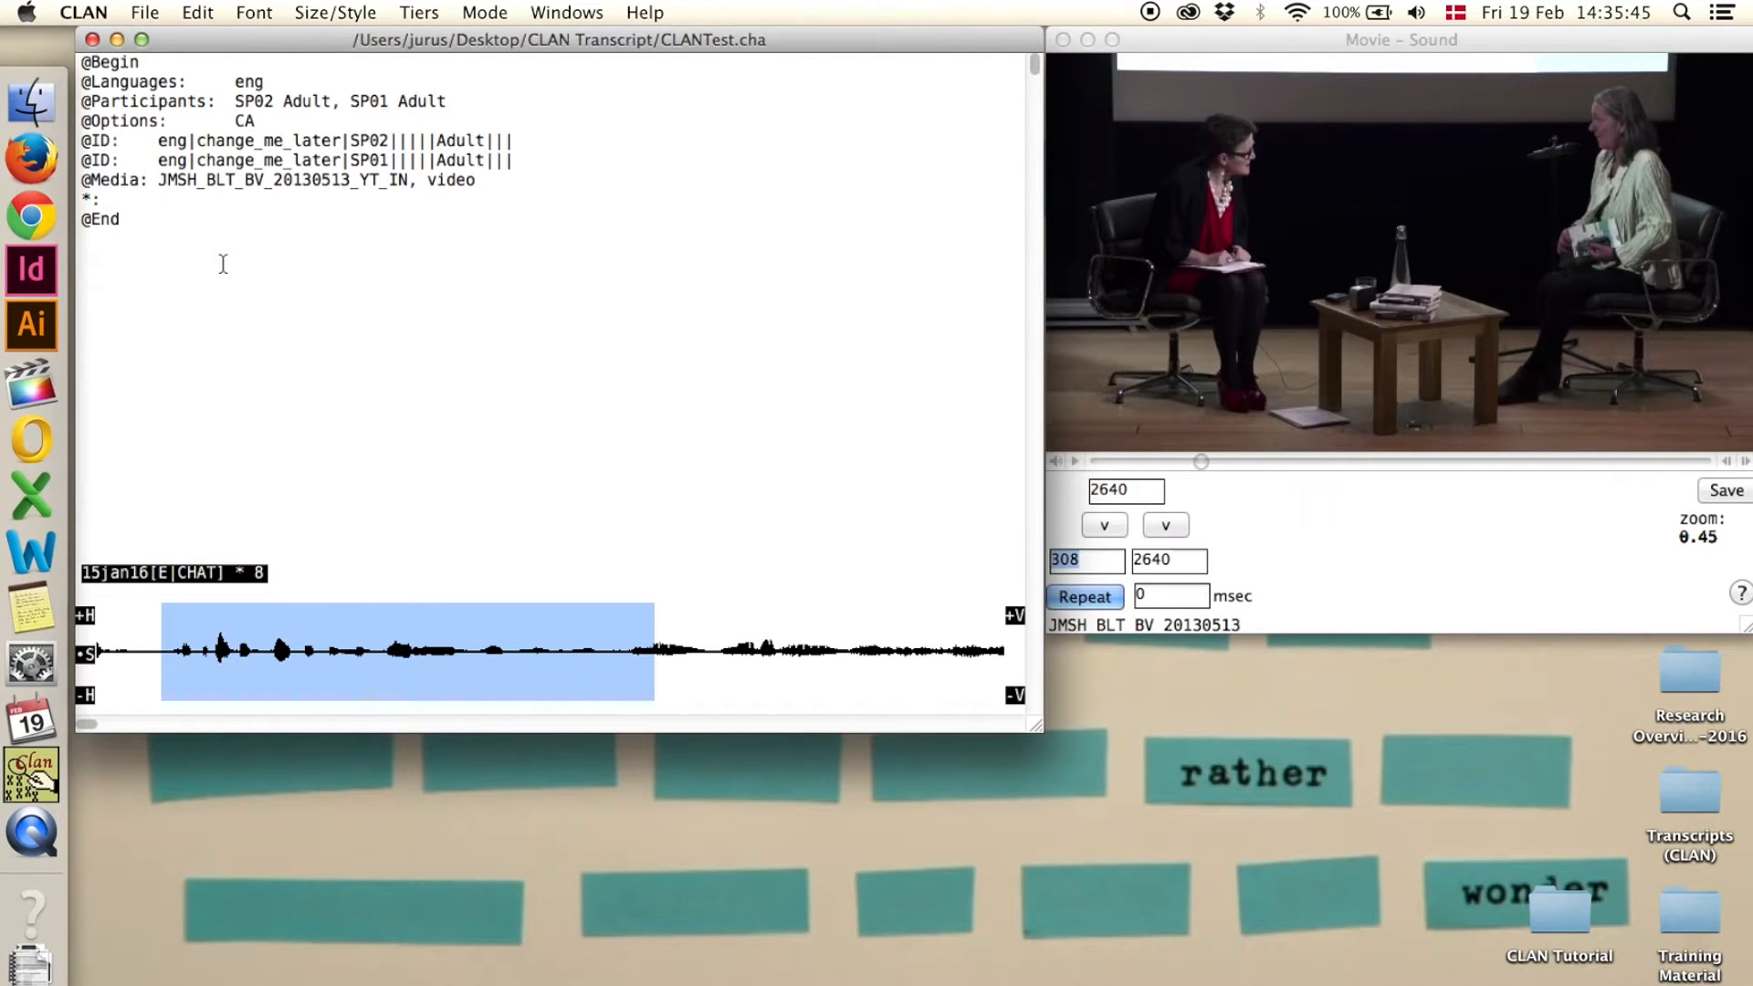
key(cmd+i)
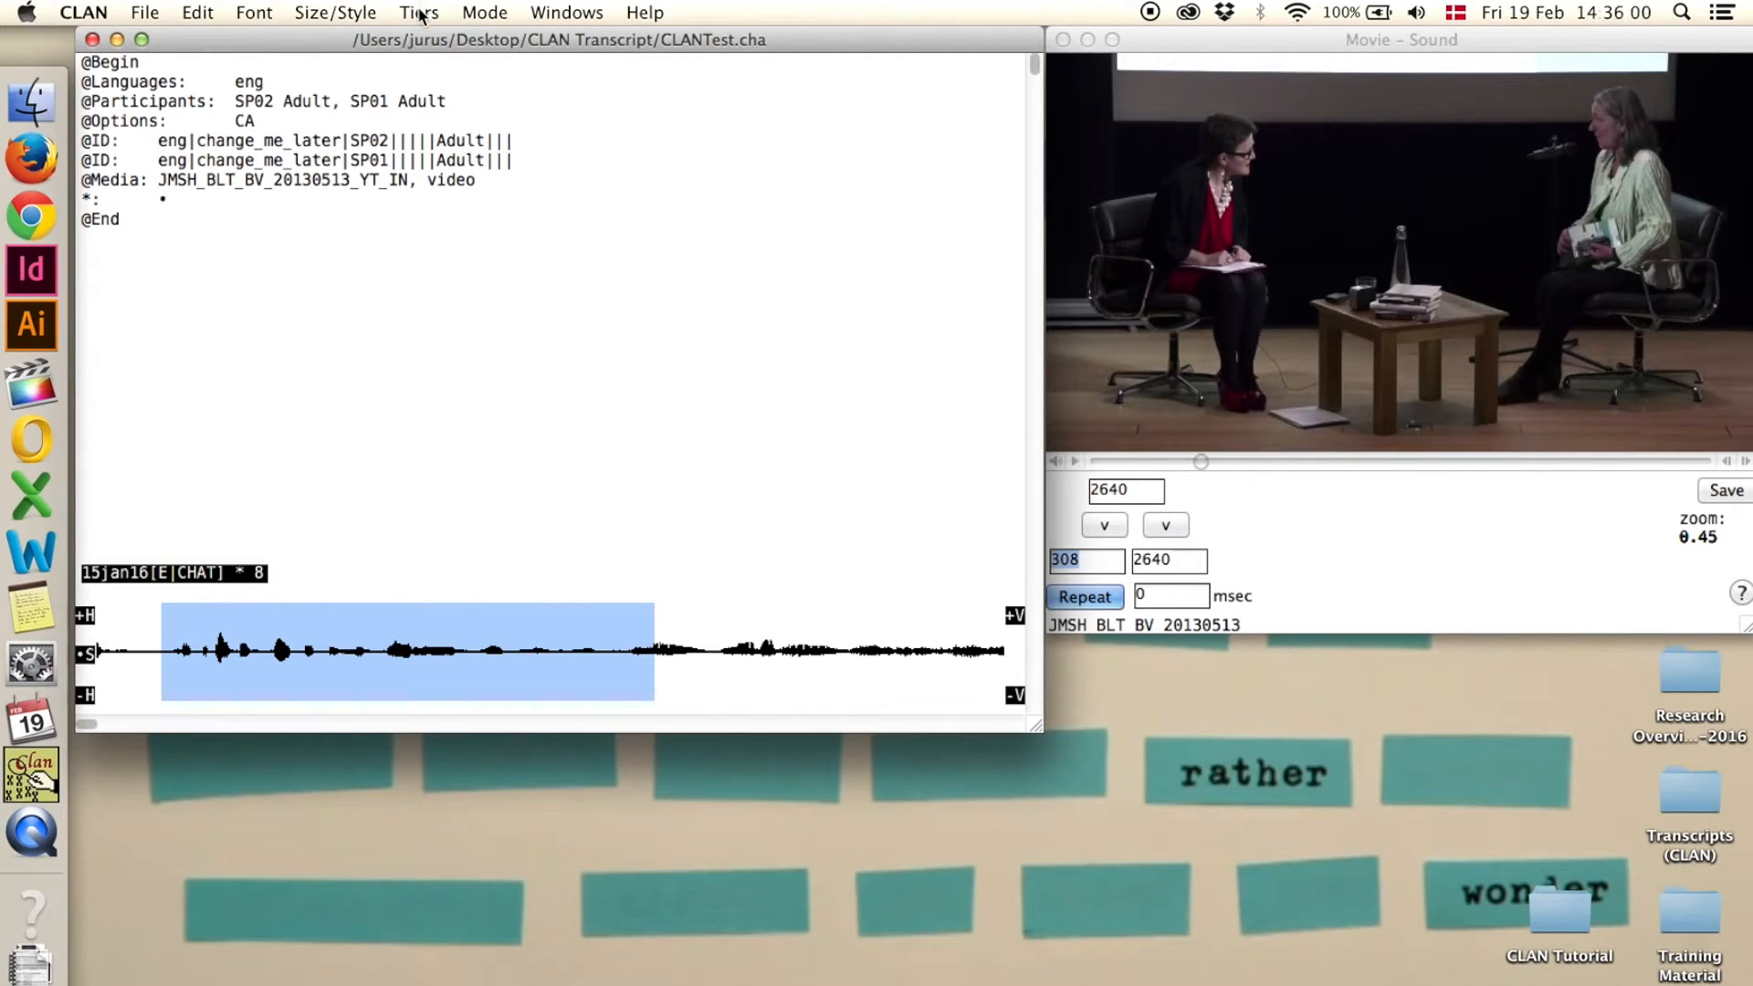
Set speaker *SP01: and type 'I I think people think that Germans eat a lot of muscles' before the bullet.
click(418, 13)
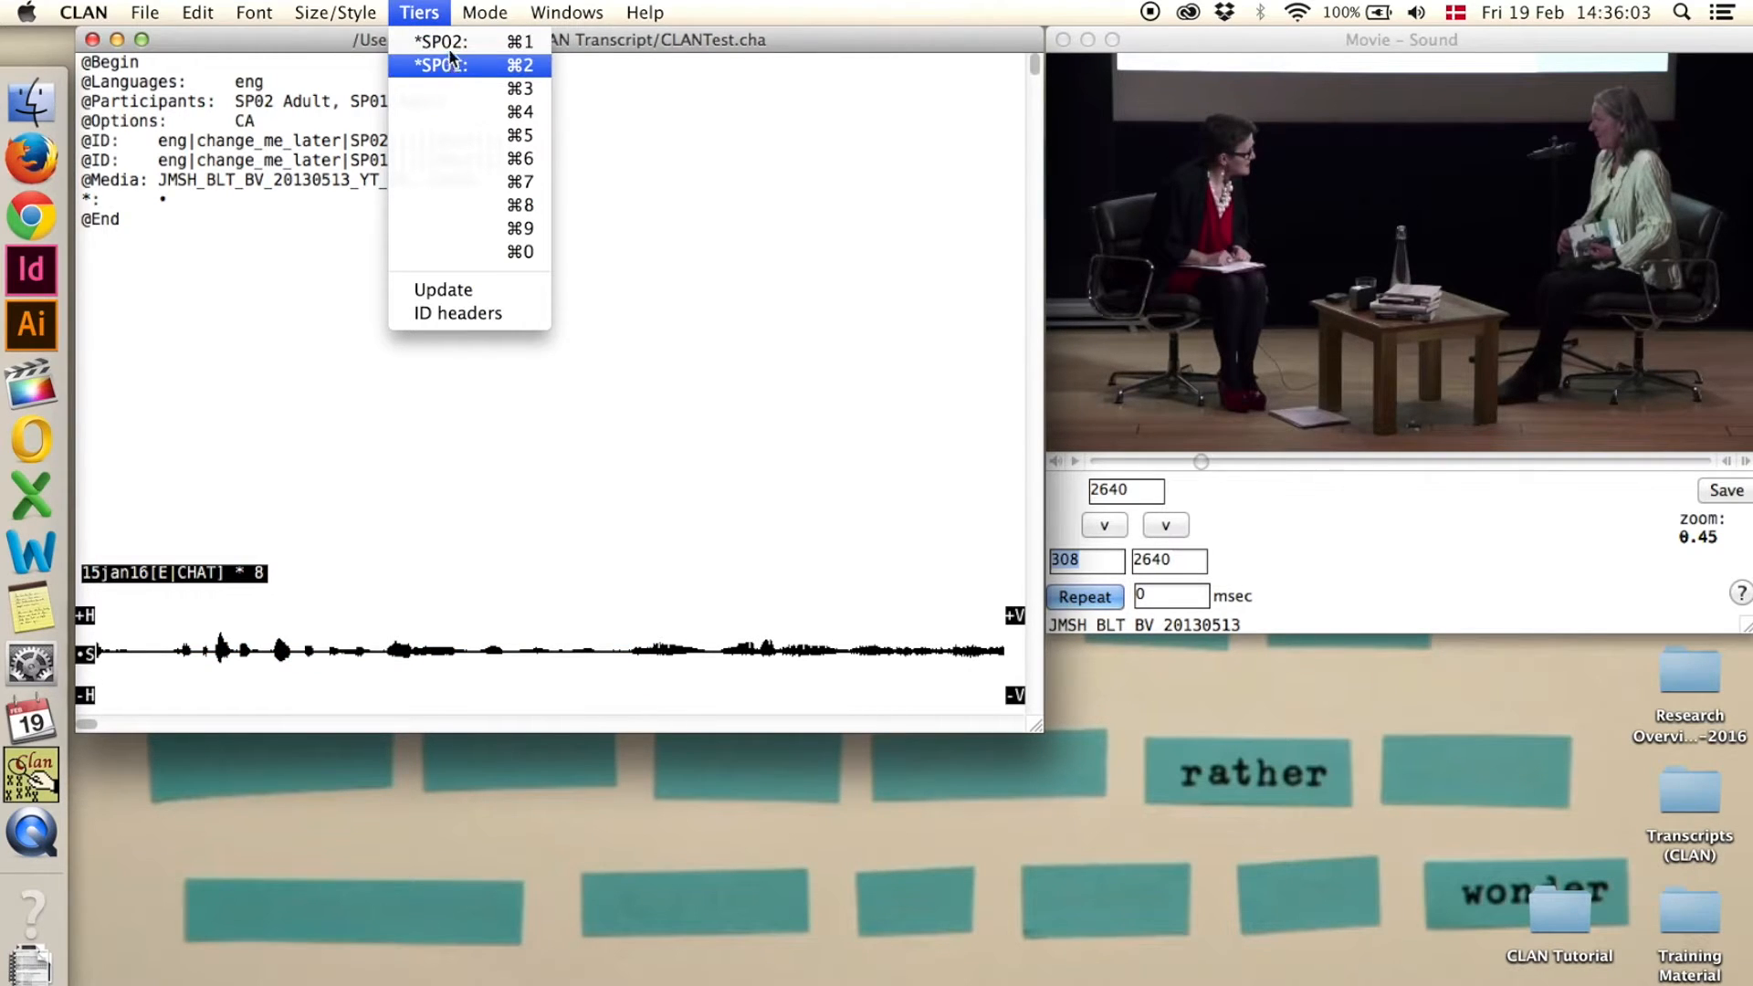
mouse_move(447, 66)
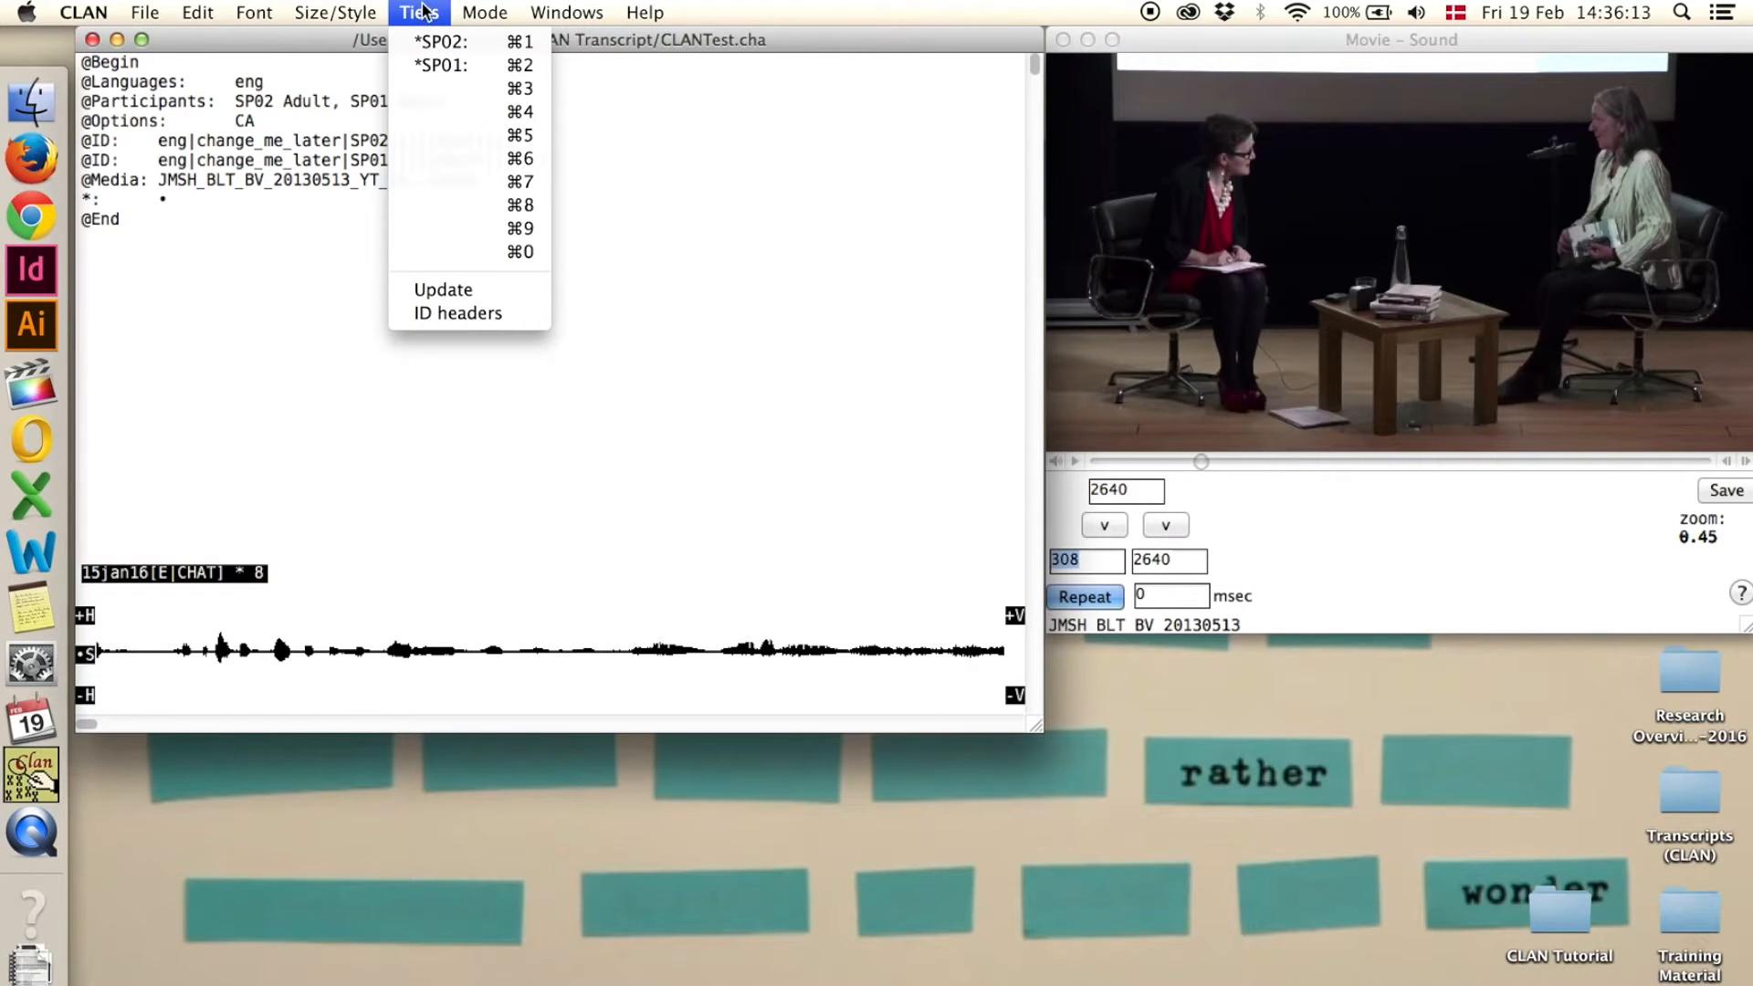
mouse_move(440, 65)
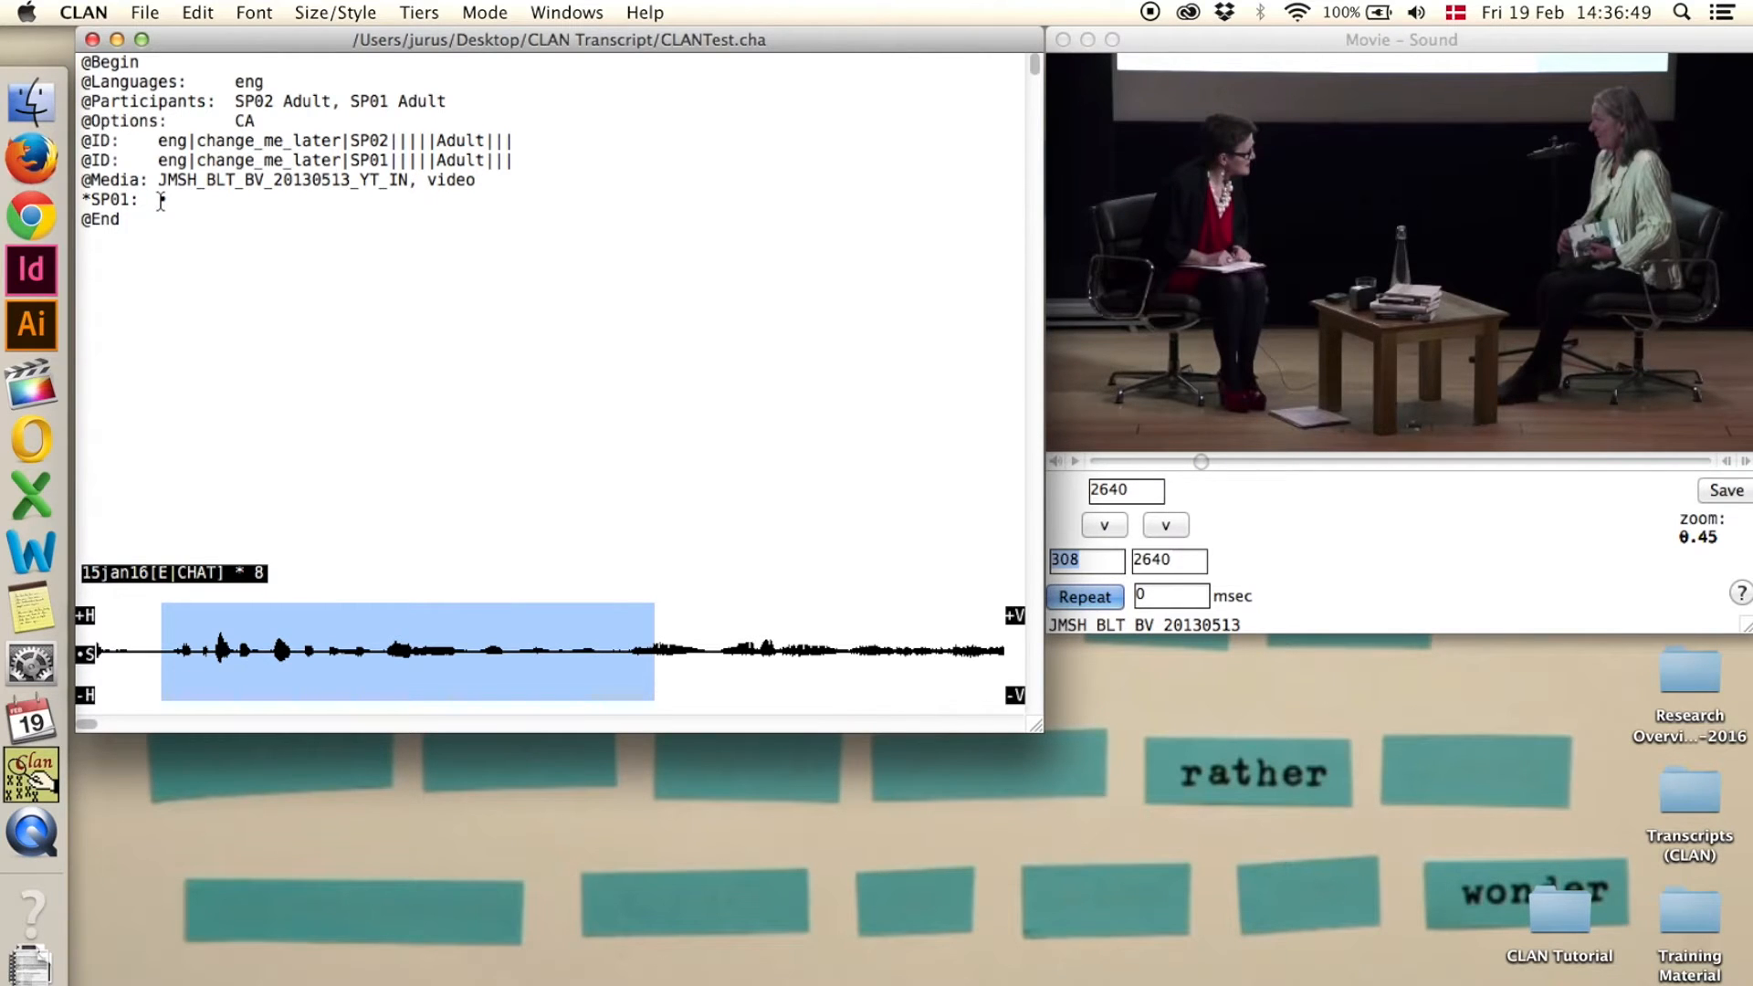
click(1071, 460)
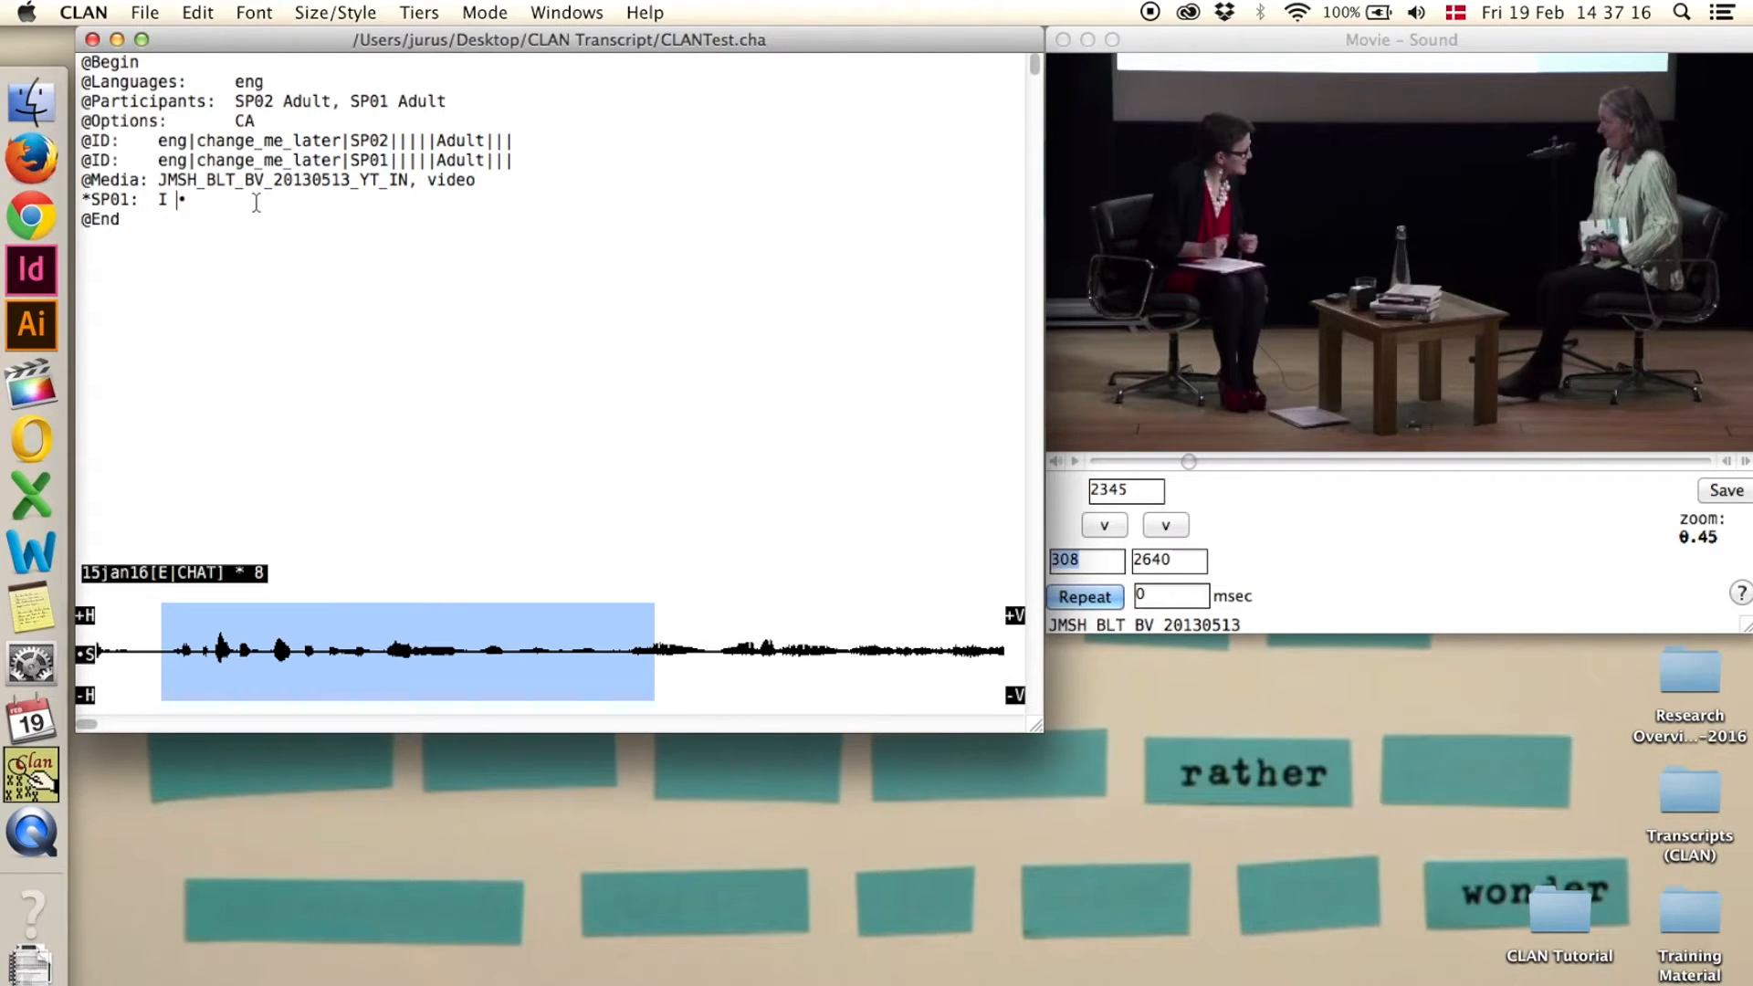
text(I think)
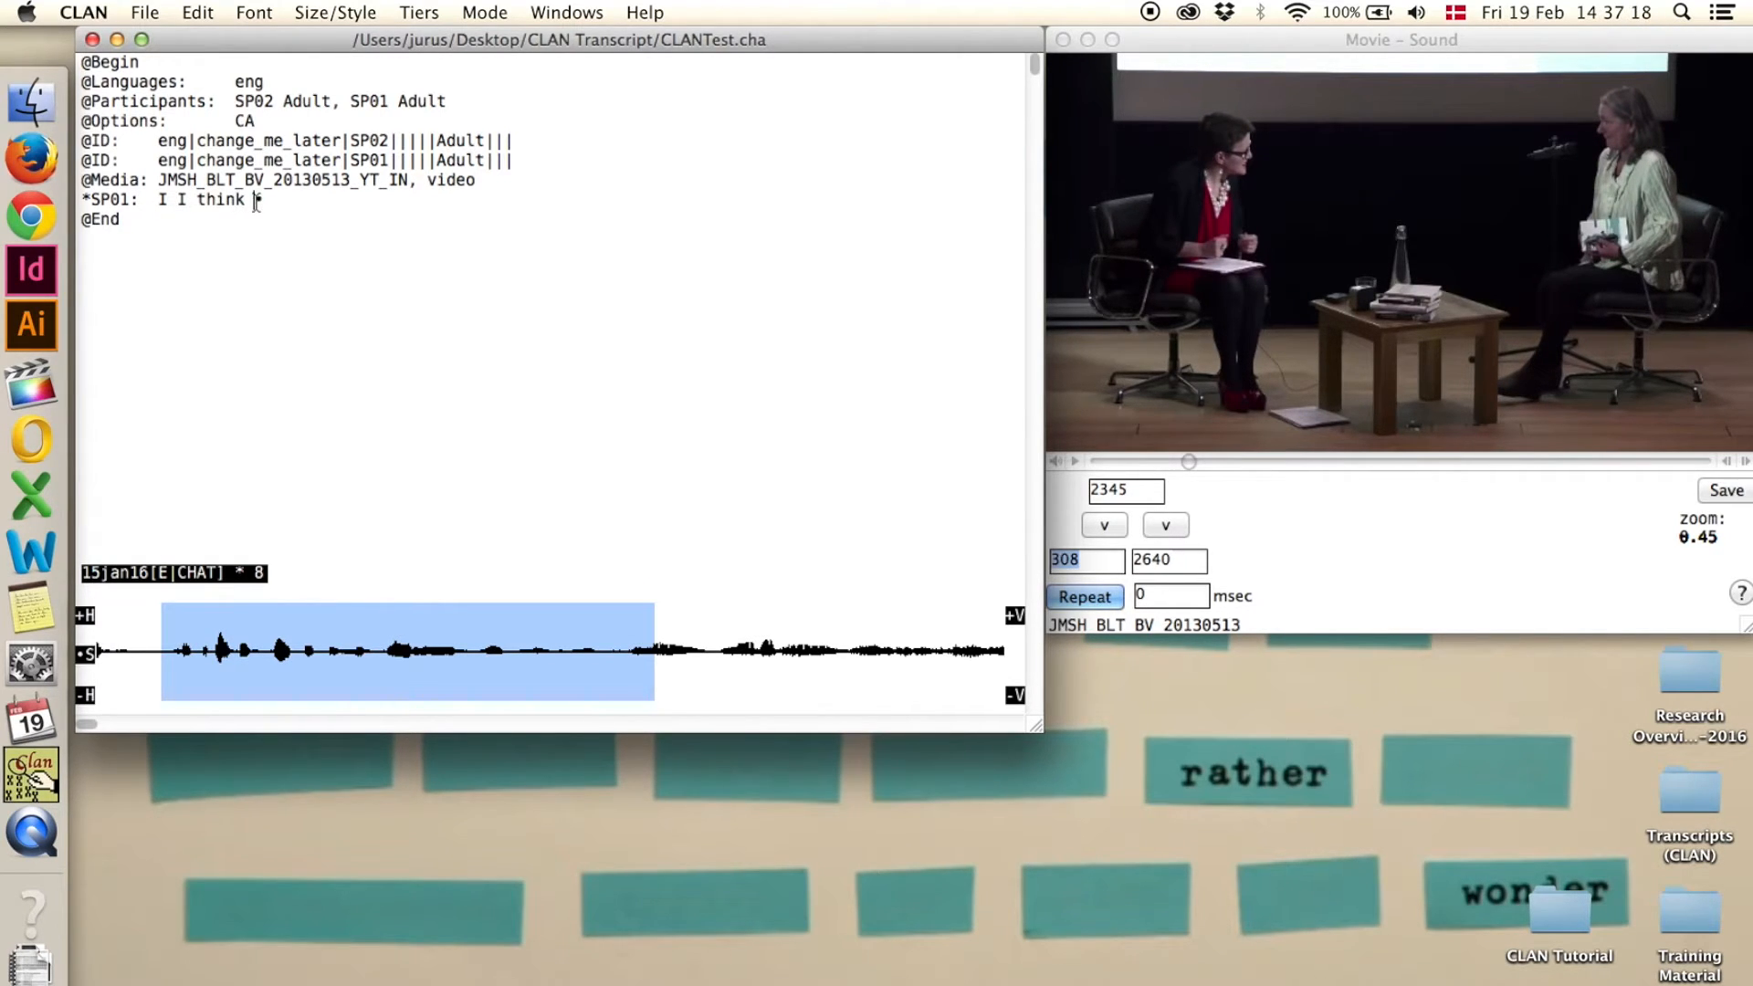
text(people think.)
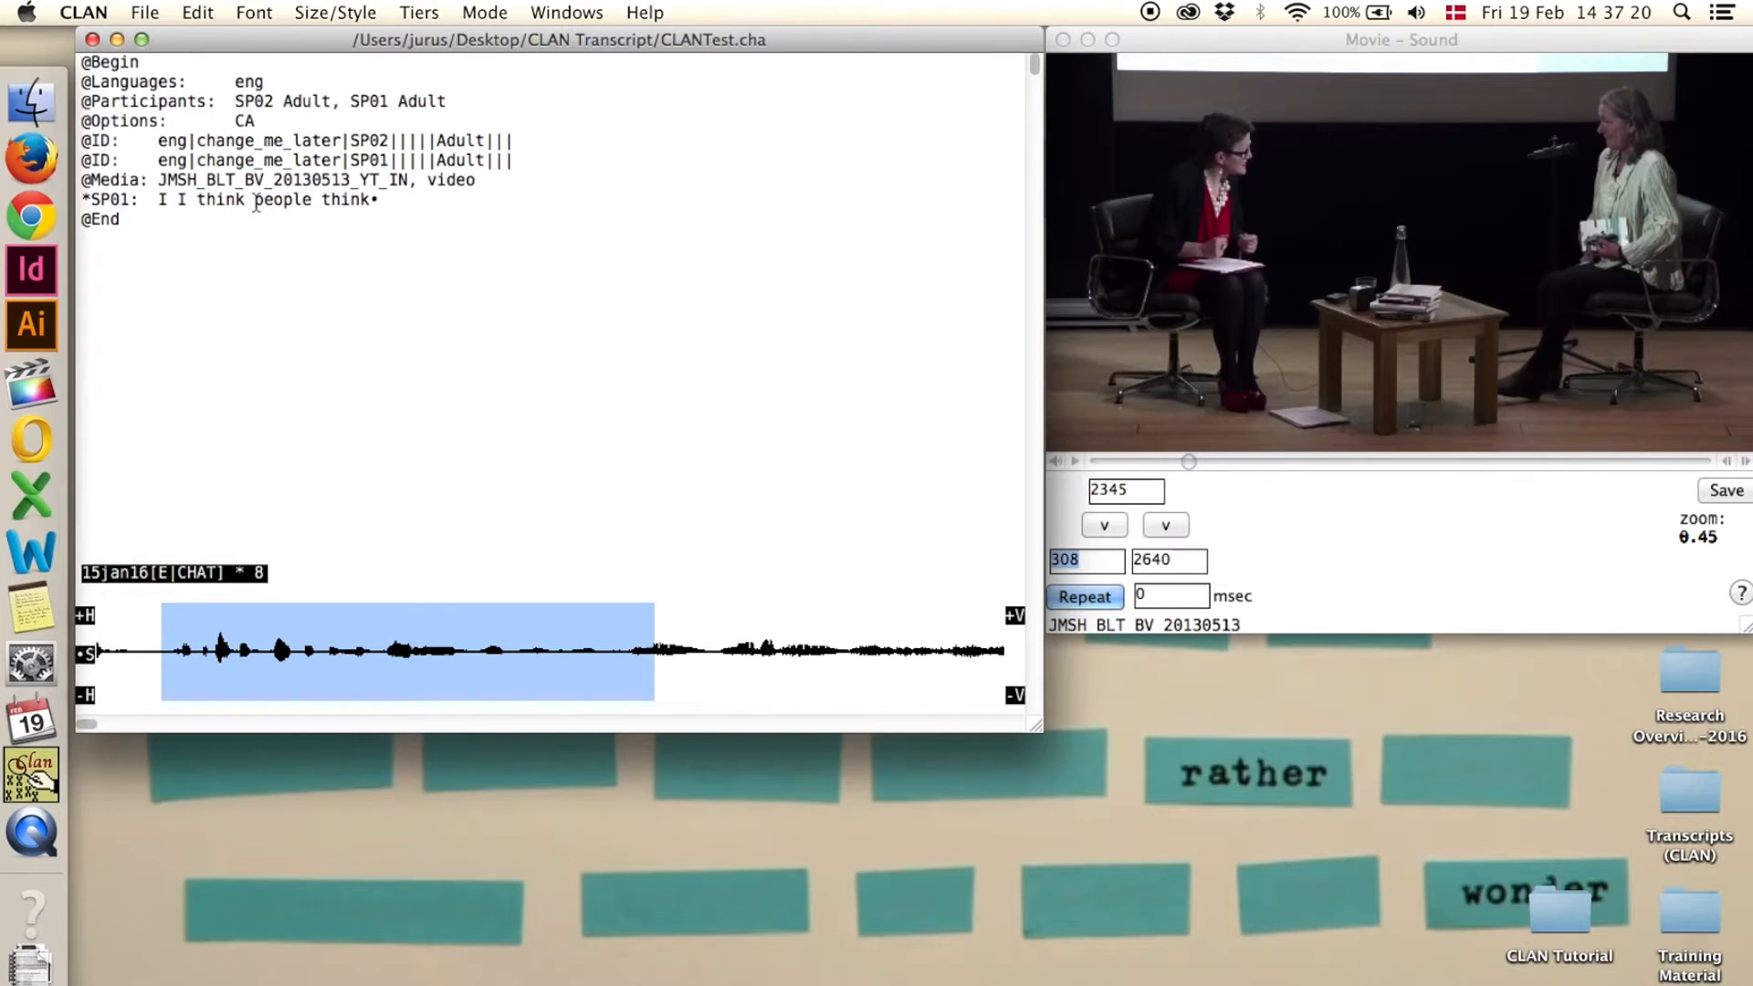
text(that)
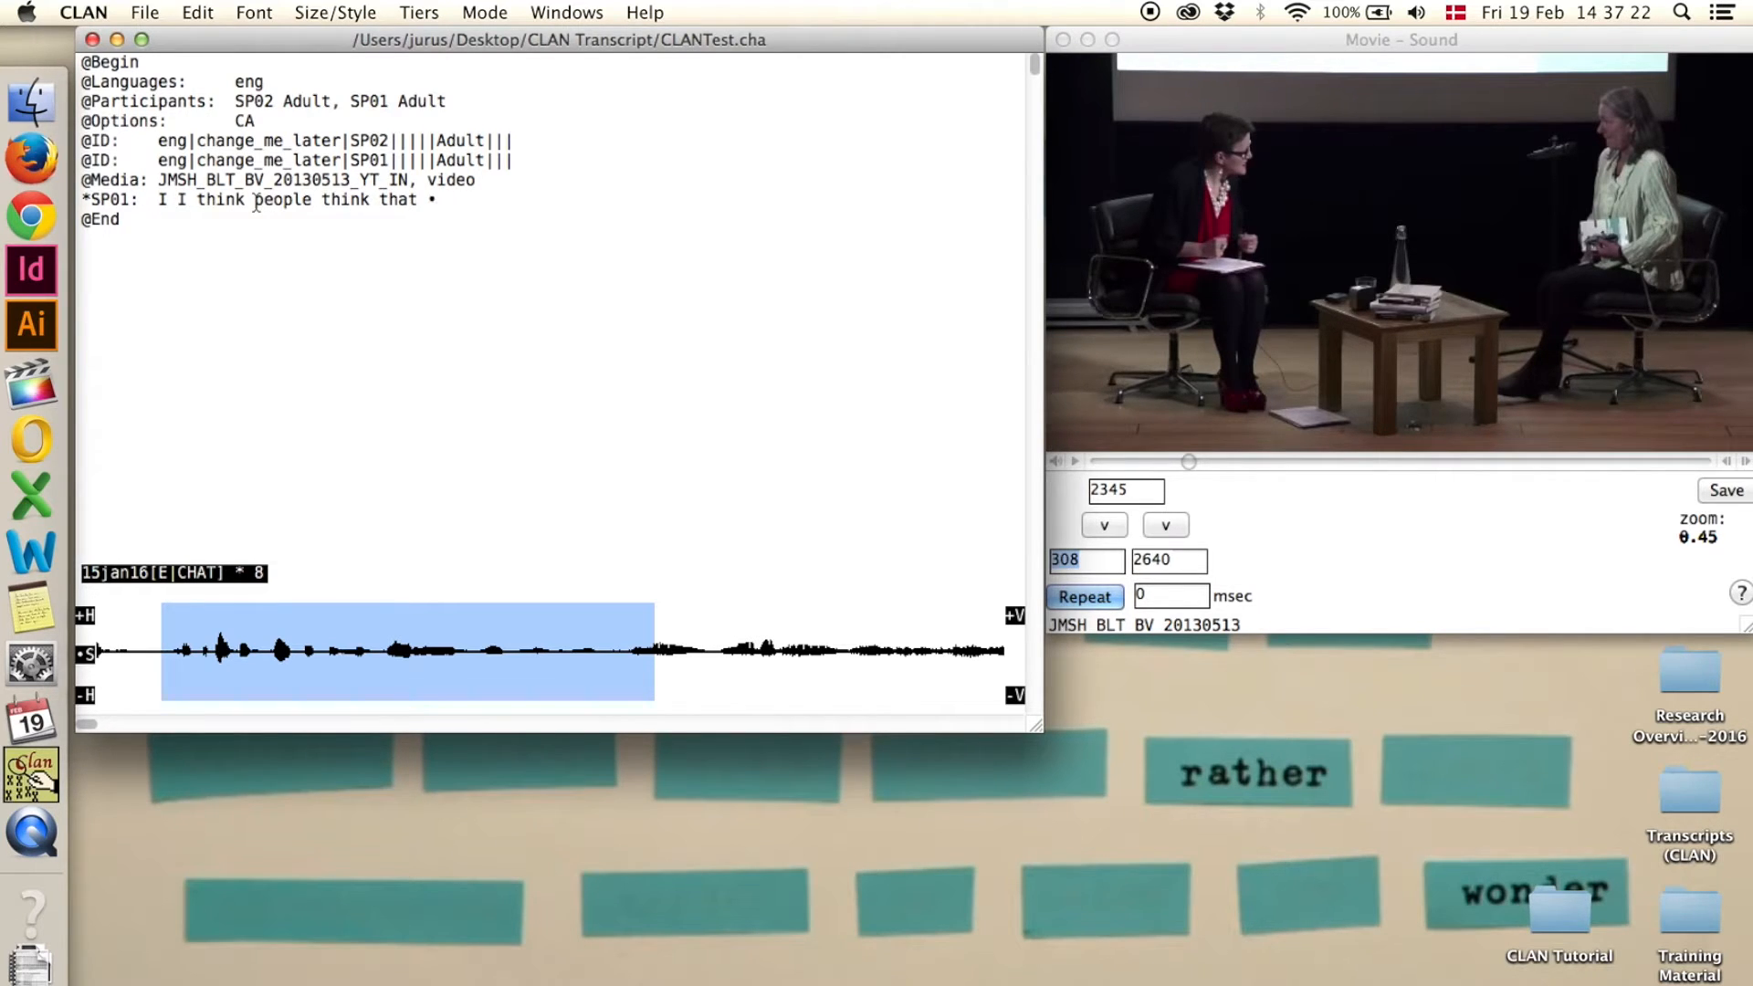
text(Germand)
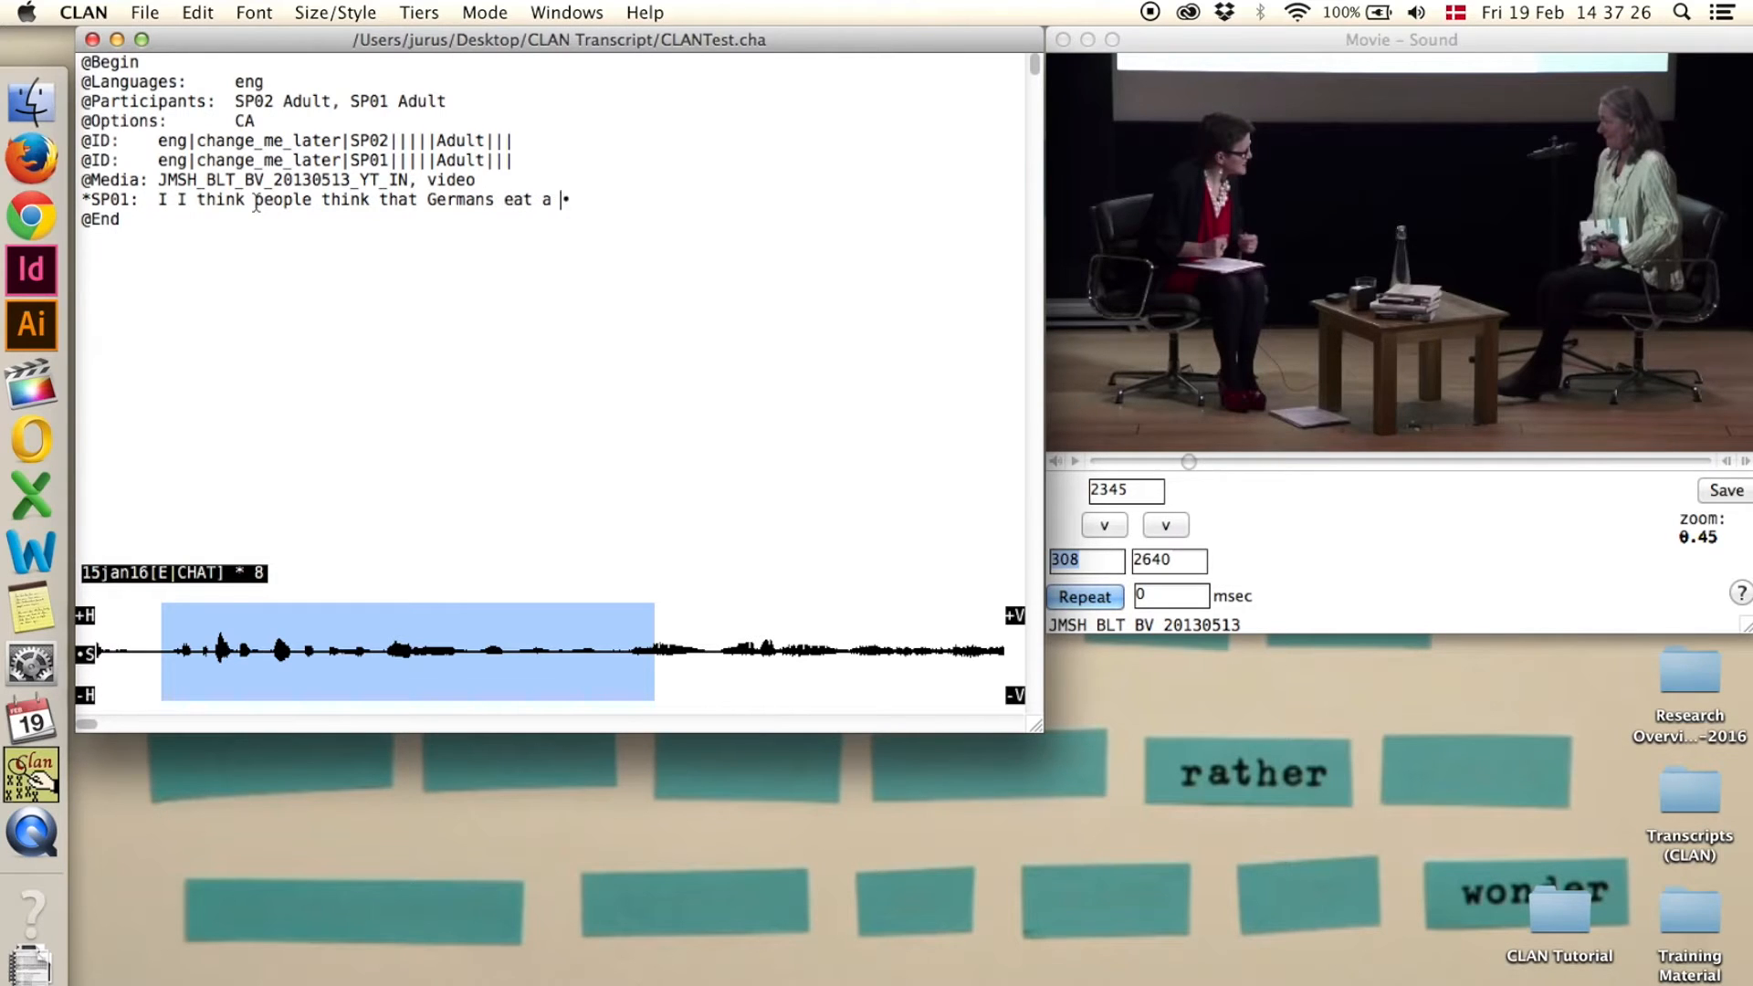
text(lot of musc)
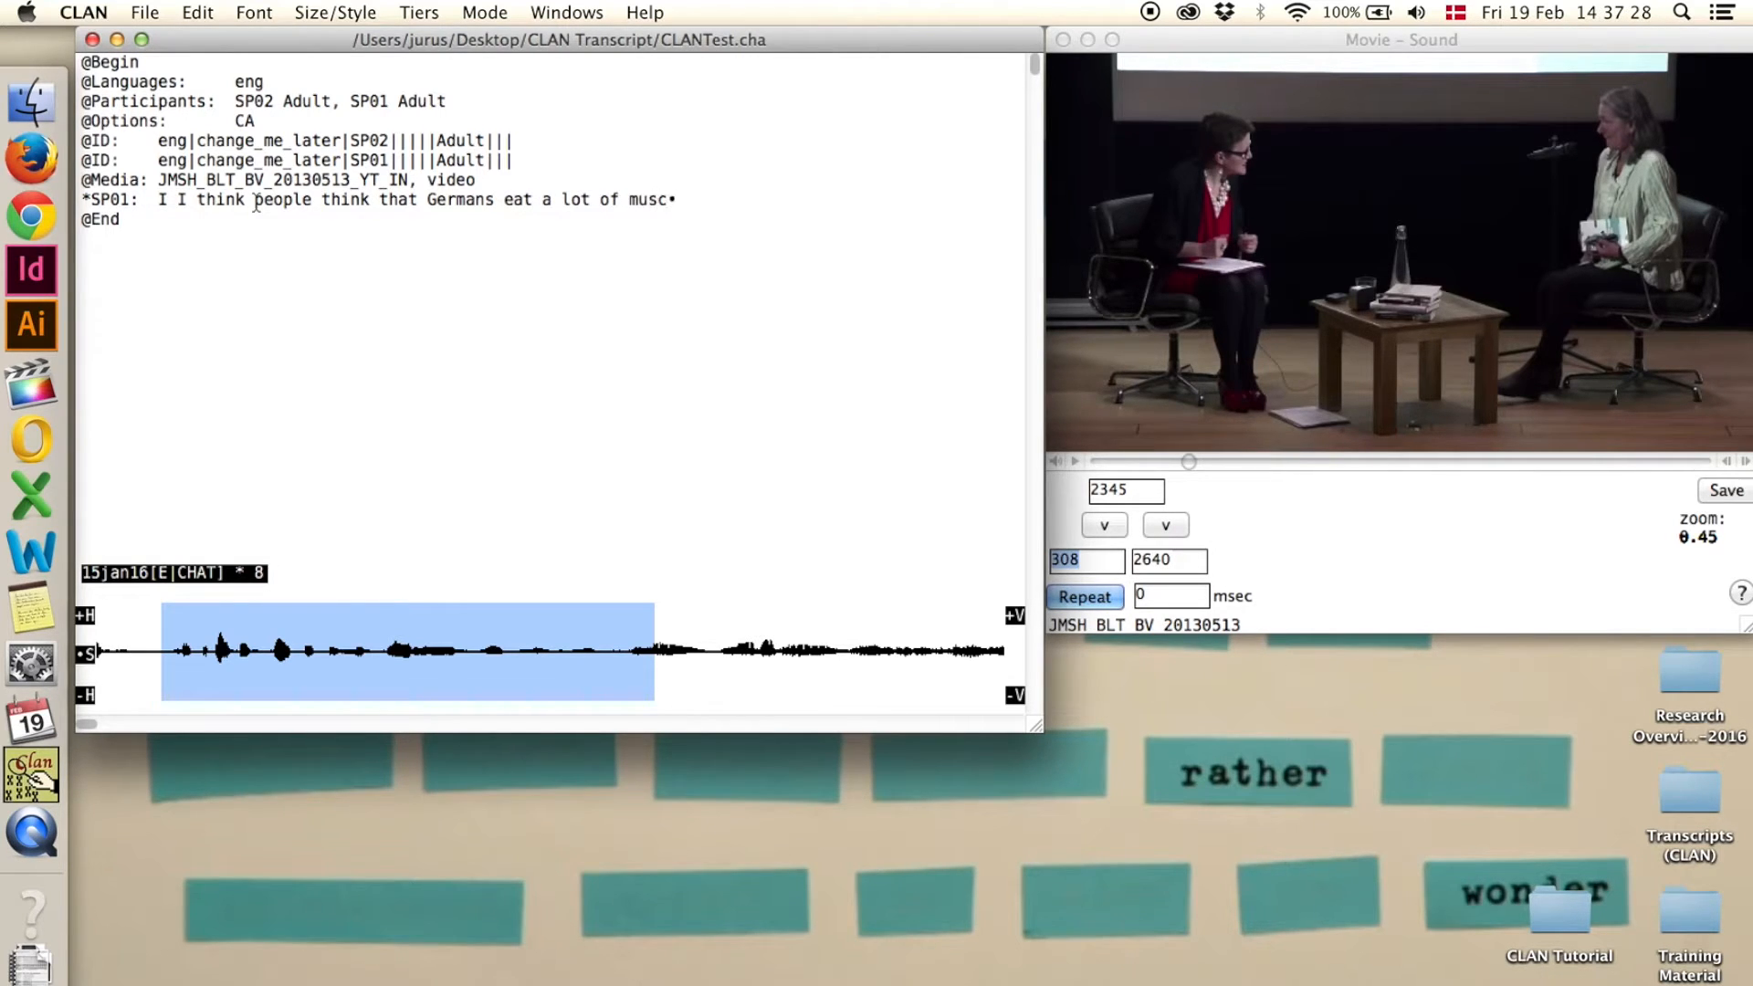
click(1074, 460)
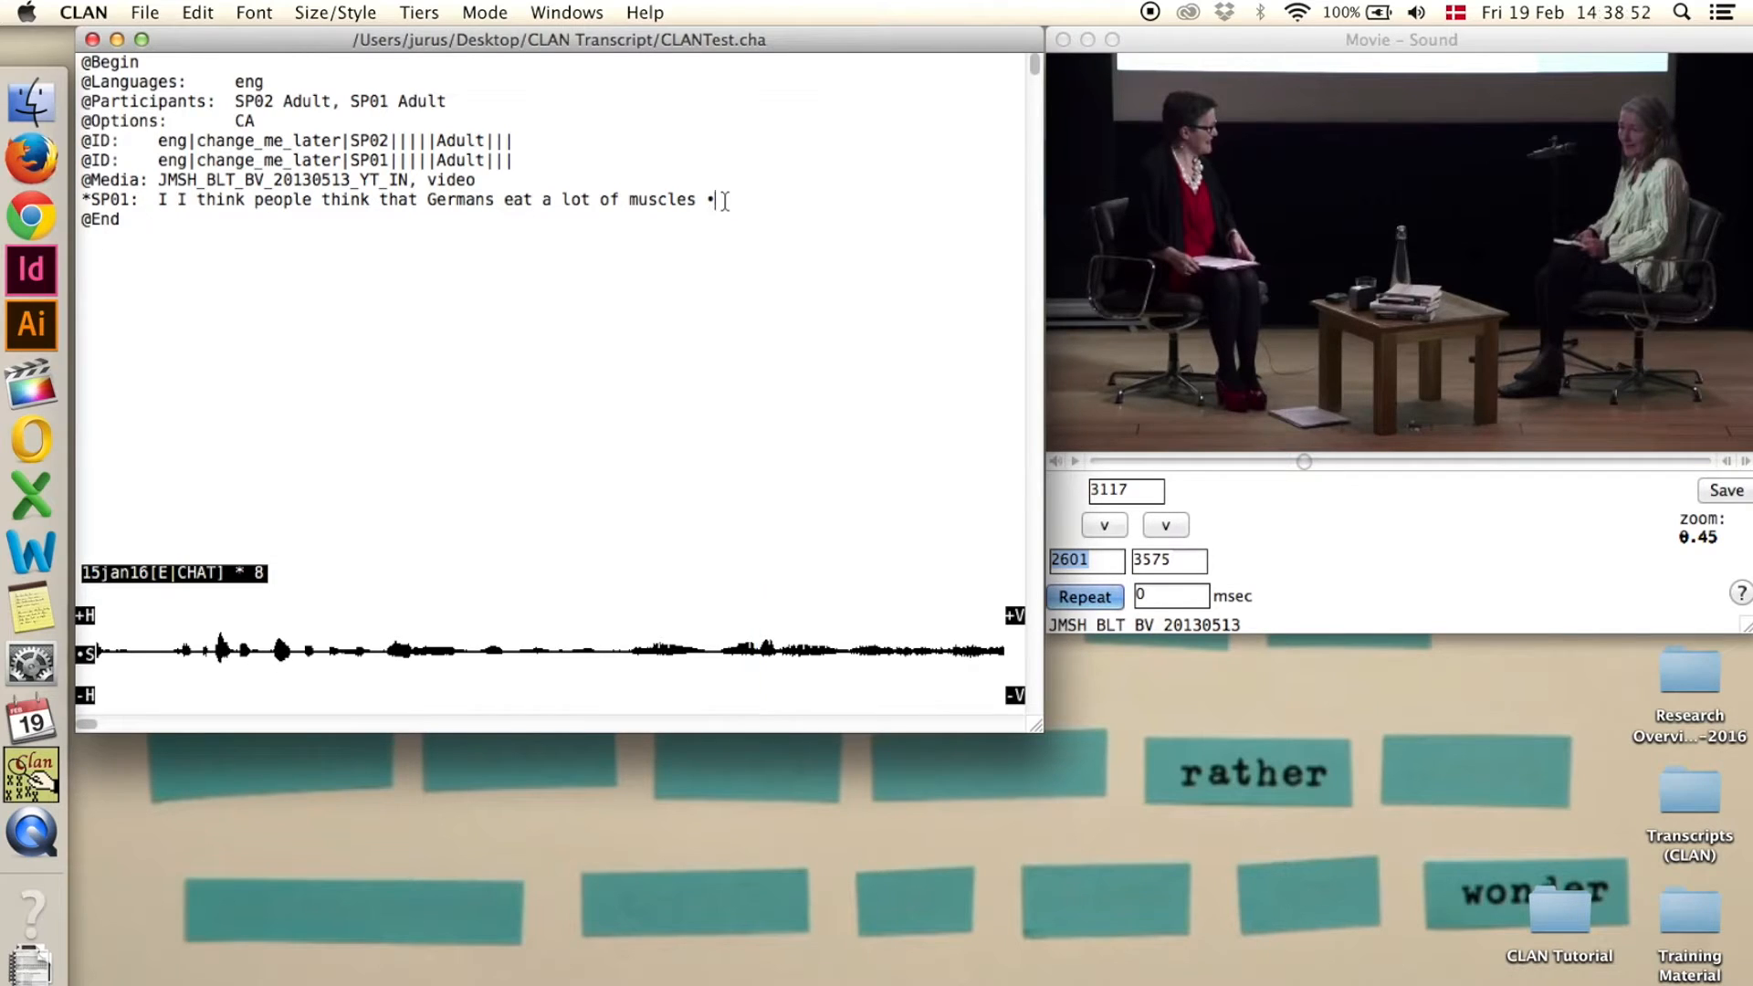
Add a *SP02: line below the first turn and begin marking 2589–3535 ms of audio for it.
key(Return)
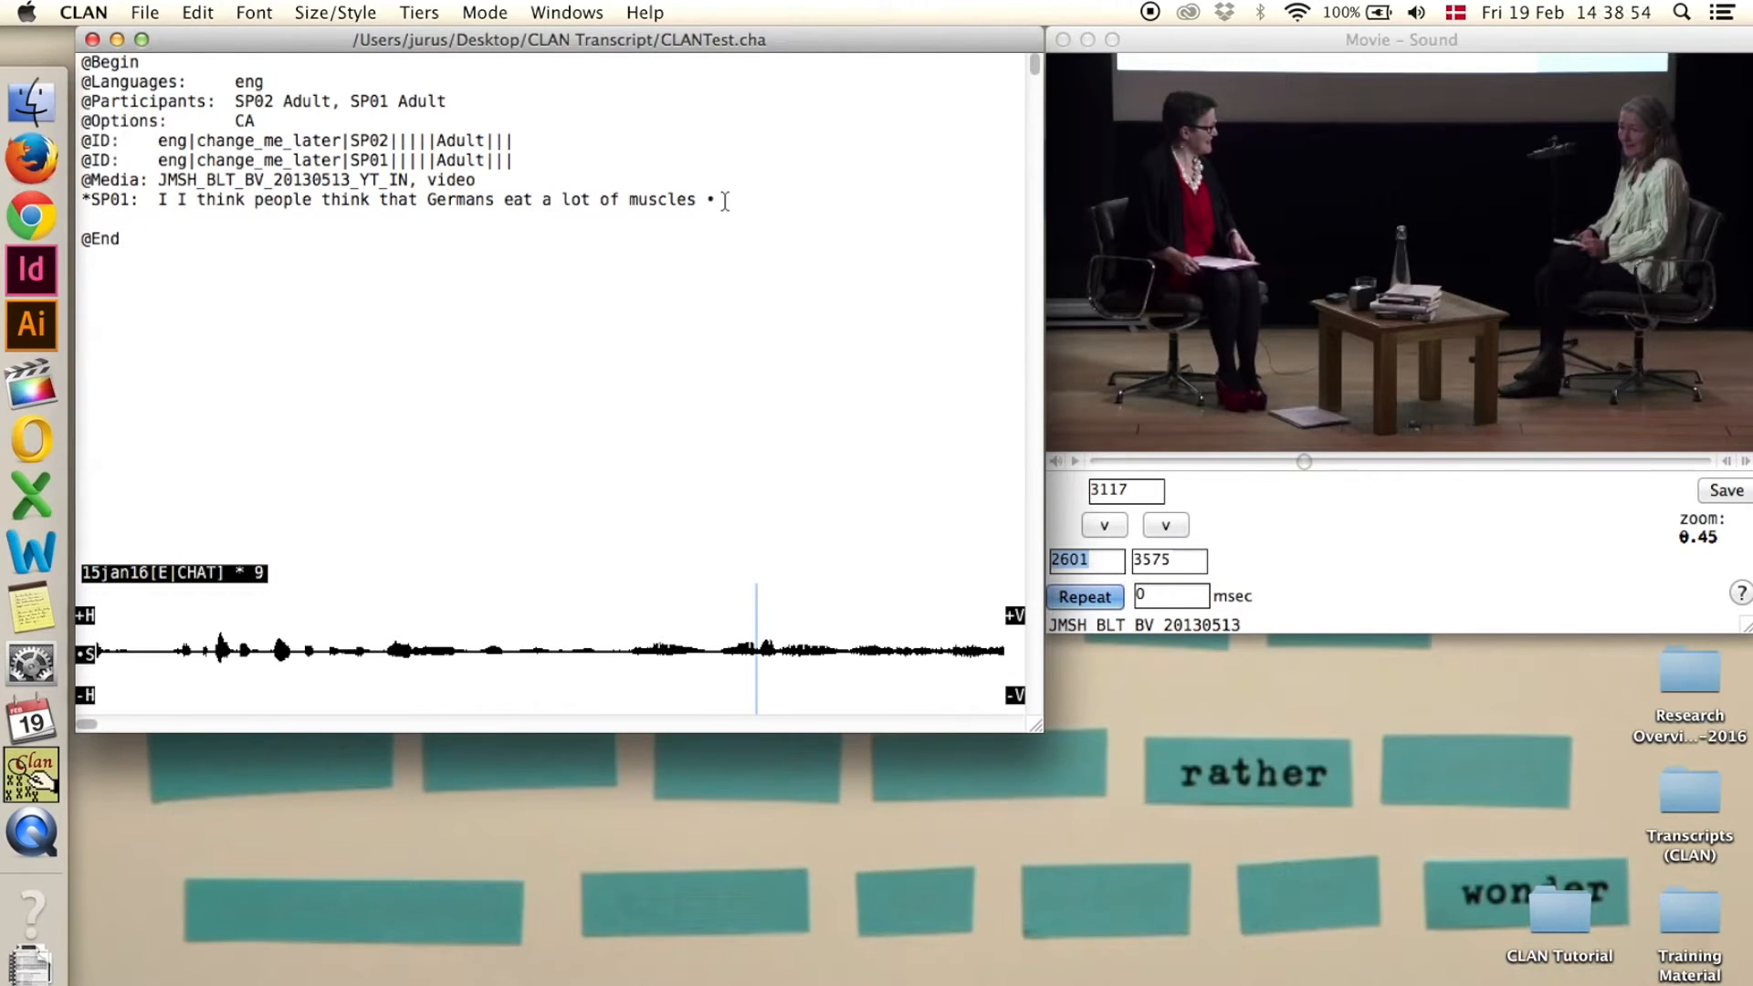
click(166, 221)
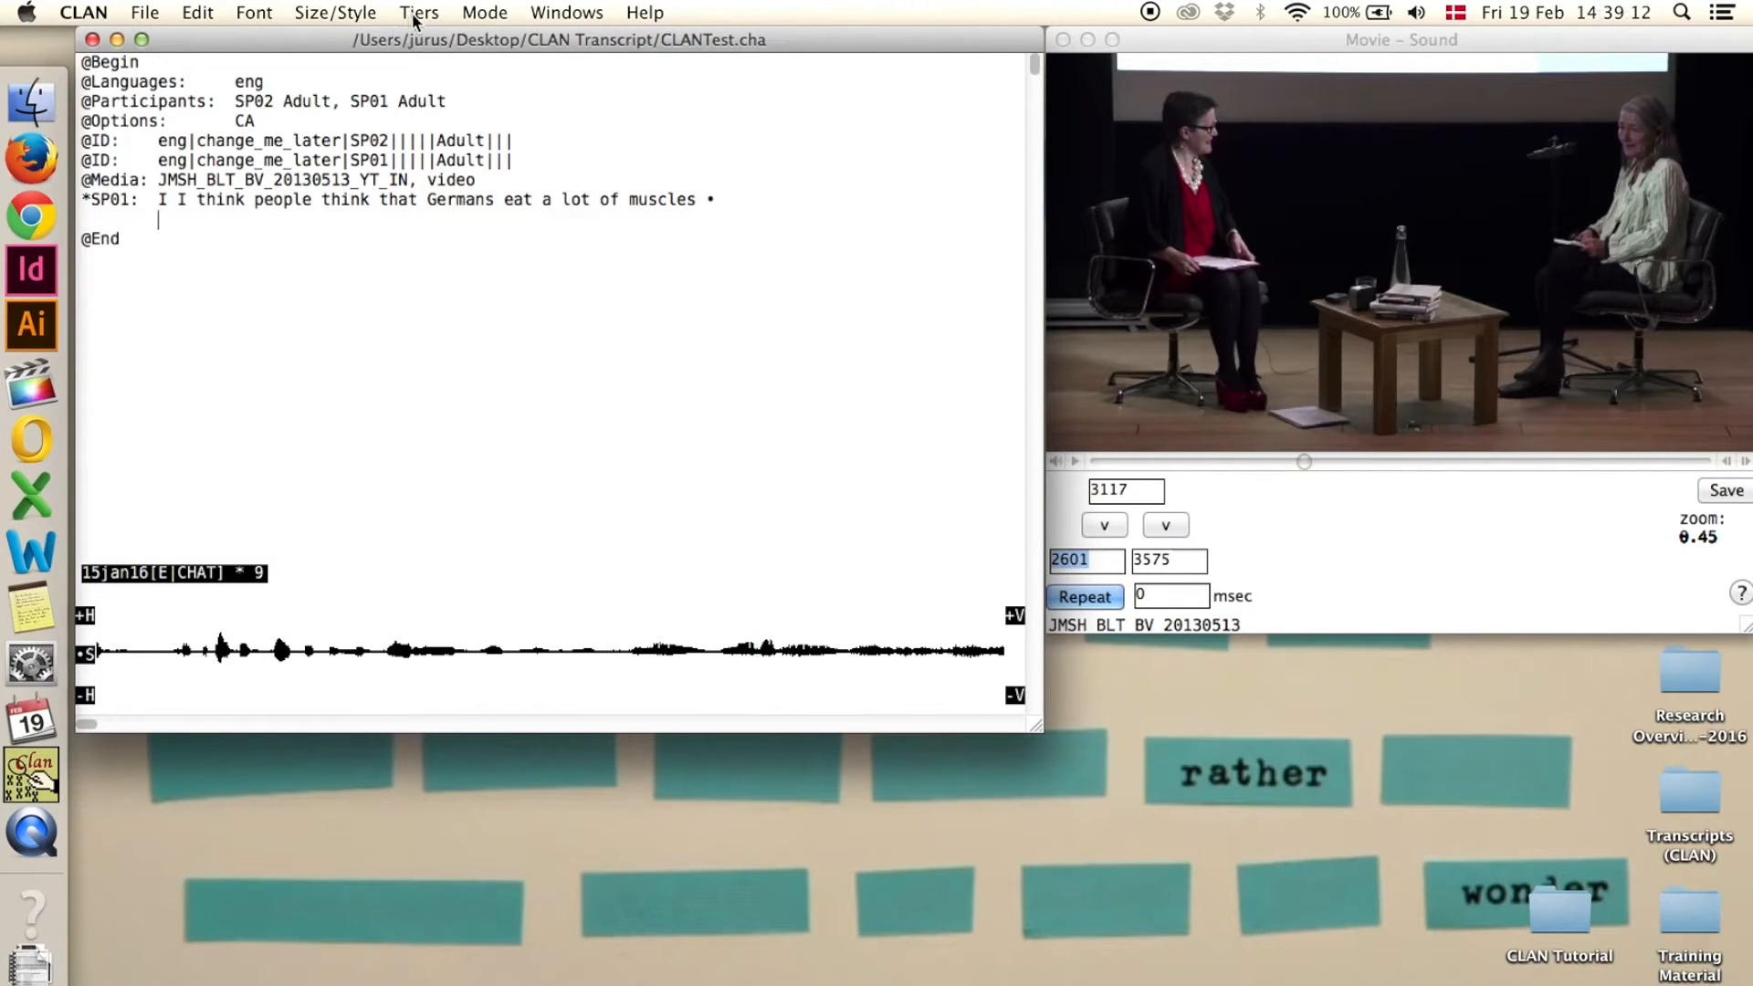
click(418, 13)
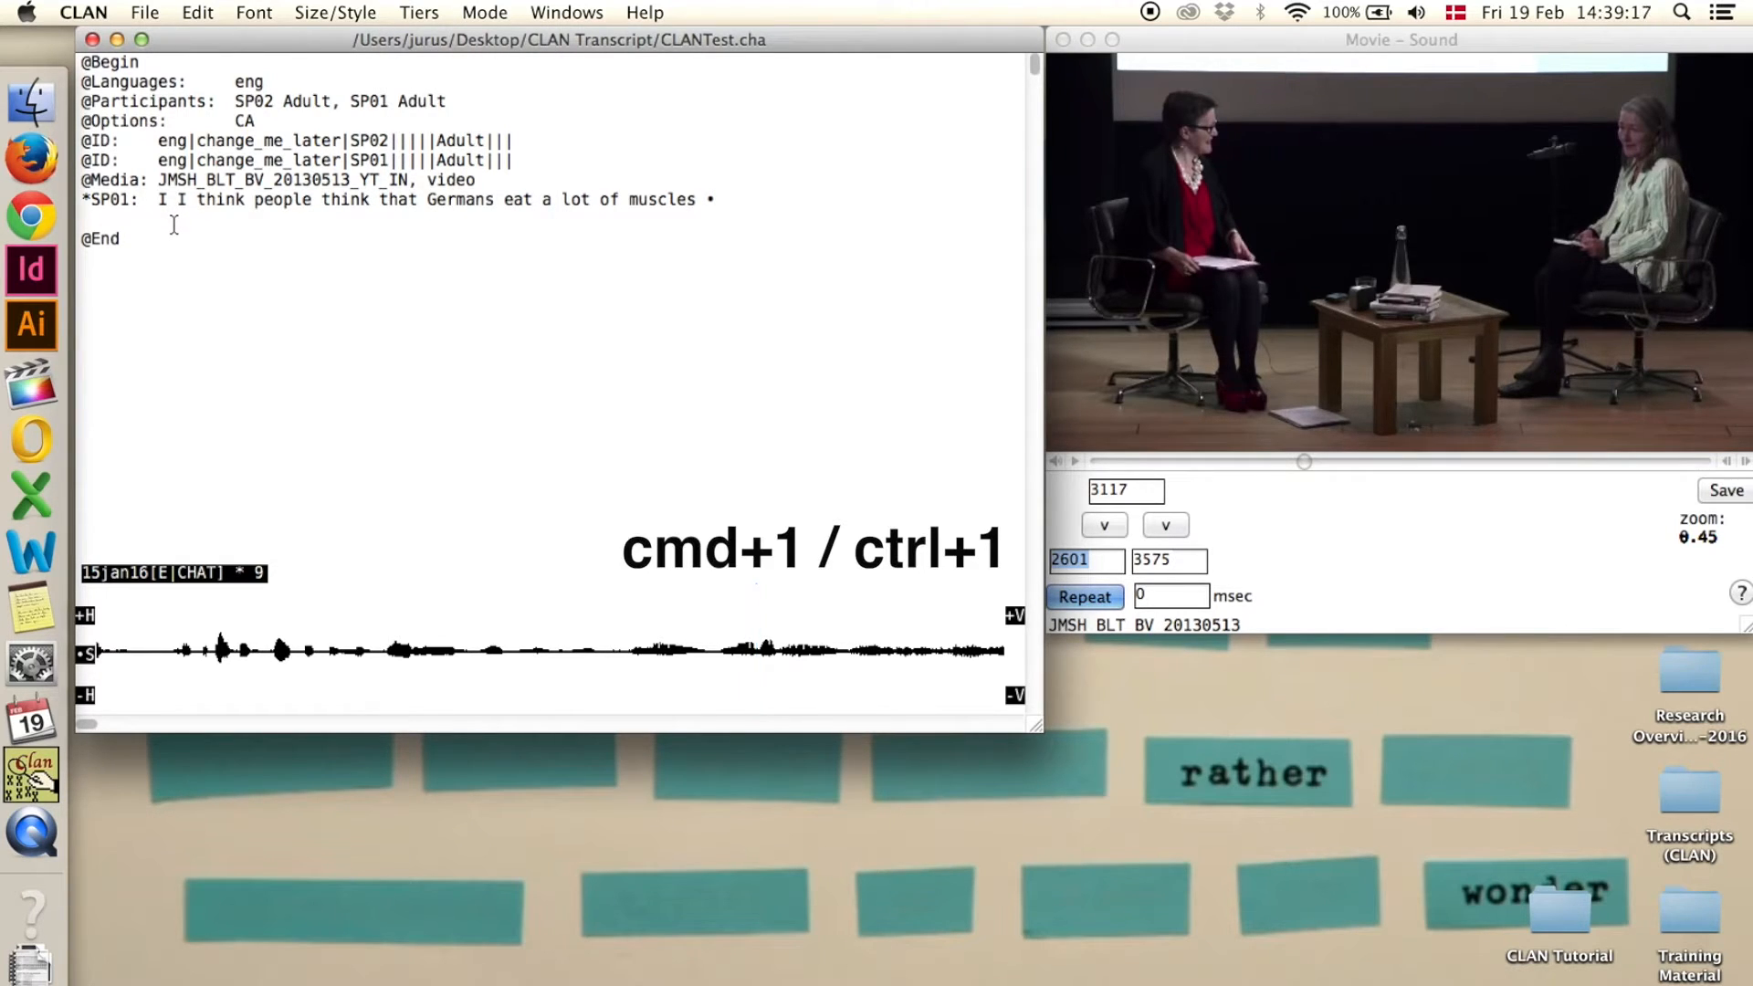
key(cmd+1)
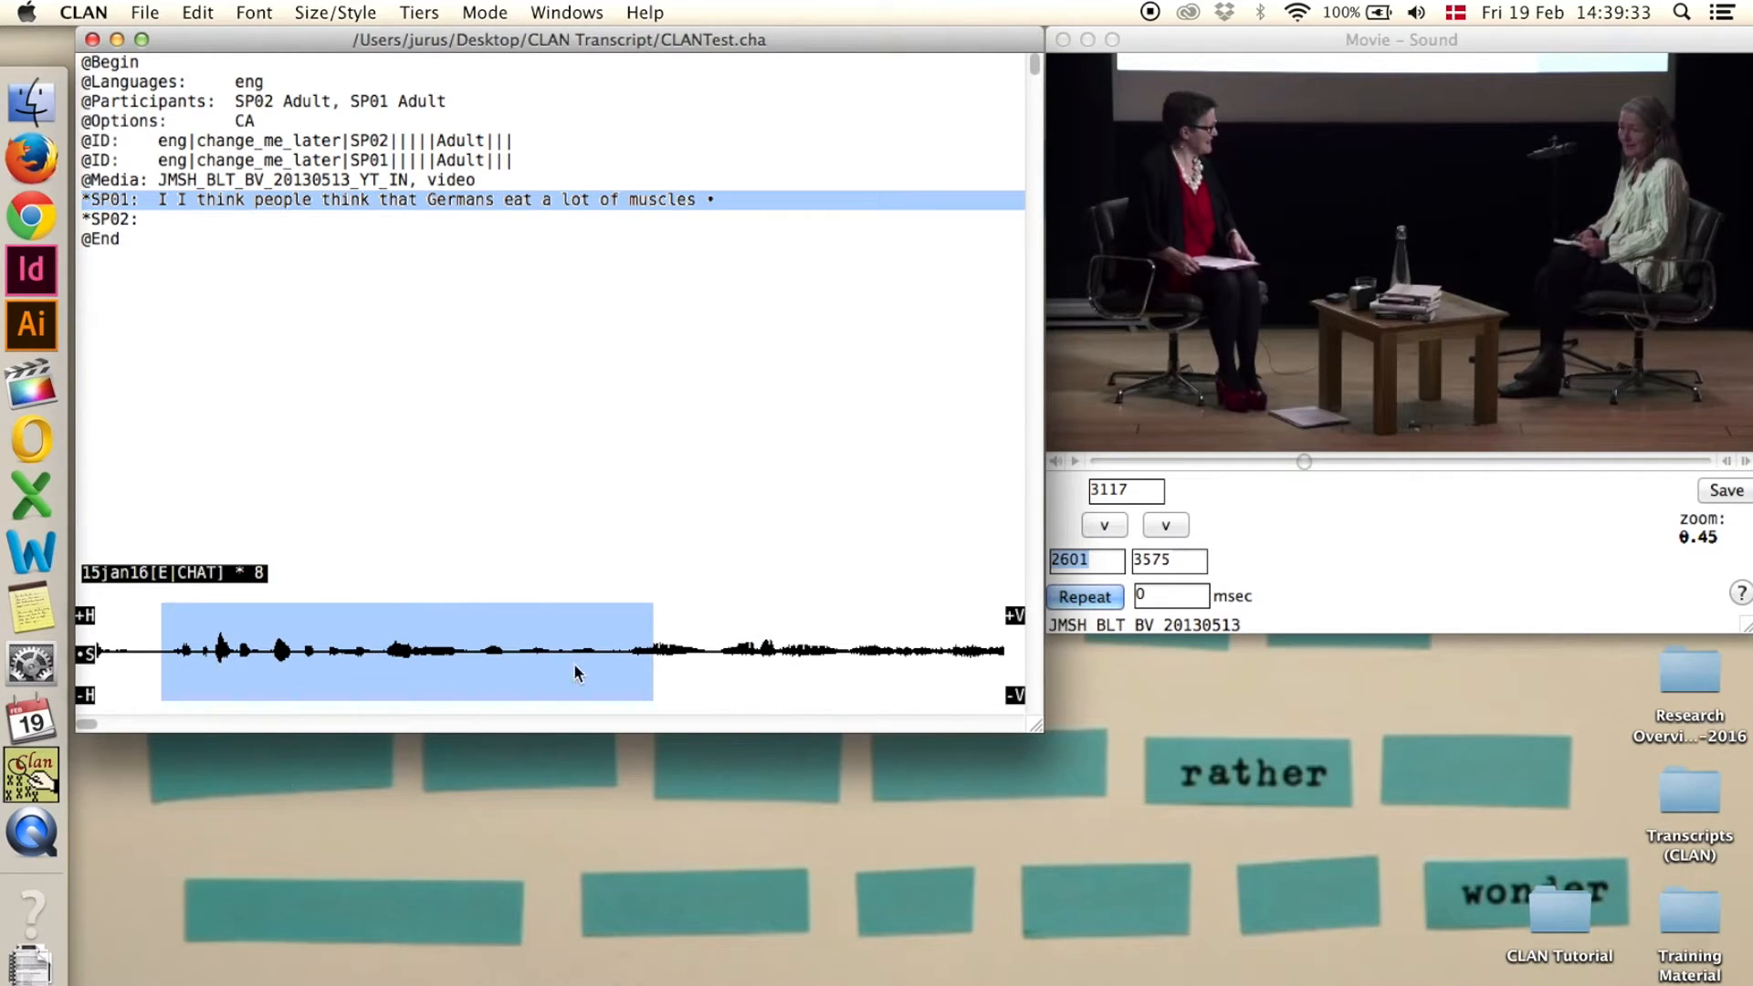
mouse_move(648, 658)
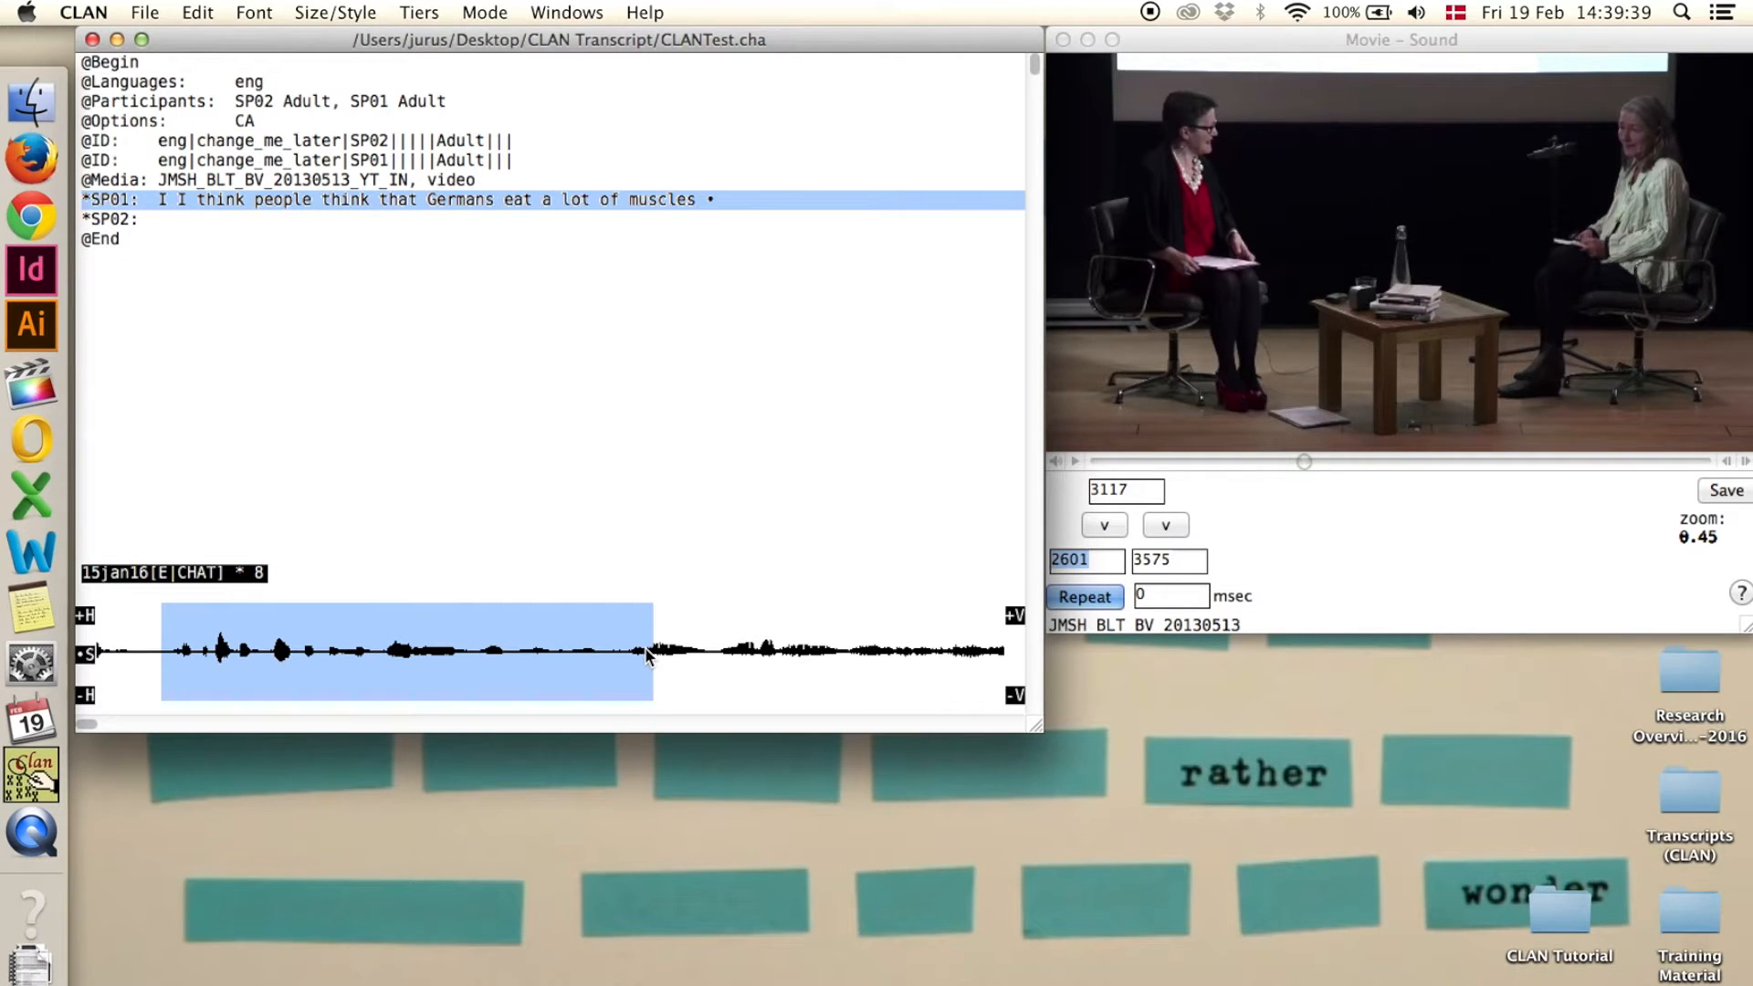
click(694, 650)
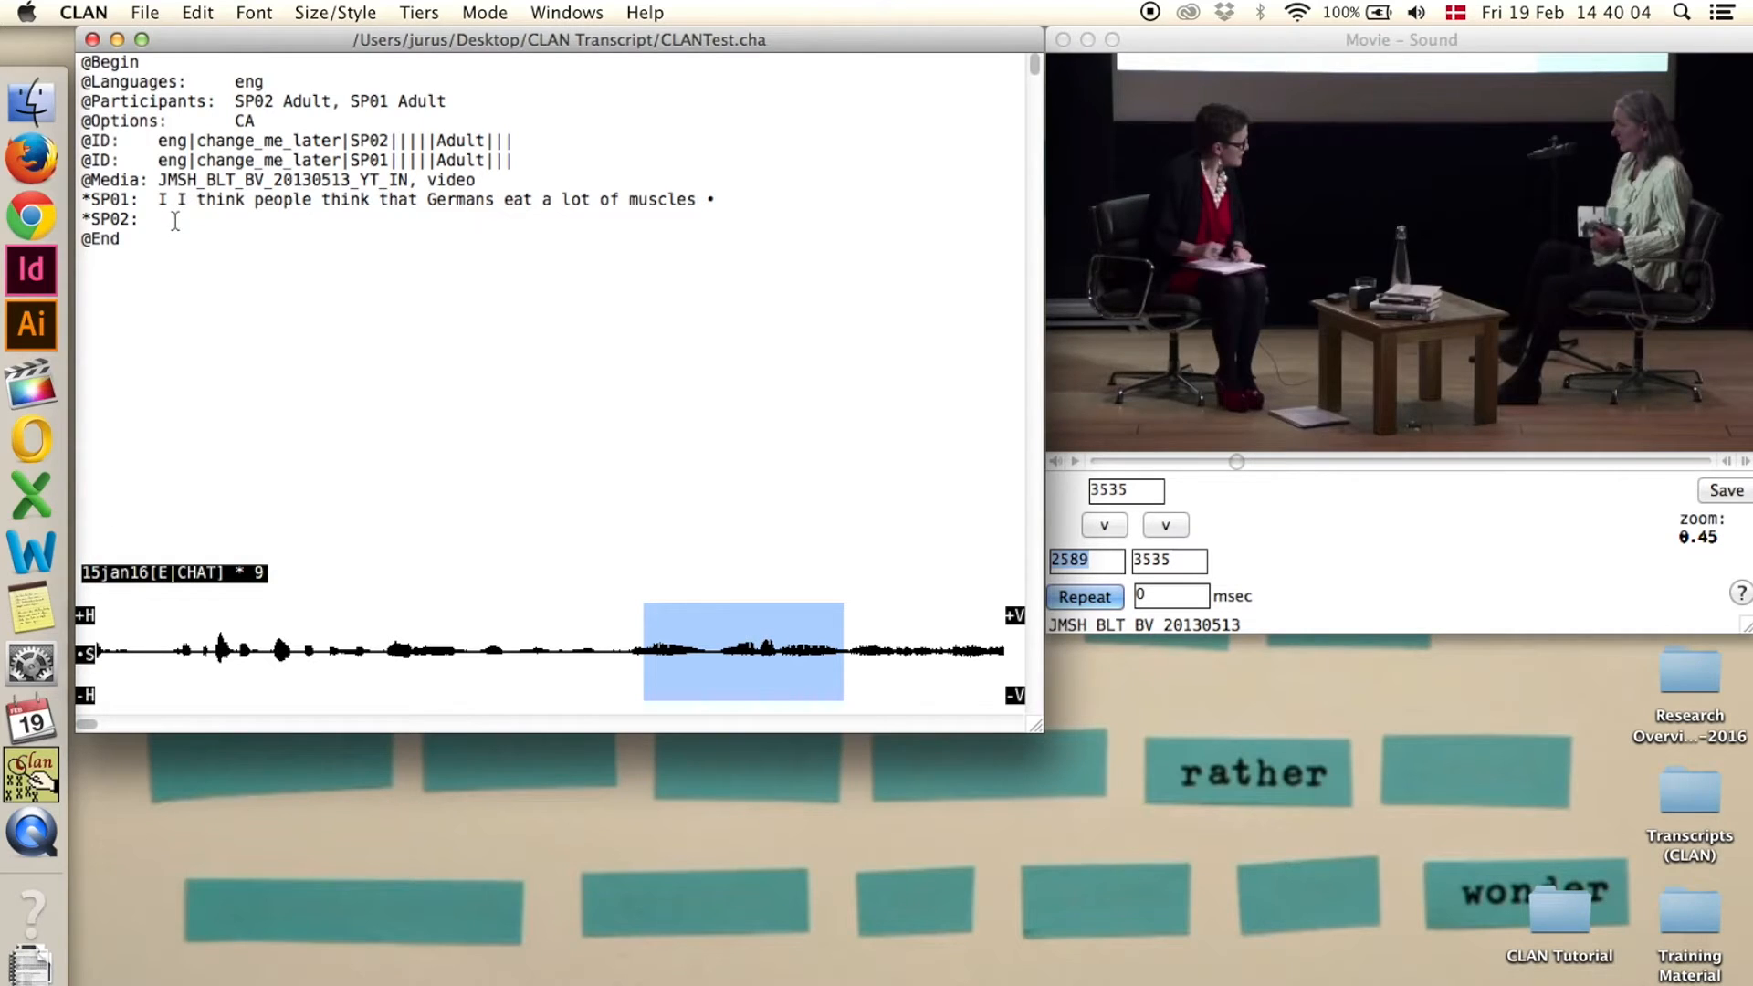
Insert SP02's time bullet, stop playback, and type 'No not at all' before it.
key(cmd+i)
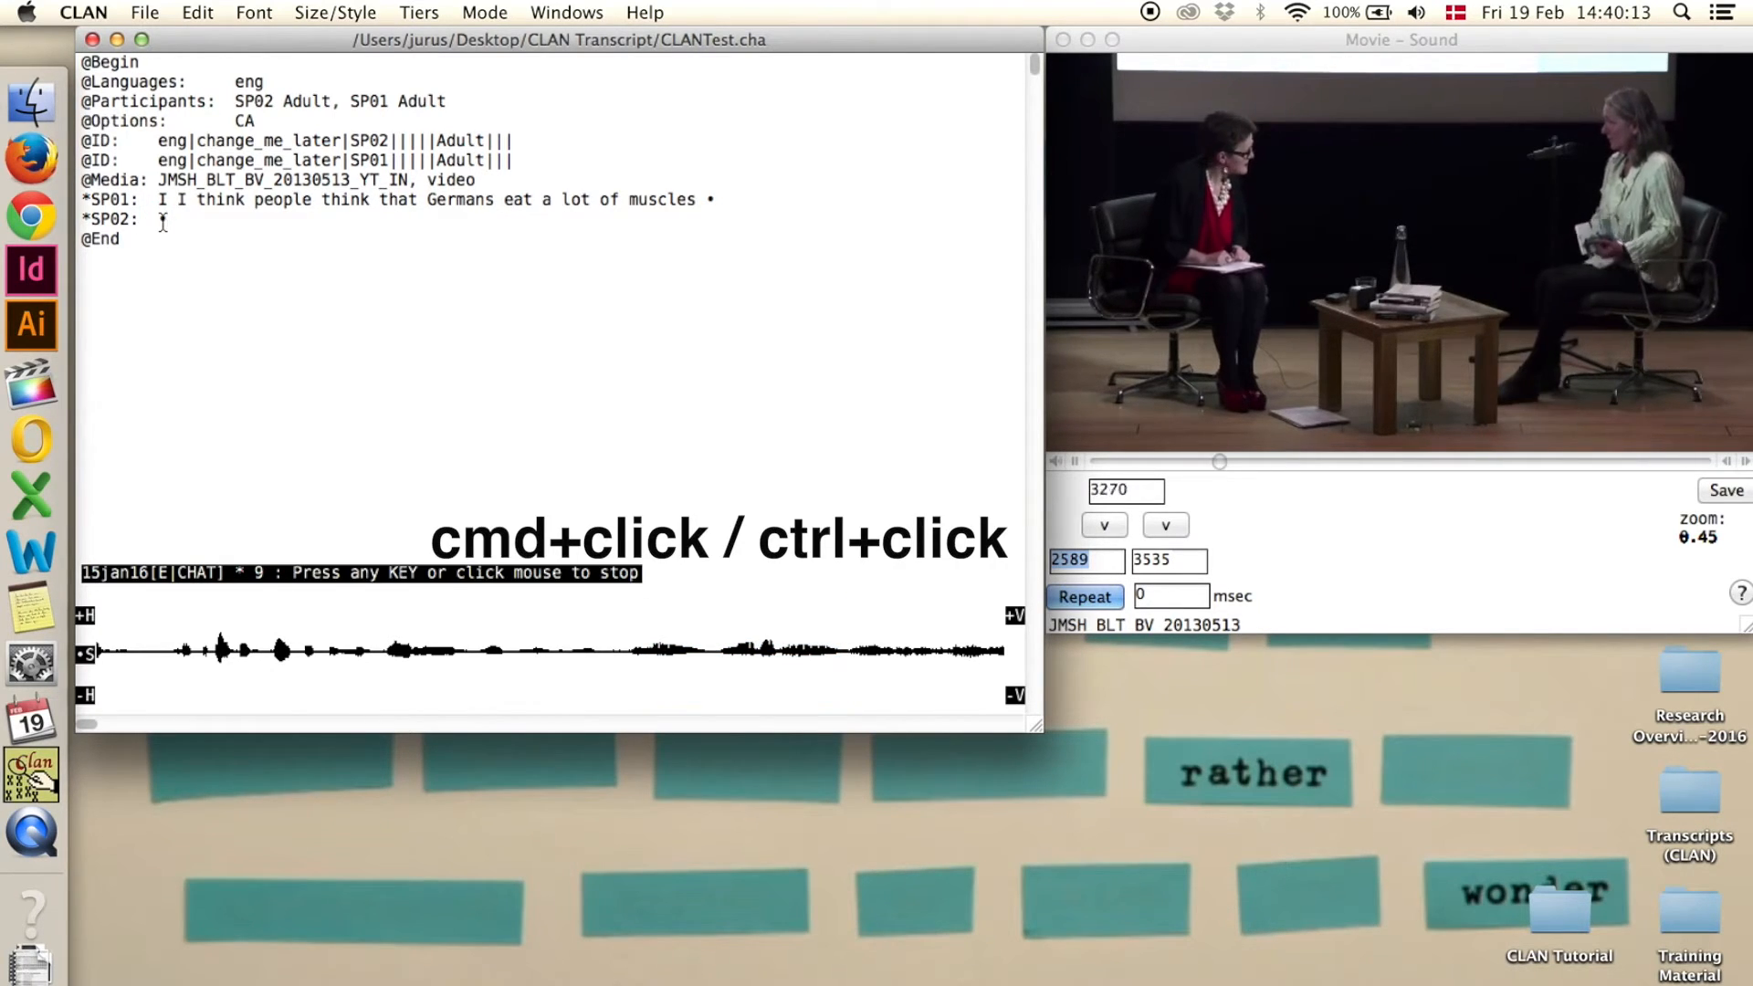
click(743, 652)
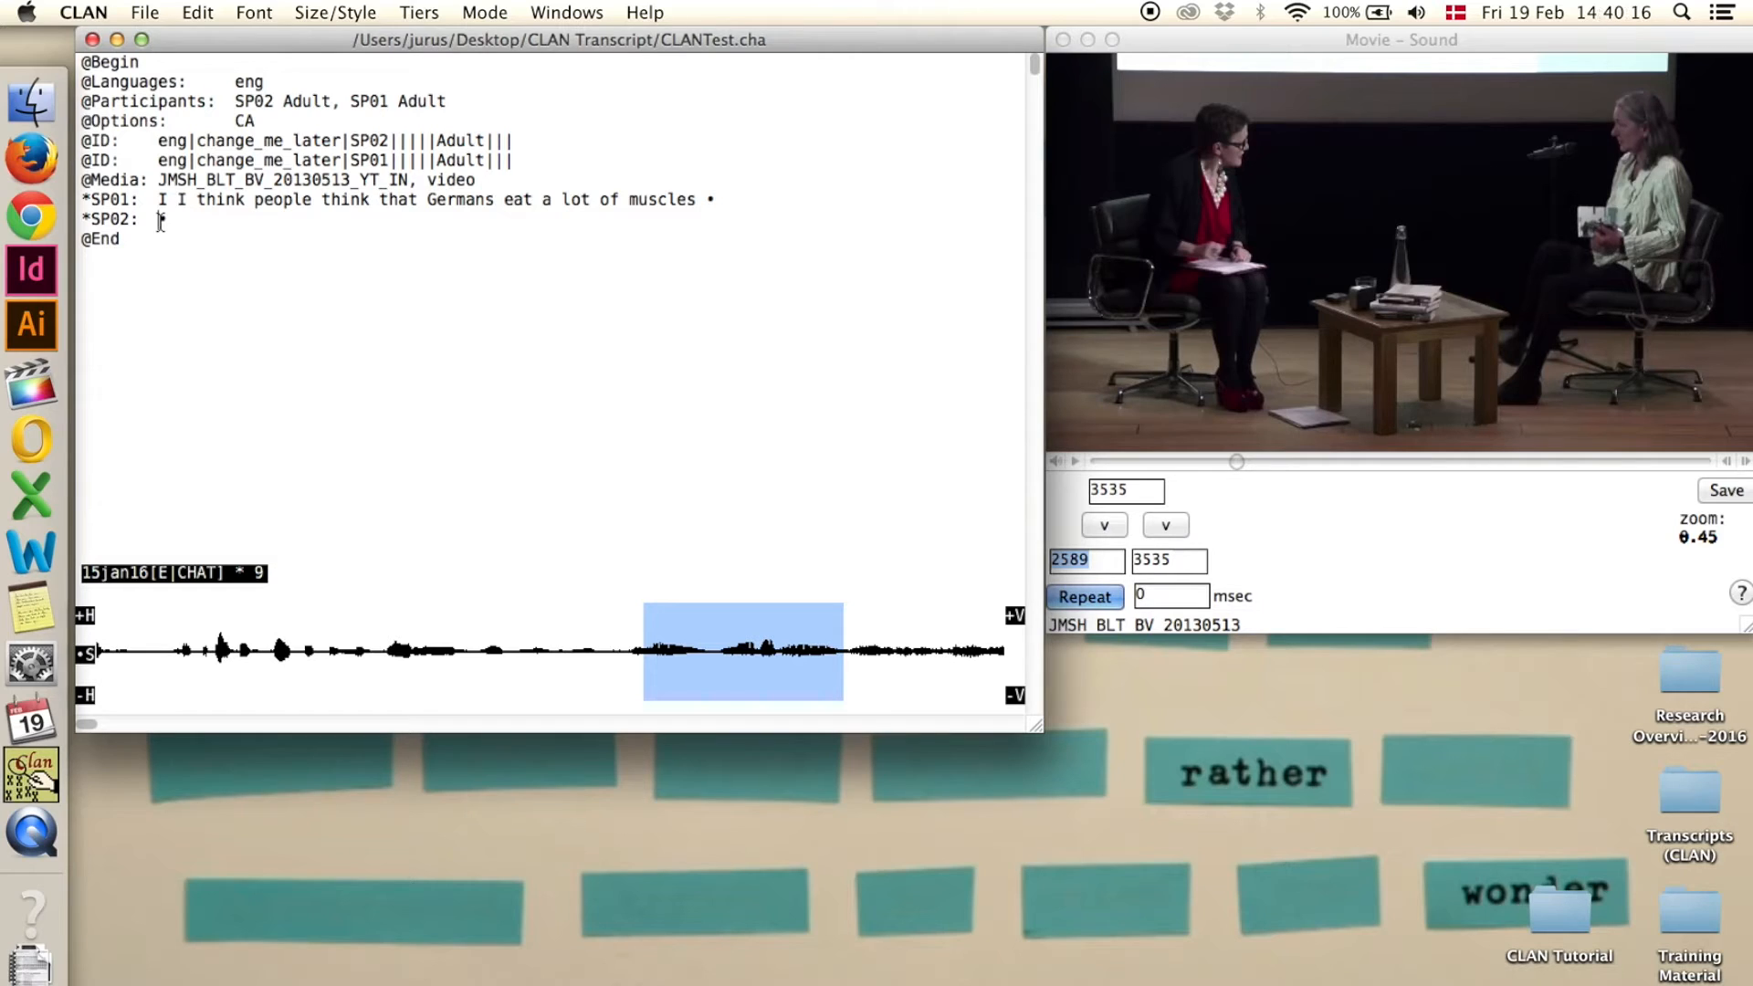
text(No not at all)
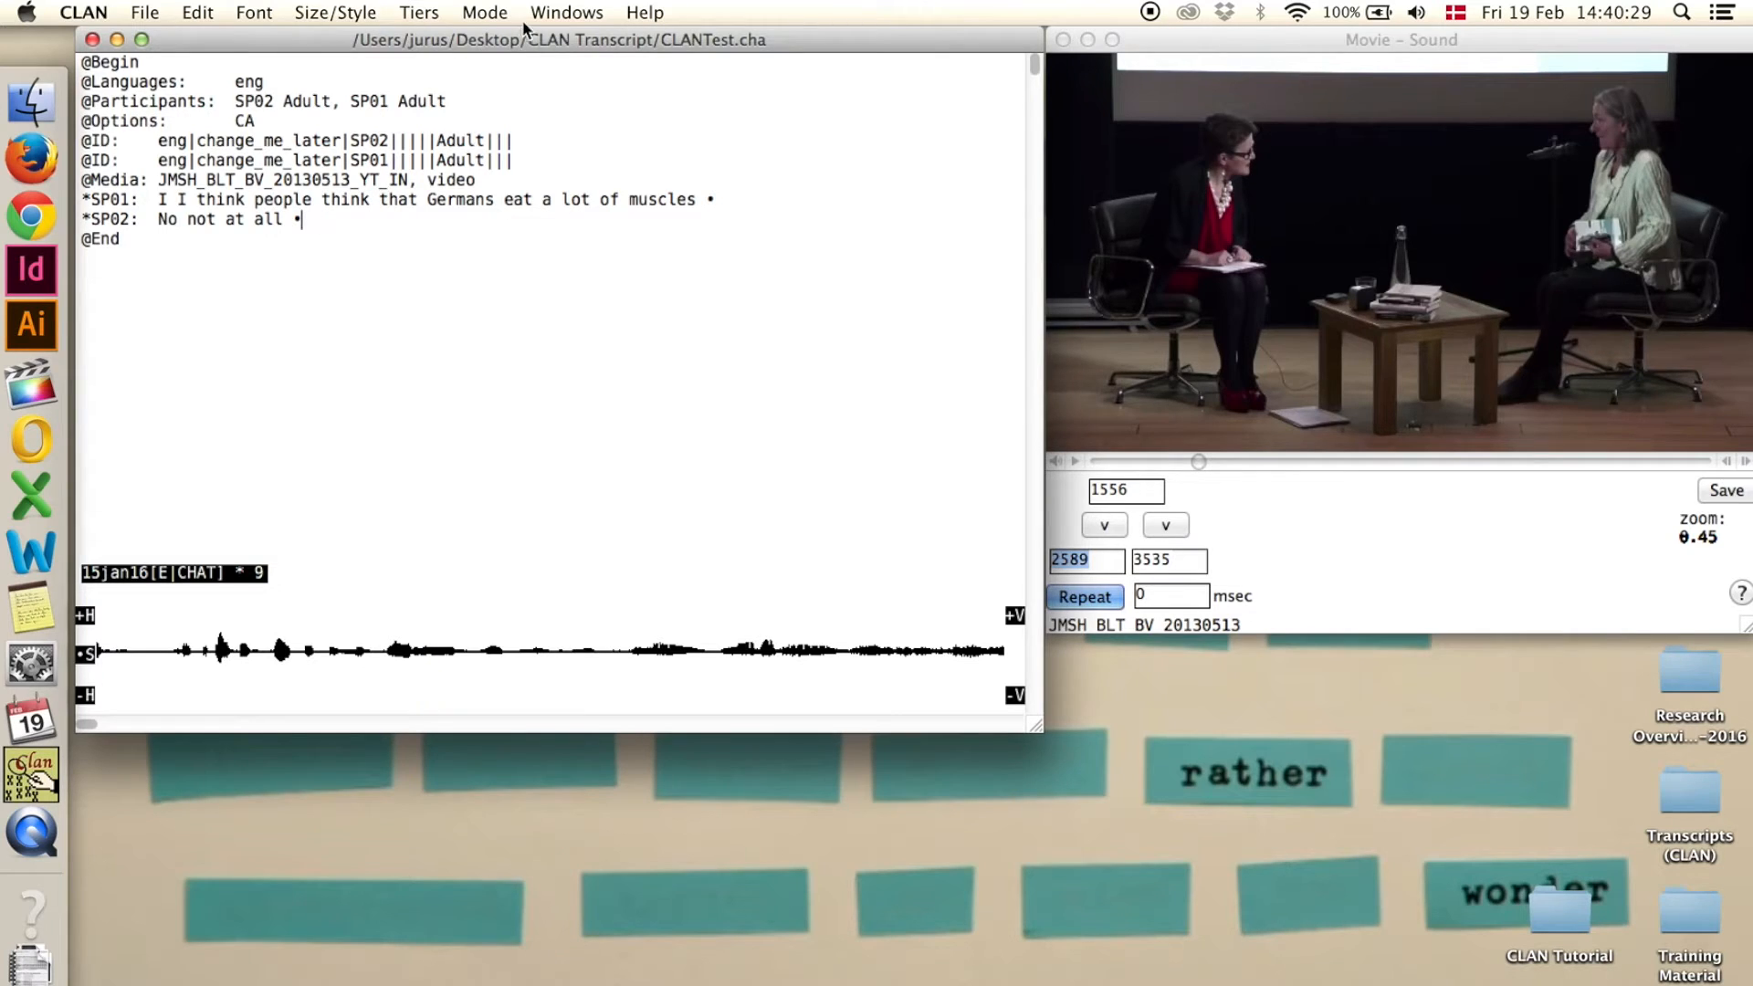
click(566, 13)
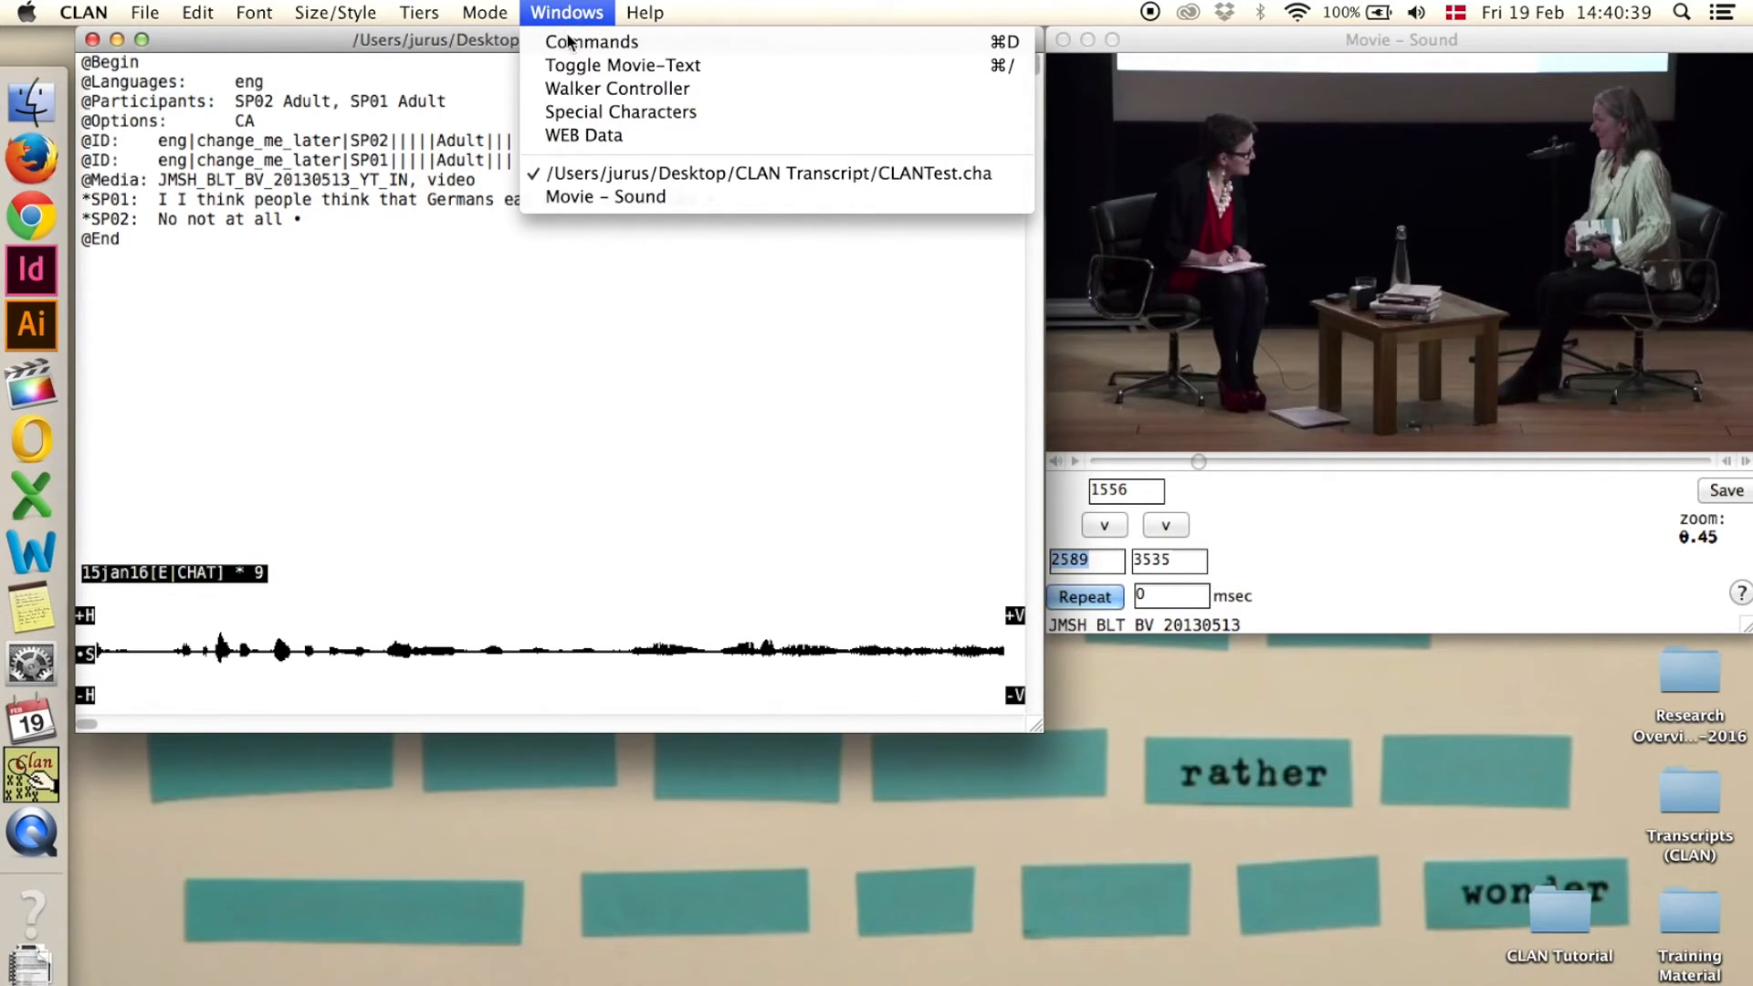
Bring up the Special Characters window with the CA intonation and overlap symbols.
click(619, 111)
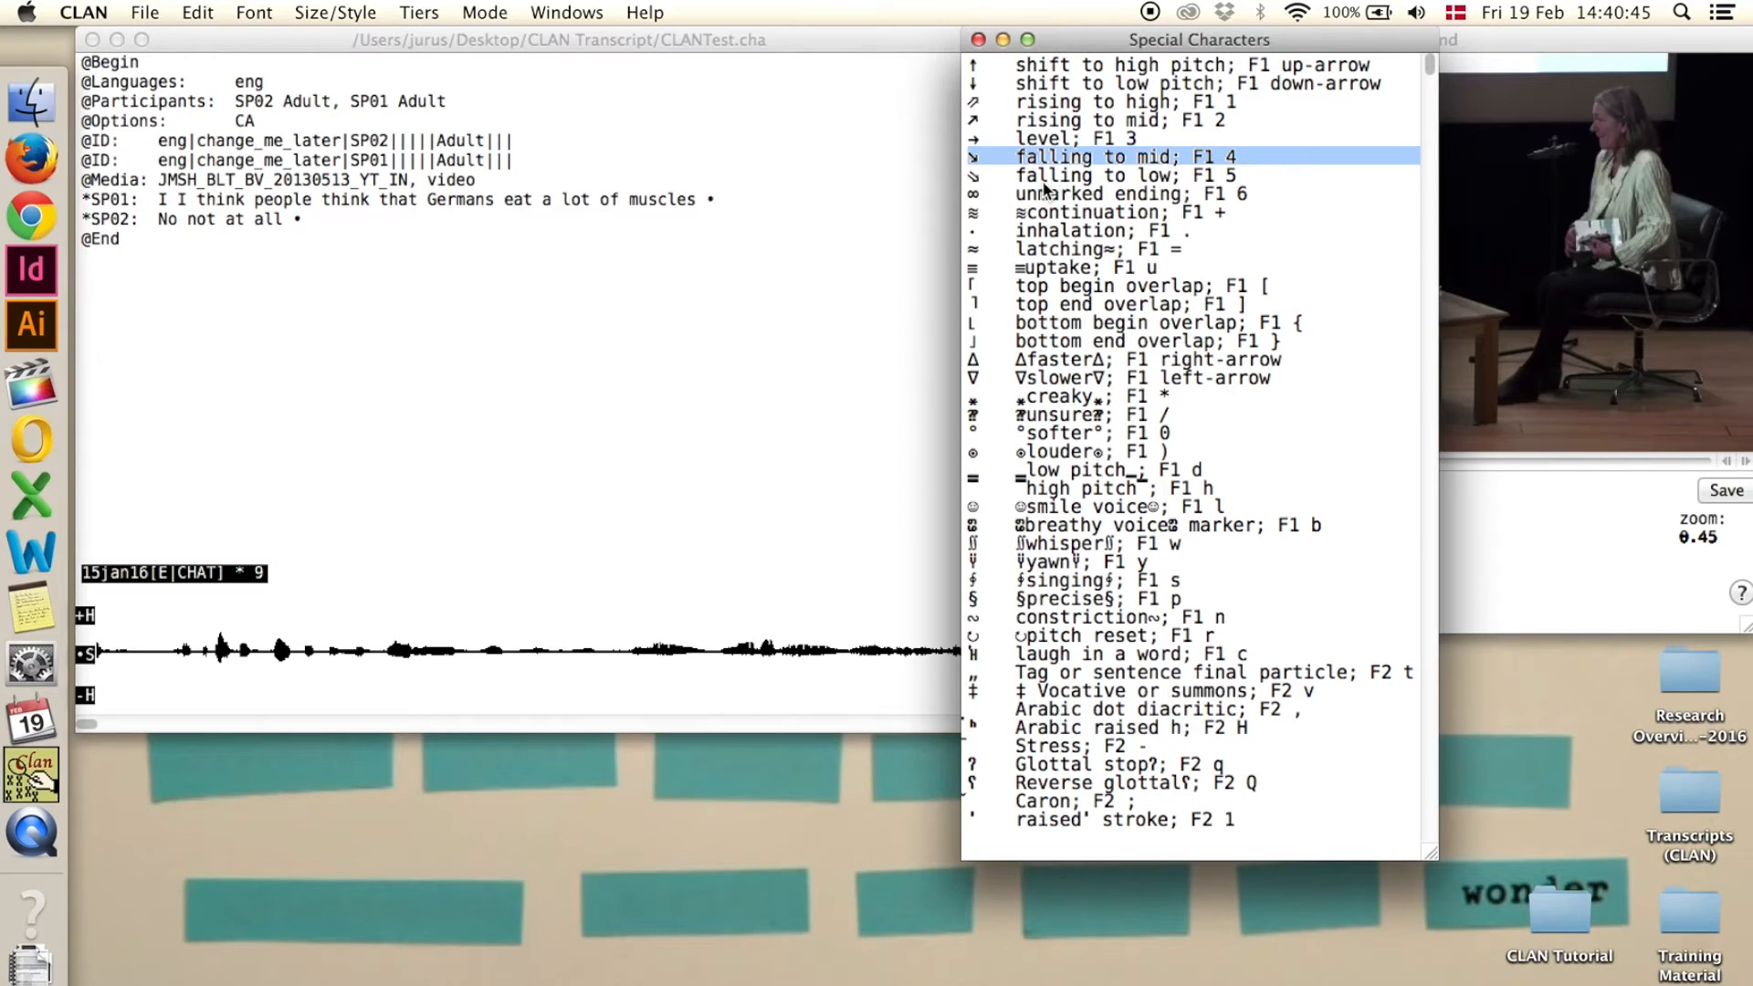
mouse_move(995, 157)
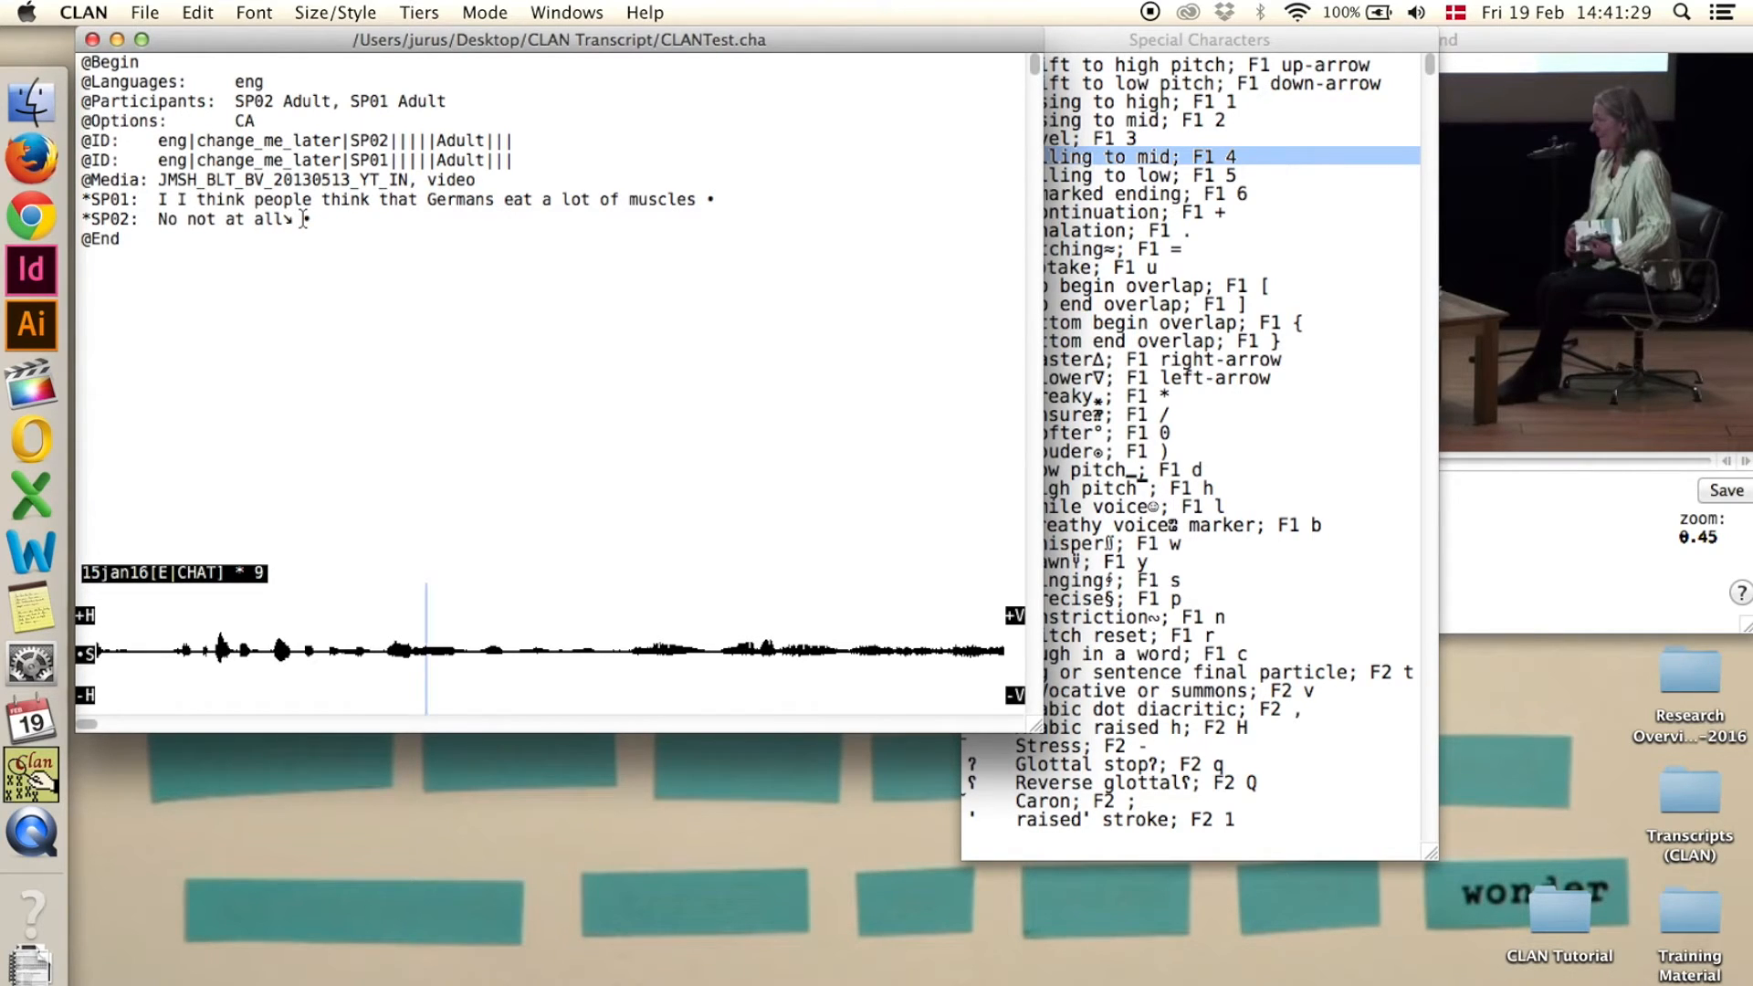
Edit SP01's bullet so its end time reads 2640 instead of 2641.
key(esc+a)
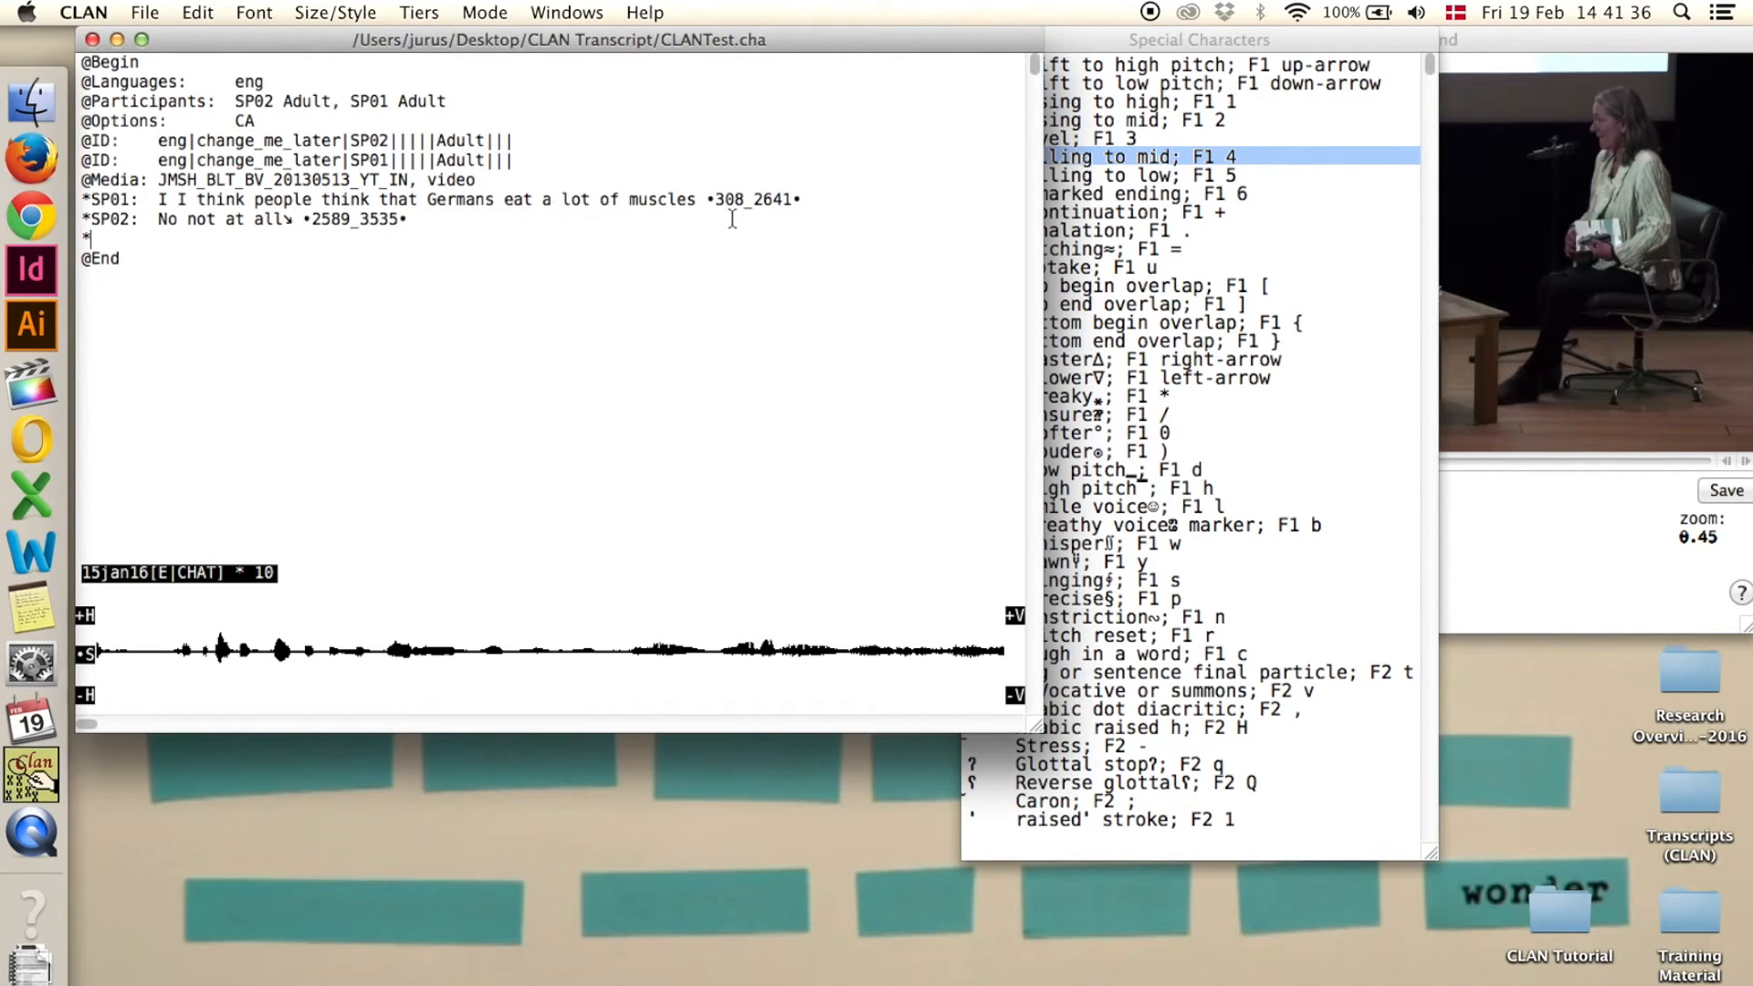
click(425, 648)
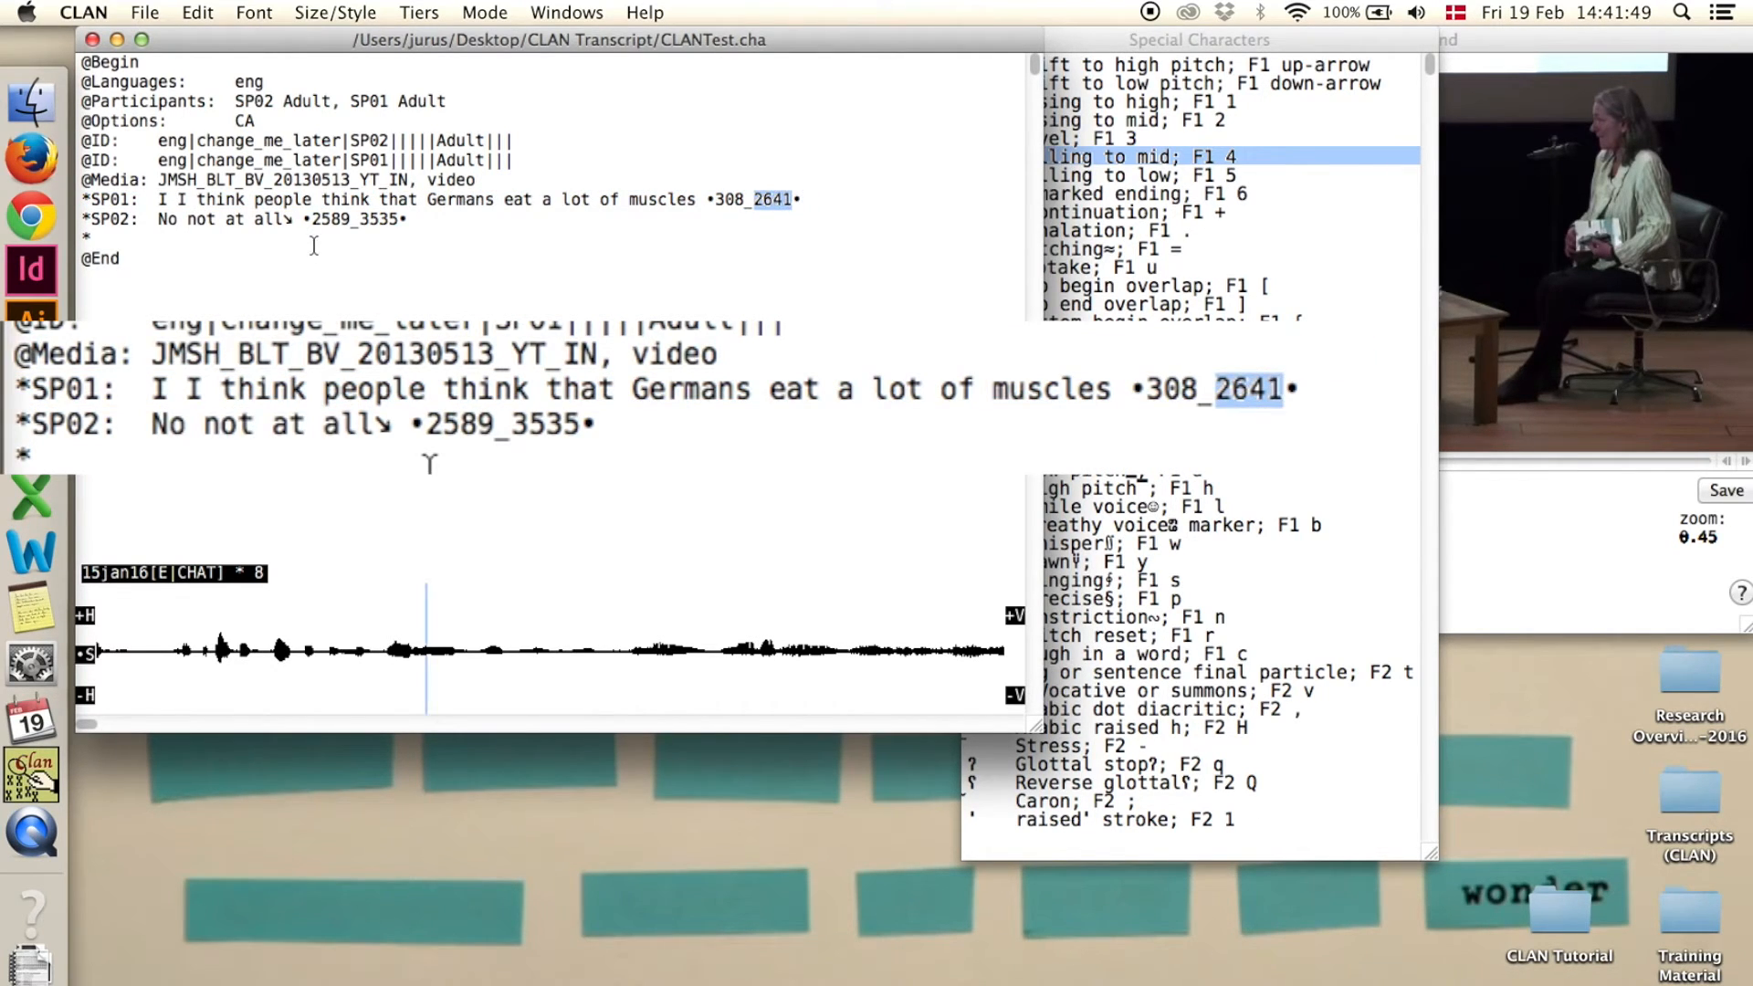
click(467, 424)
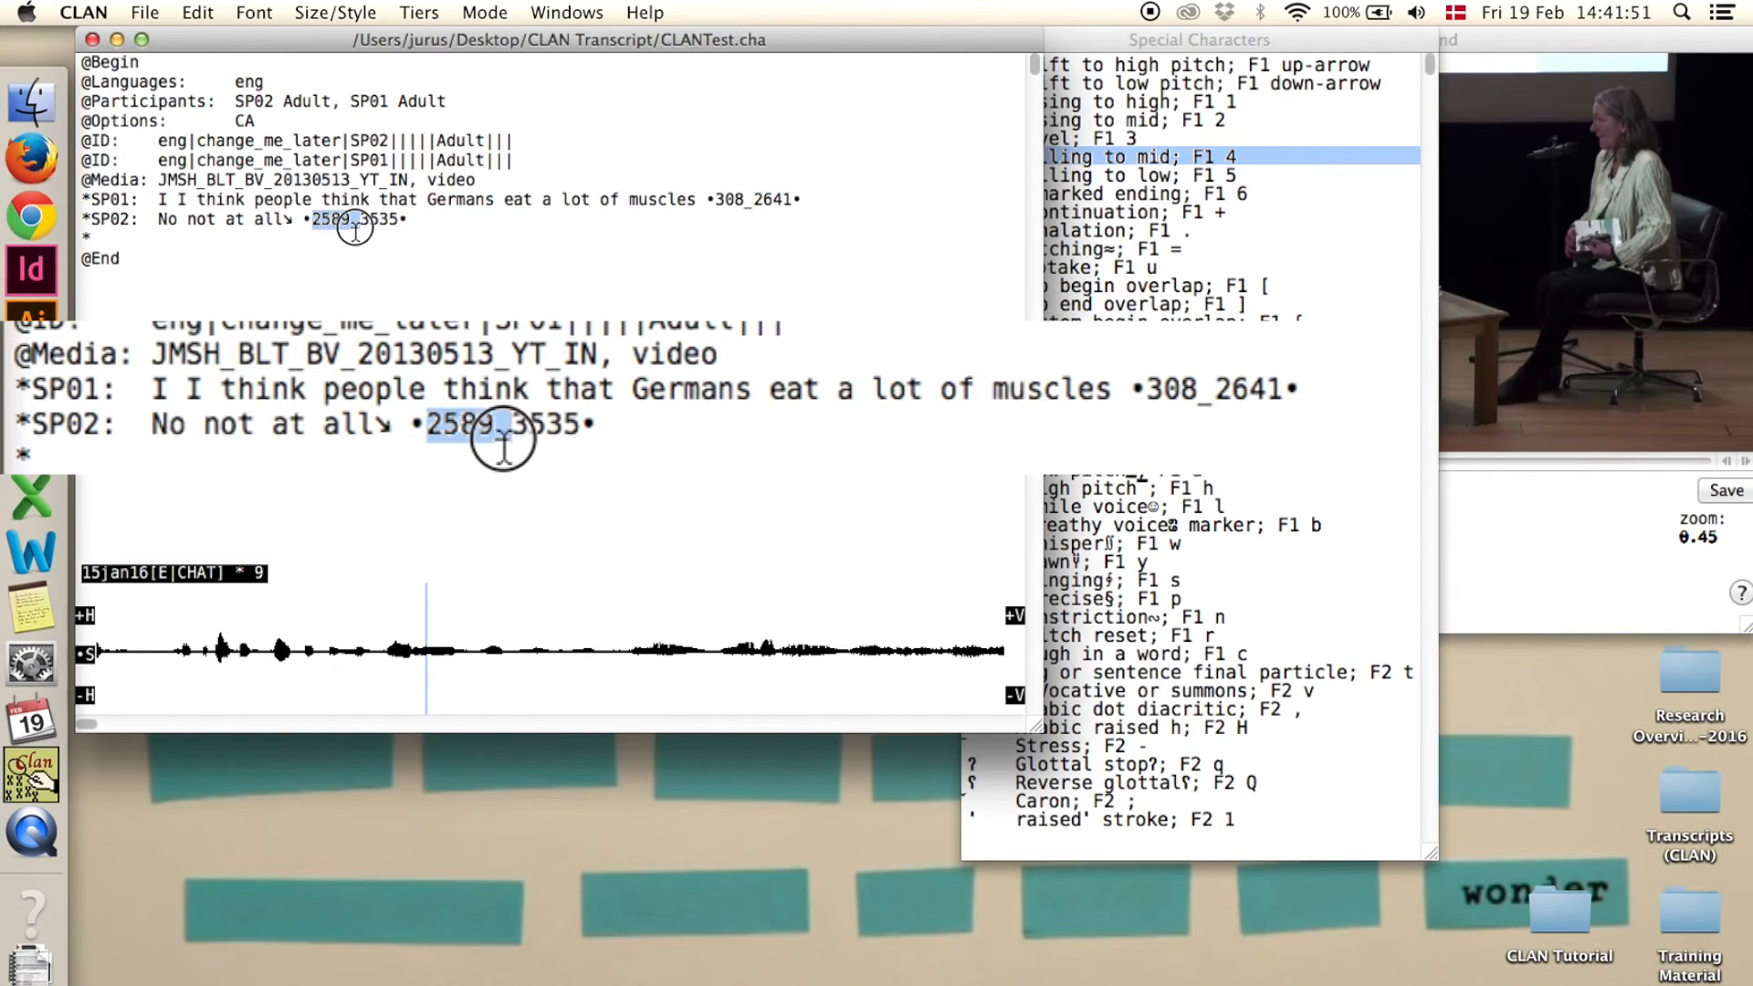
click(469, 423)
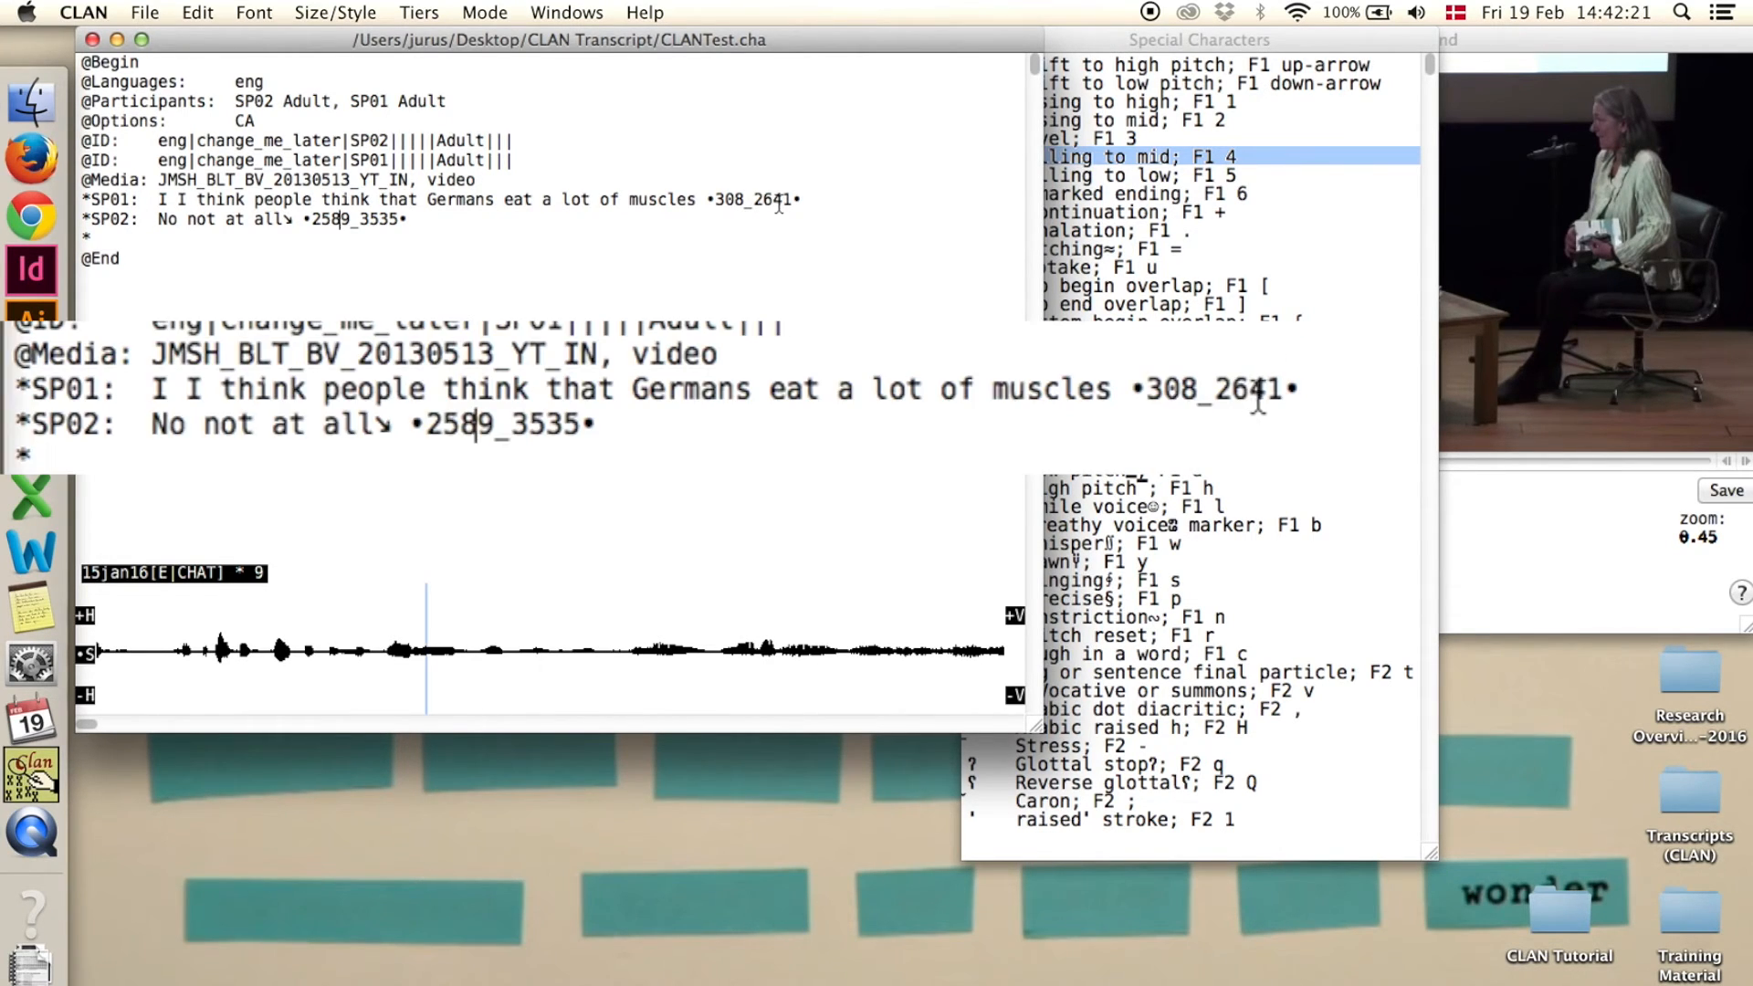
key(backspace)
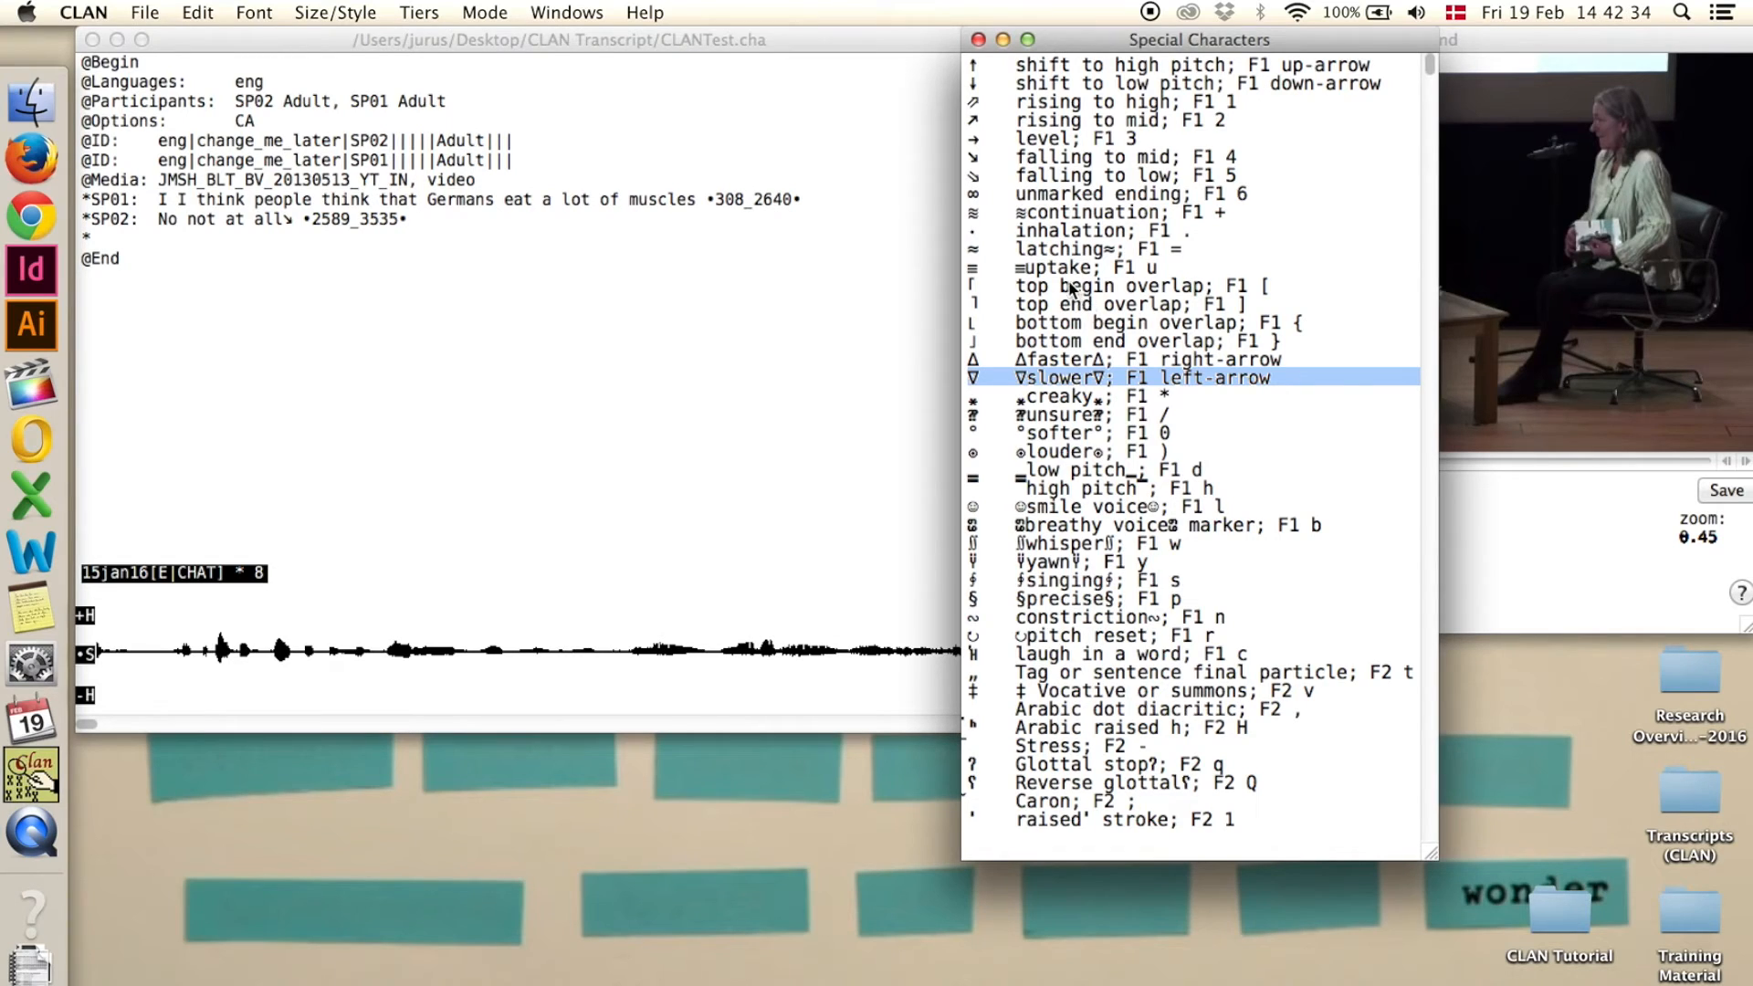
Bracket 'es' of muscles with top overlap markers and 'No' with bottom overlap markers.
click(1117, 285)
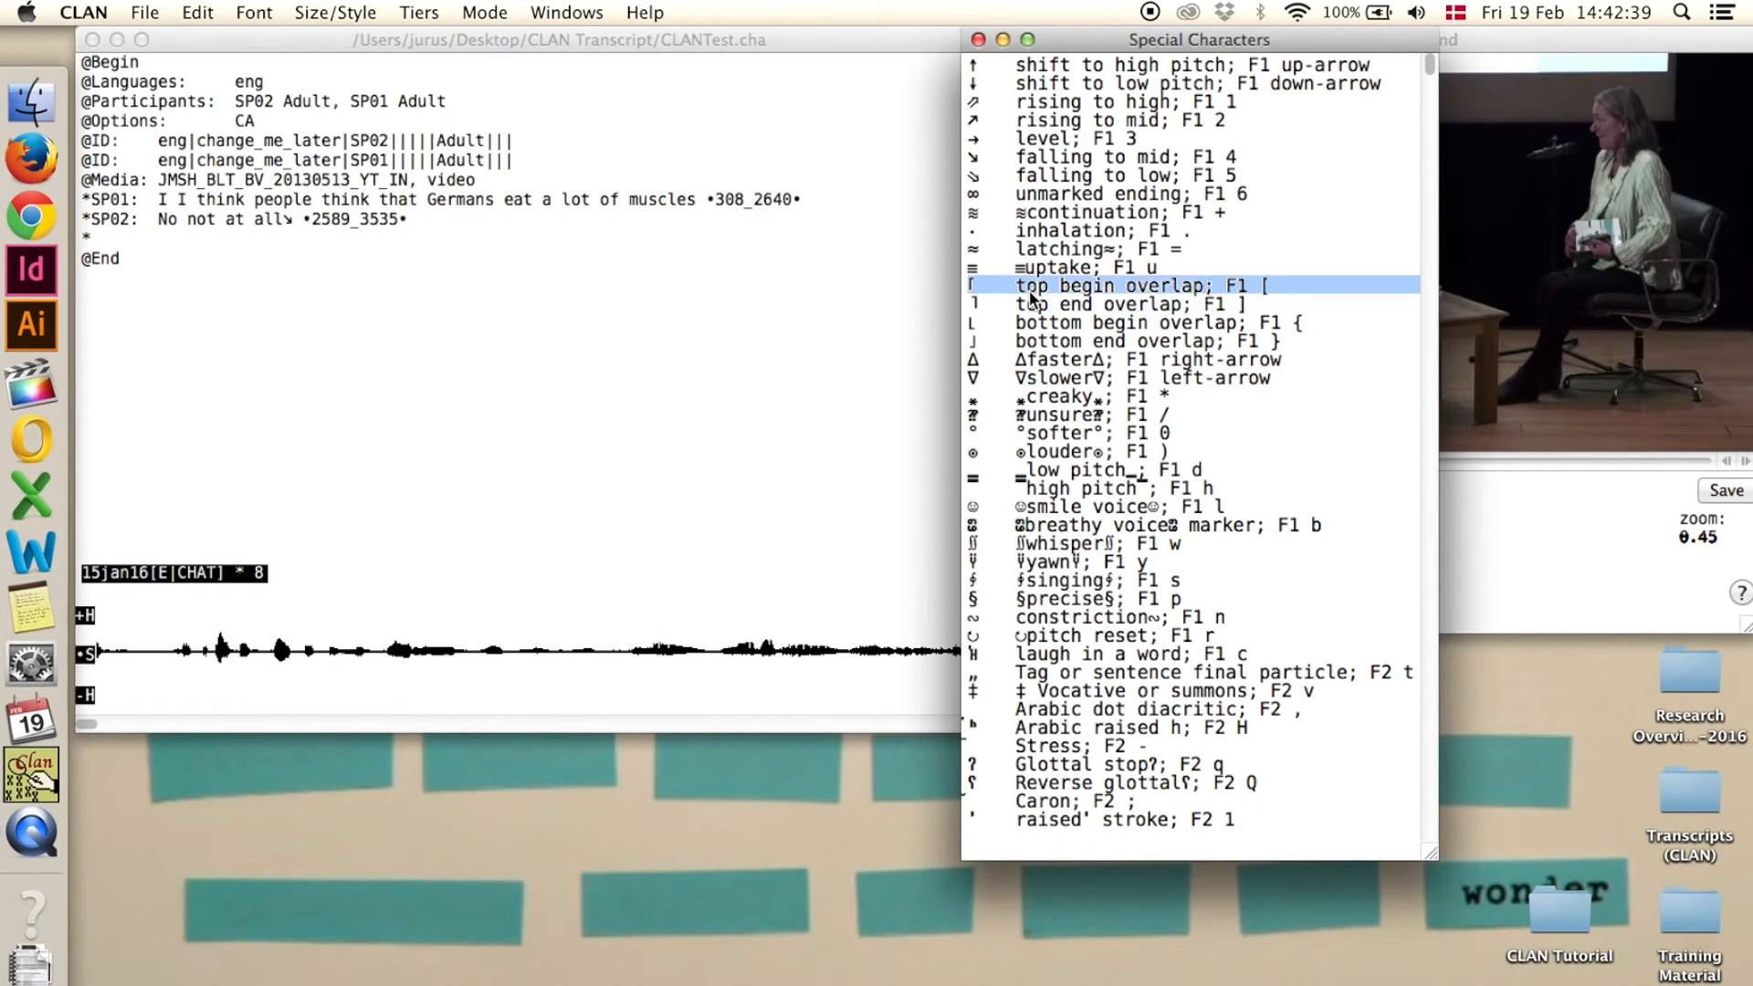
click(1129, 305)
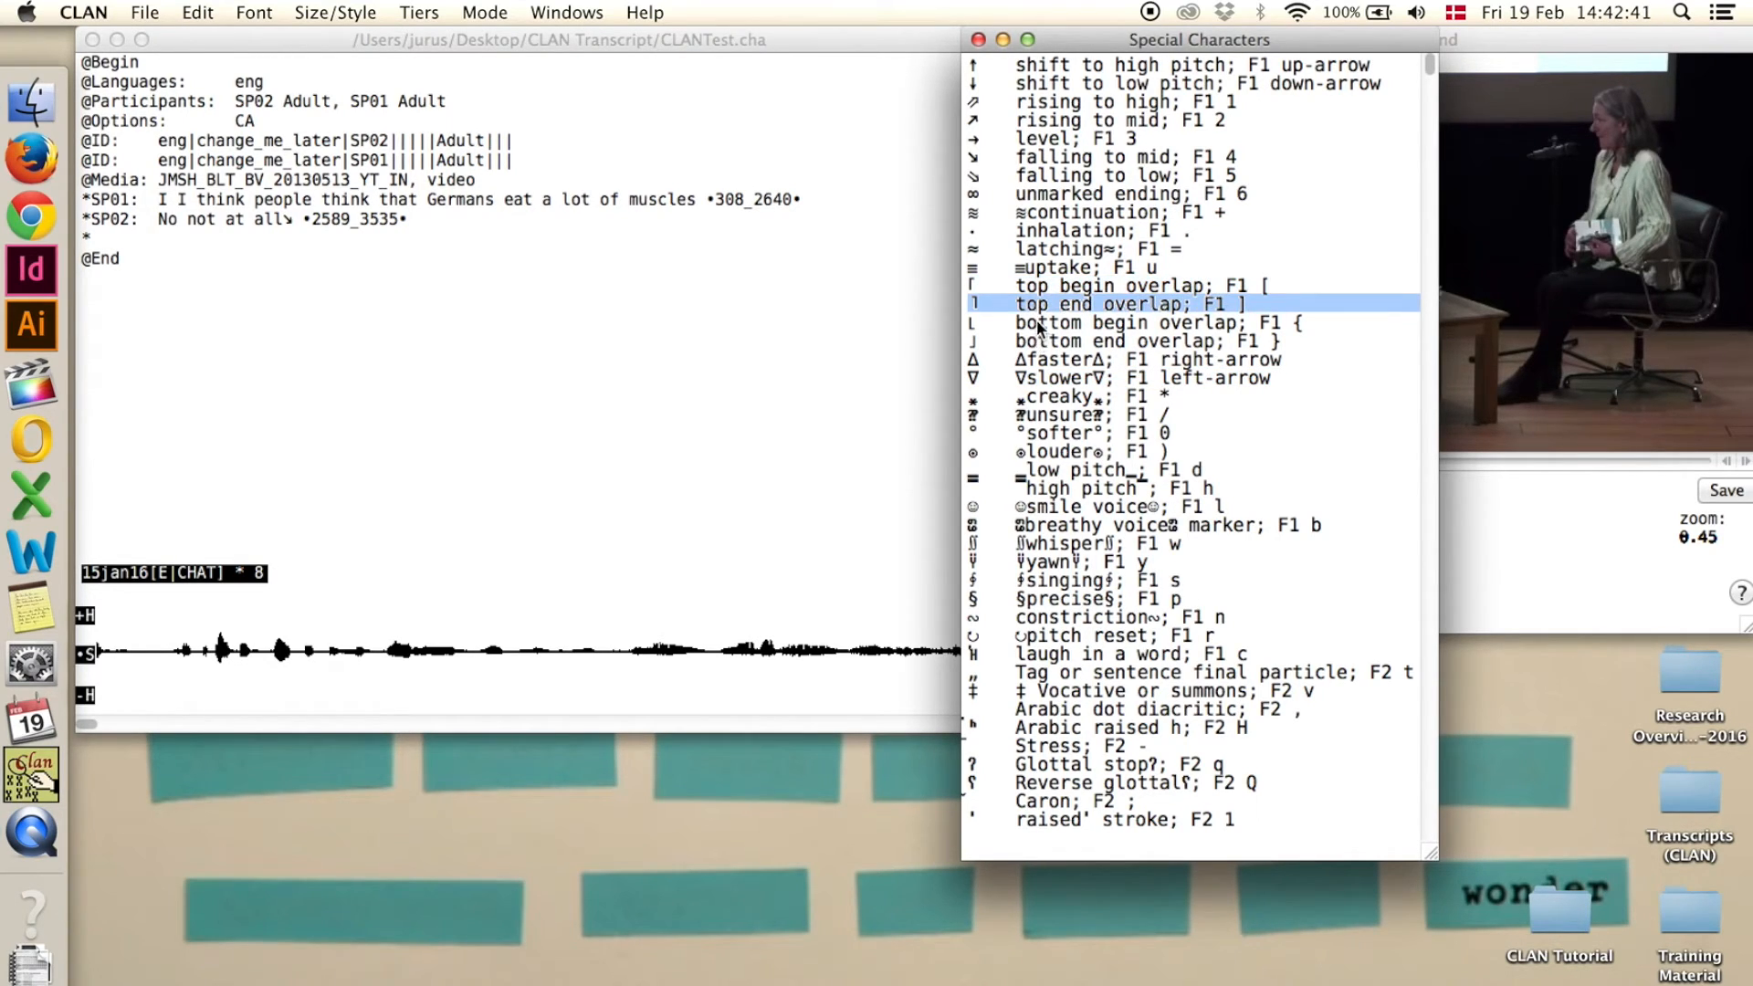
click(1129, 323)
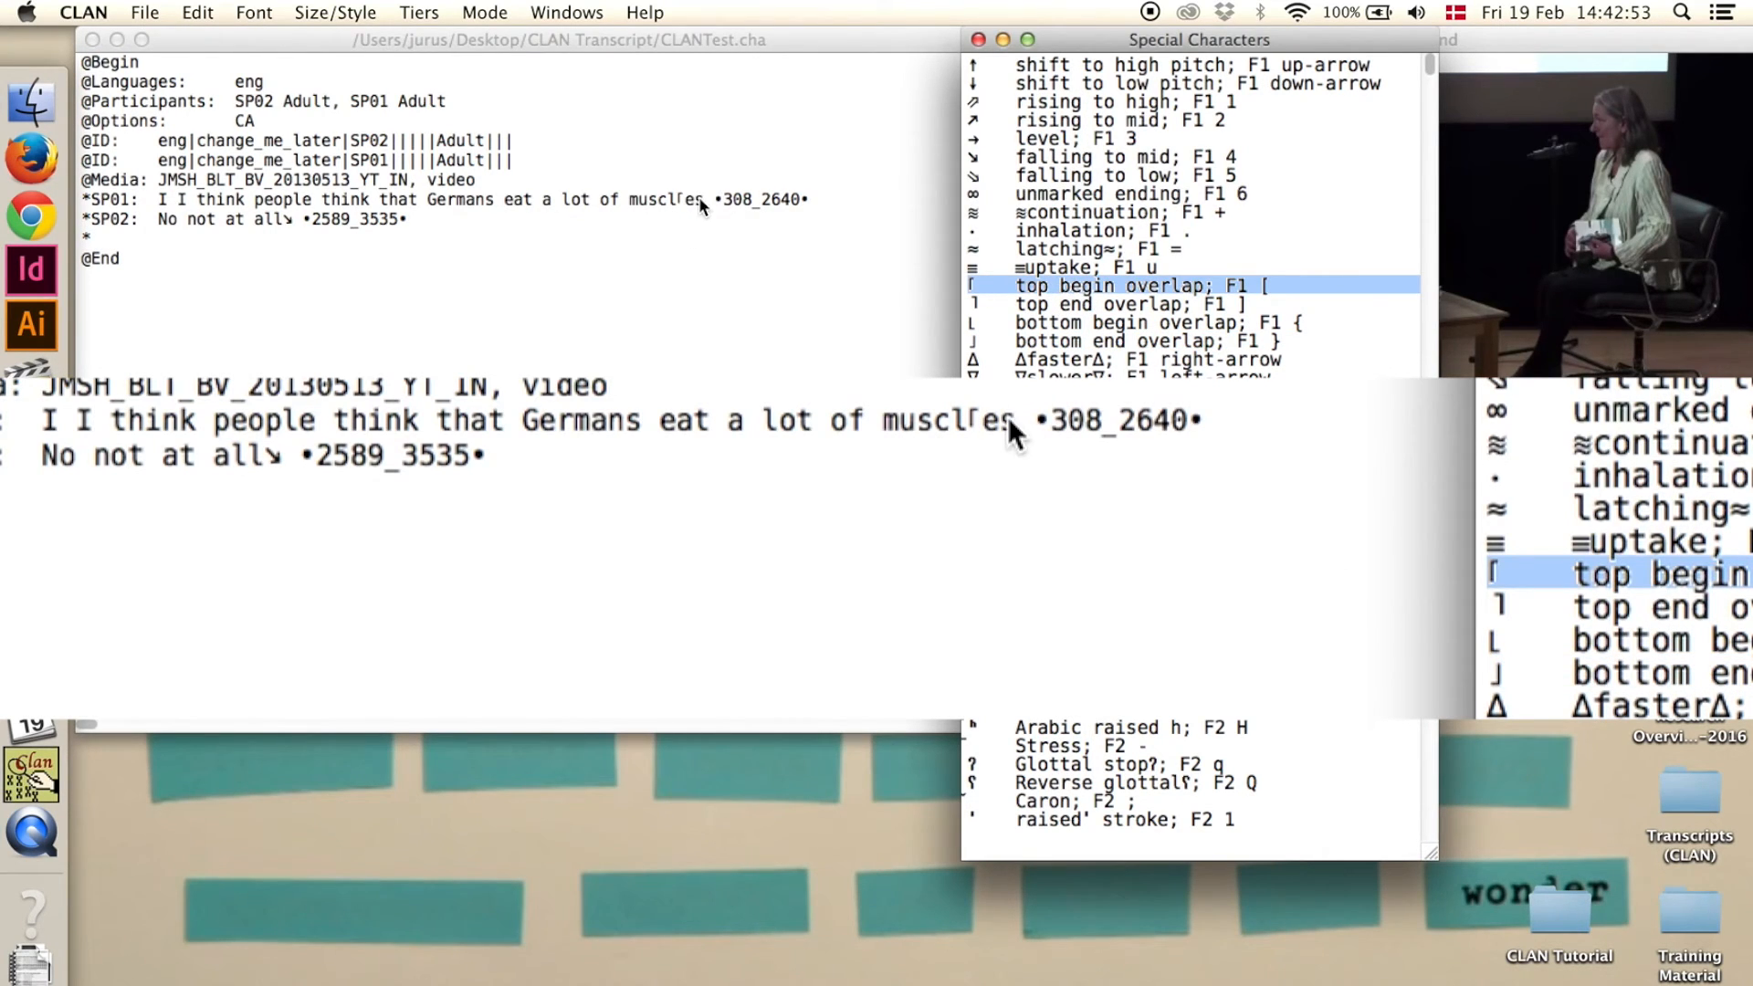
click(1117, 321)
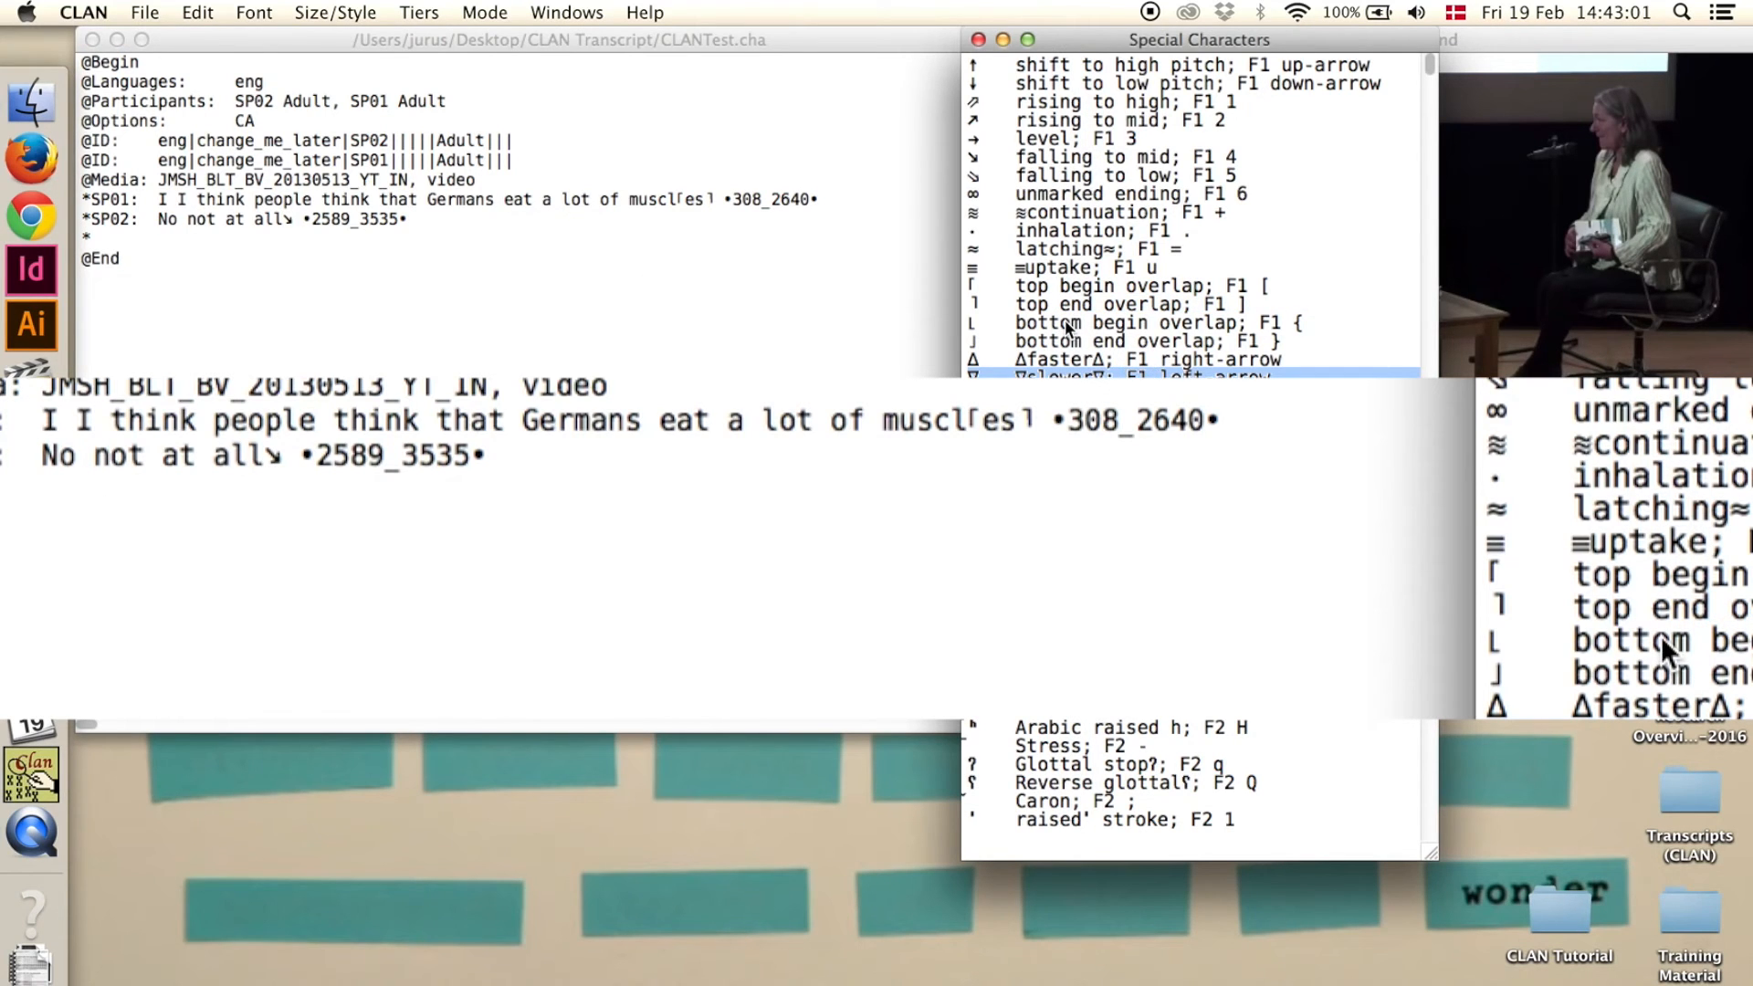
click(1152, 323)
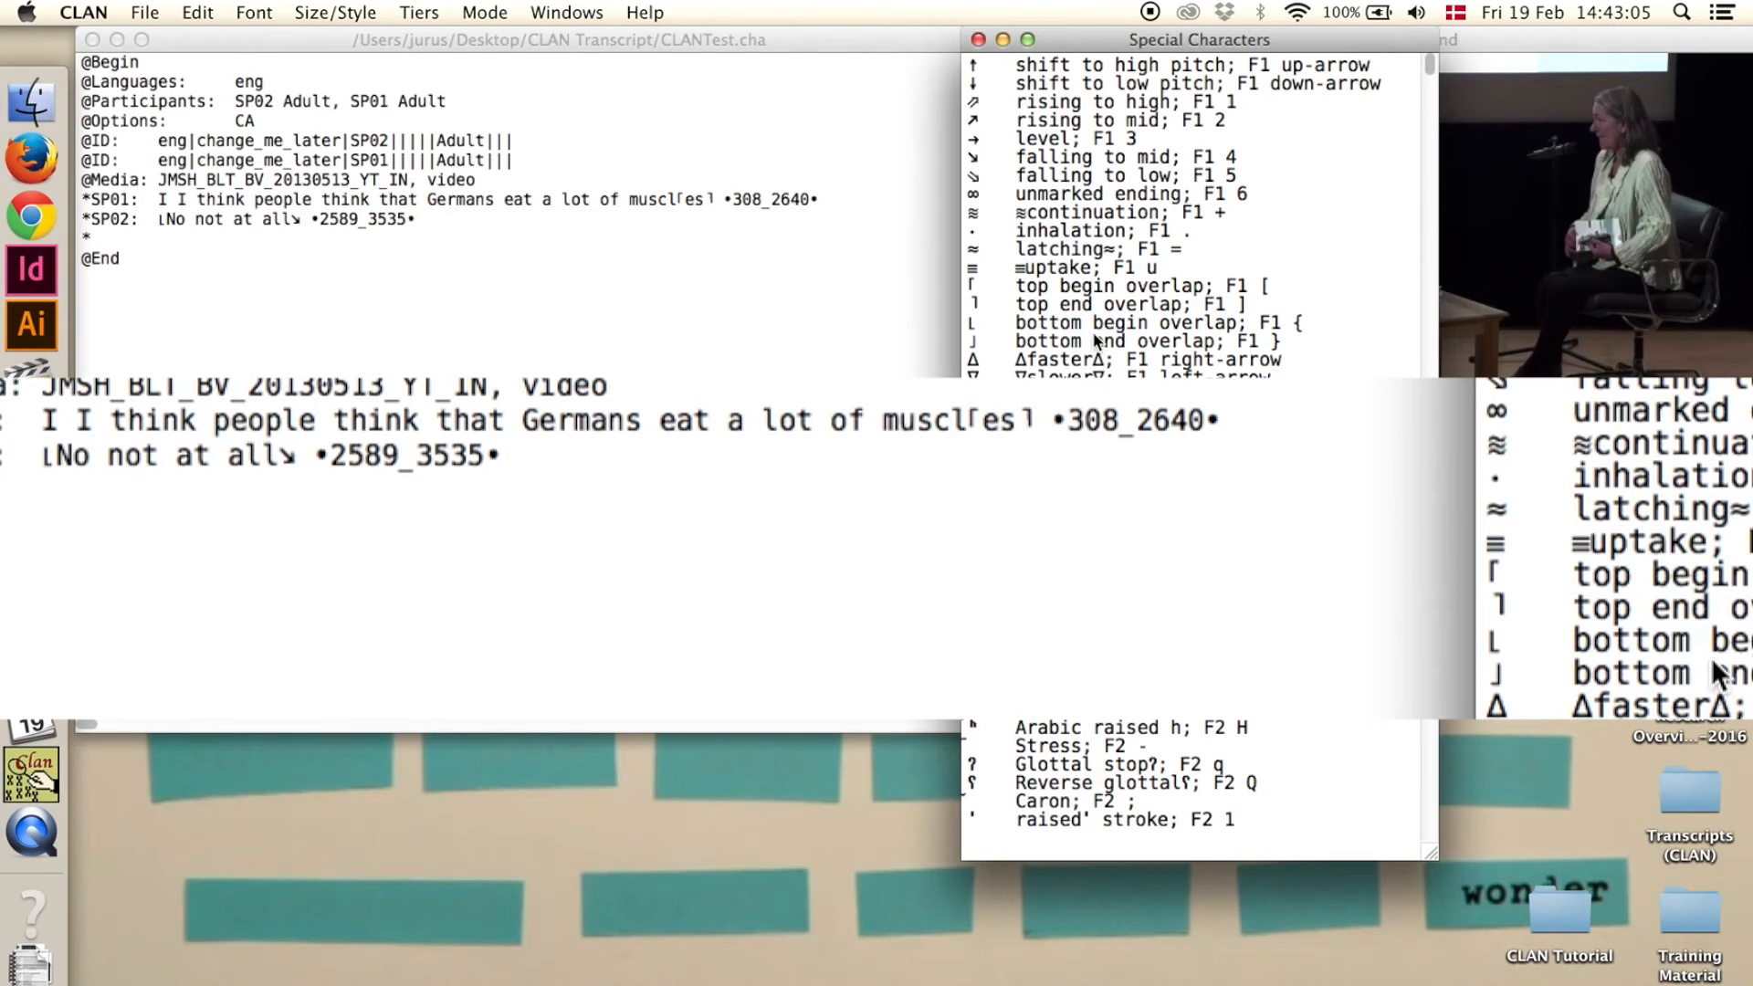
click(1139, 342)
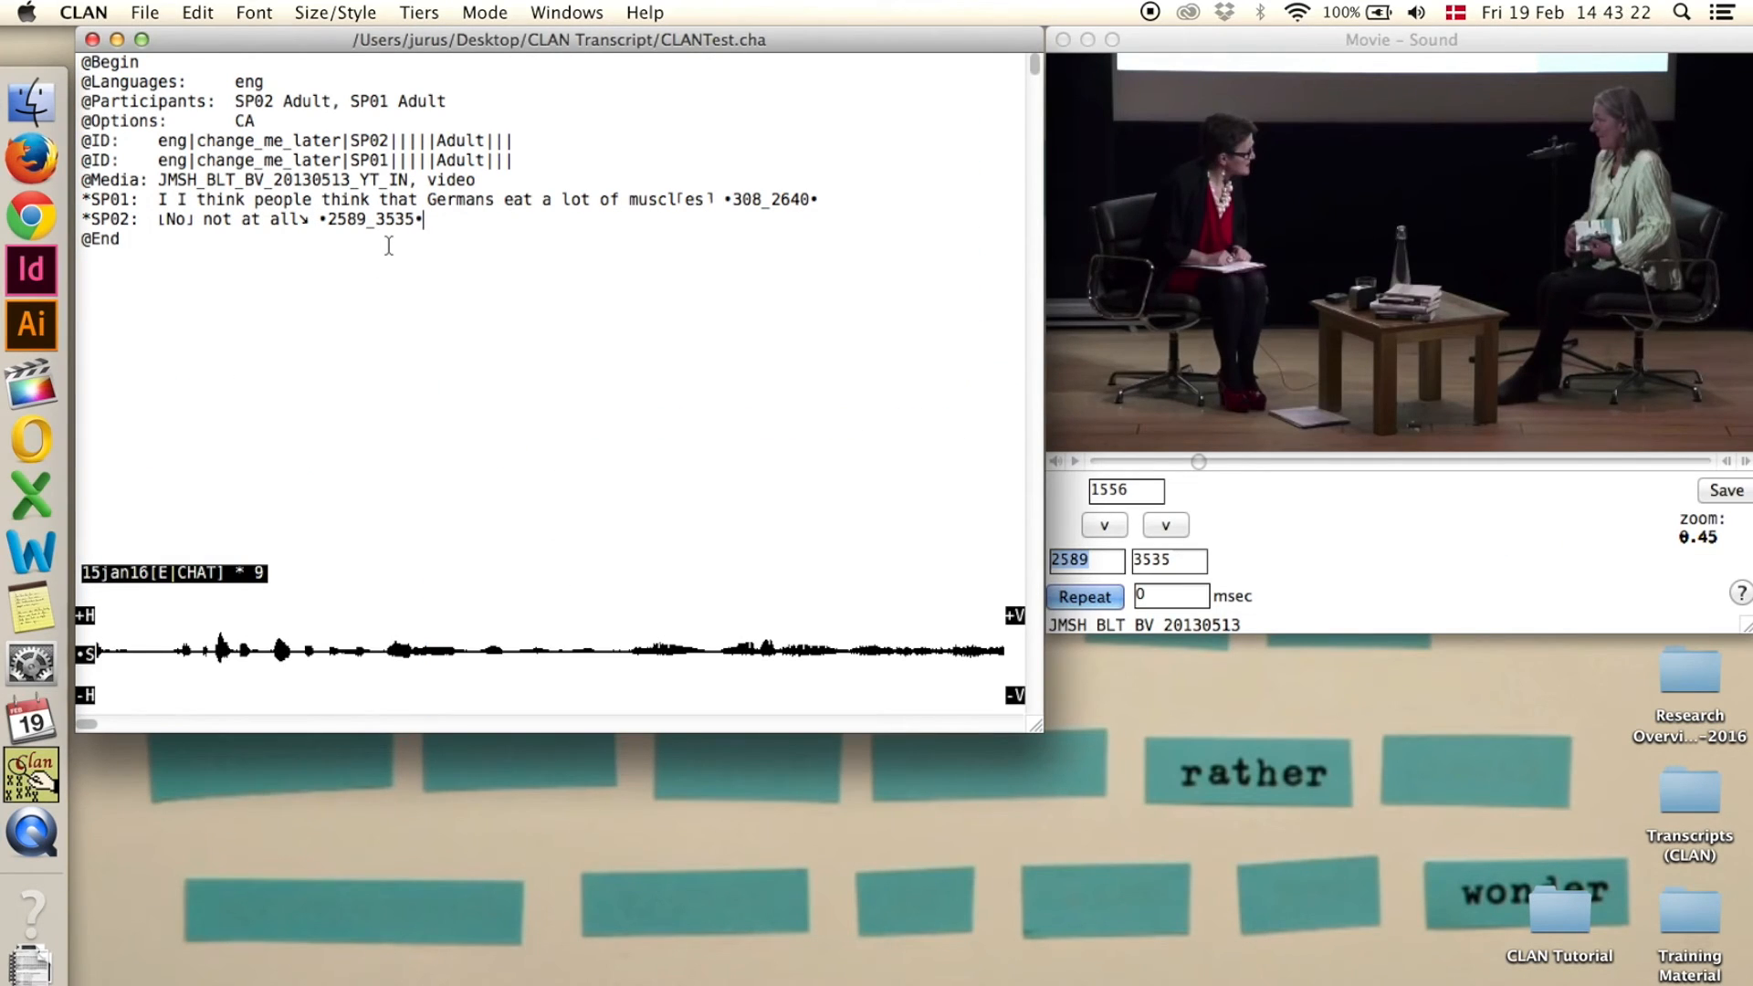
Add a %com tier under SP01's turn reading 'Write a comment.'.
click(426, 648)
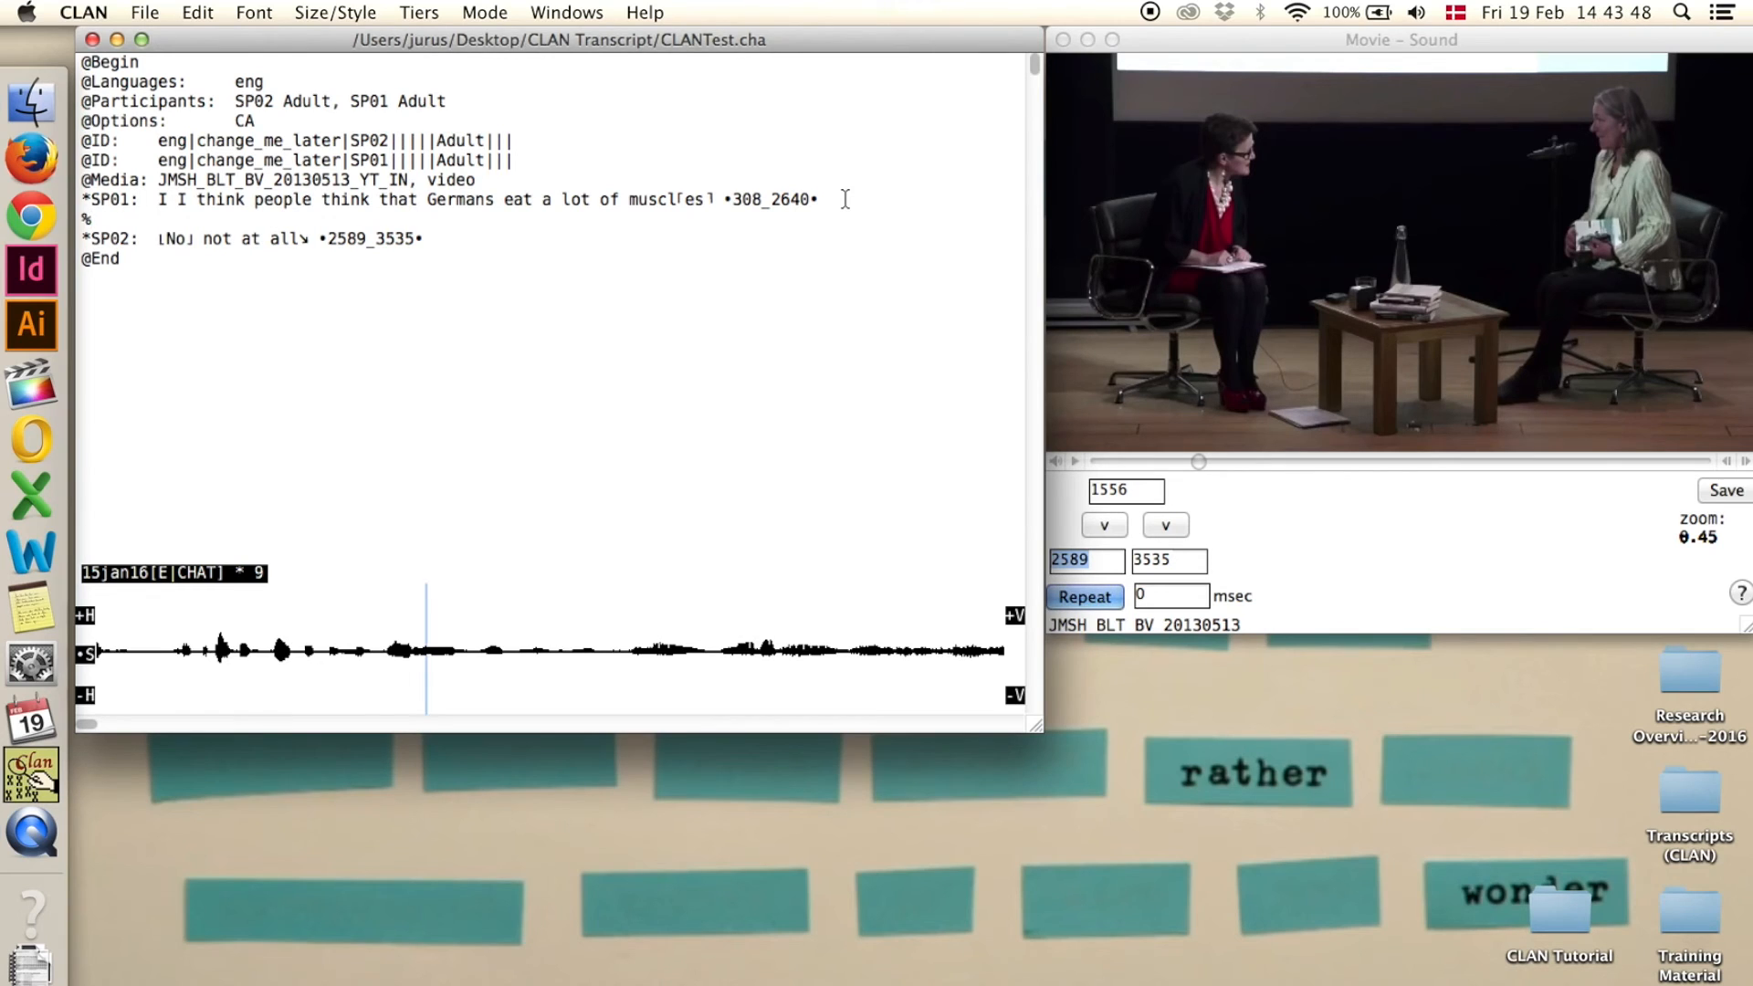
text(%com:)
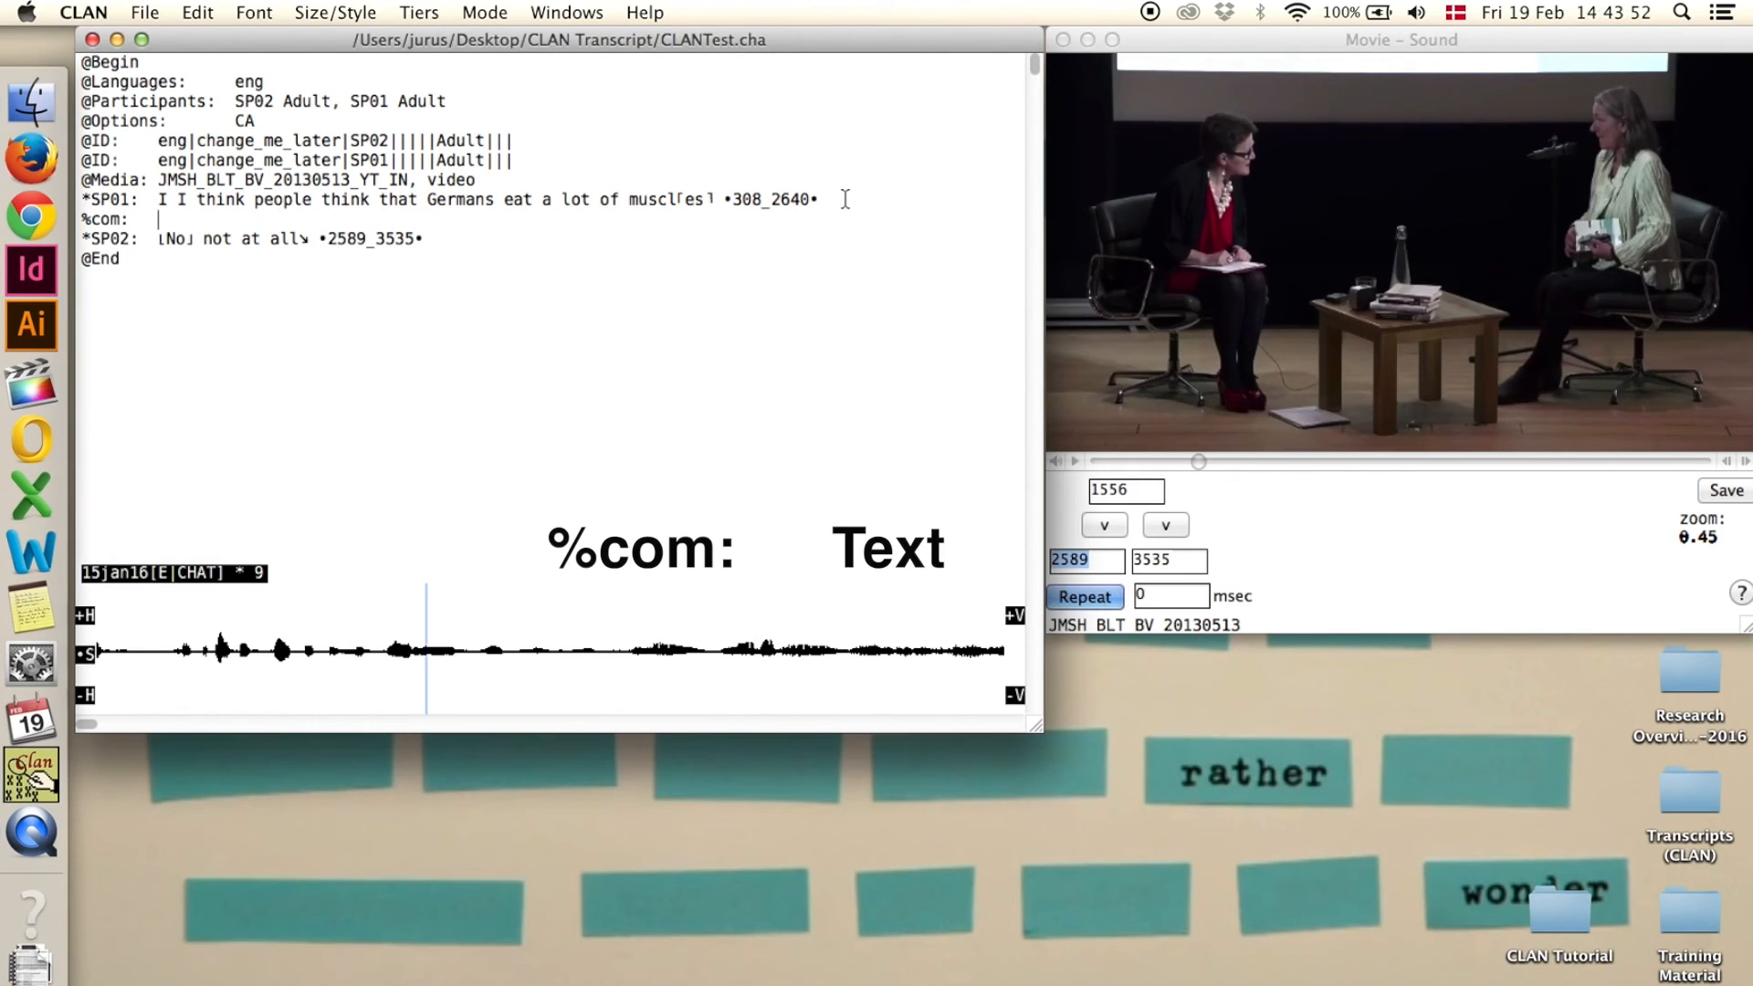
text(Write)
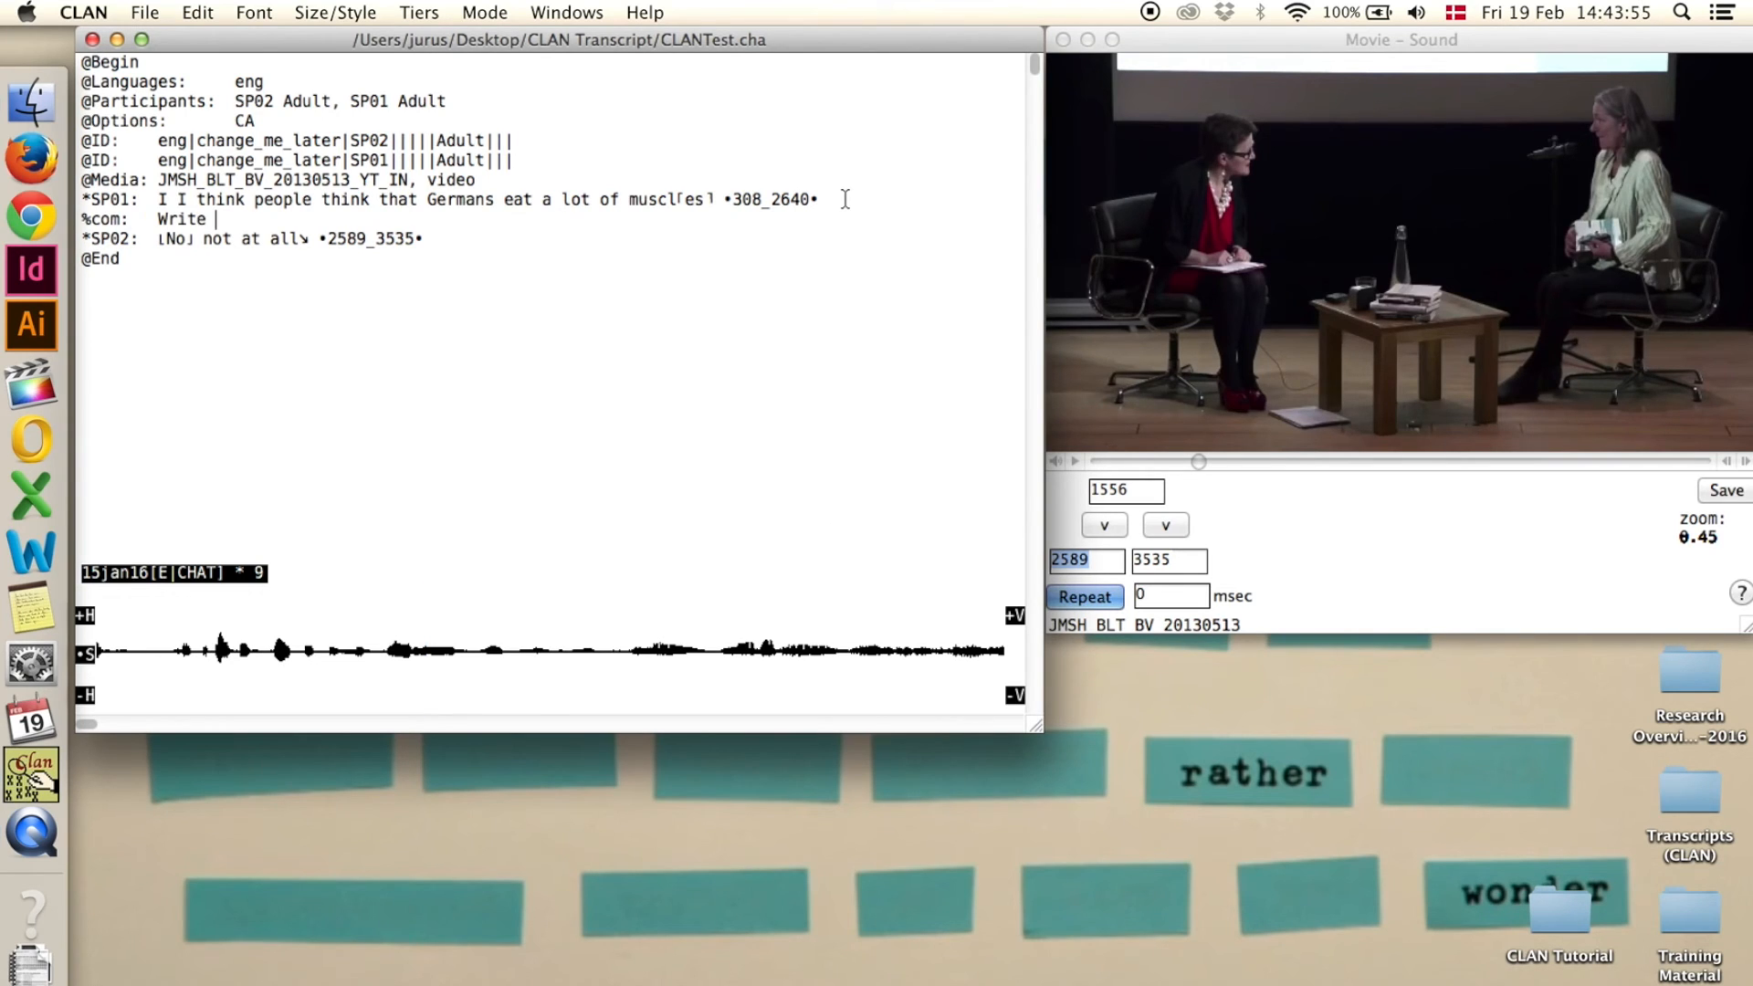
text(a comme)
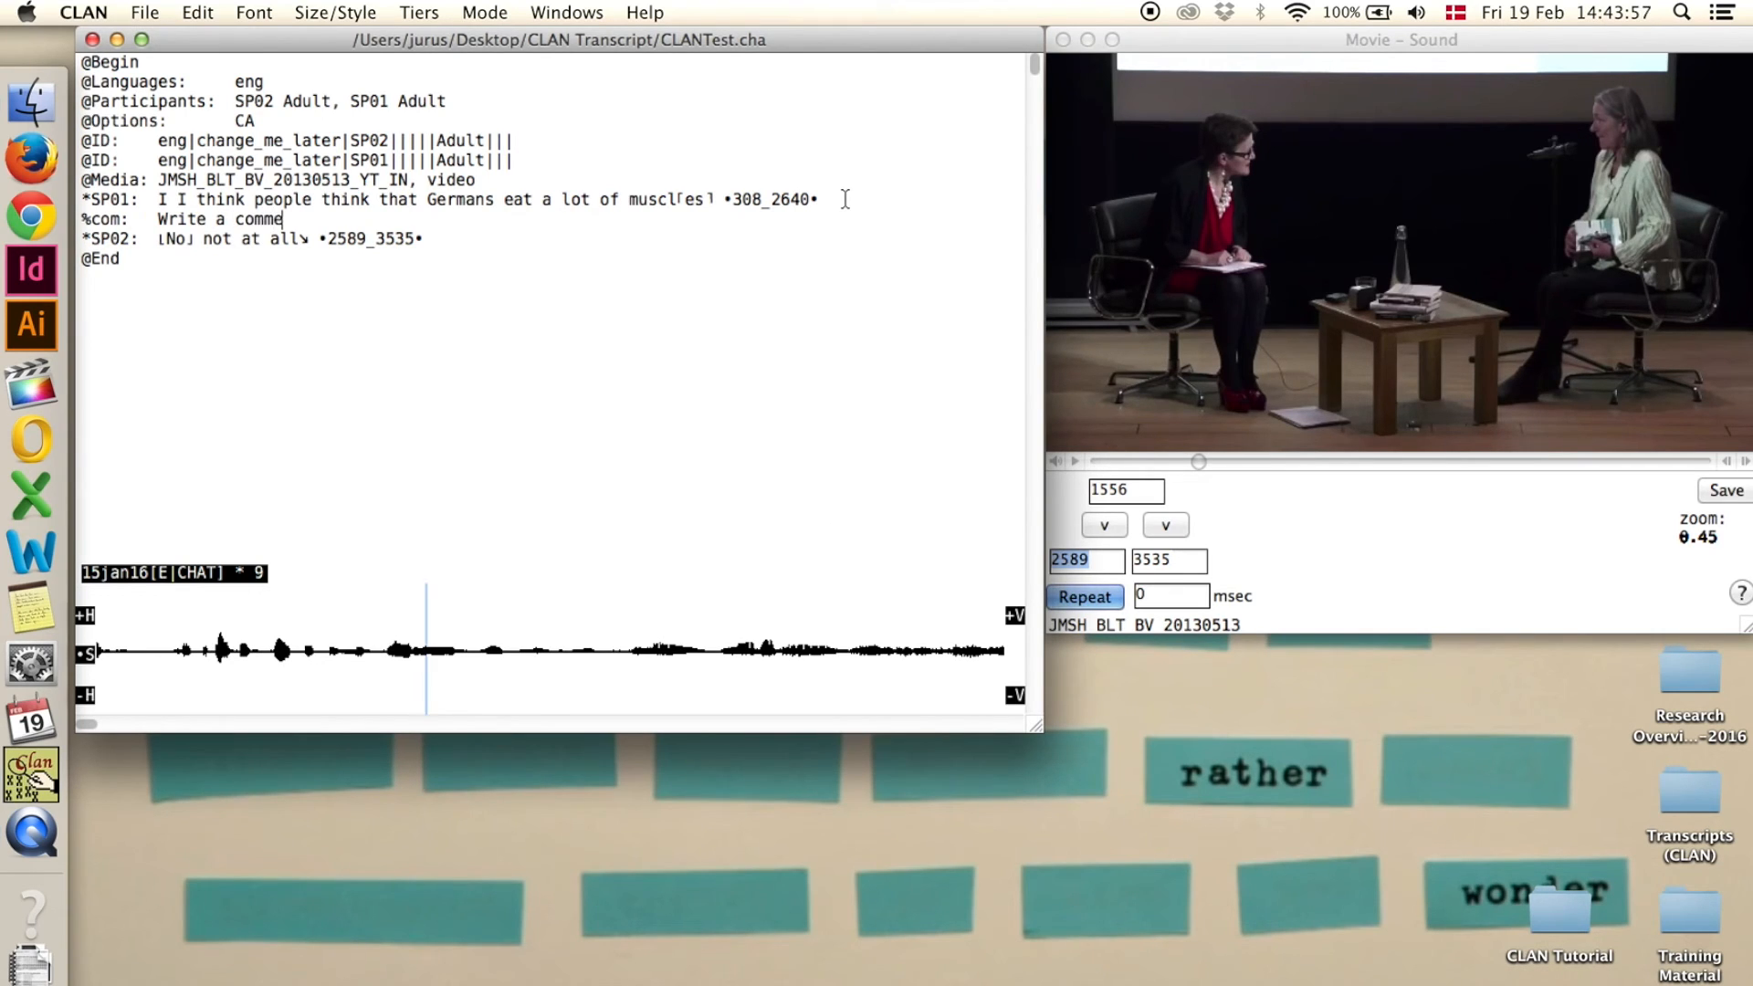
text(nt.)
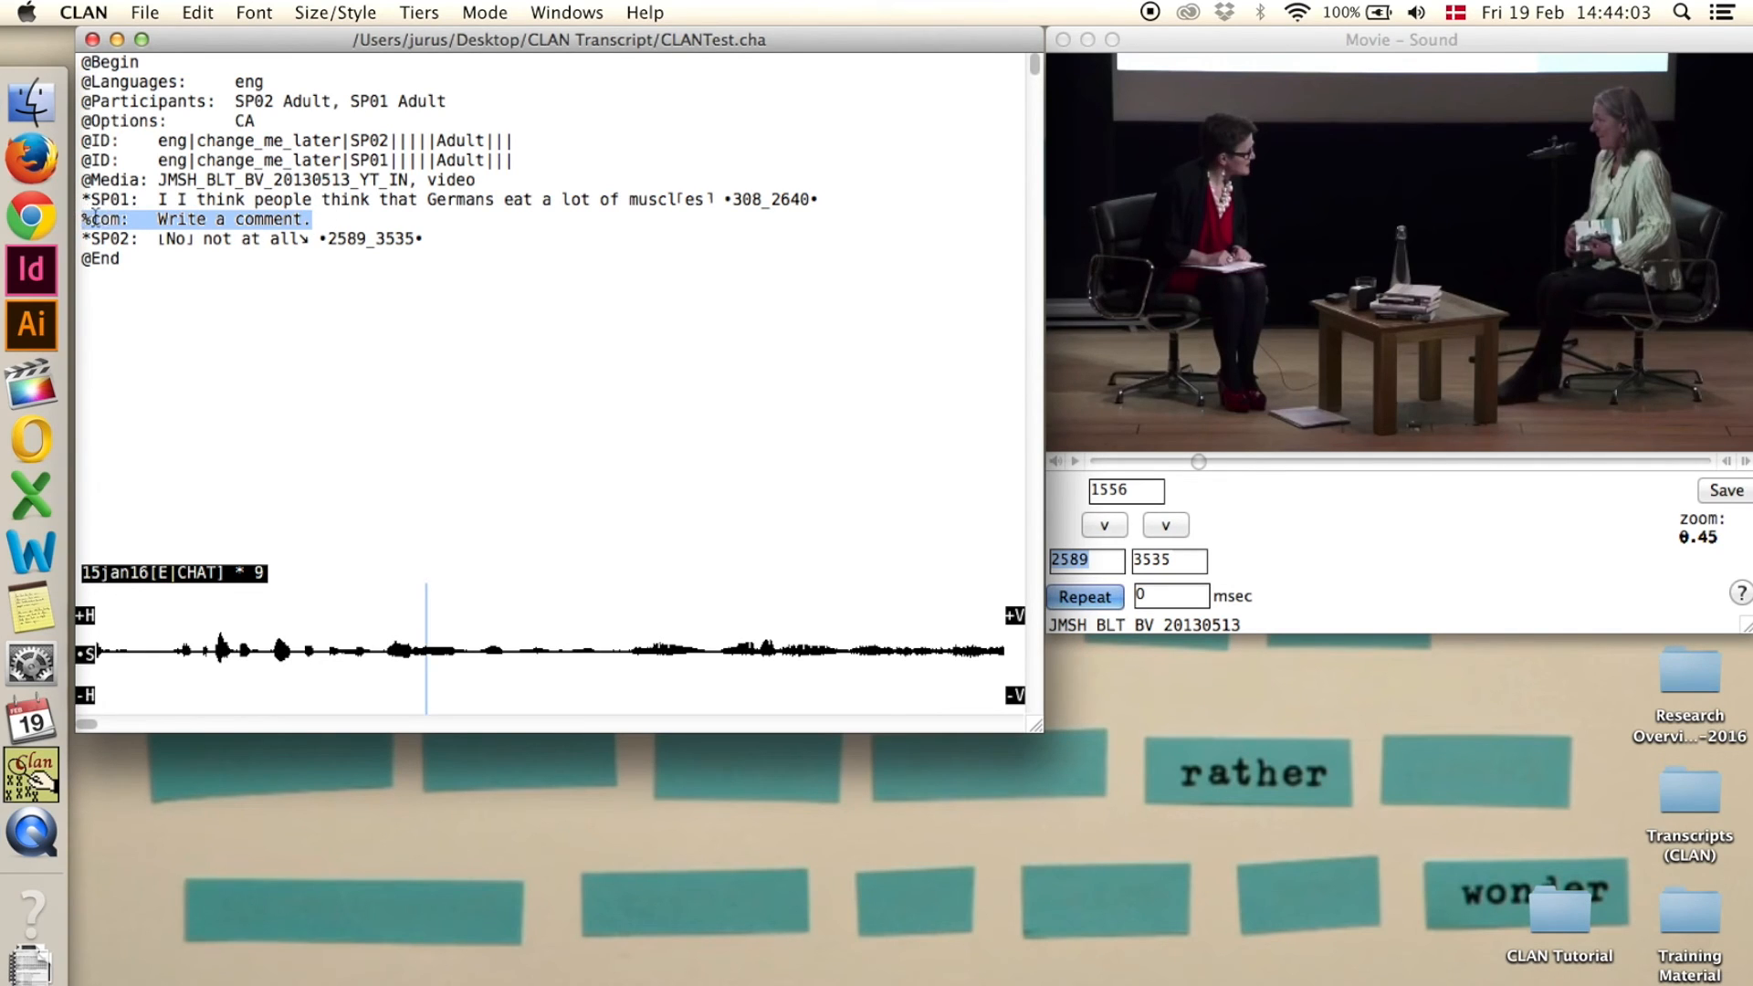
Add a %com tier under SP02's turn reading 'Another comment.'.
click(179, 199)
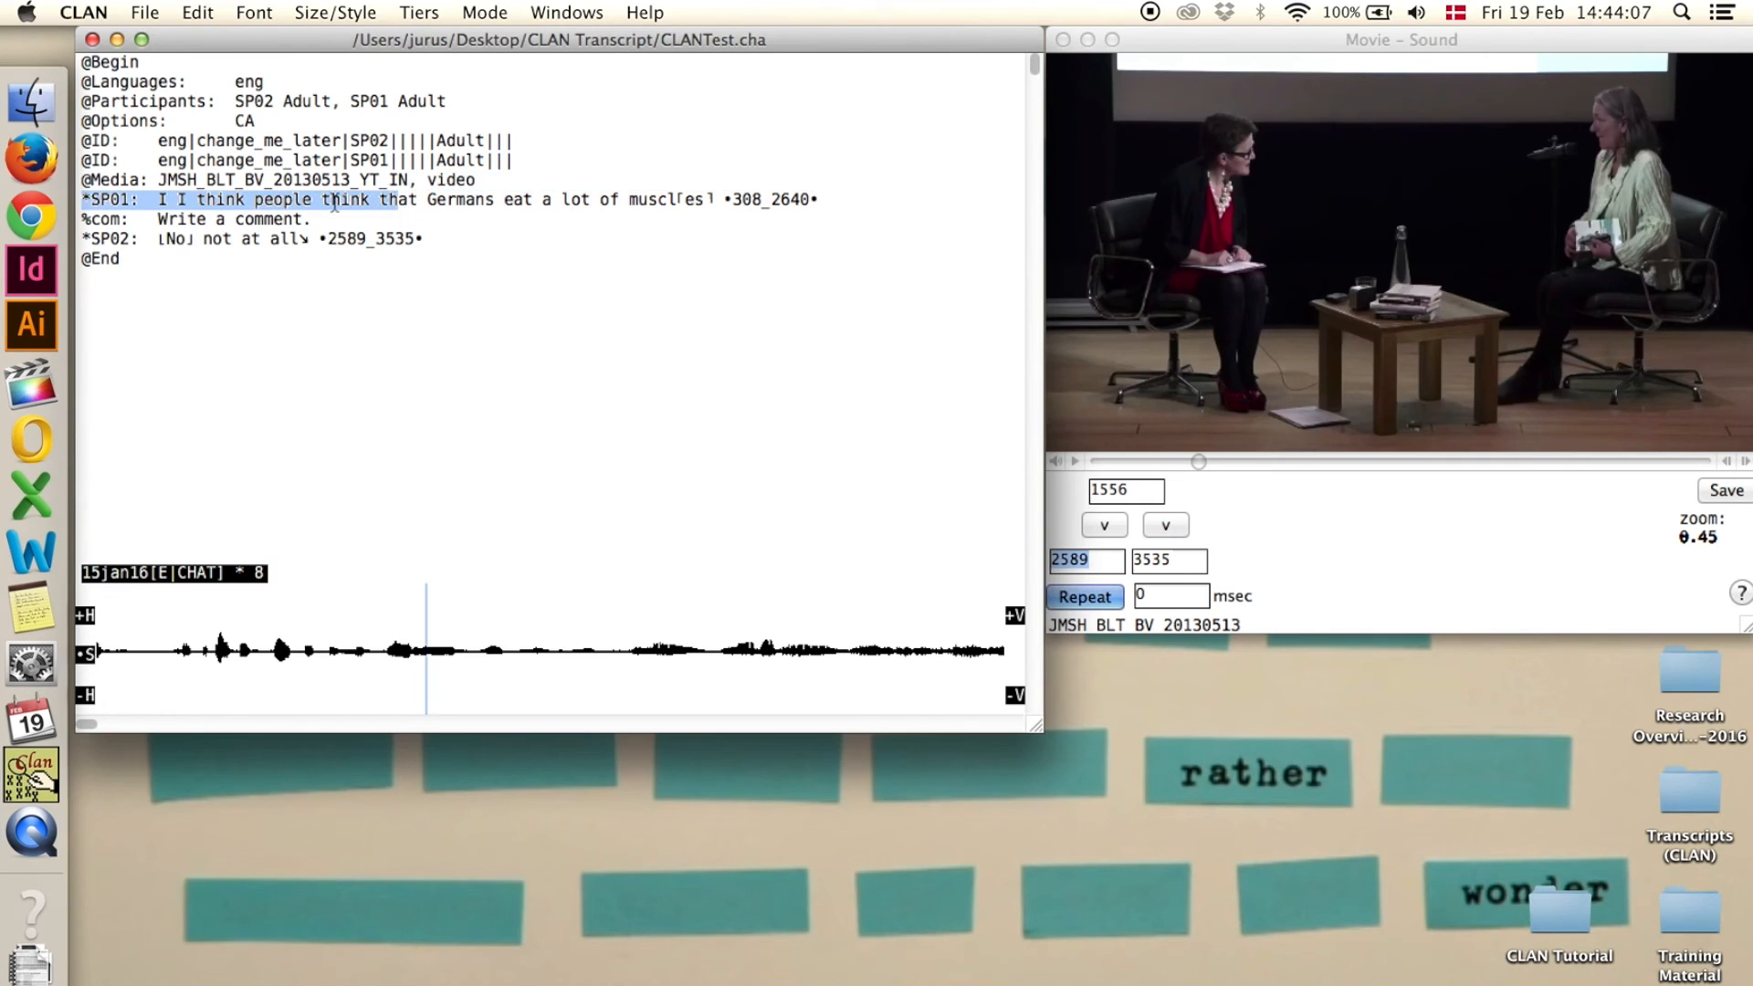
click(106, 238)
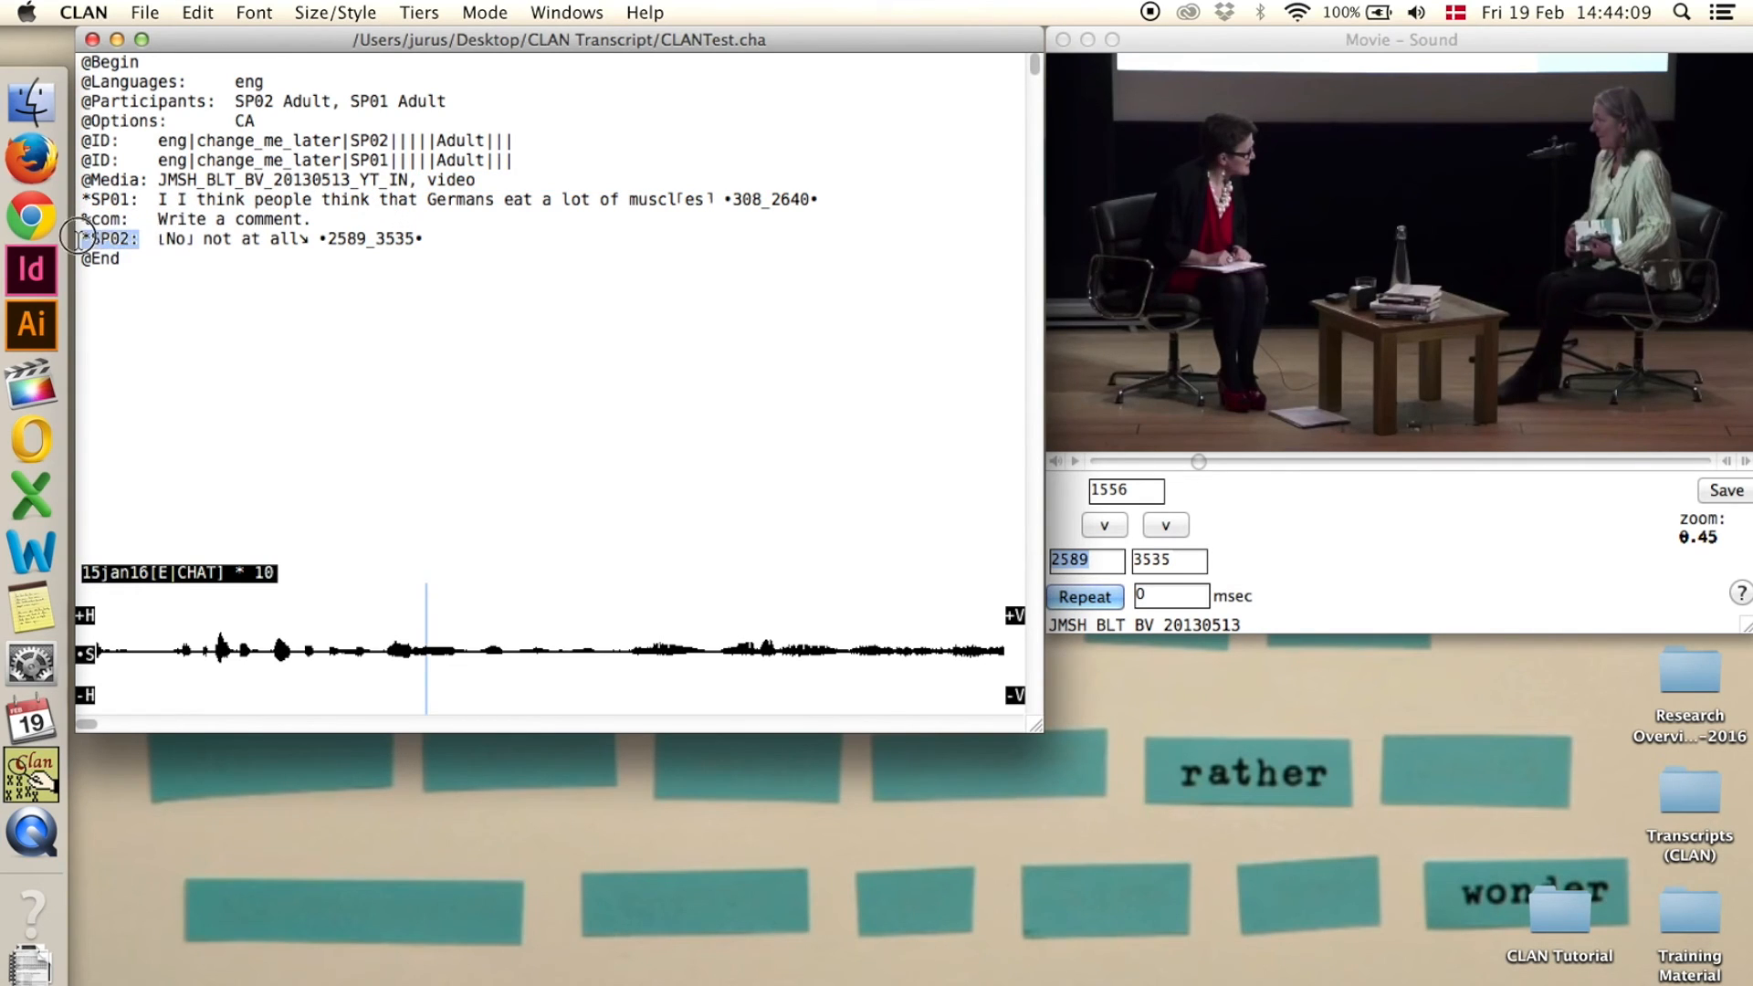
key(Return)
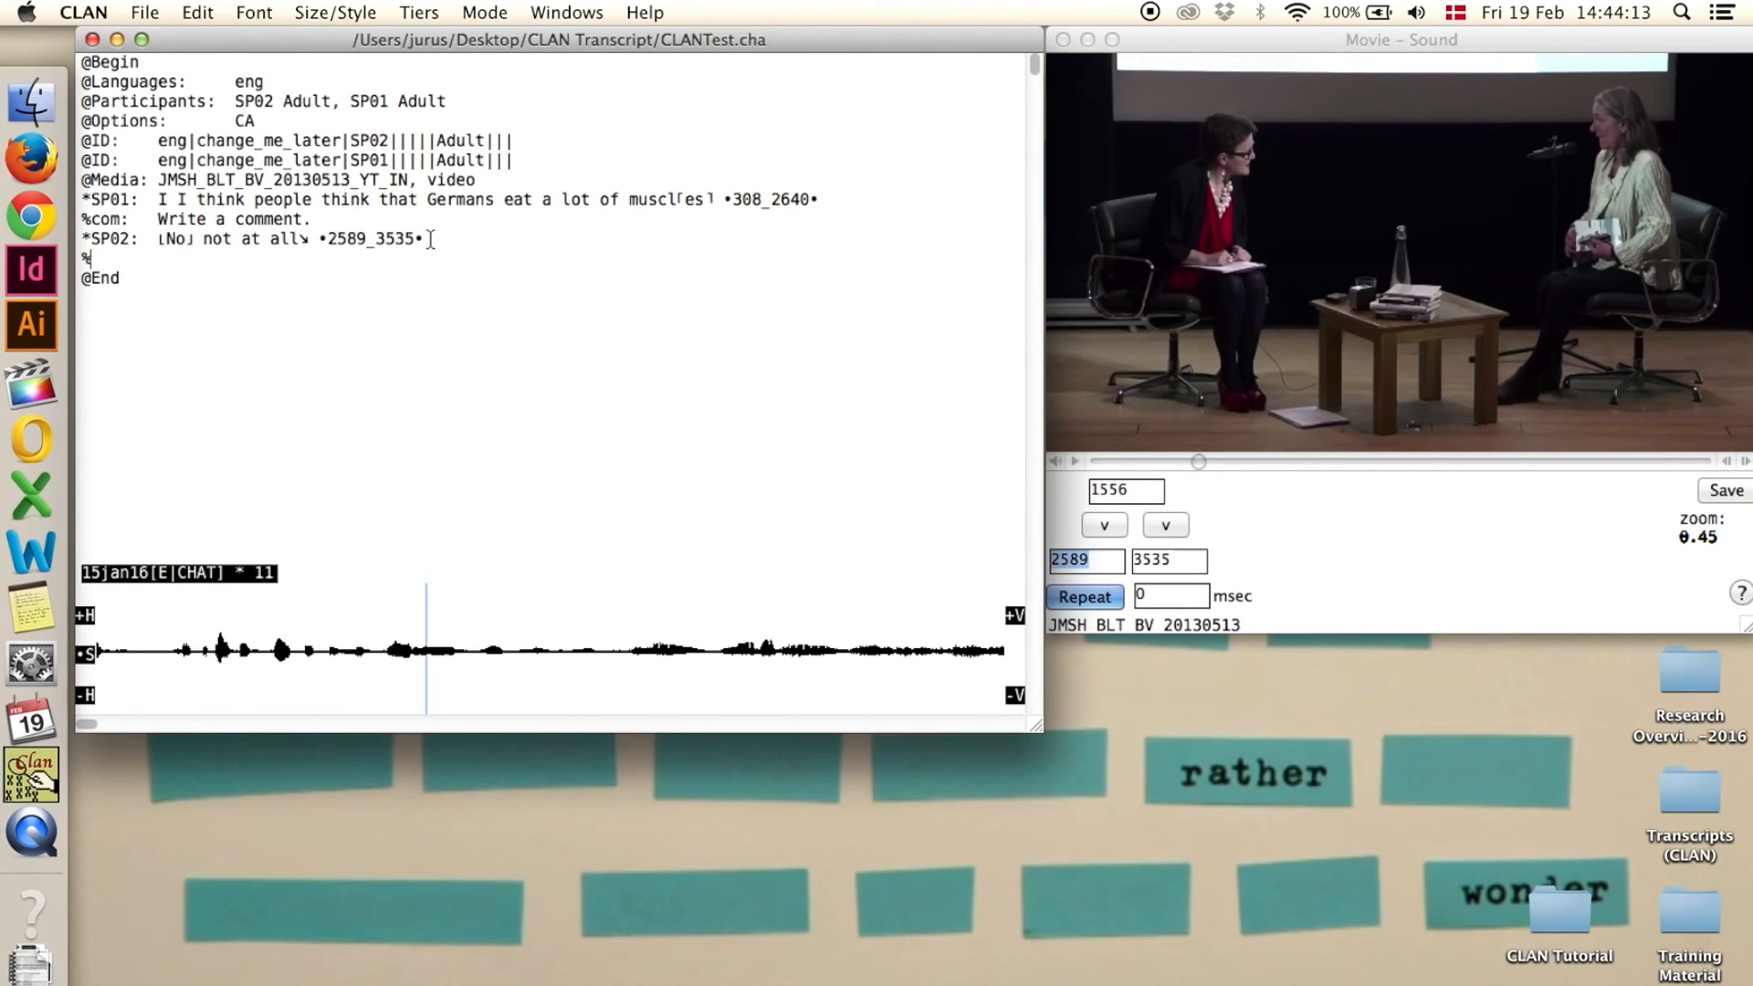
text(com:)
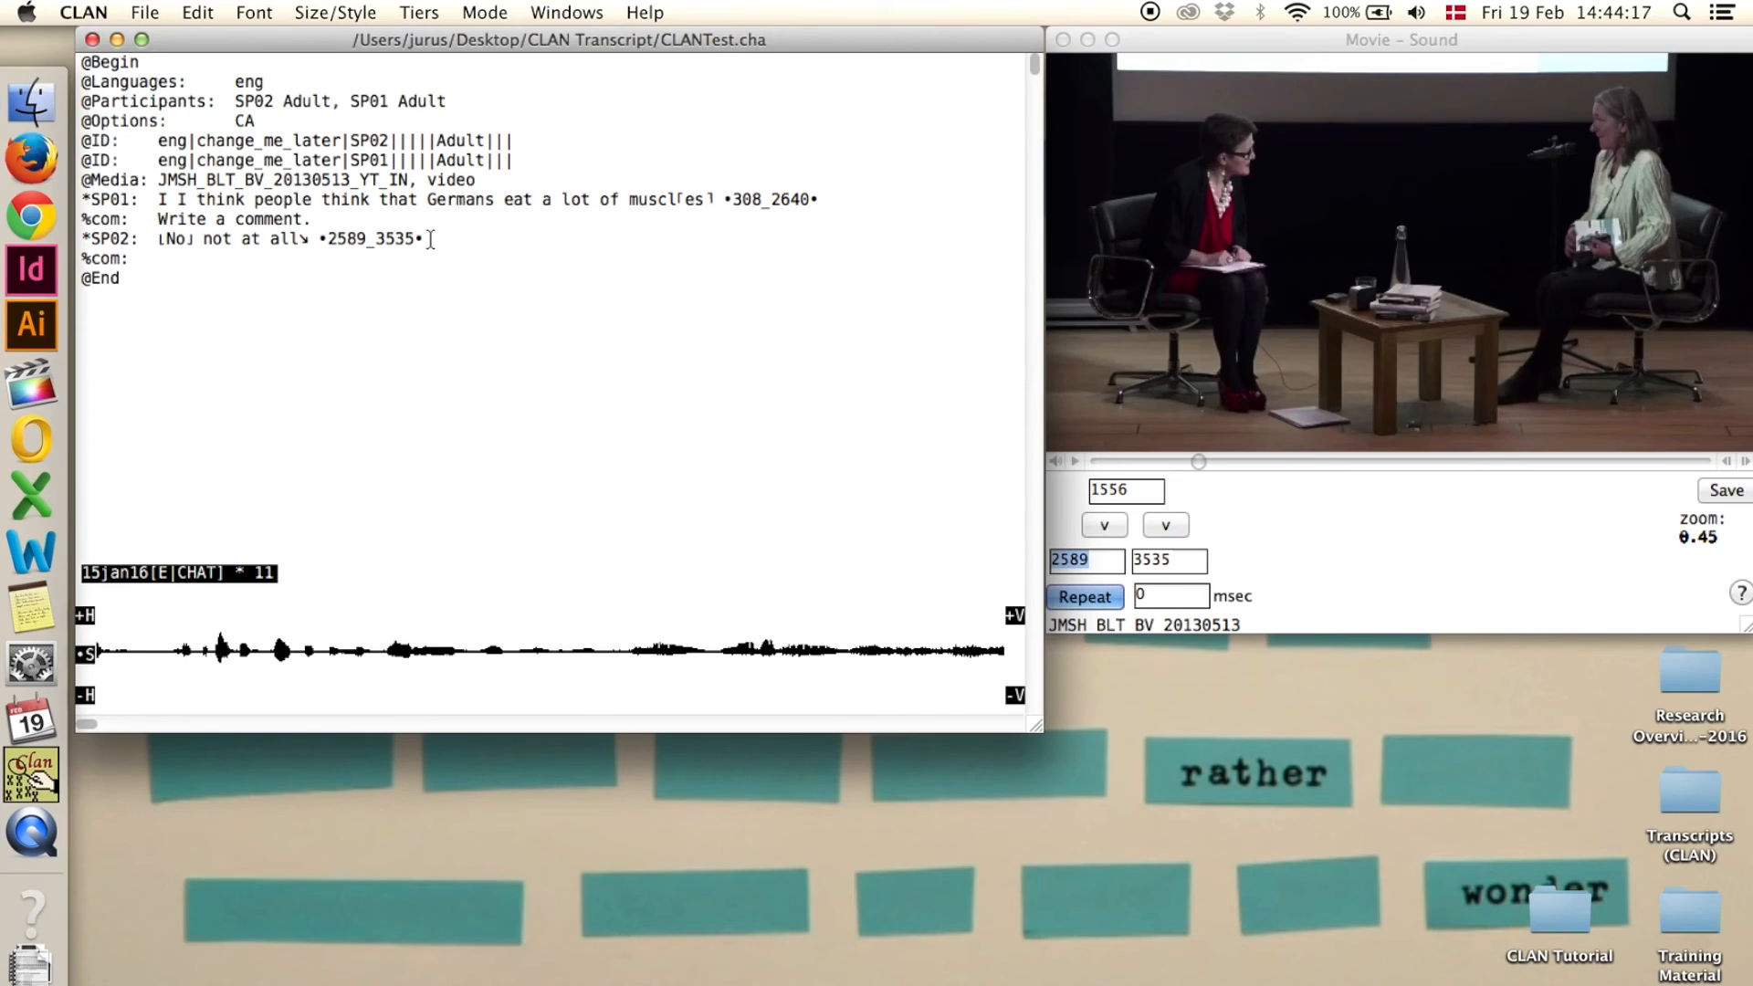
text(Another c)
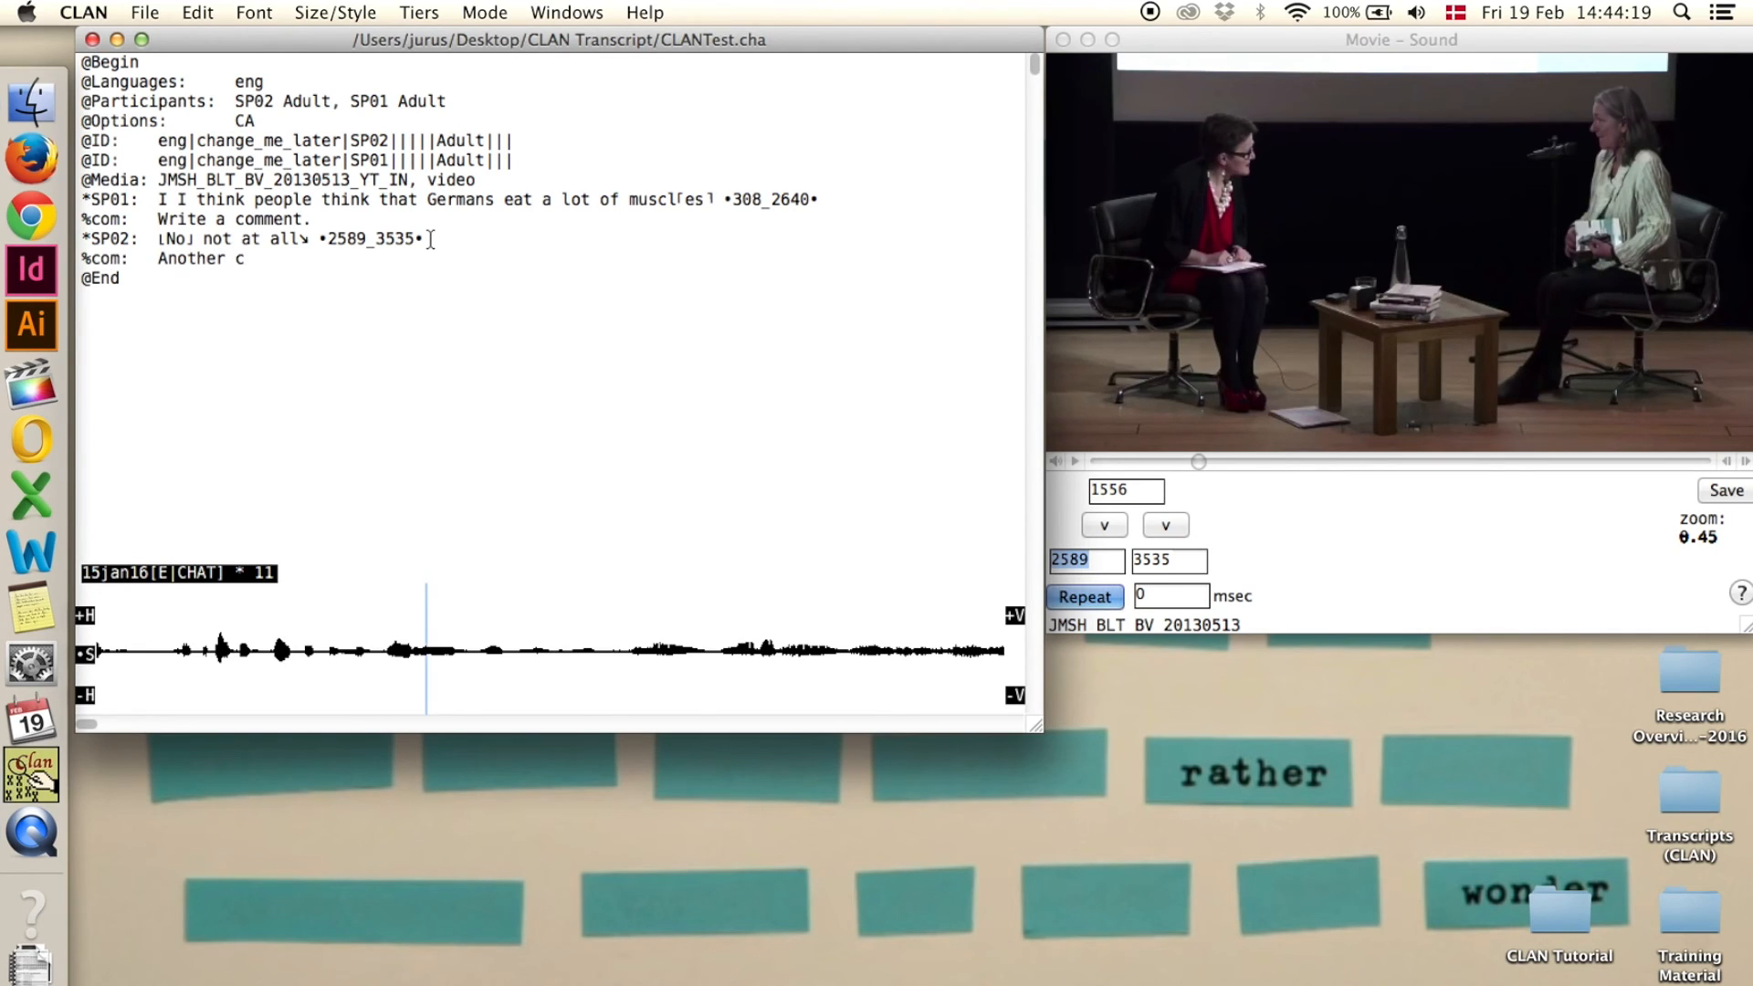
text(omment.)
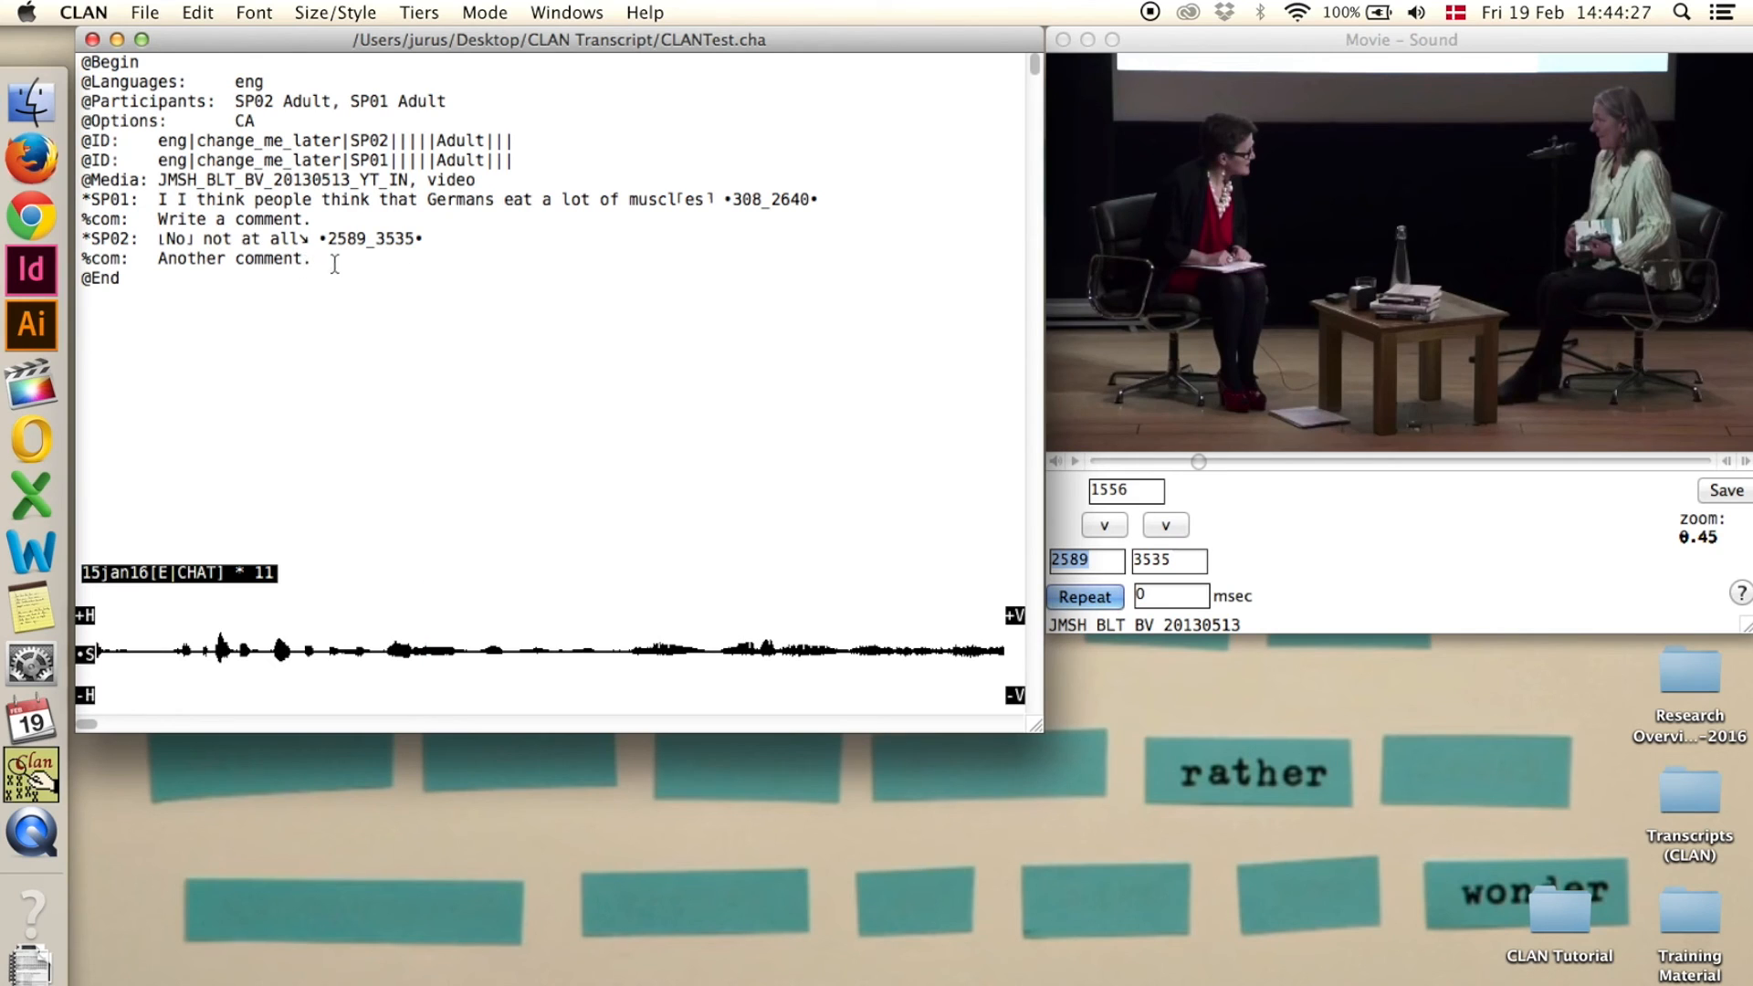
Save CLANTest.cha and show CLAN Options with the checkpoint-every-20 autosave setting.
click(143, 12)
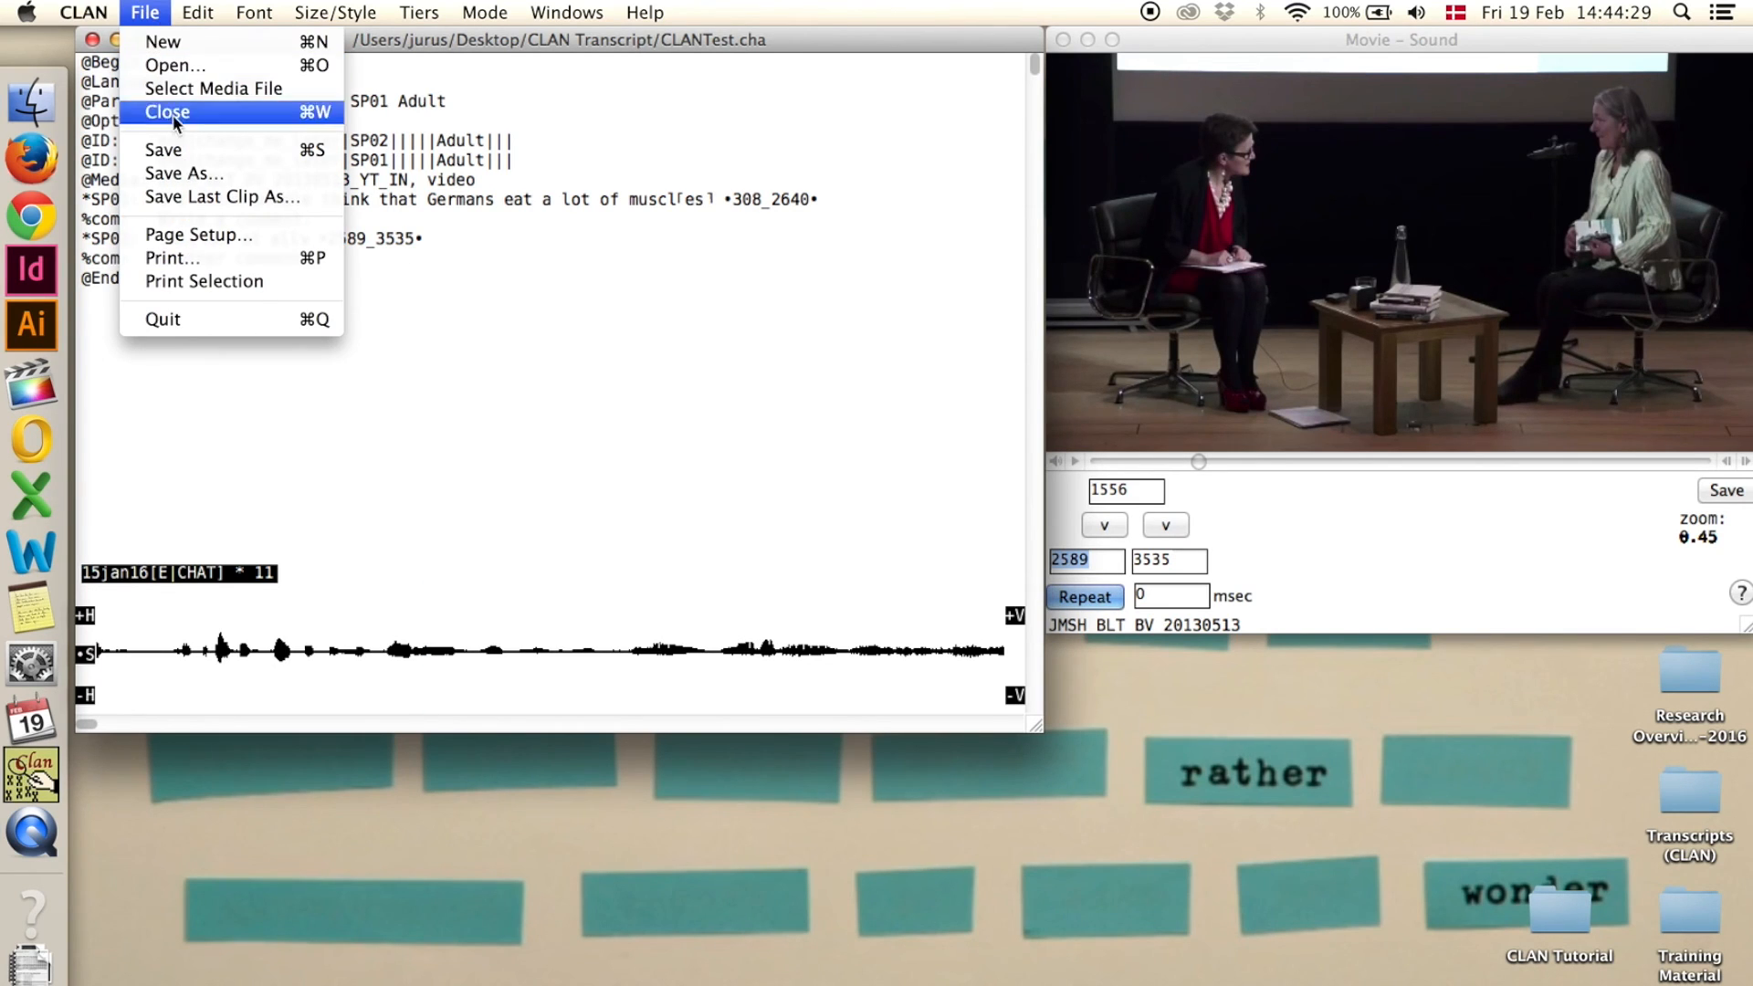
mouse_move(162, 42)
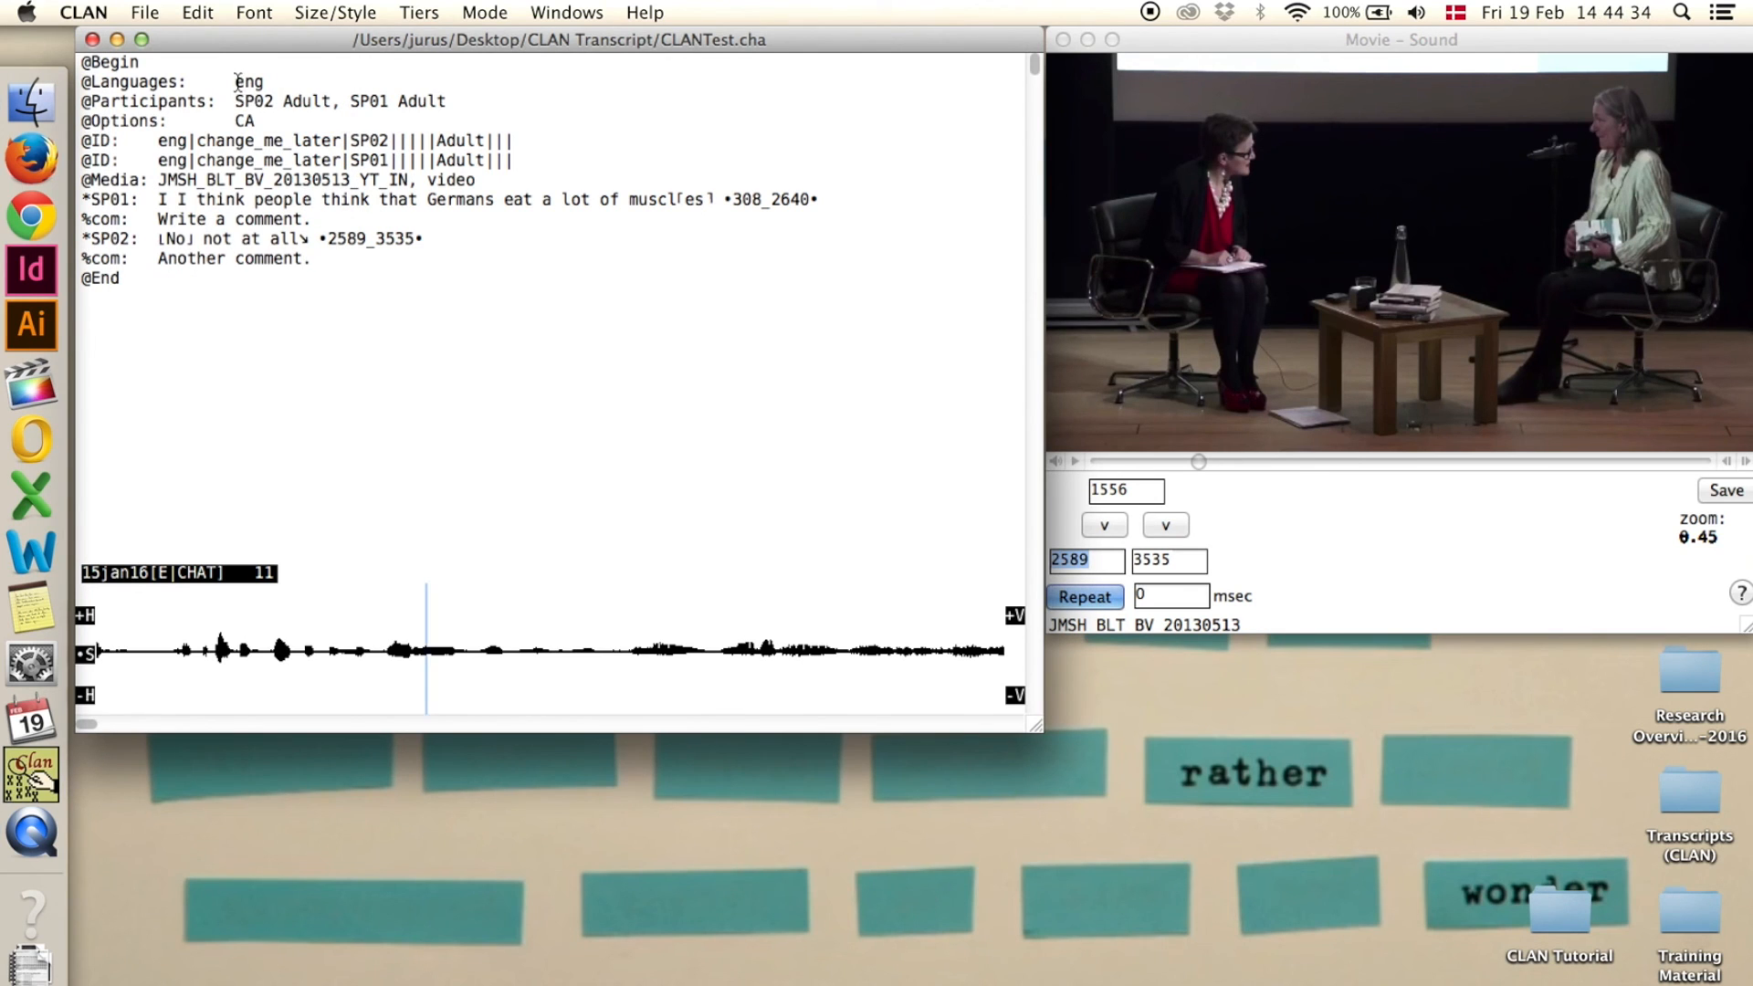
click(197, 12)
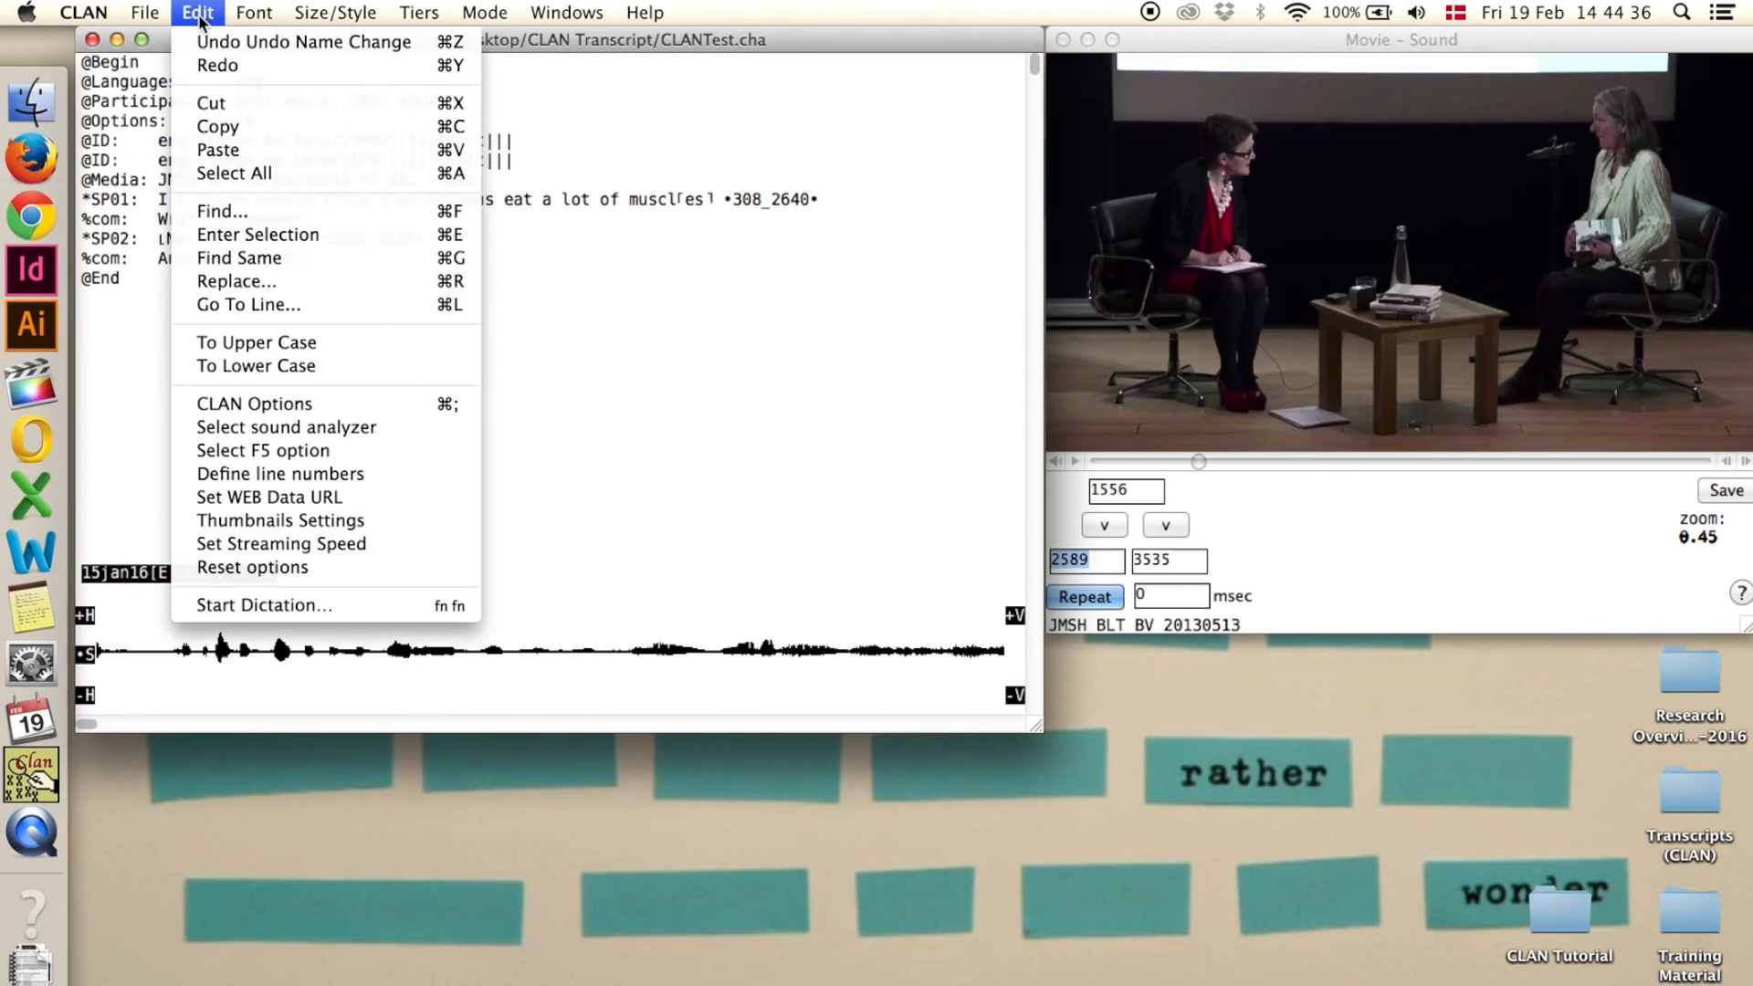
click(254, 403)
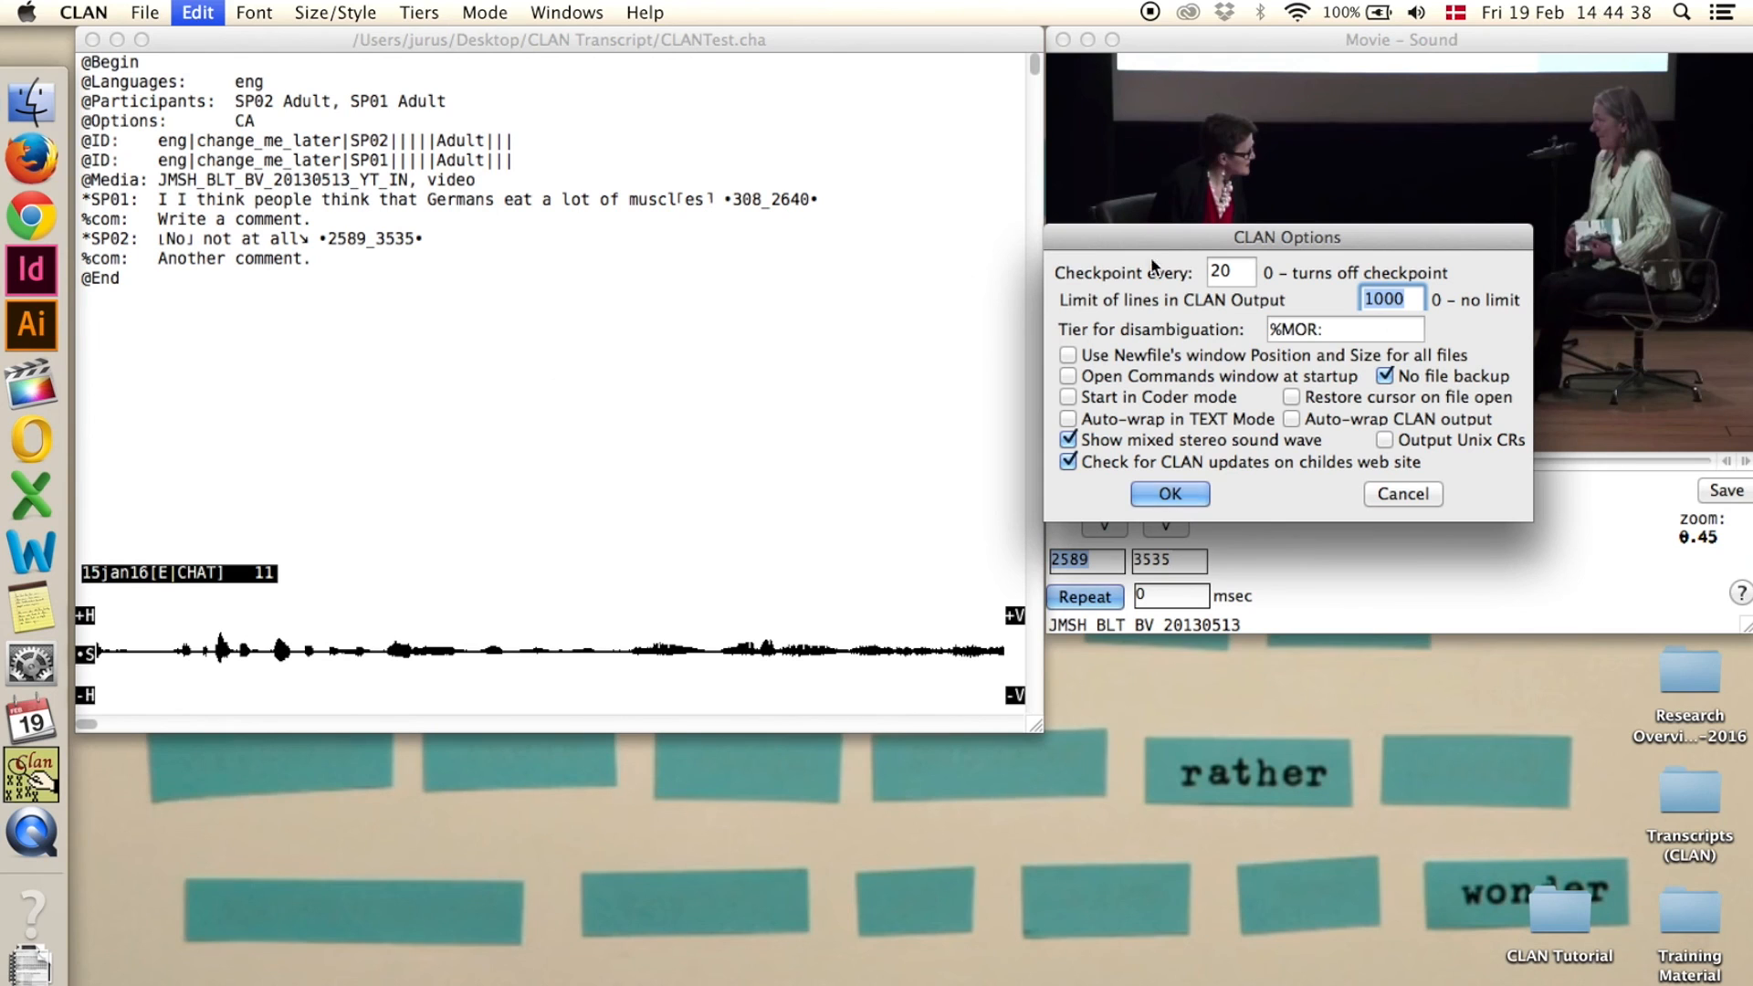